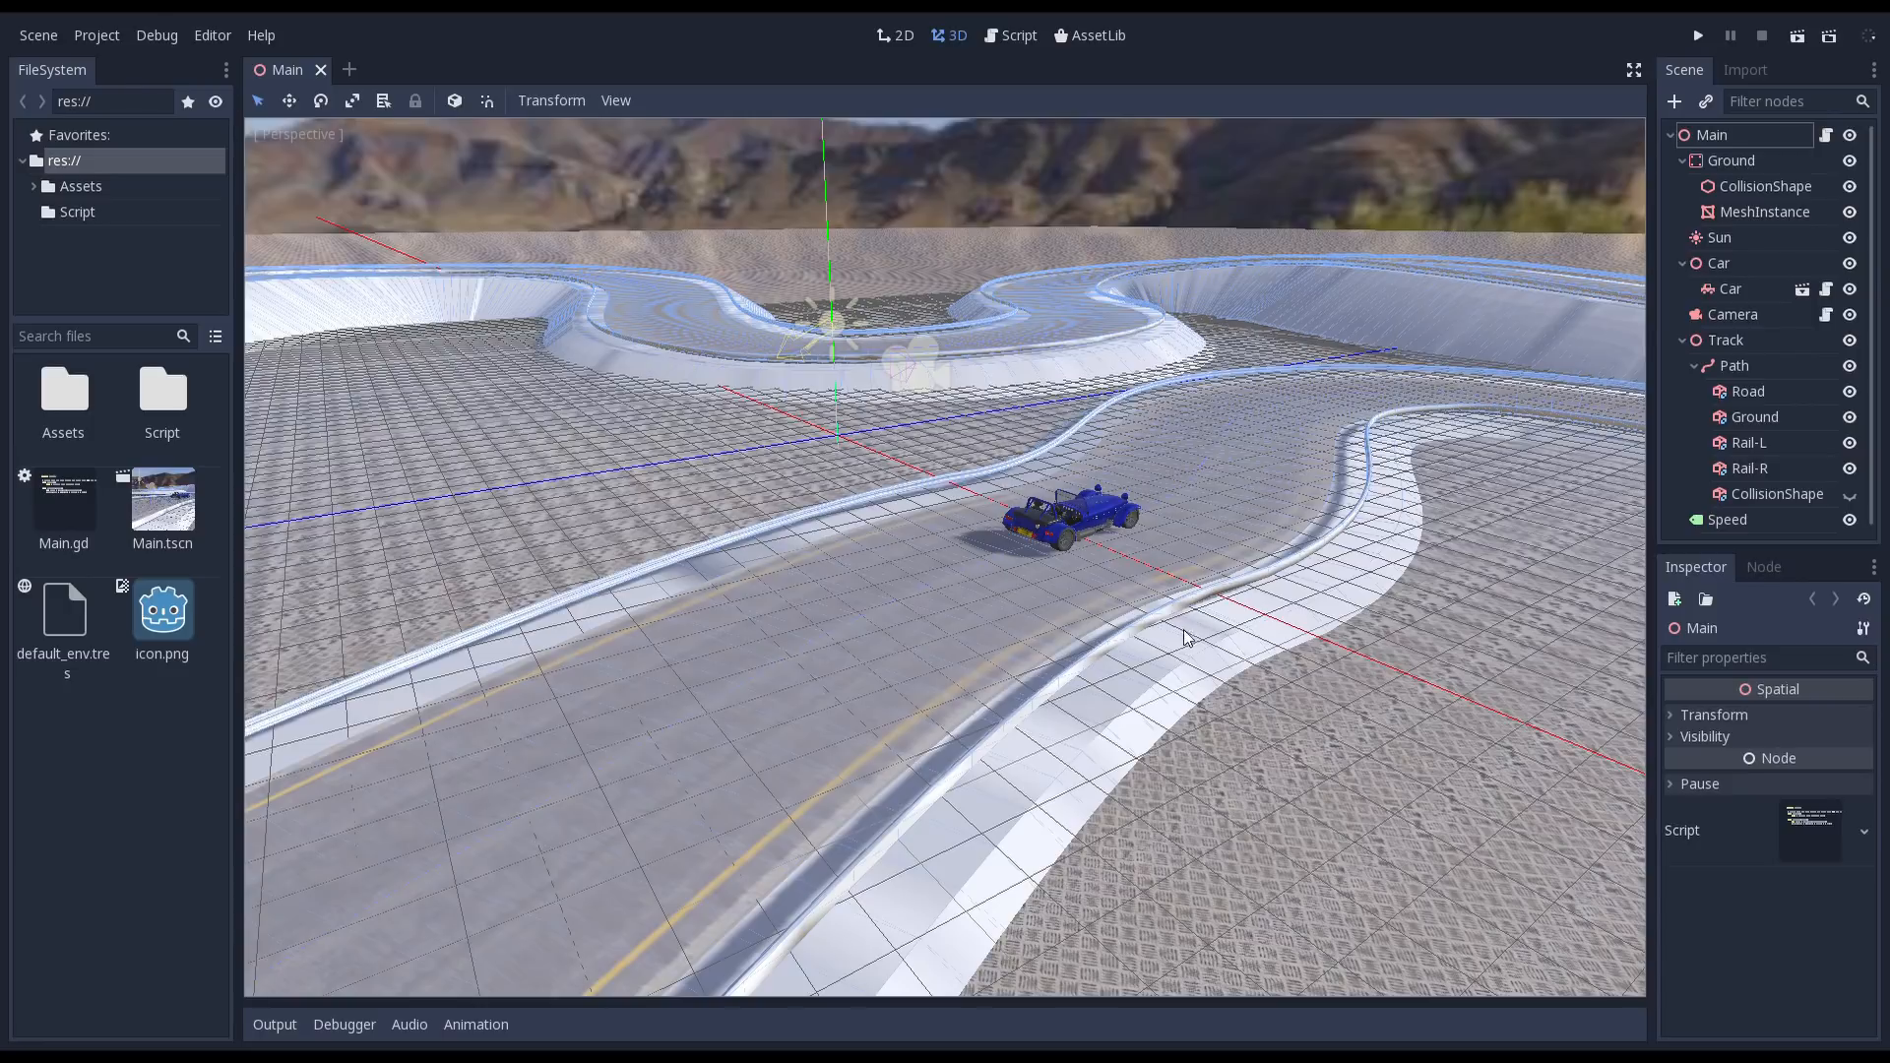
{"action": "mouse_move", "coordinate": [1170, 675]}
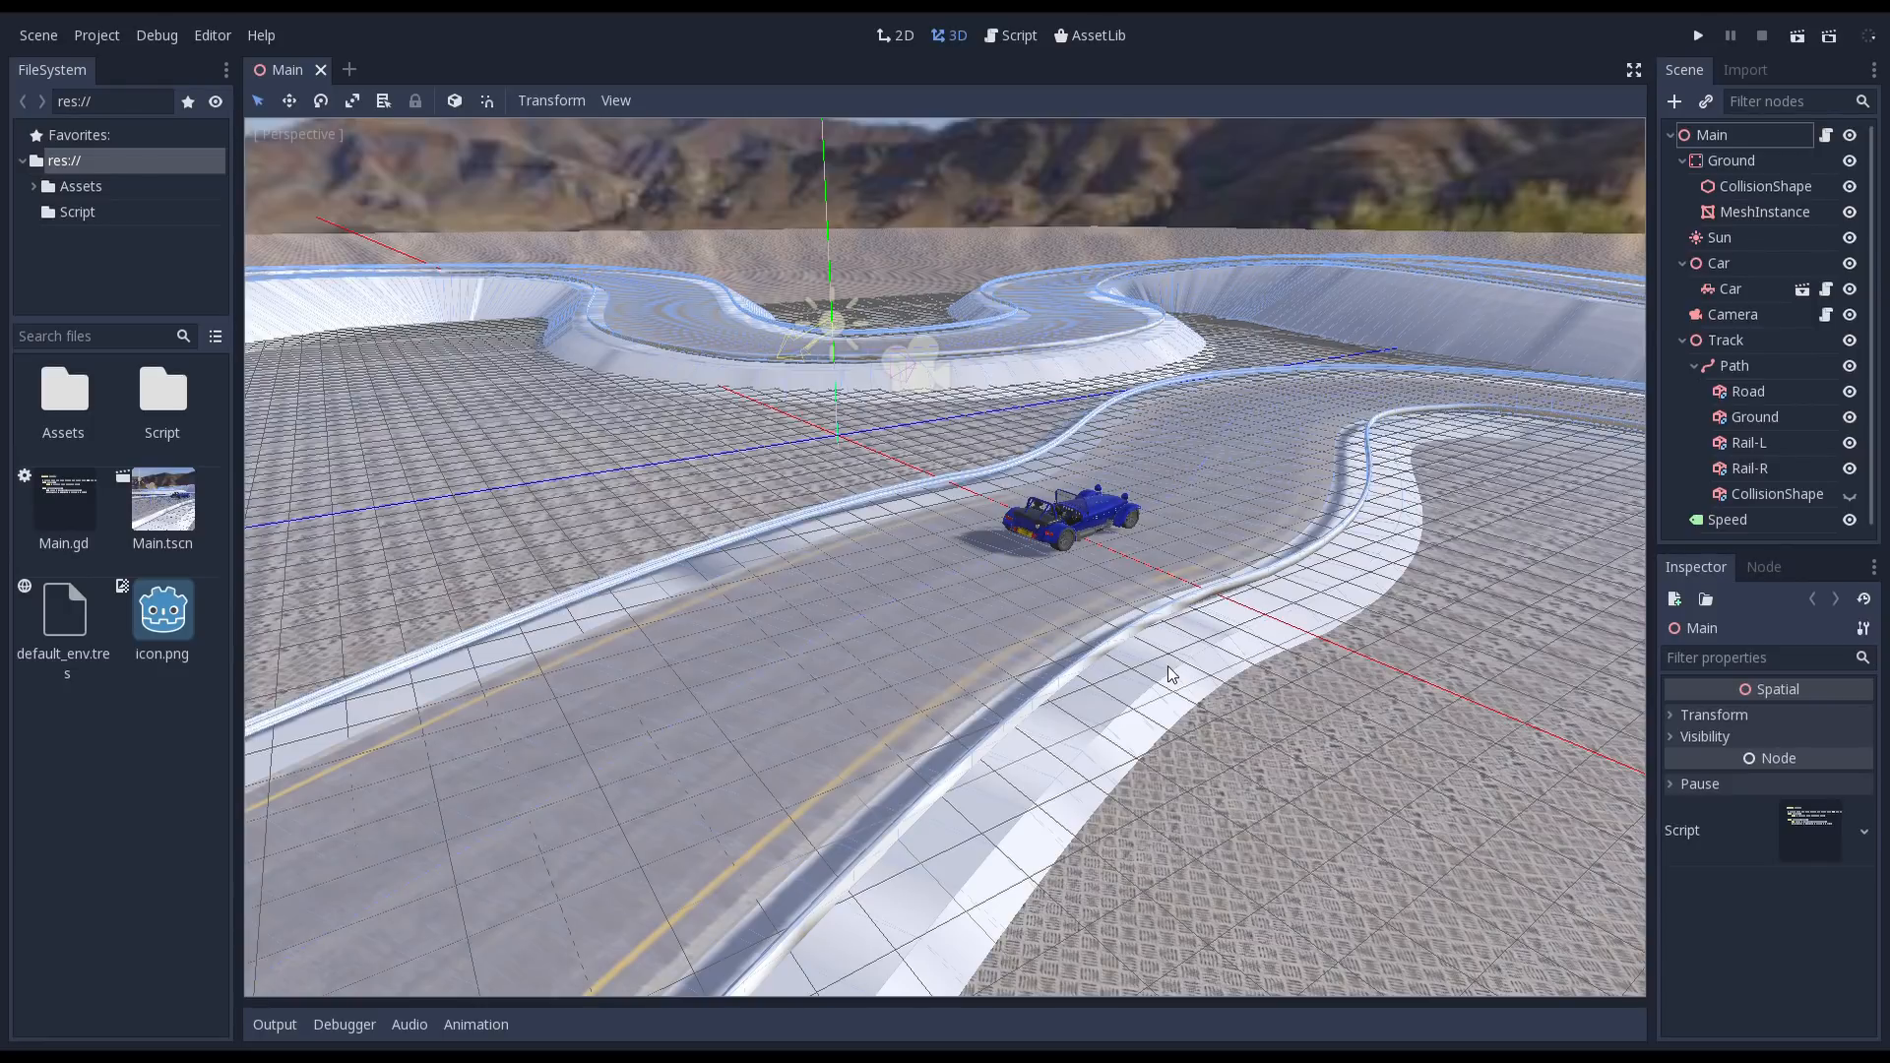
{"action": "mouse_move", "coordinate": [972, 591]}
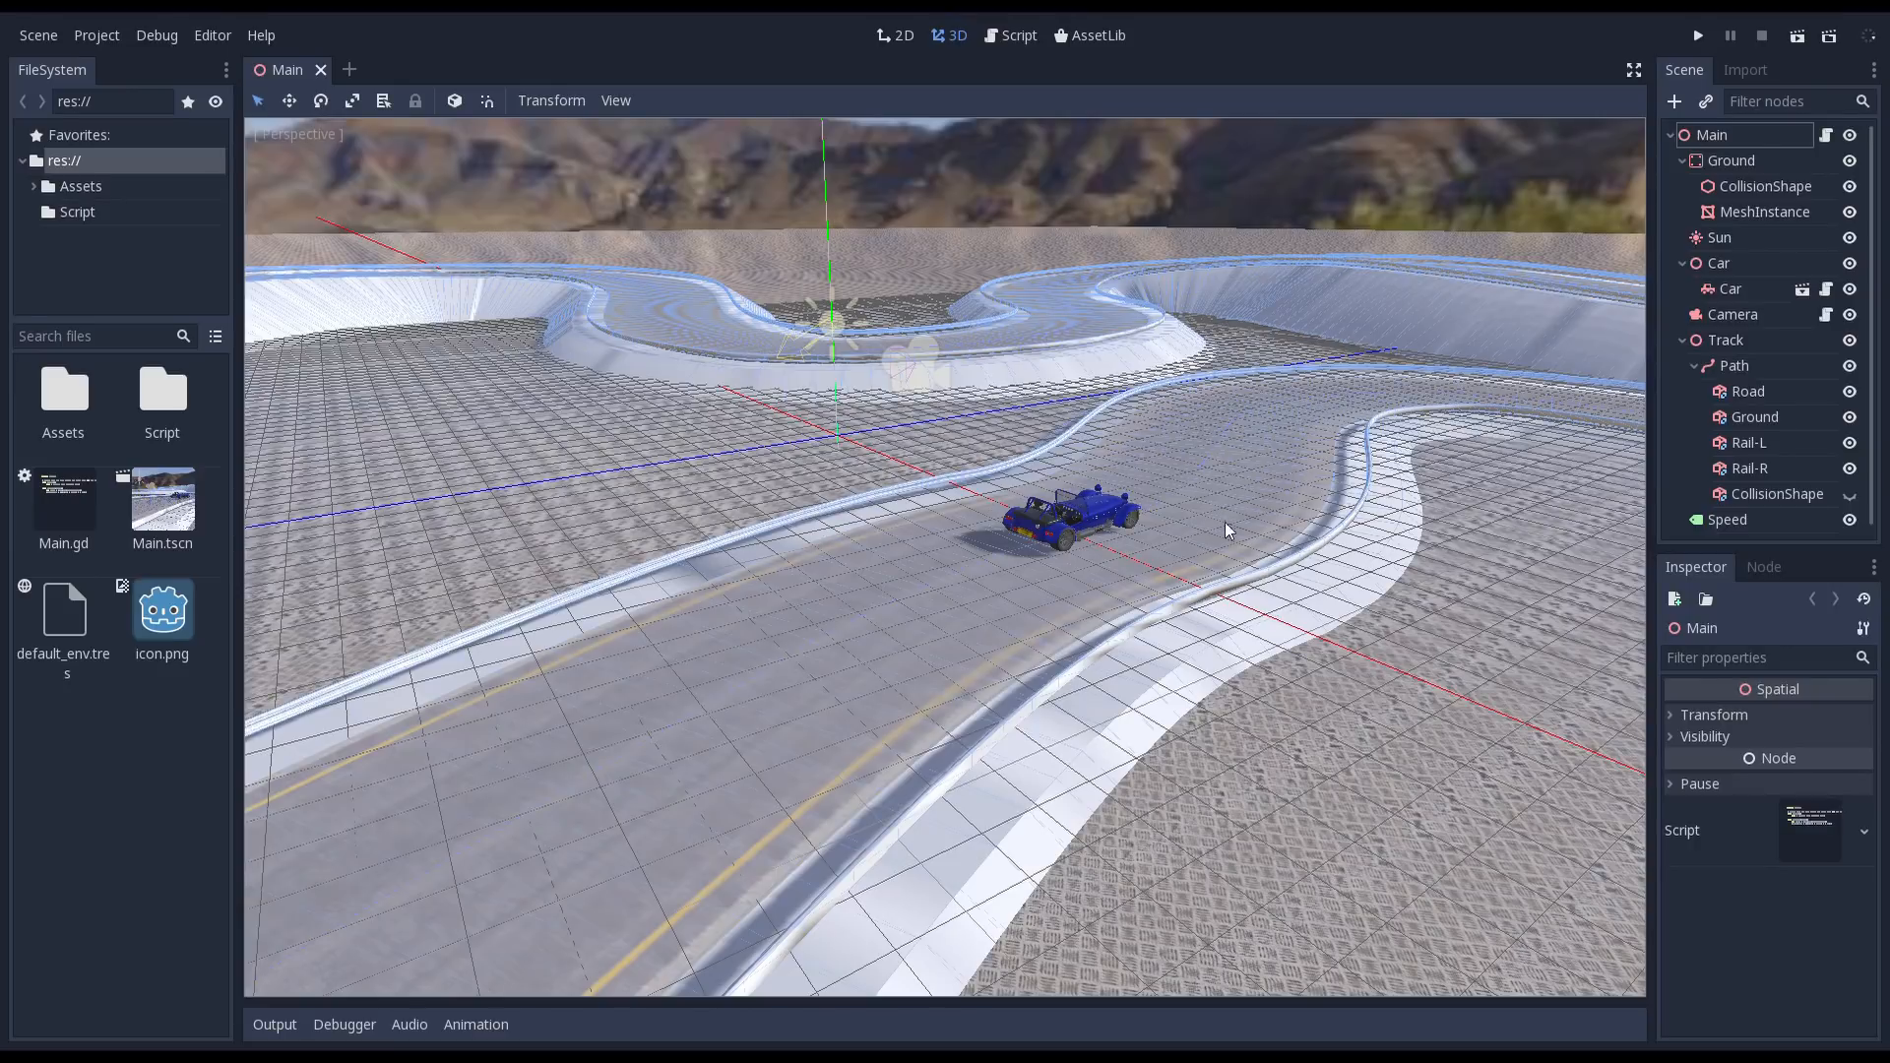
- Select the track's Ground node and expand its CSGPolygon Polygon array to view six points
{"action": "left_click", "coordinate": [1756, 416]}
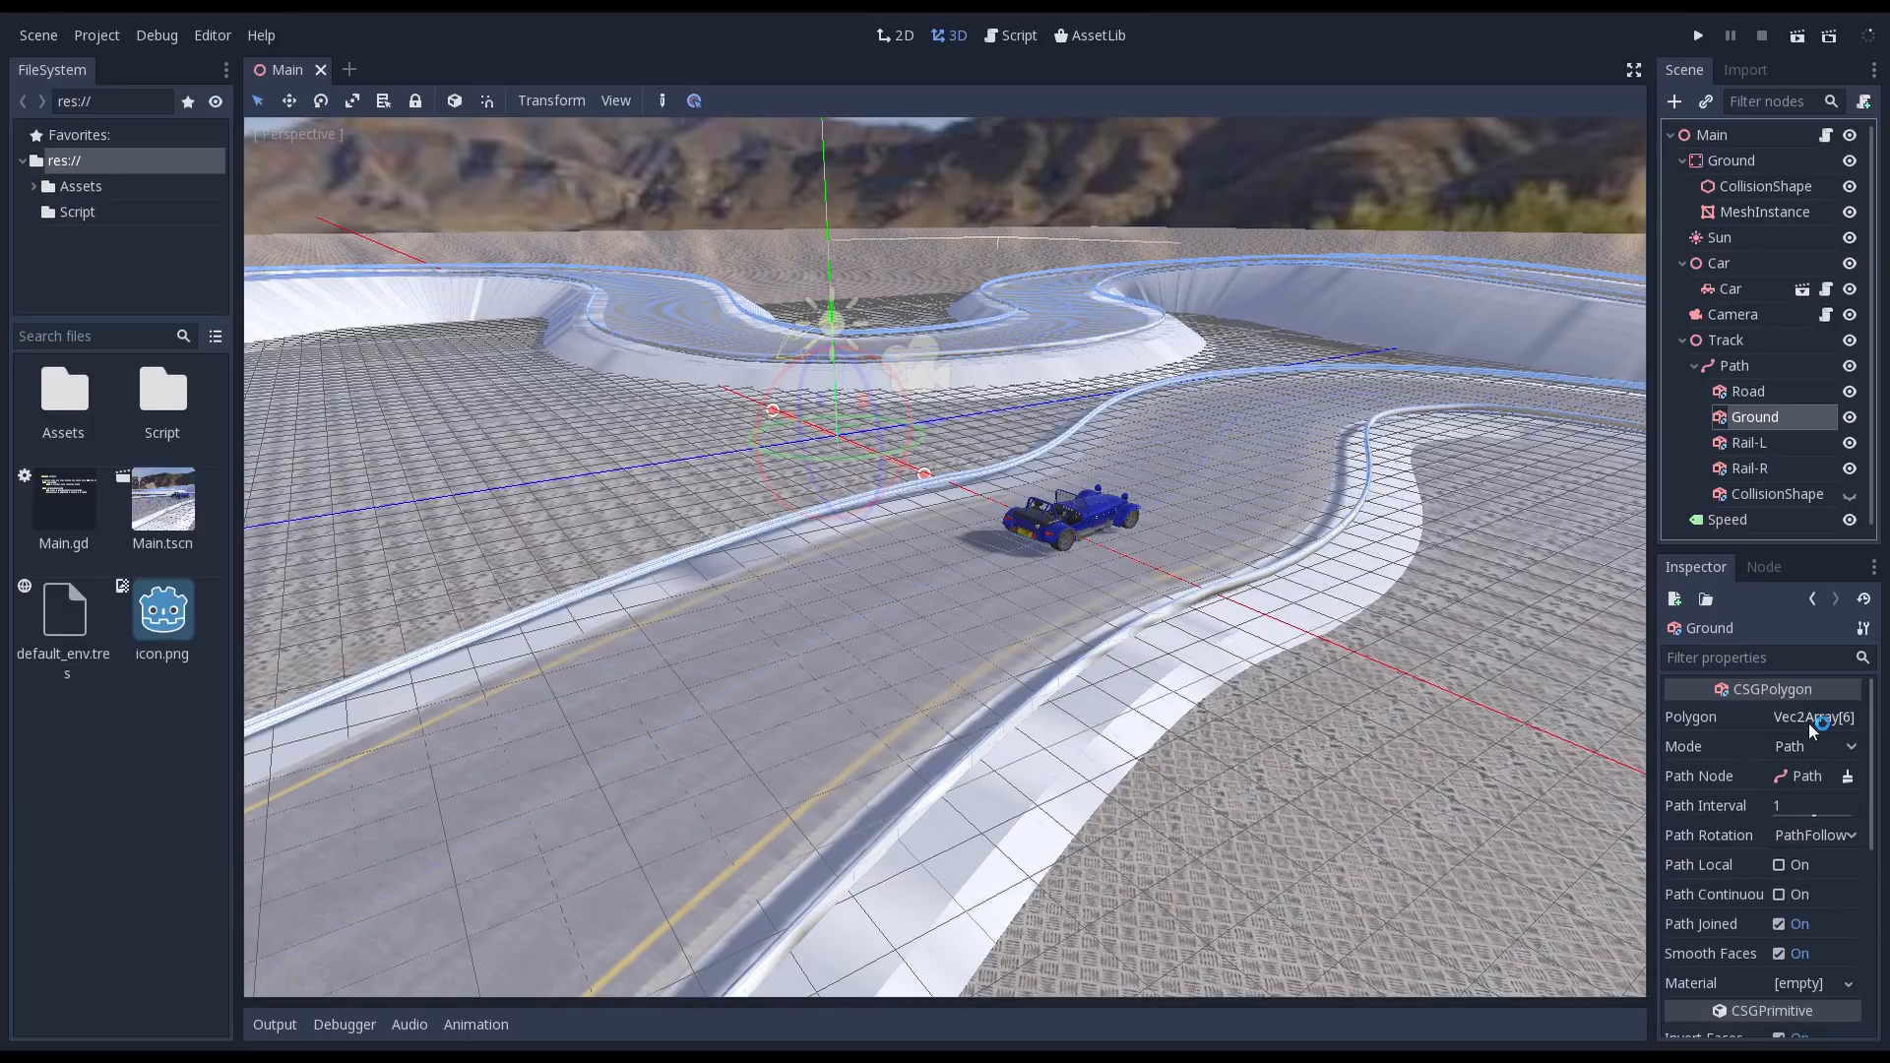
{"action": "left_click", "coordinate": [1772, 716]}
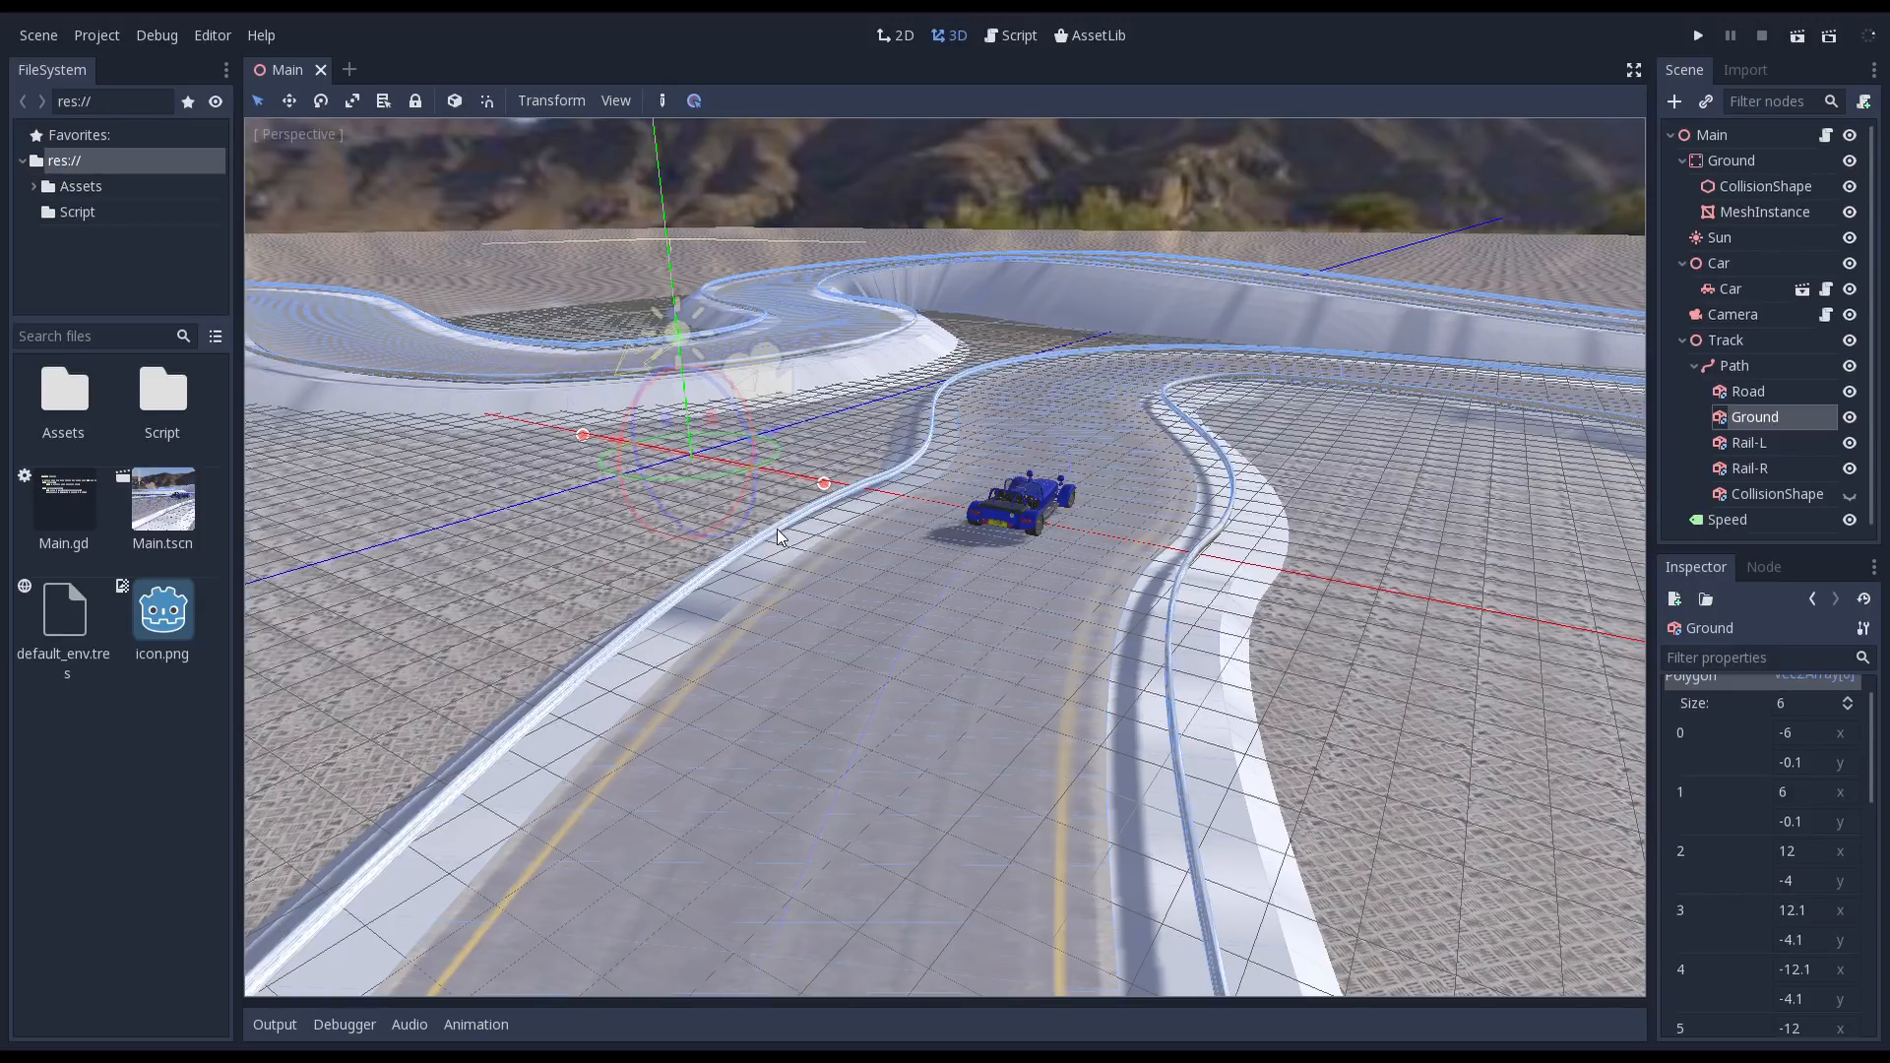
{"action": "mouse_move", "coordinate": [919, 580]}
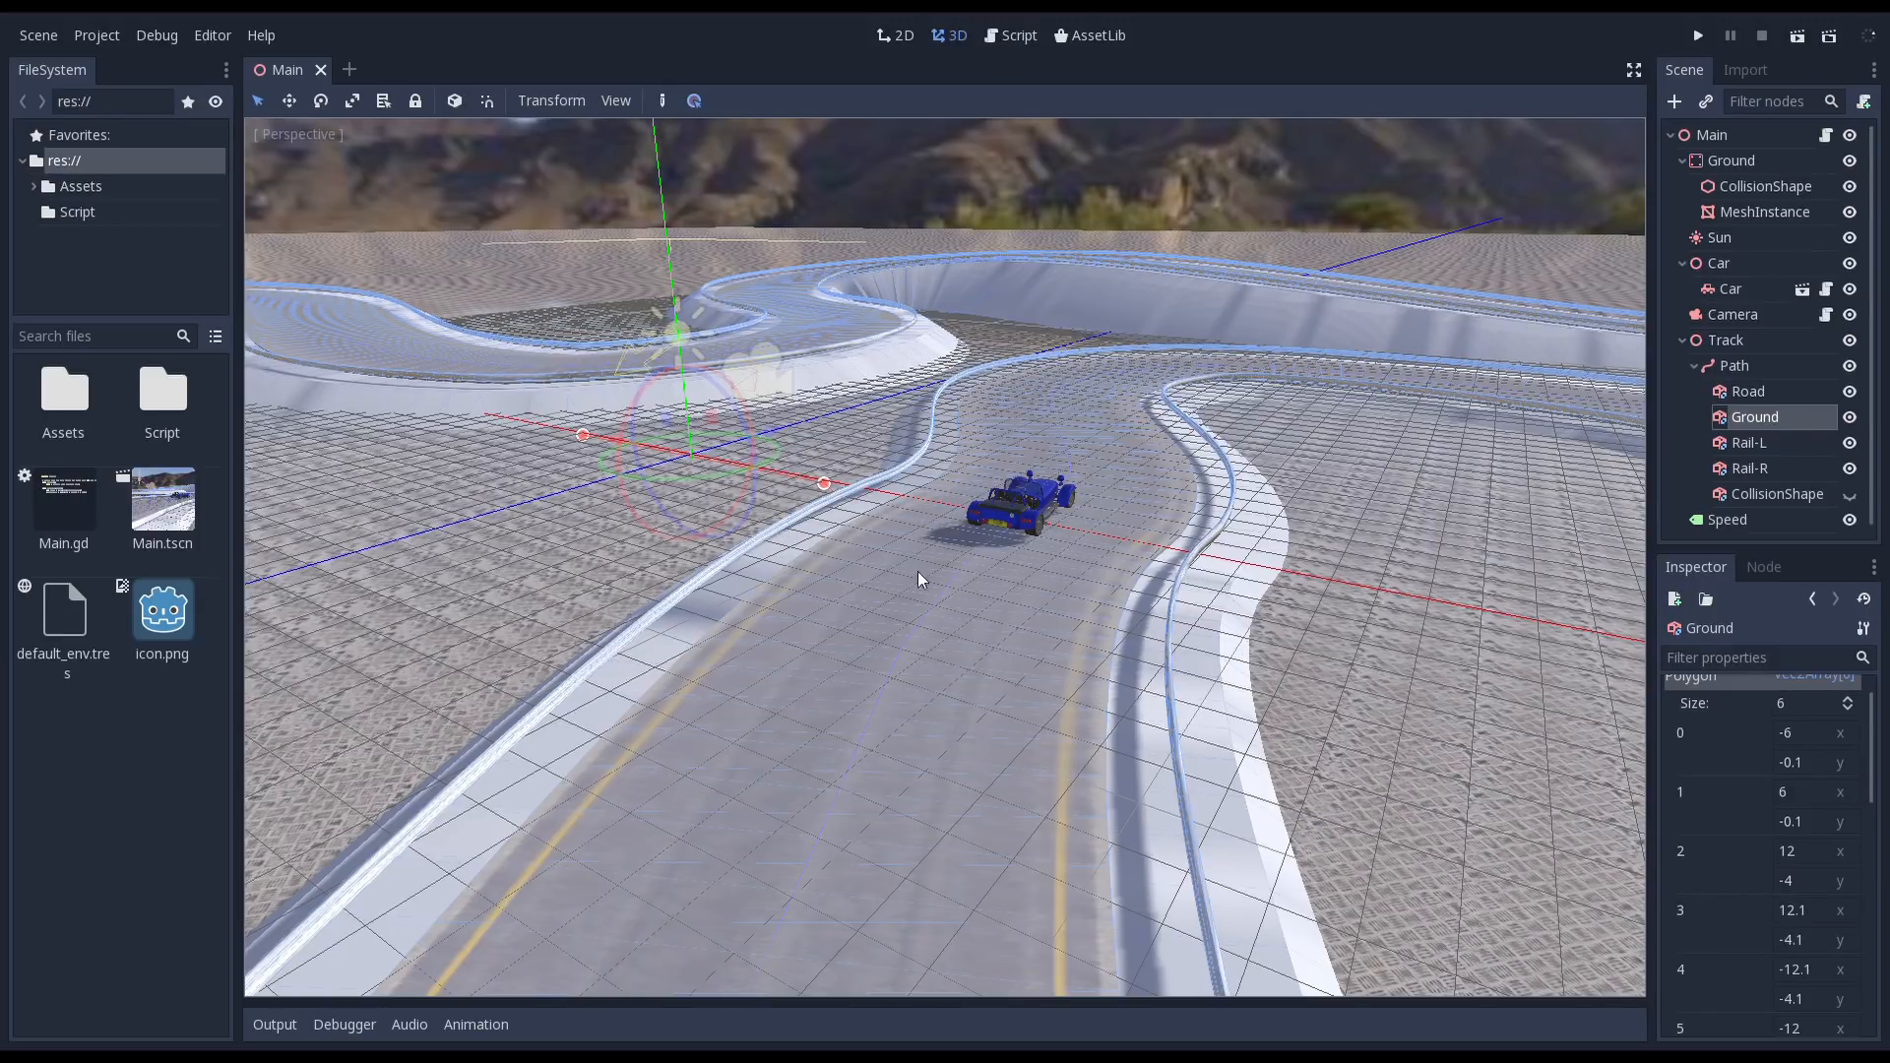
{"action": "mouse_move", "coordinate": [741, 576]}
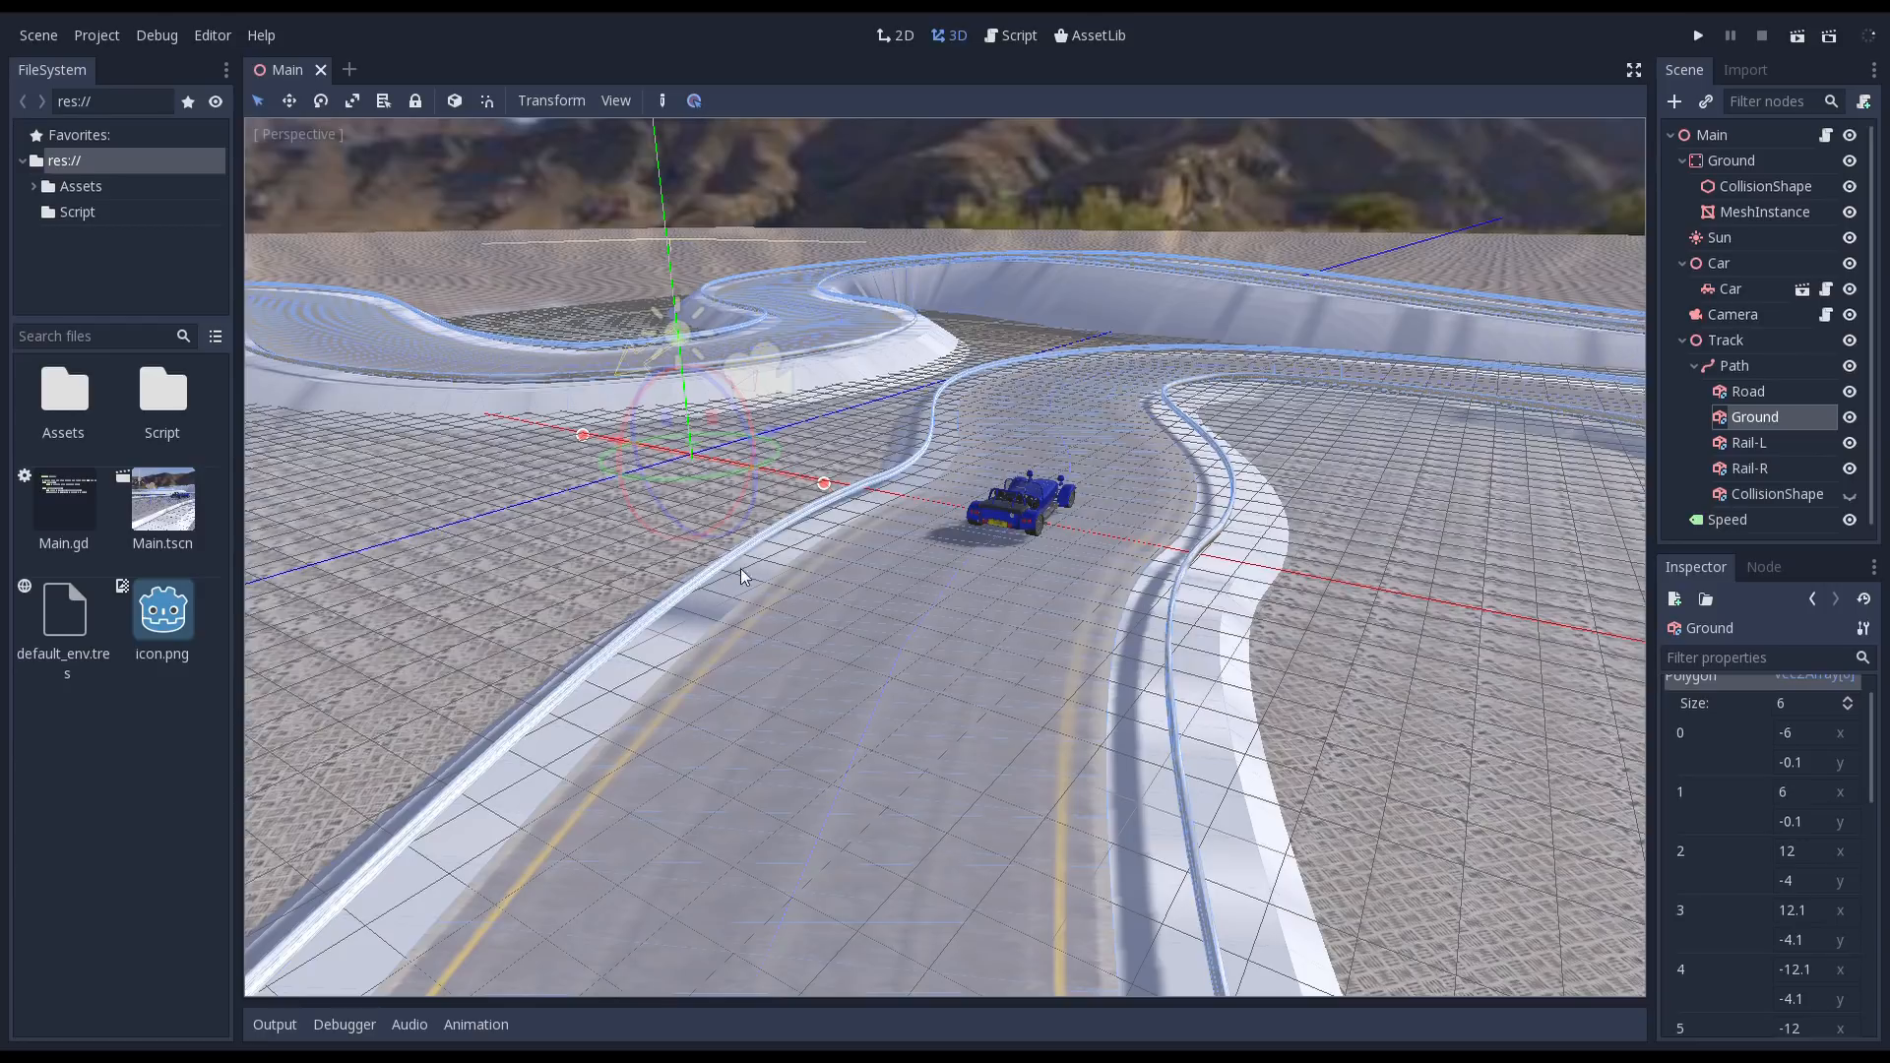
{"action": "mouse_move", "coordinate": [1290, 730]}
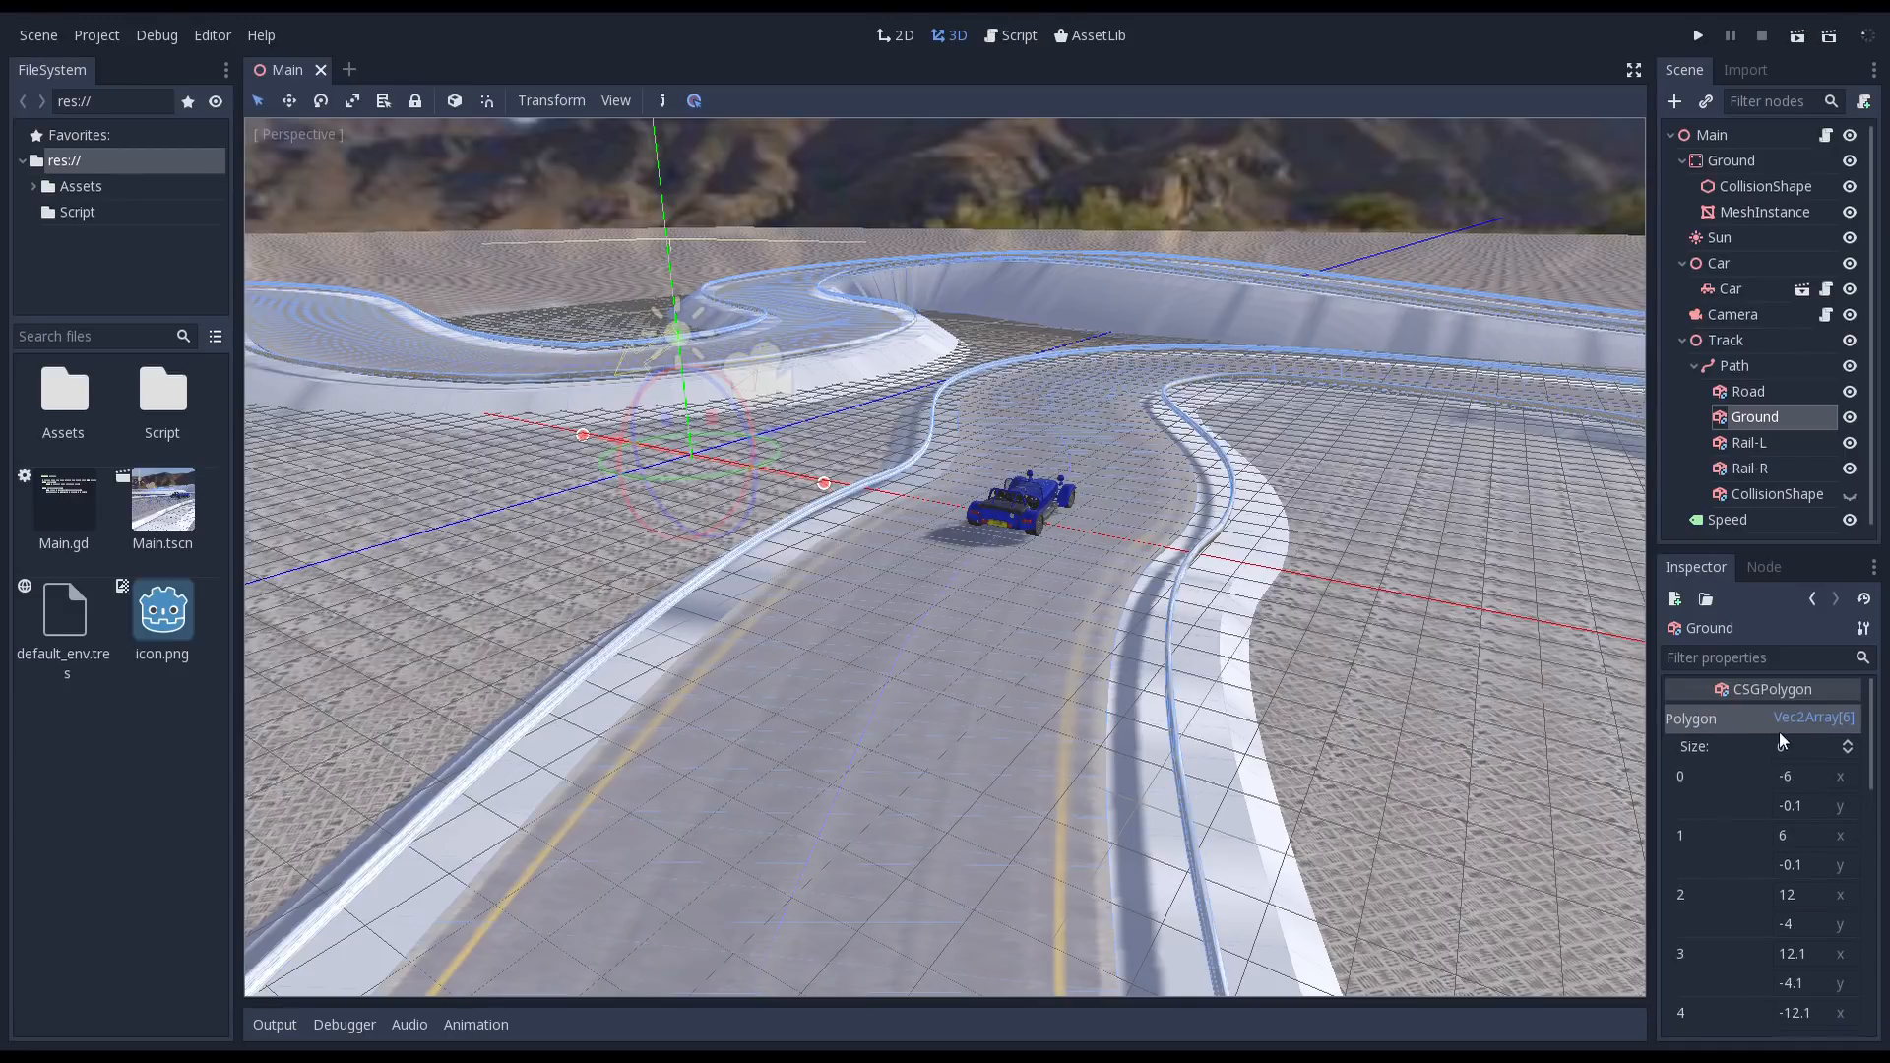
{"action": "scroll", "scroll_direction": "down", "scroll_amount": 3}
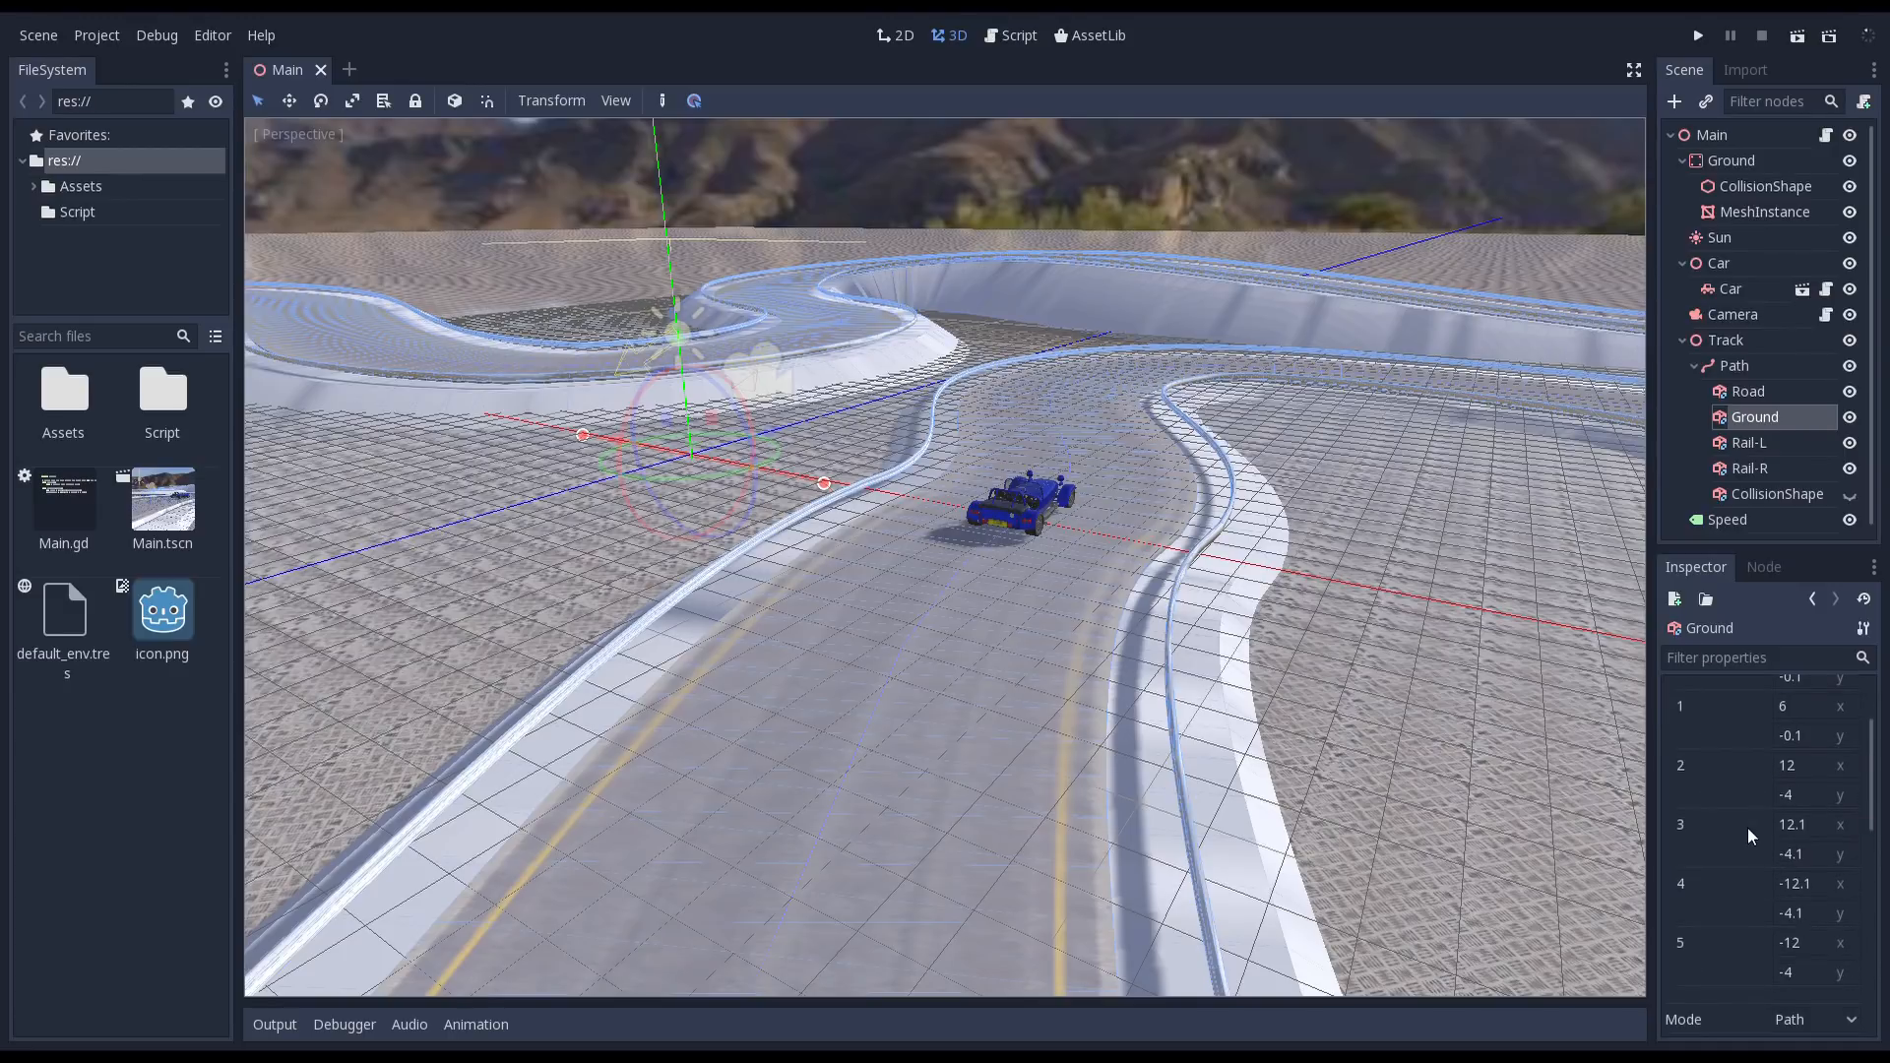
{"action": "left_click", "coordinate": [1017, 35]}
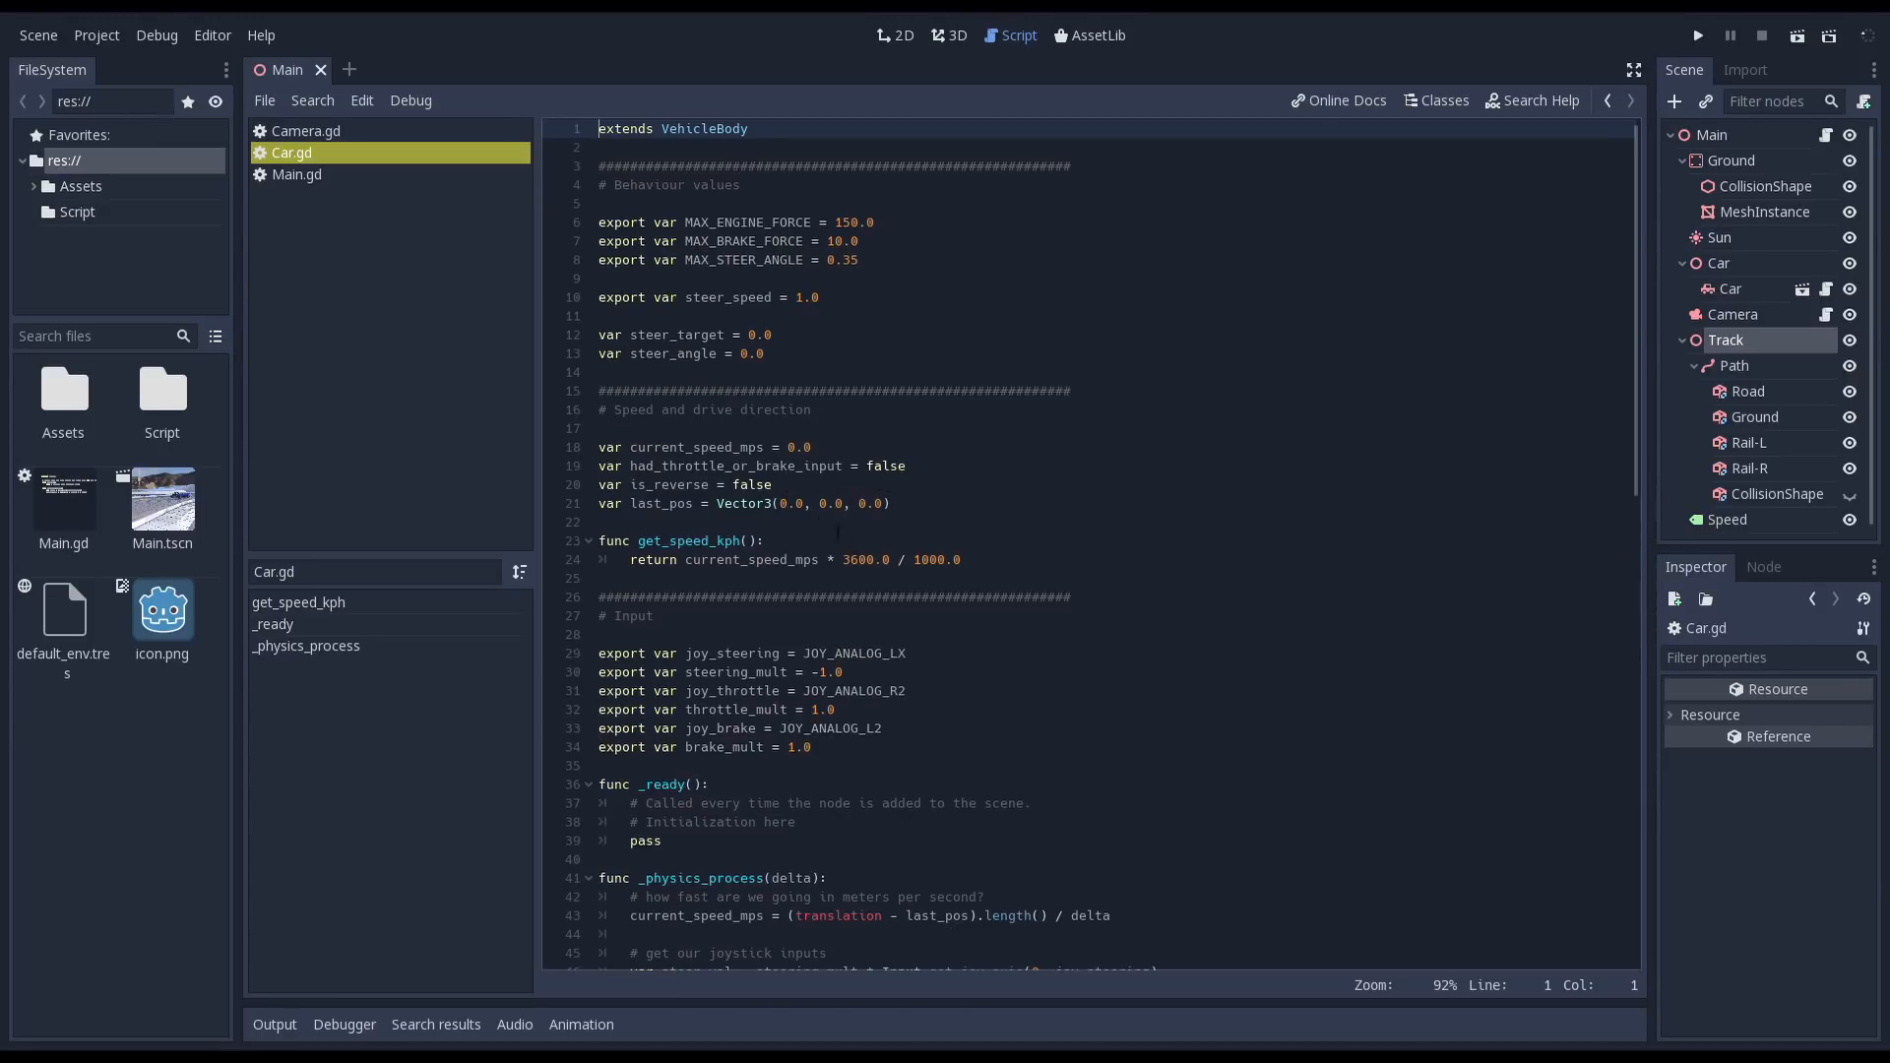
- Scroll through the Car.gd vehicle script to read the driving code
{"action": "scroll", "scroll_direction": "down", "scroll_amount": 3}
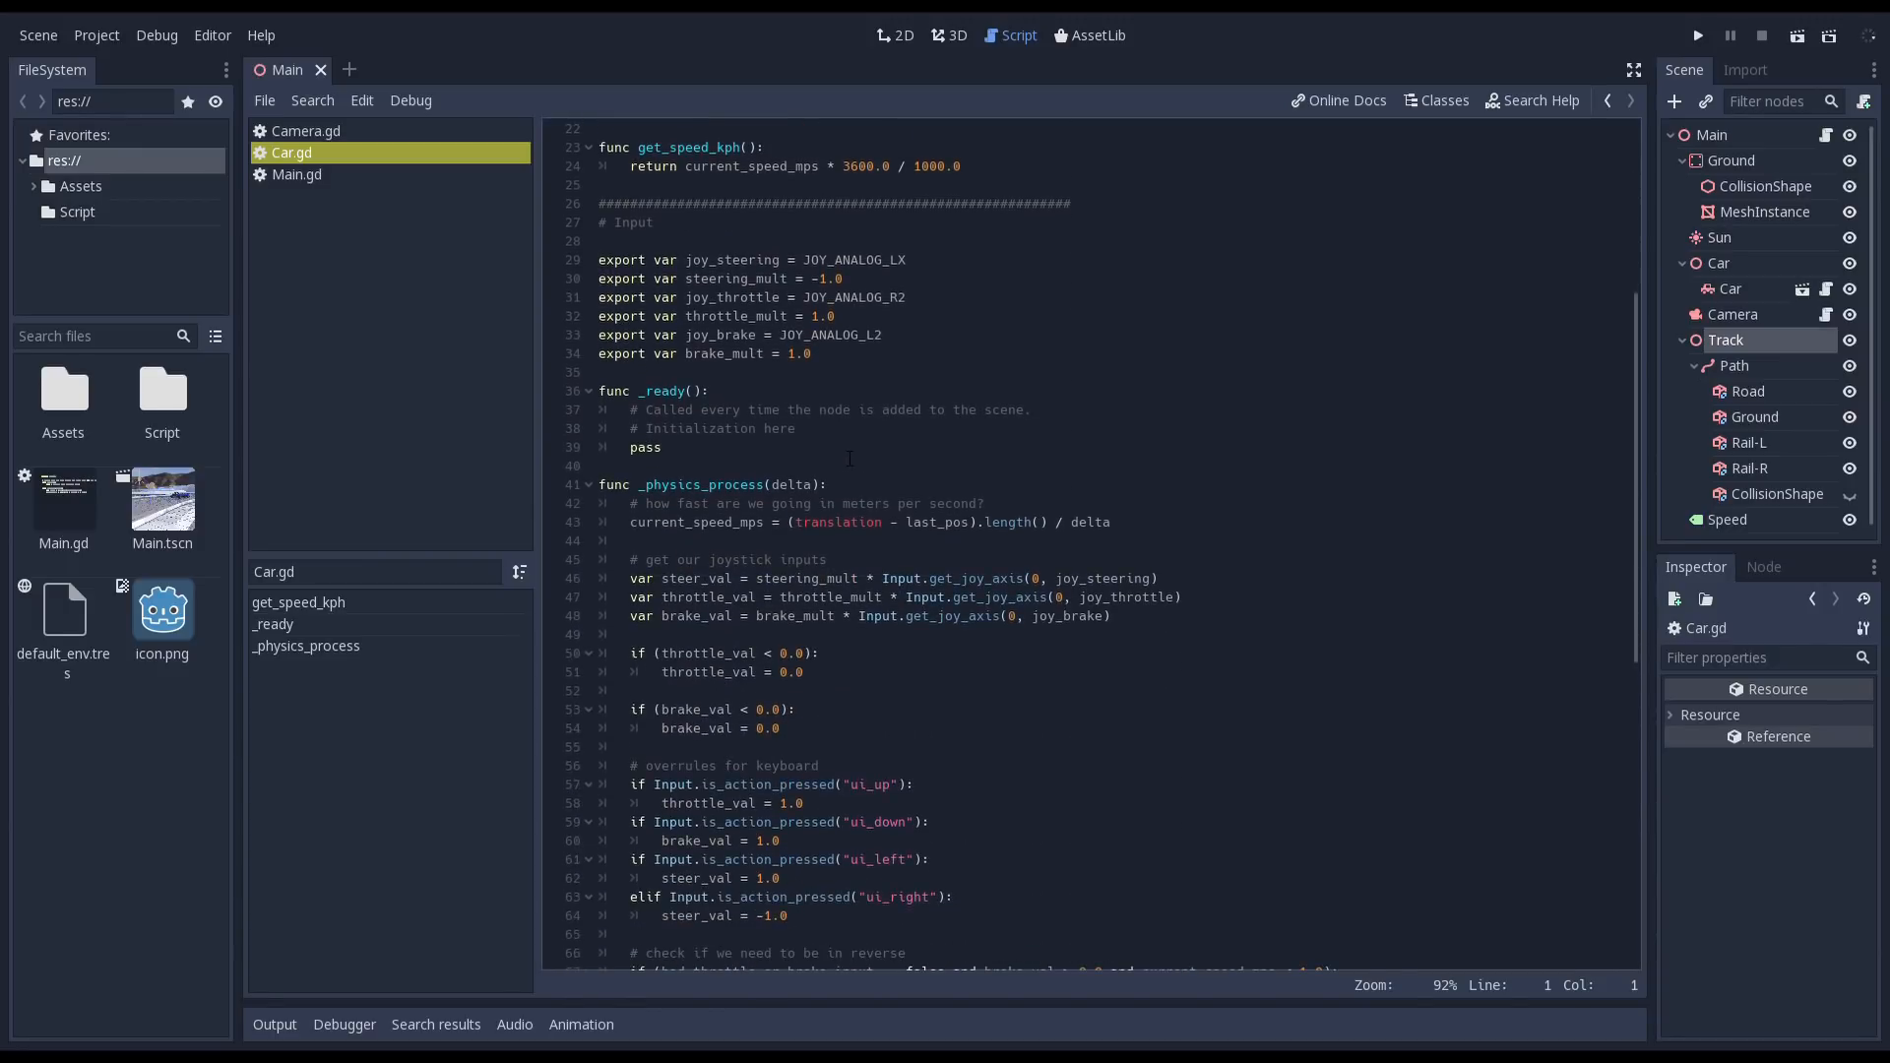
{"action": "scroll", "scroll_direction": "down", "scroll_amount": 3}
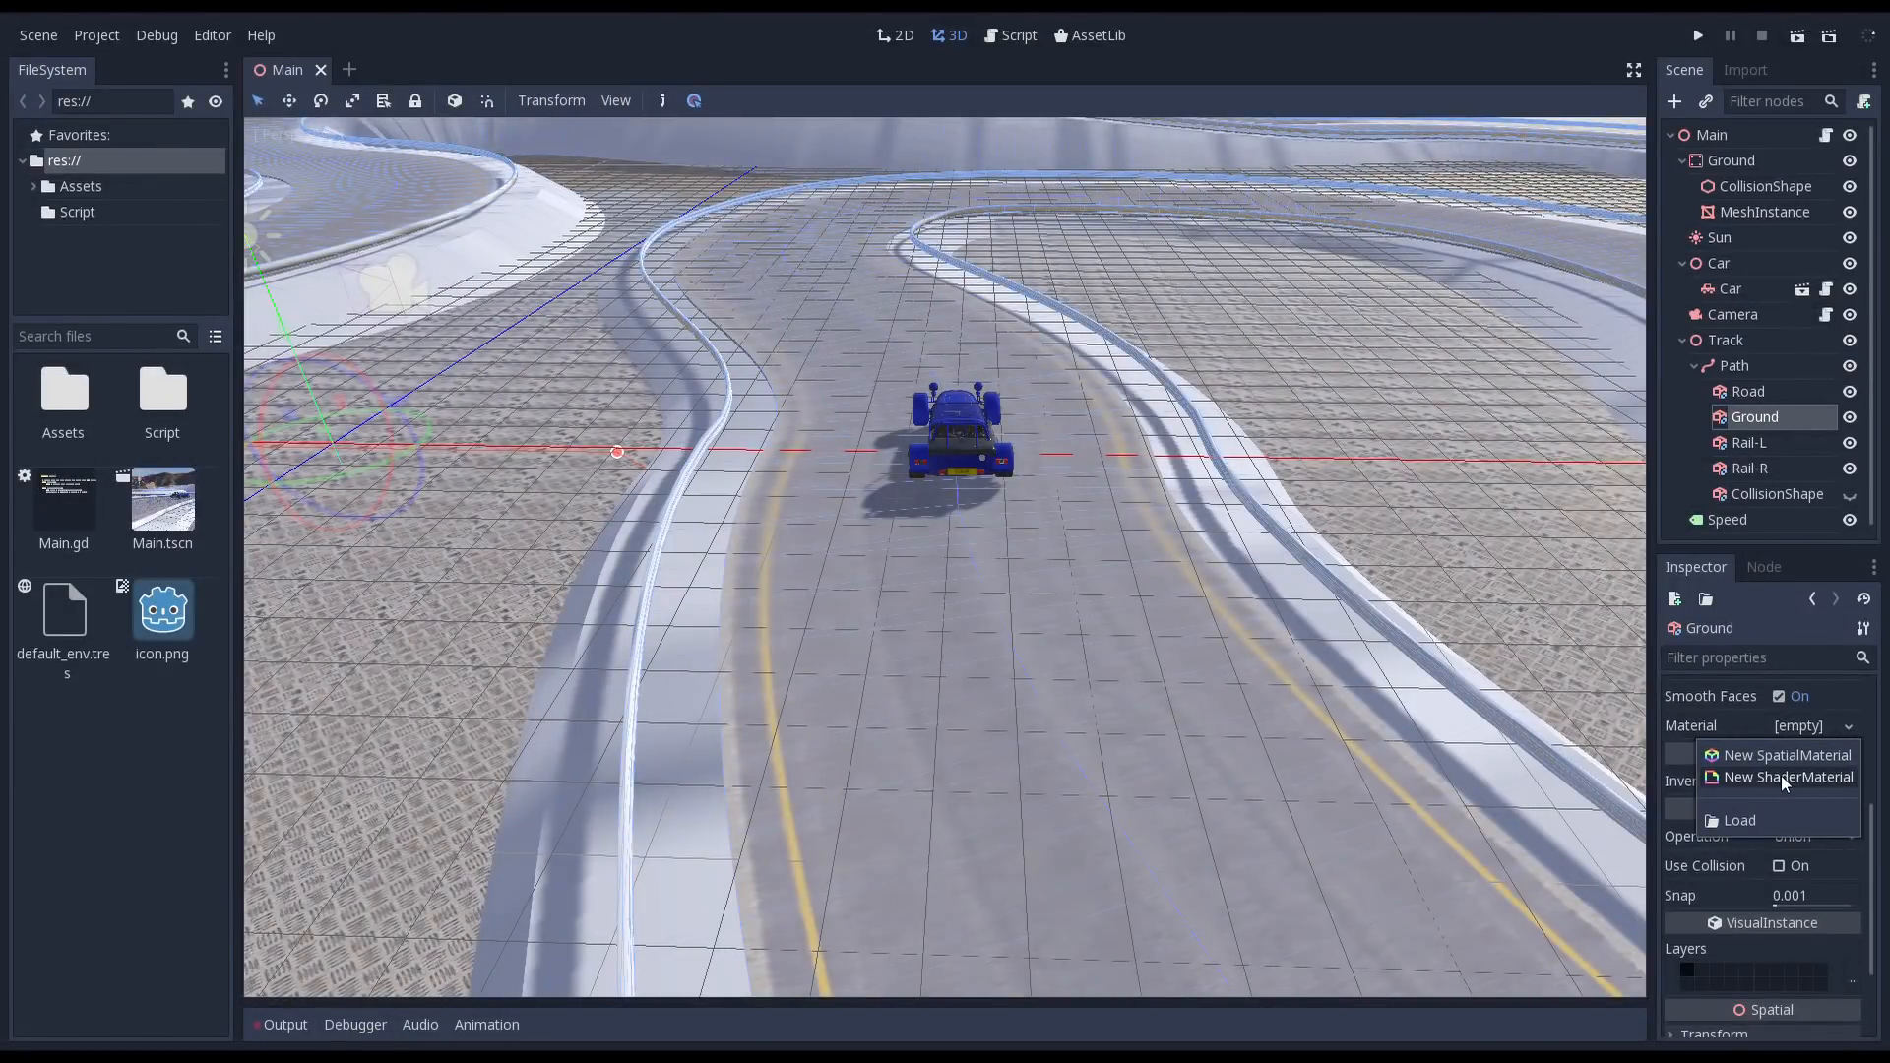
- Give Ground a new ShaderMaterial and declare a spatial shader with a terrain_texture uniform
{"action": "left_click", "coordinate": [1787, 777]}
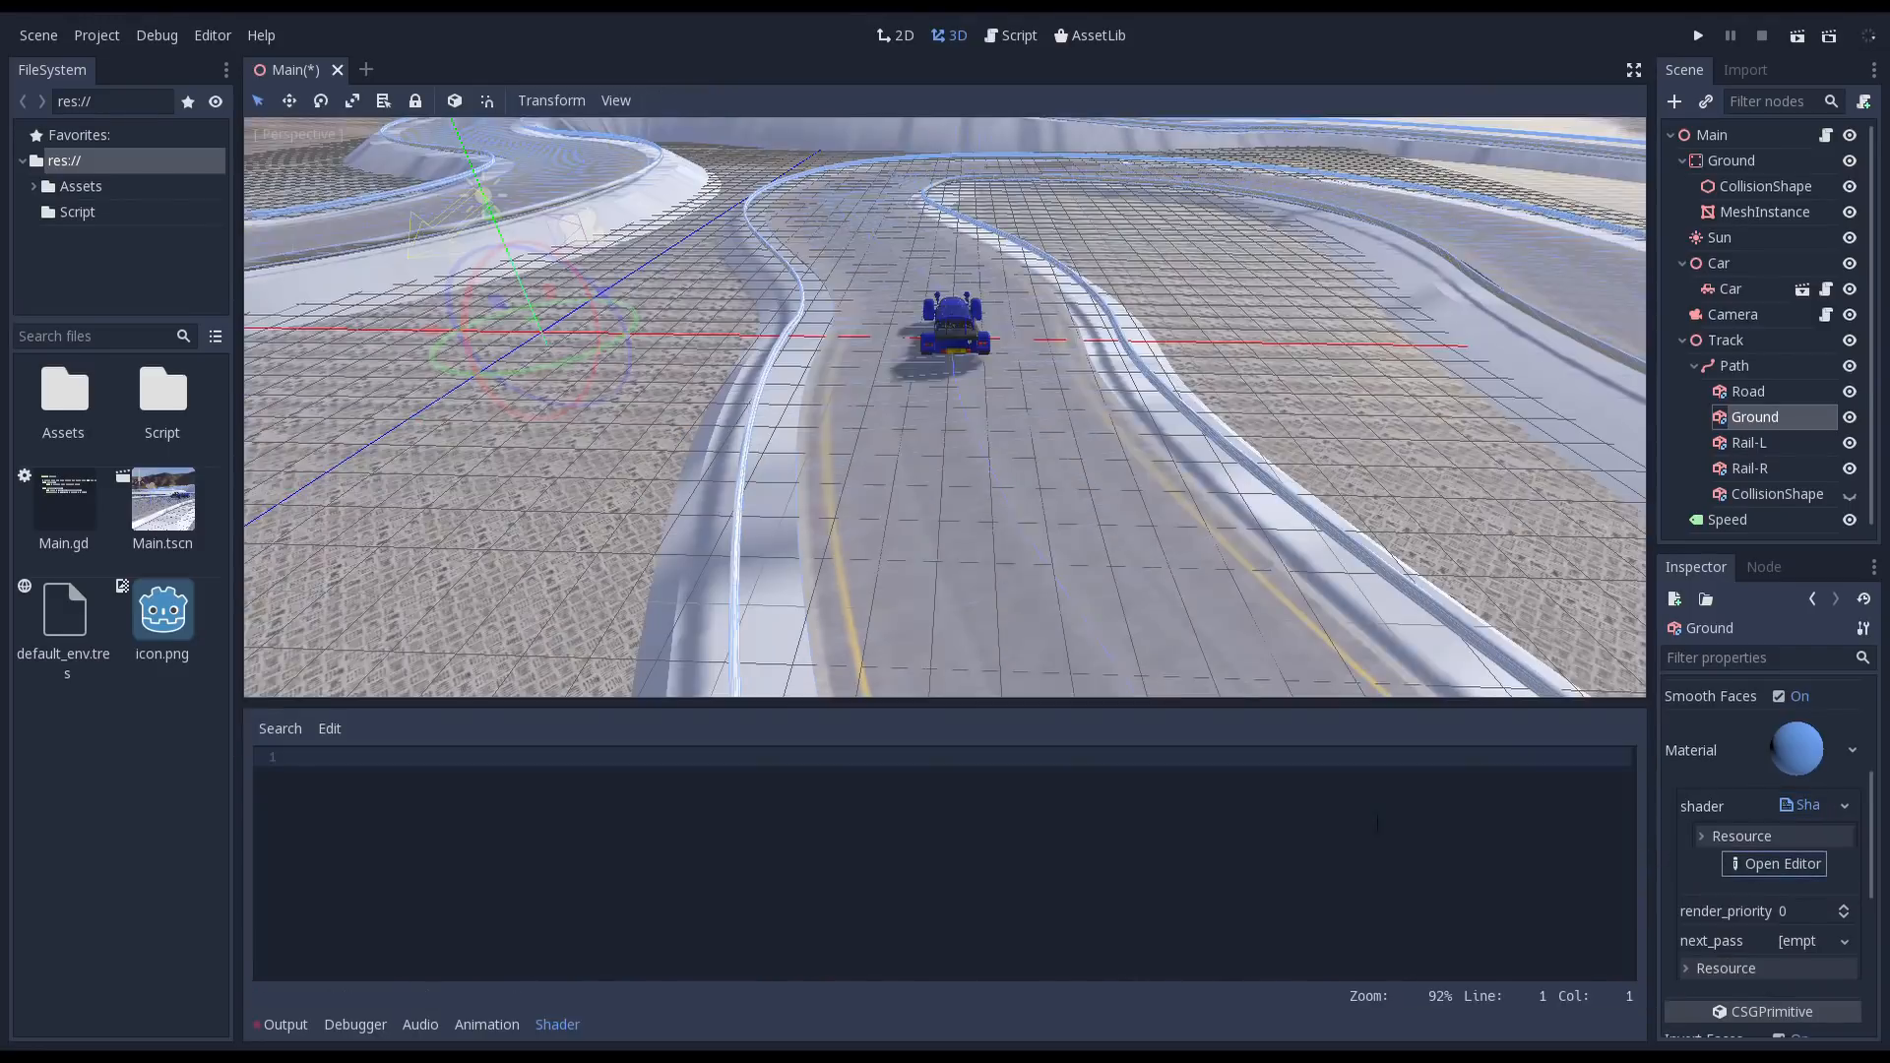
{"action": "type", "text": "shader_type spat"}
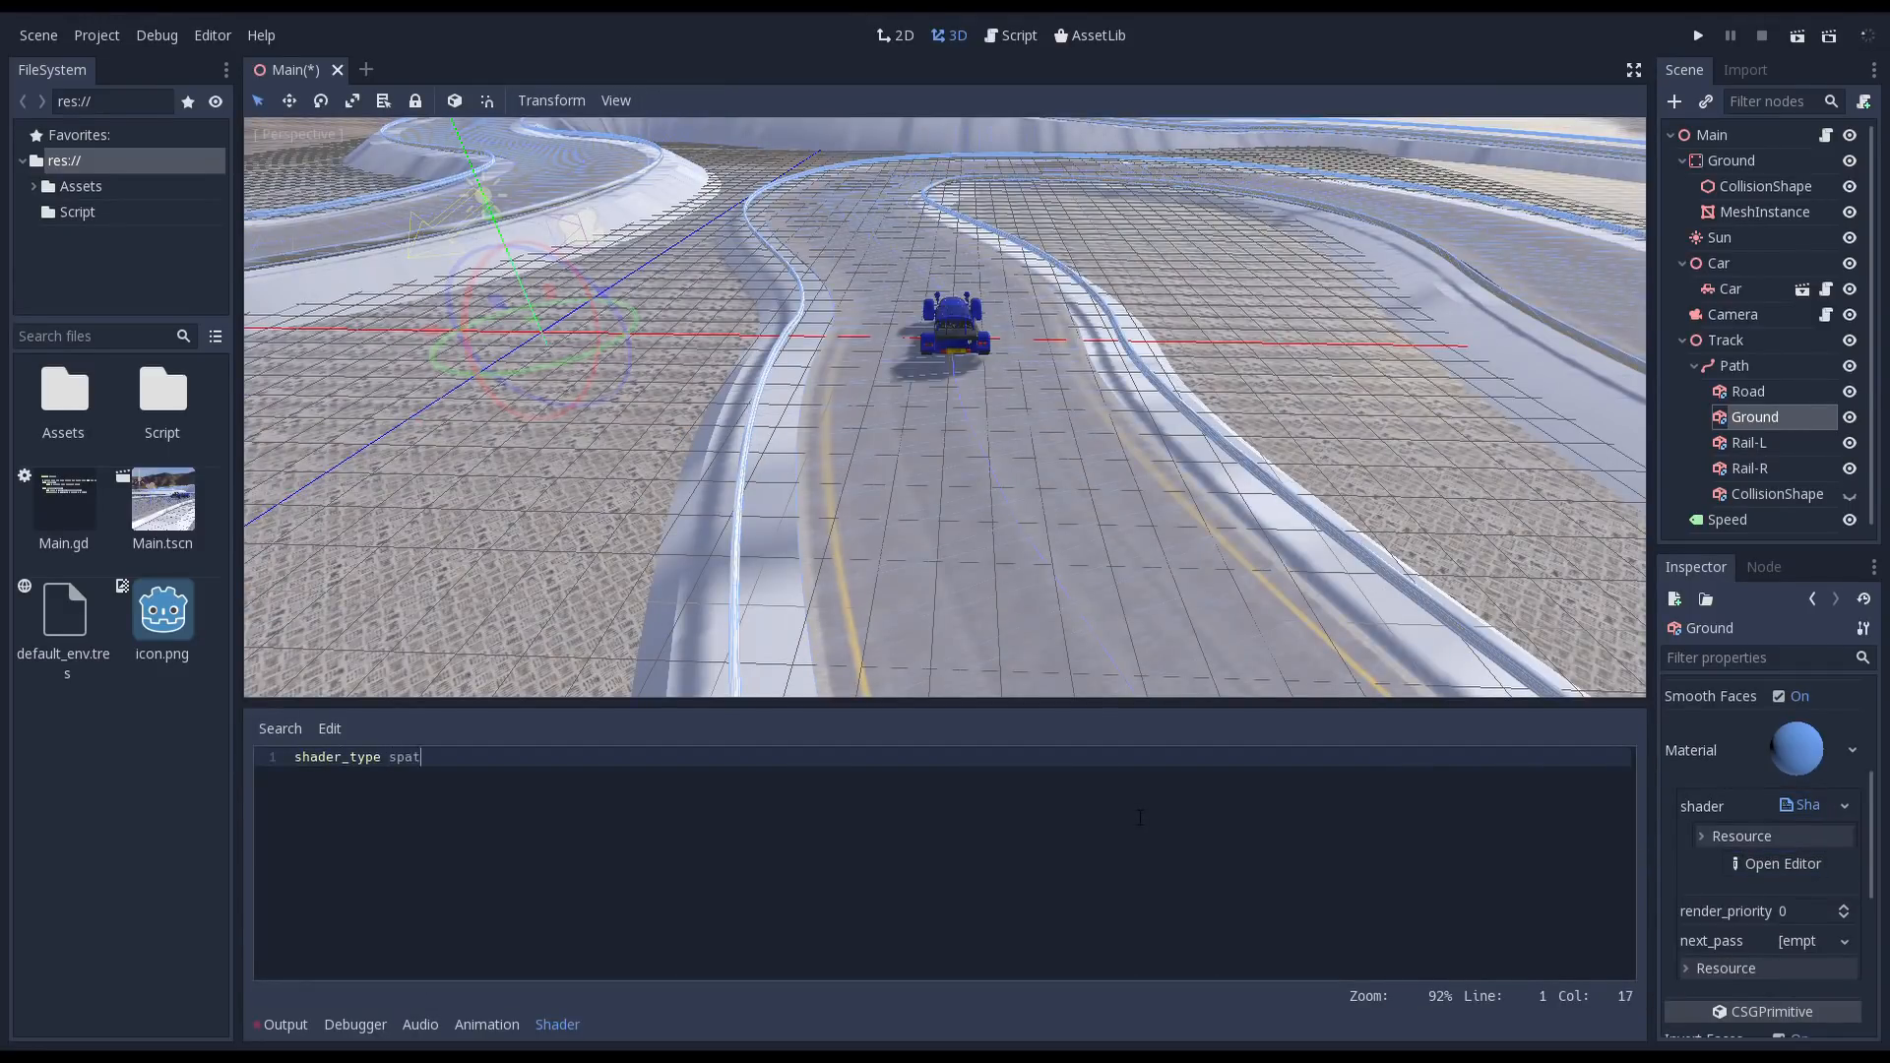
{"action": "type", "text": "ial;"}
{"action": "type", "text": "void f"}
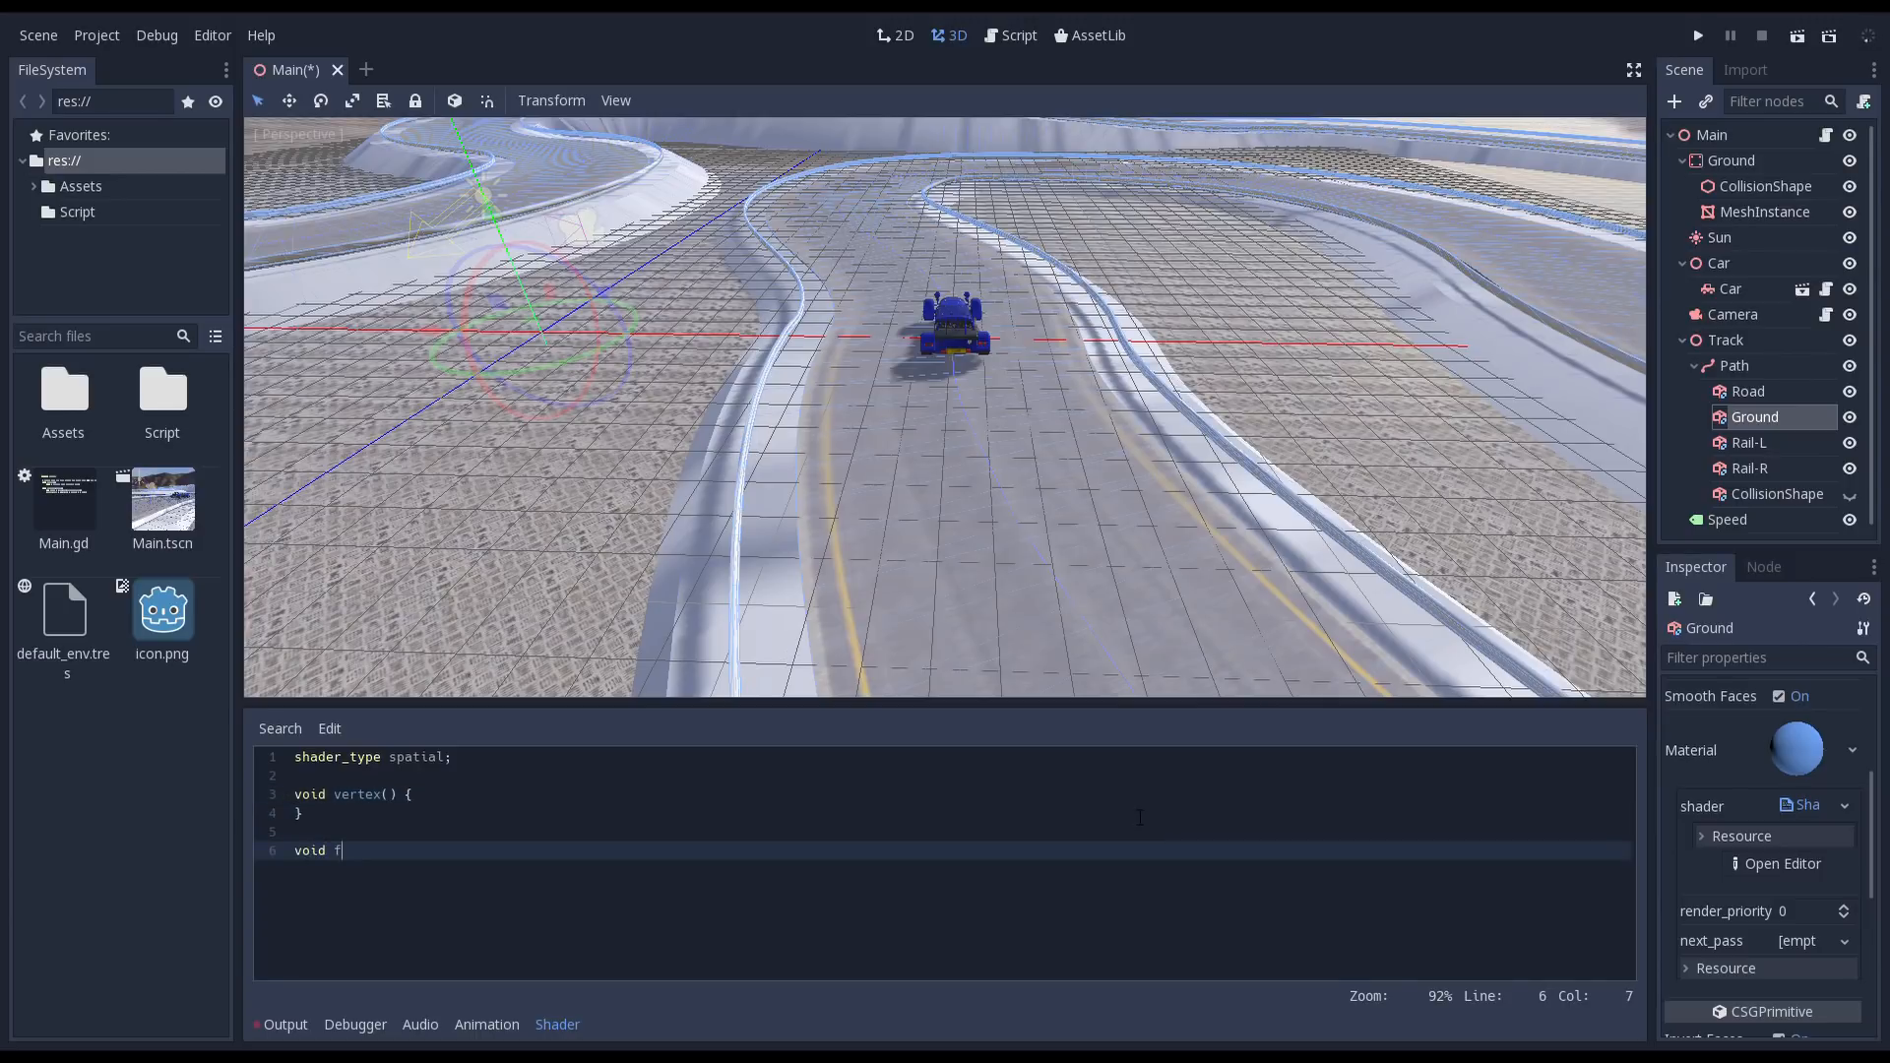
{"action": "type", "text": "ragment() {"}
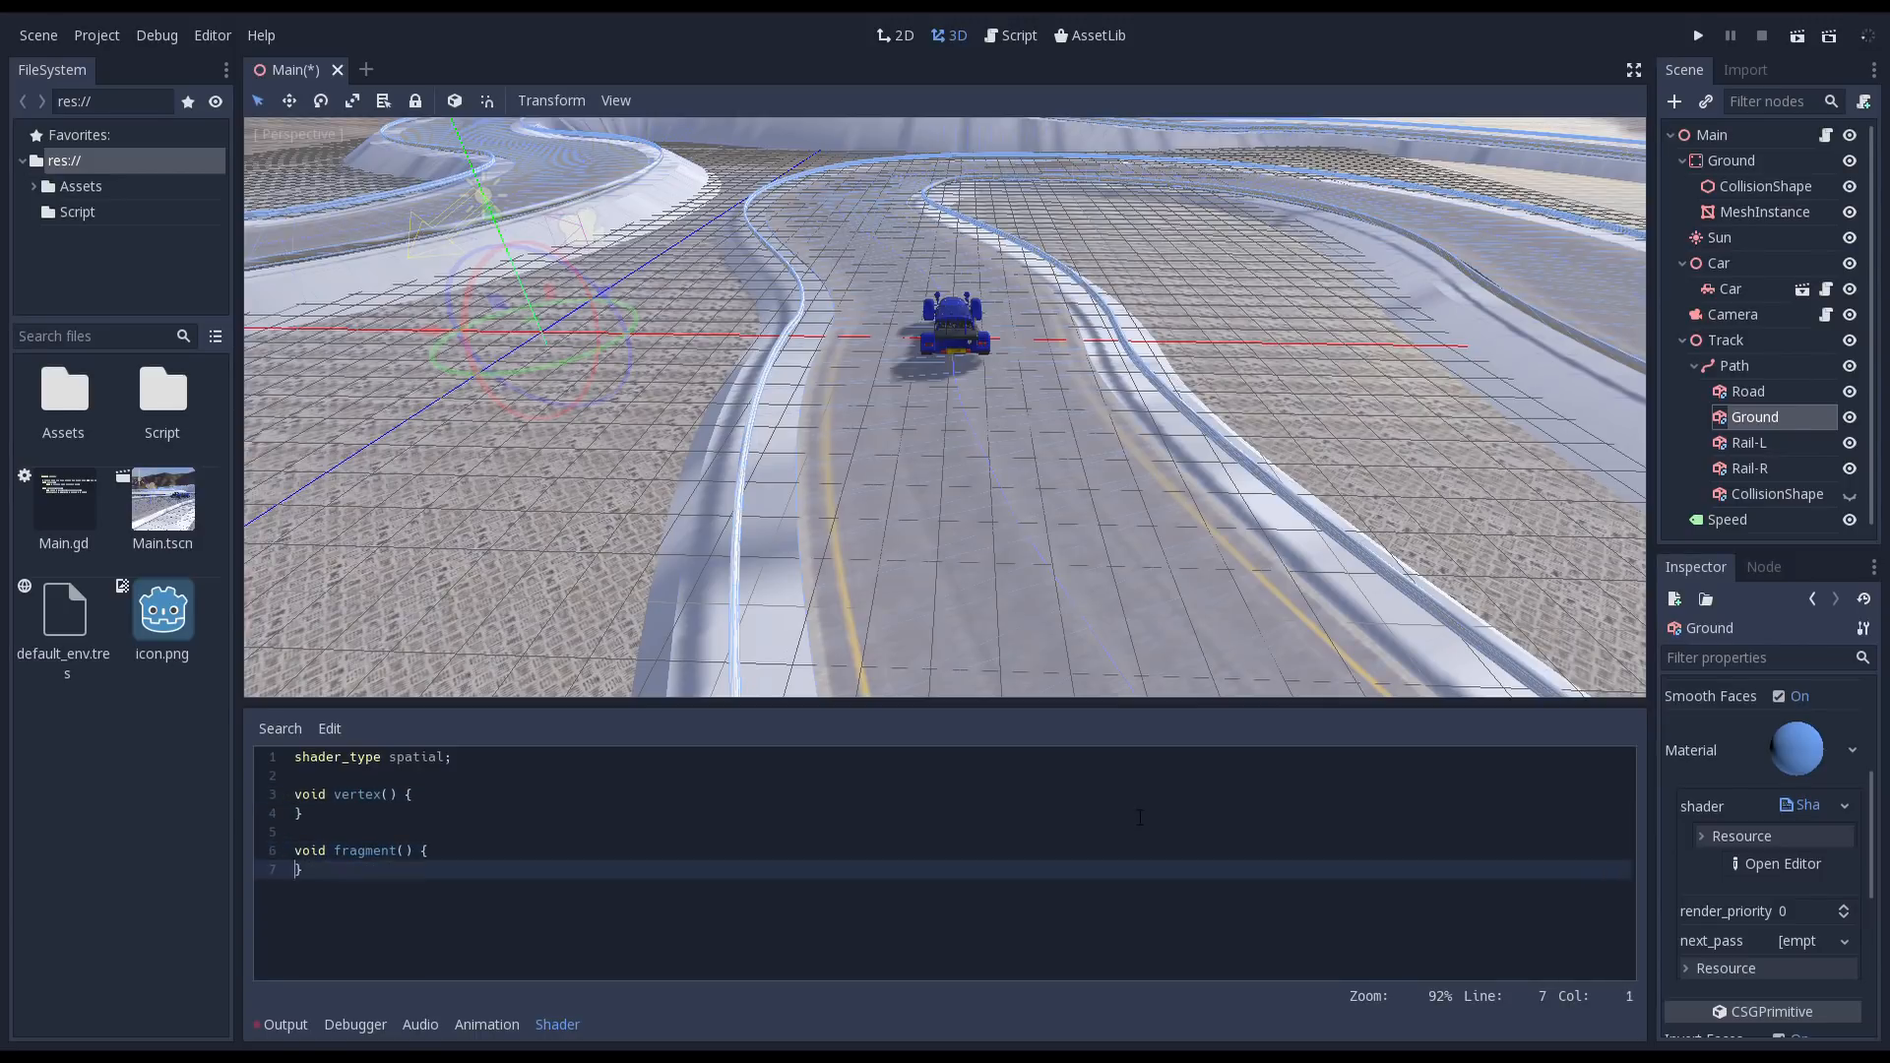
{"action": "type", "text": "uniform"}
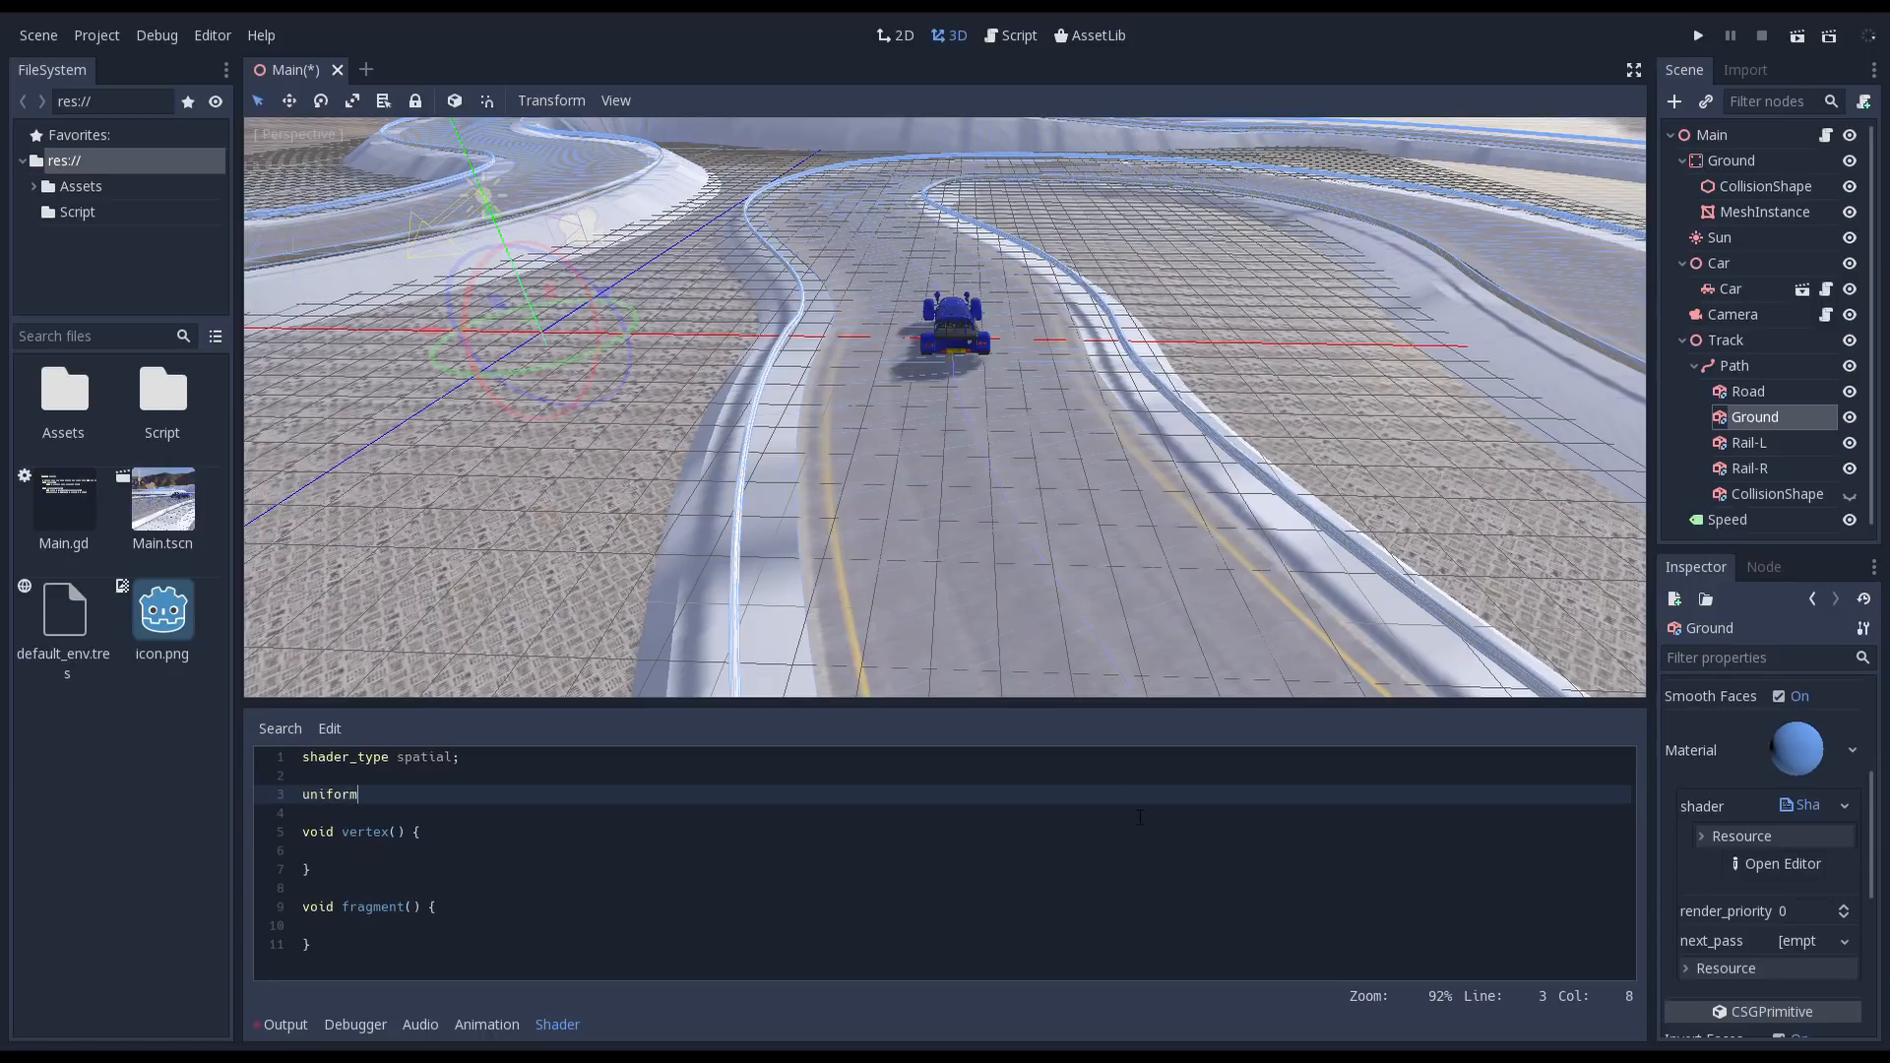
{"action": "type", "text": "sampler2D terra"}
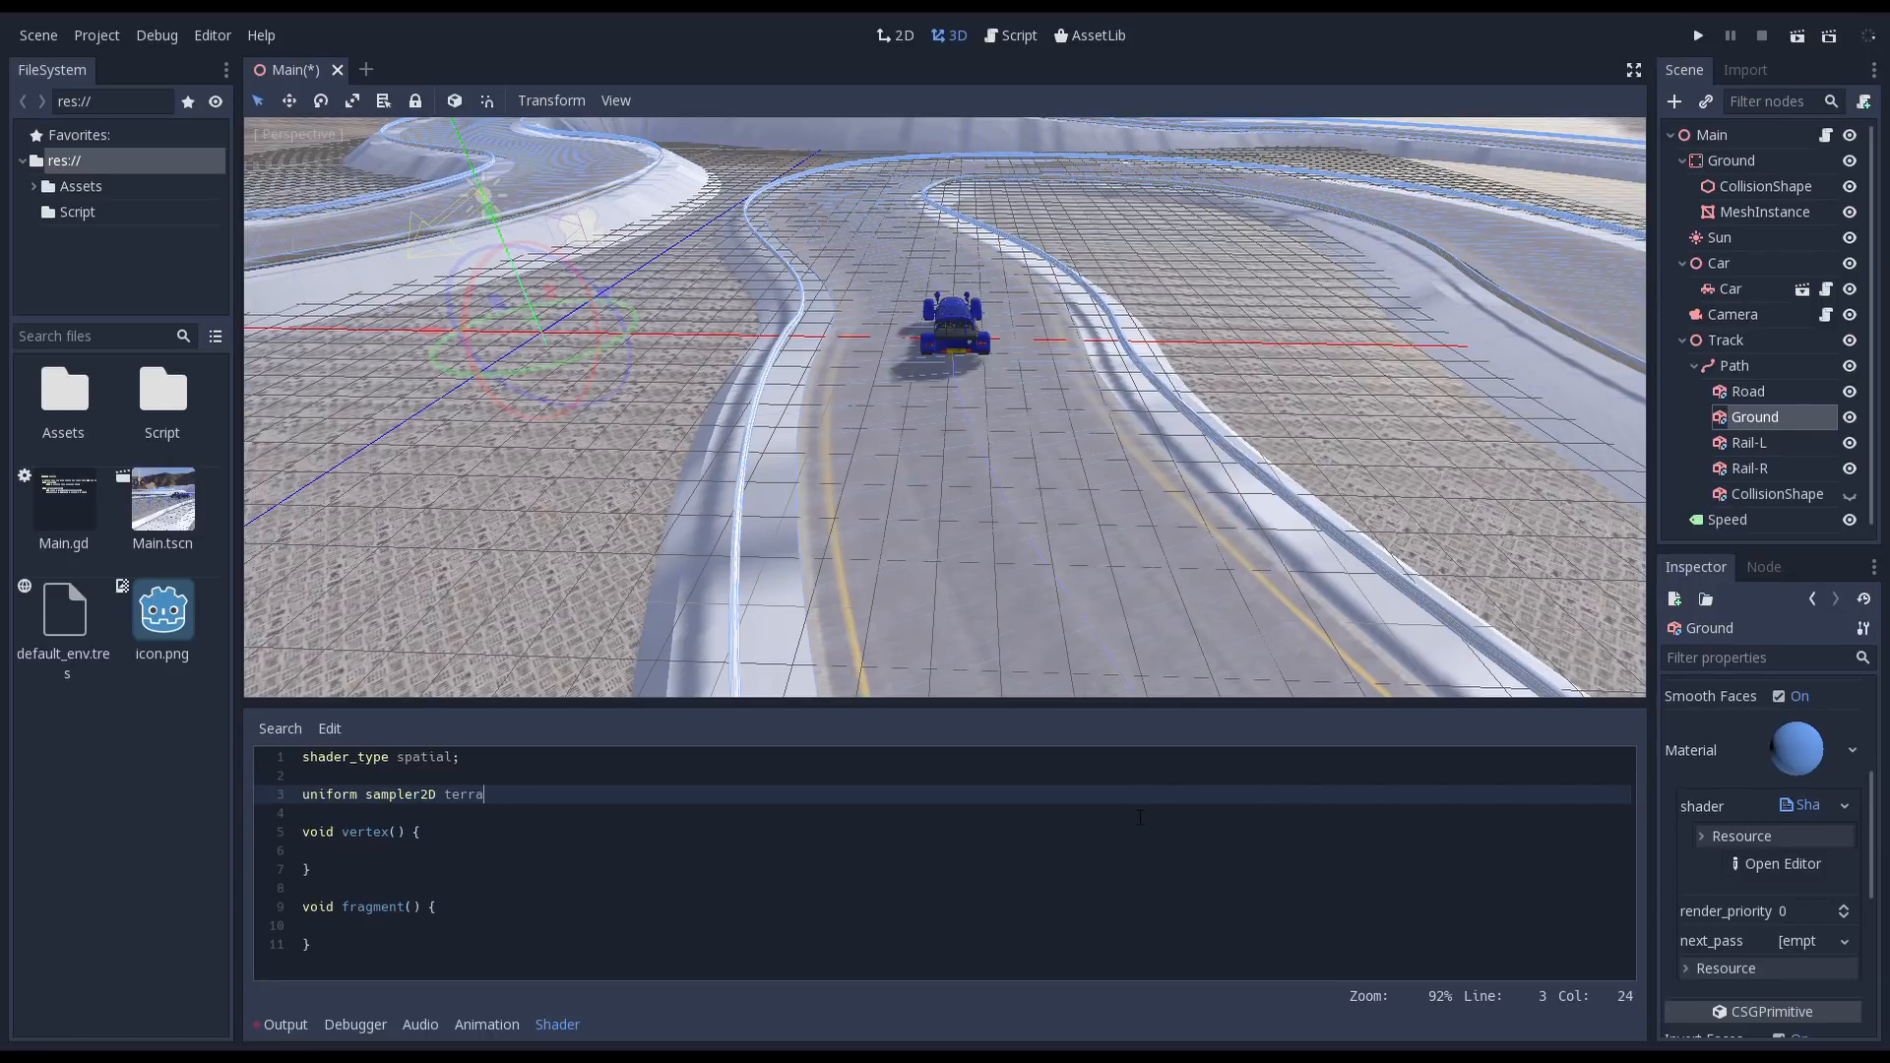
{"action": "type", "text": "in_texture : hint_albedo;"}
{"action": "left_click", "coordinate": [964, 813]}
{"action": "type", "text": "varying terrain_v"}
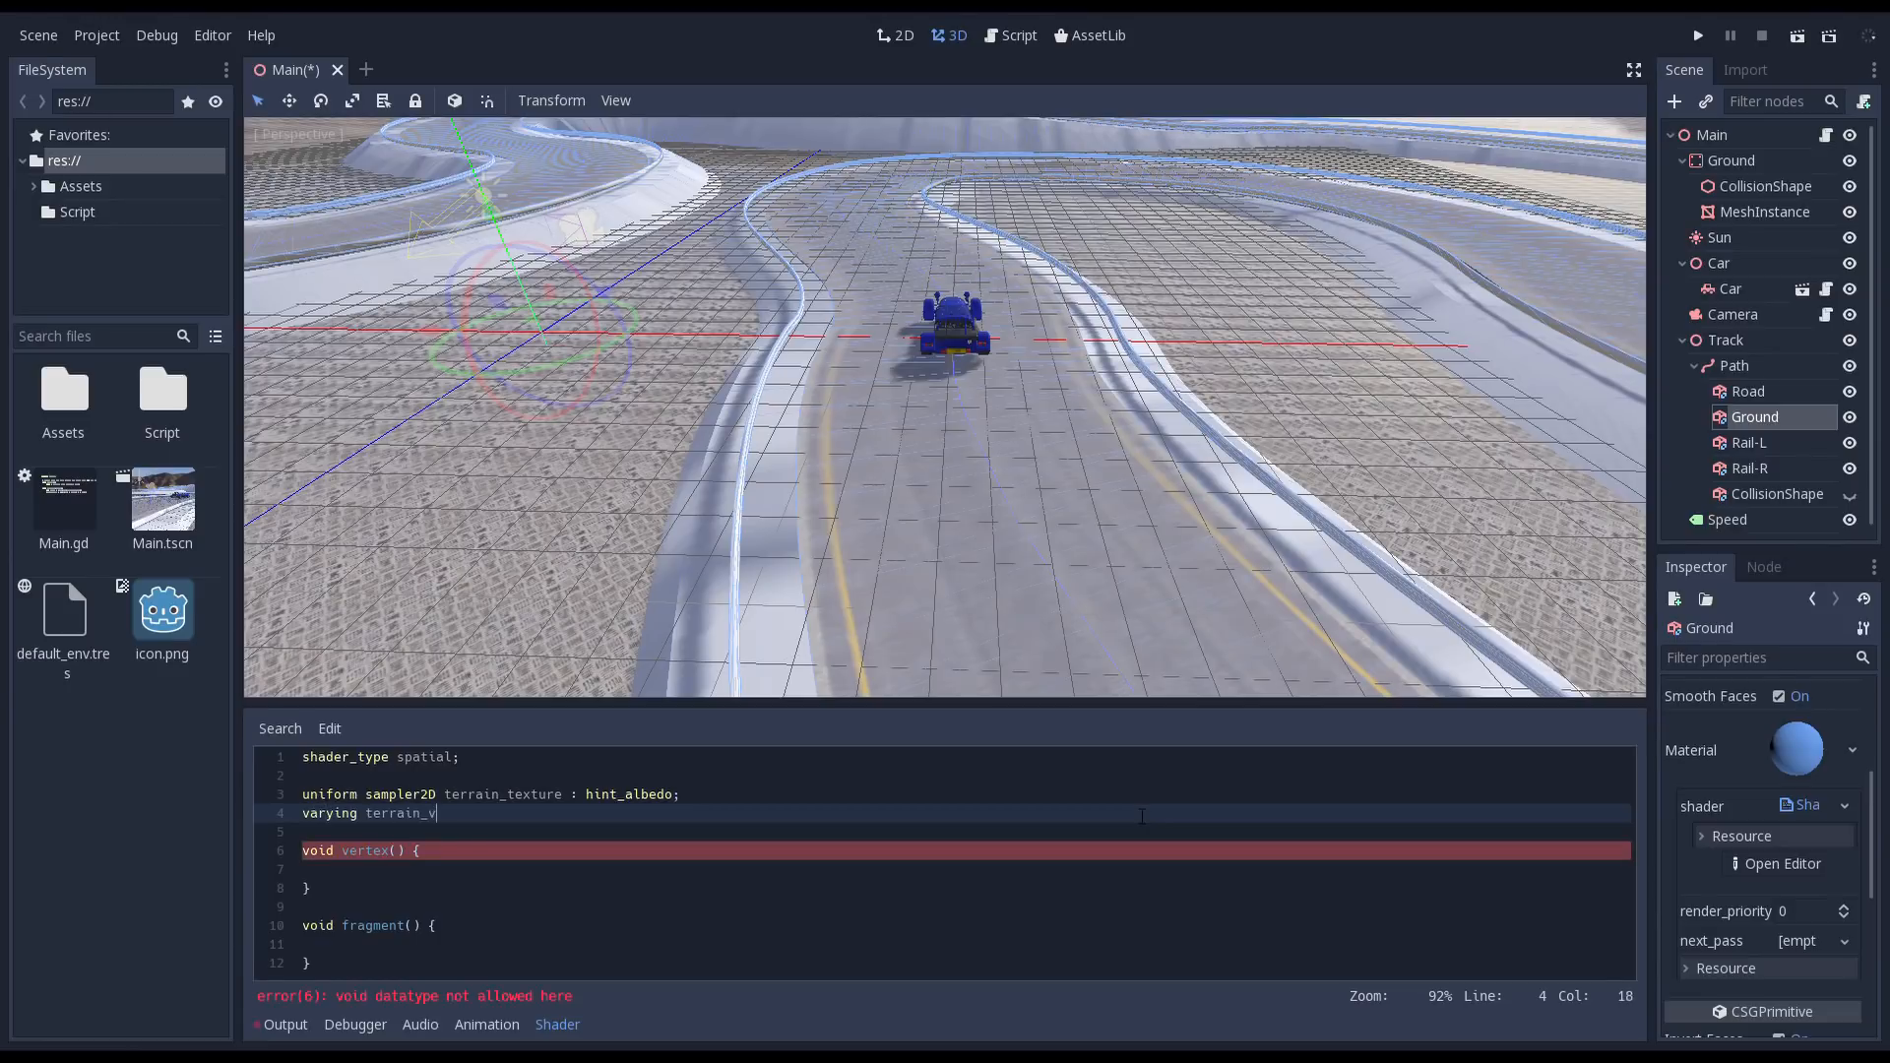
- Compute terrain_uv from WORLD_MATRIX vertex xy coordinates, scaled by 0.1
{"action": "type", "text": "ec2 terrain_uv;"}
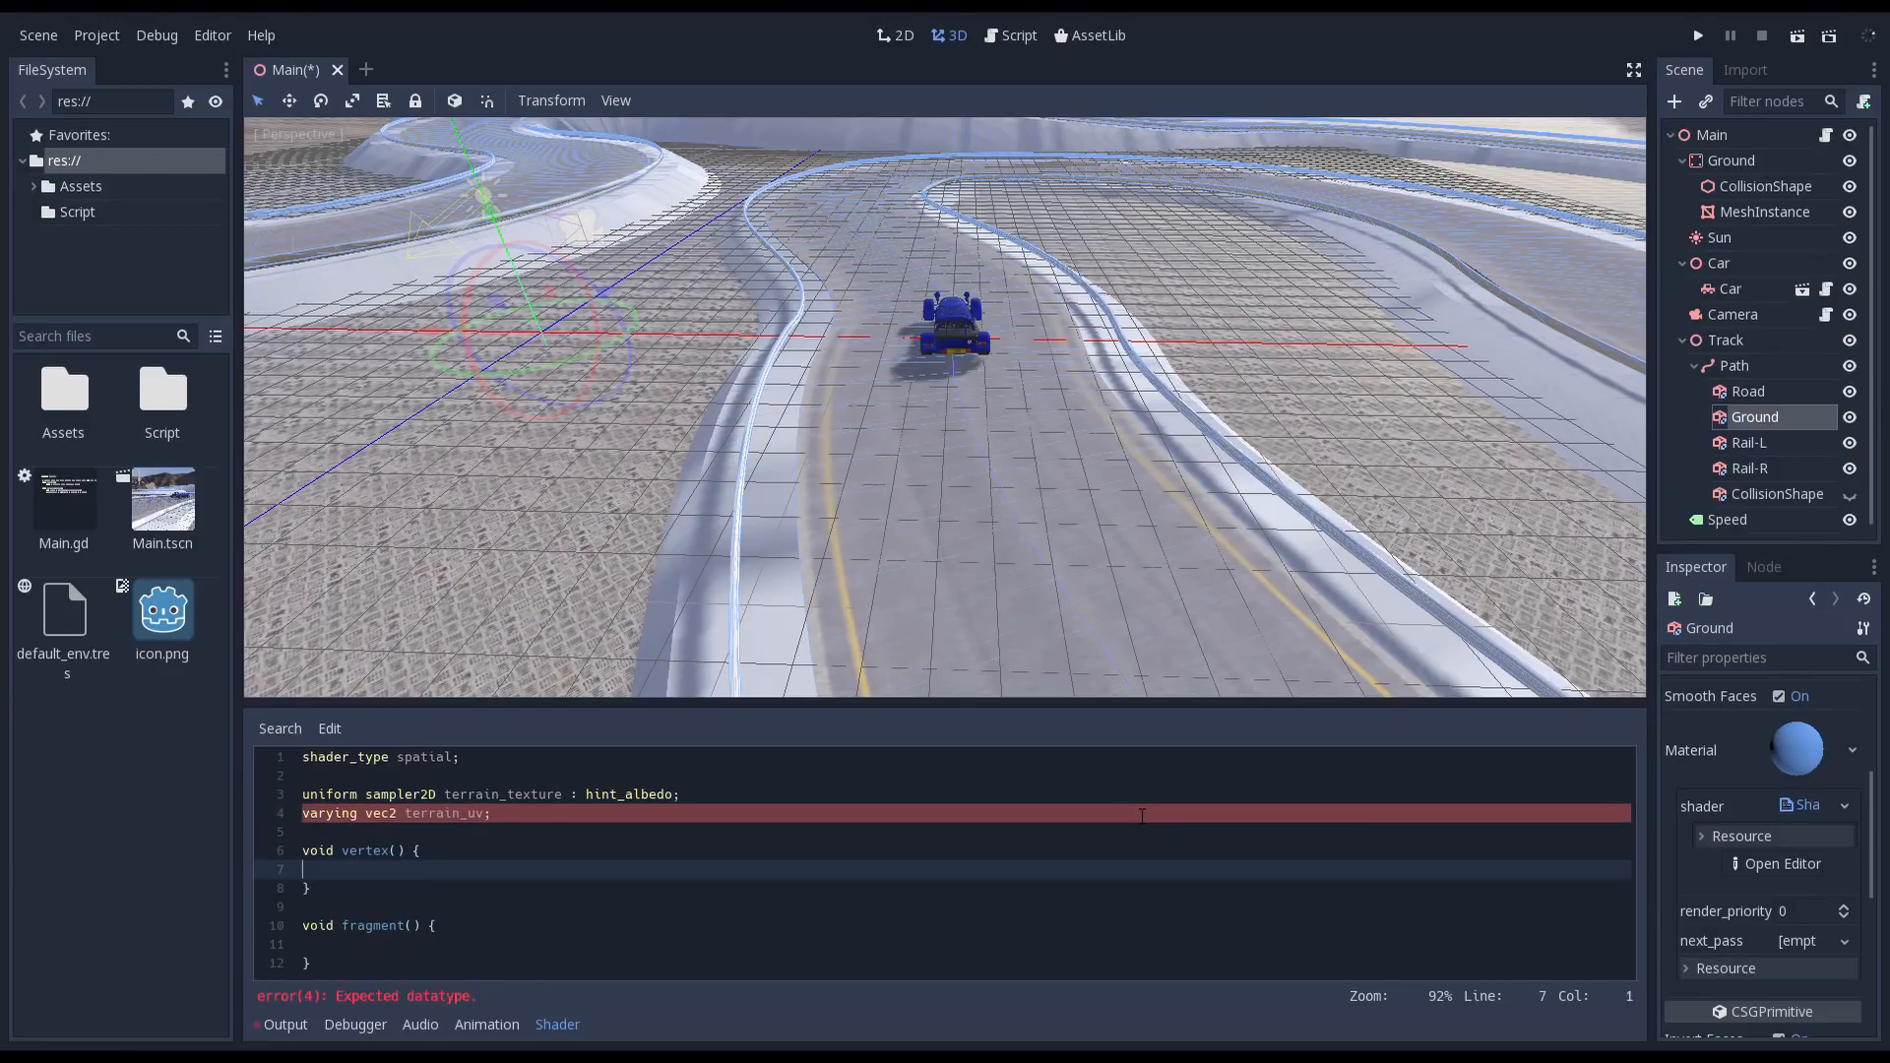
{"action": "type", "text": "terrain_uv = WORL"}
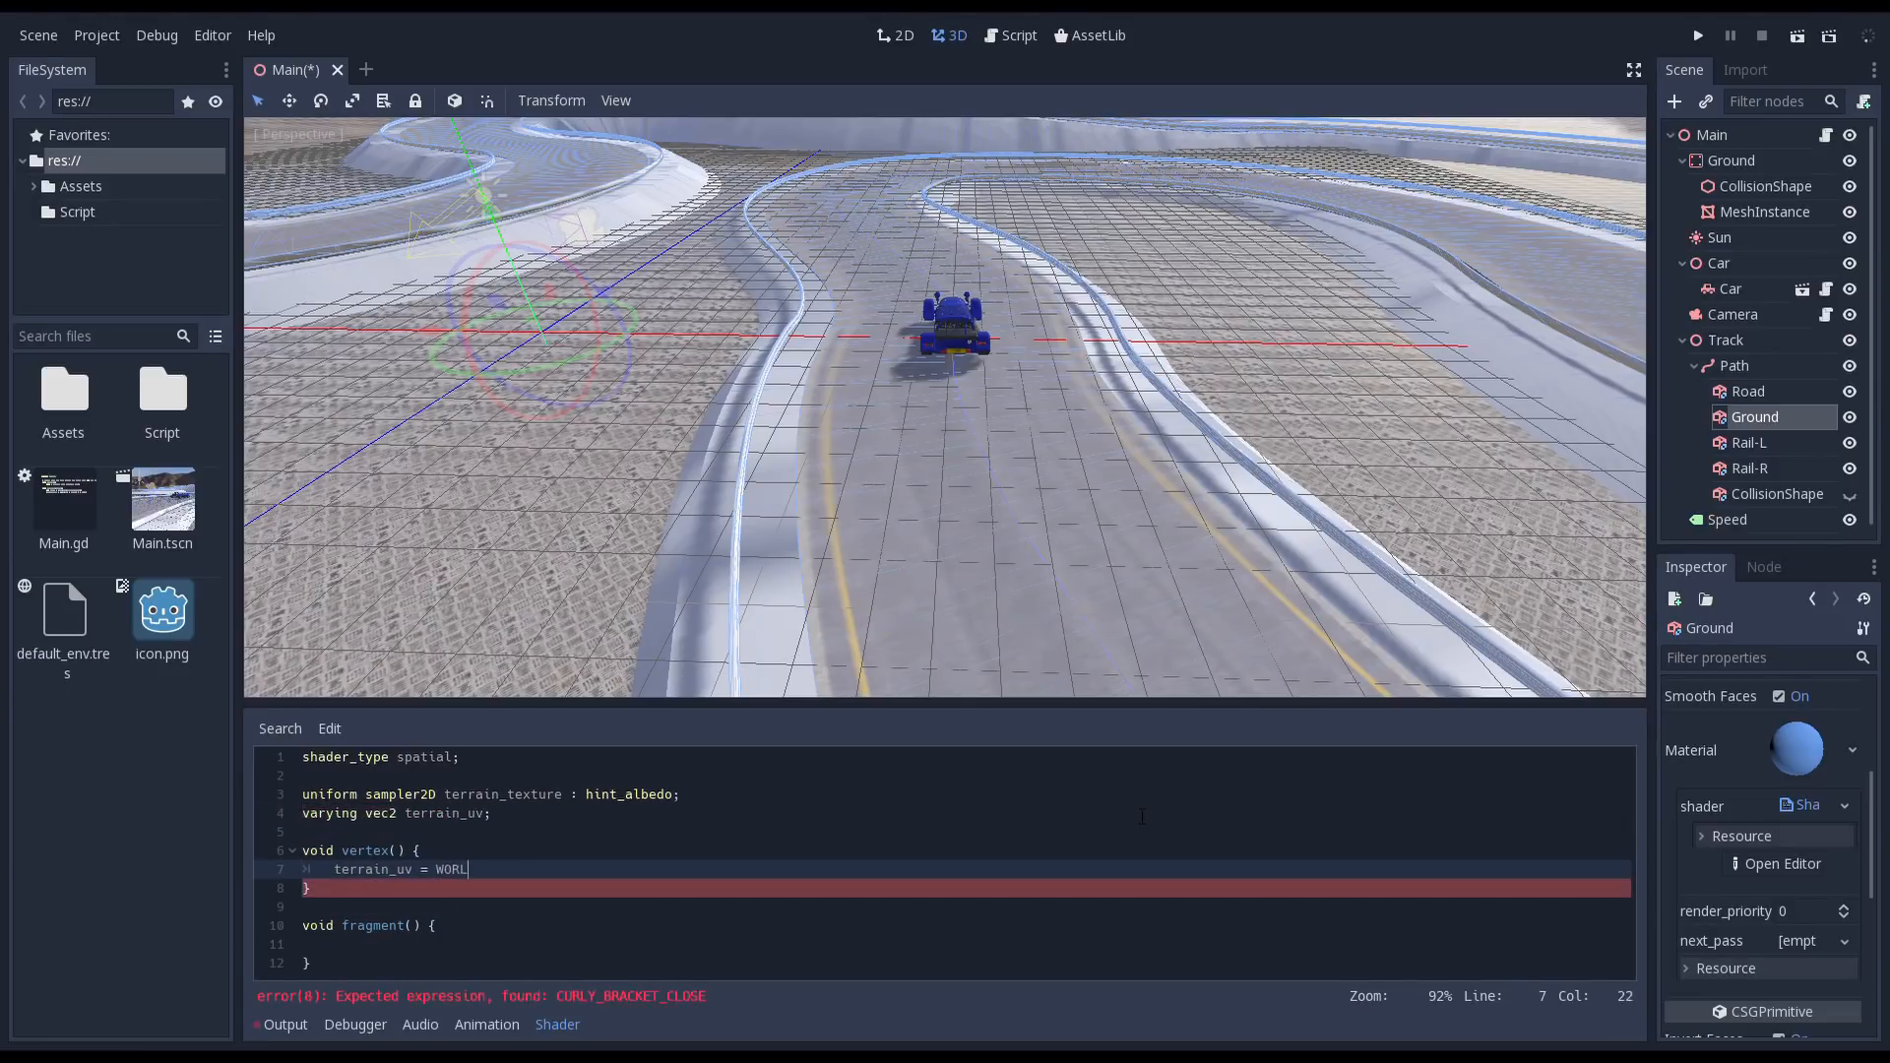
{"action": "type", "text": "D_MATRIX * vec4(VERTEX, 1.0"}
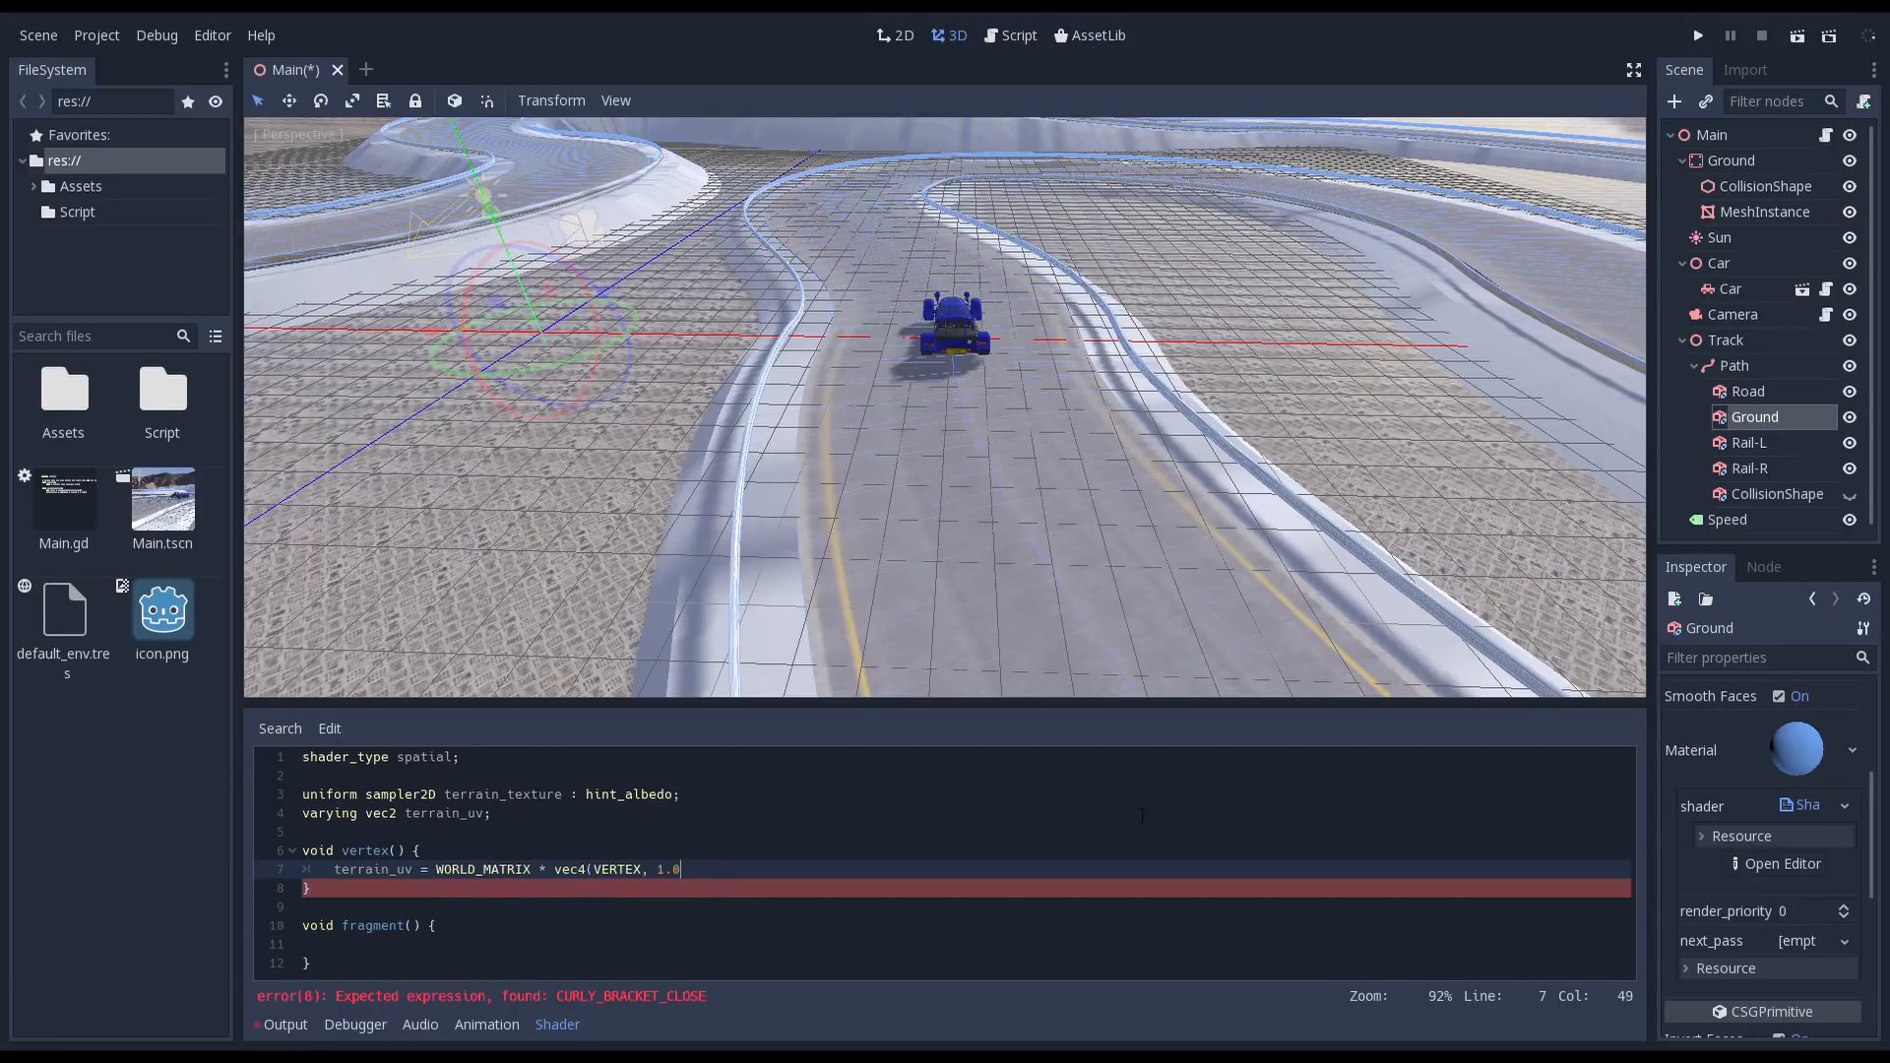
{"action": "type", "text": ").xy"}
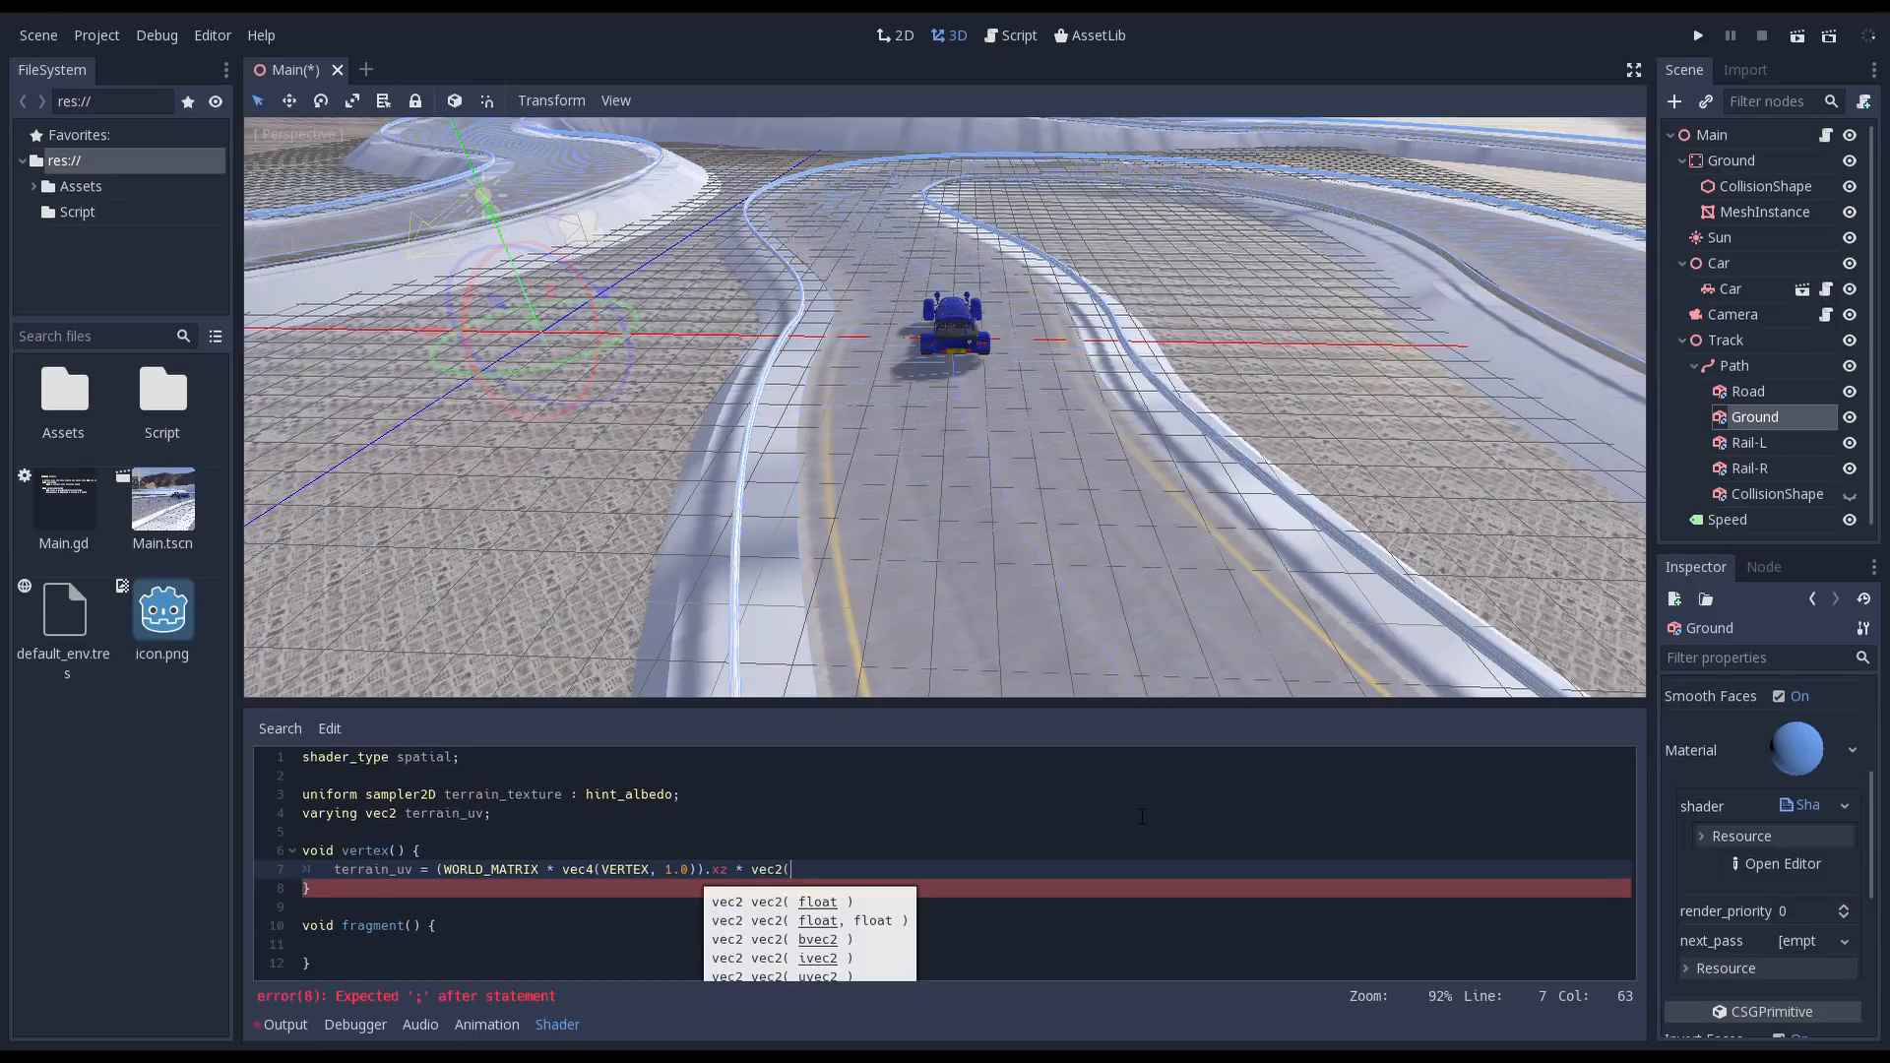
{"action": "type", "text": "0.1, 0.1);"}
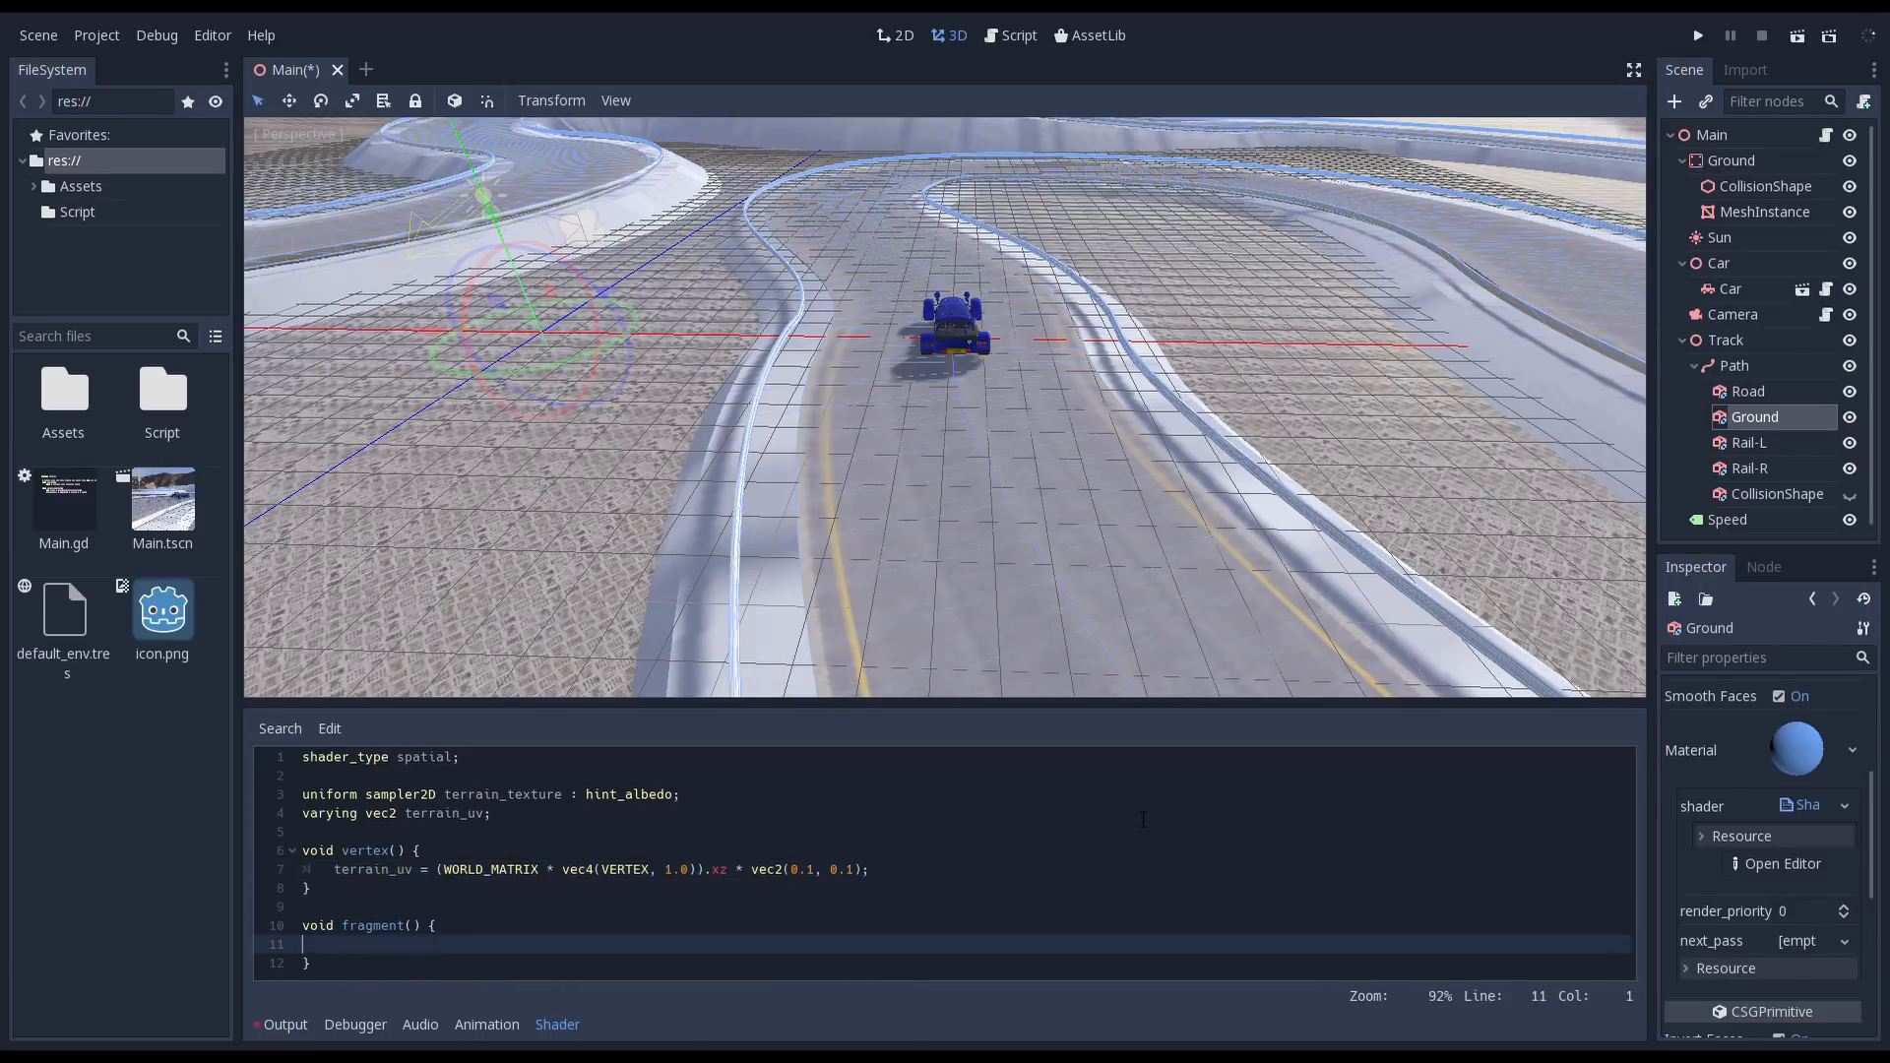
- Sample terrain_texture at terrain_uv into albedo, with METALLIC 0.0 and ROUGHNESS 0.8
{"action": "type", "text": "vec4 color = textur"}
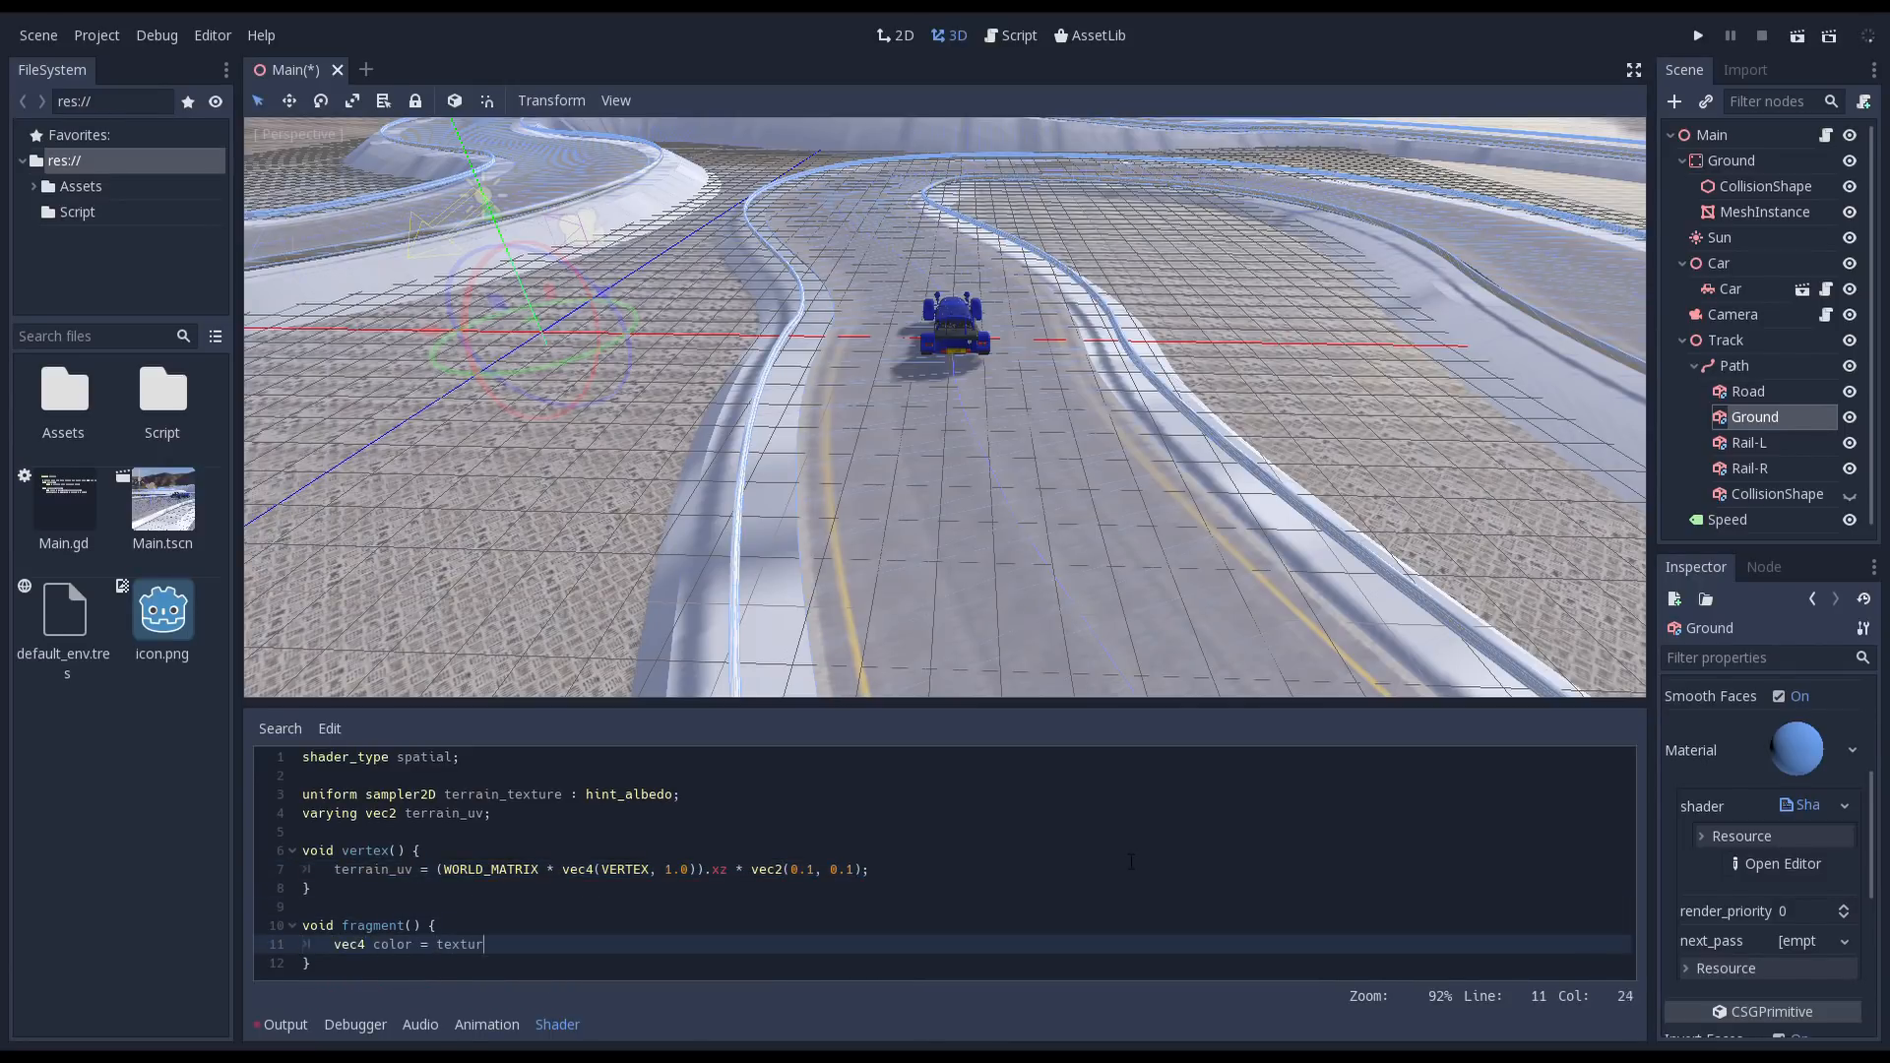
{"action": "type", "text": "e(terrain_texture, terrain_uv)"}
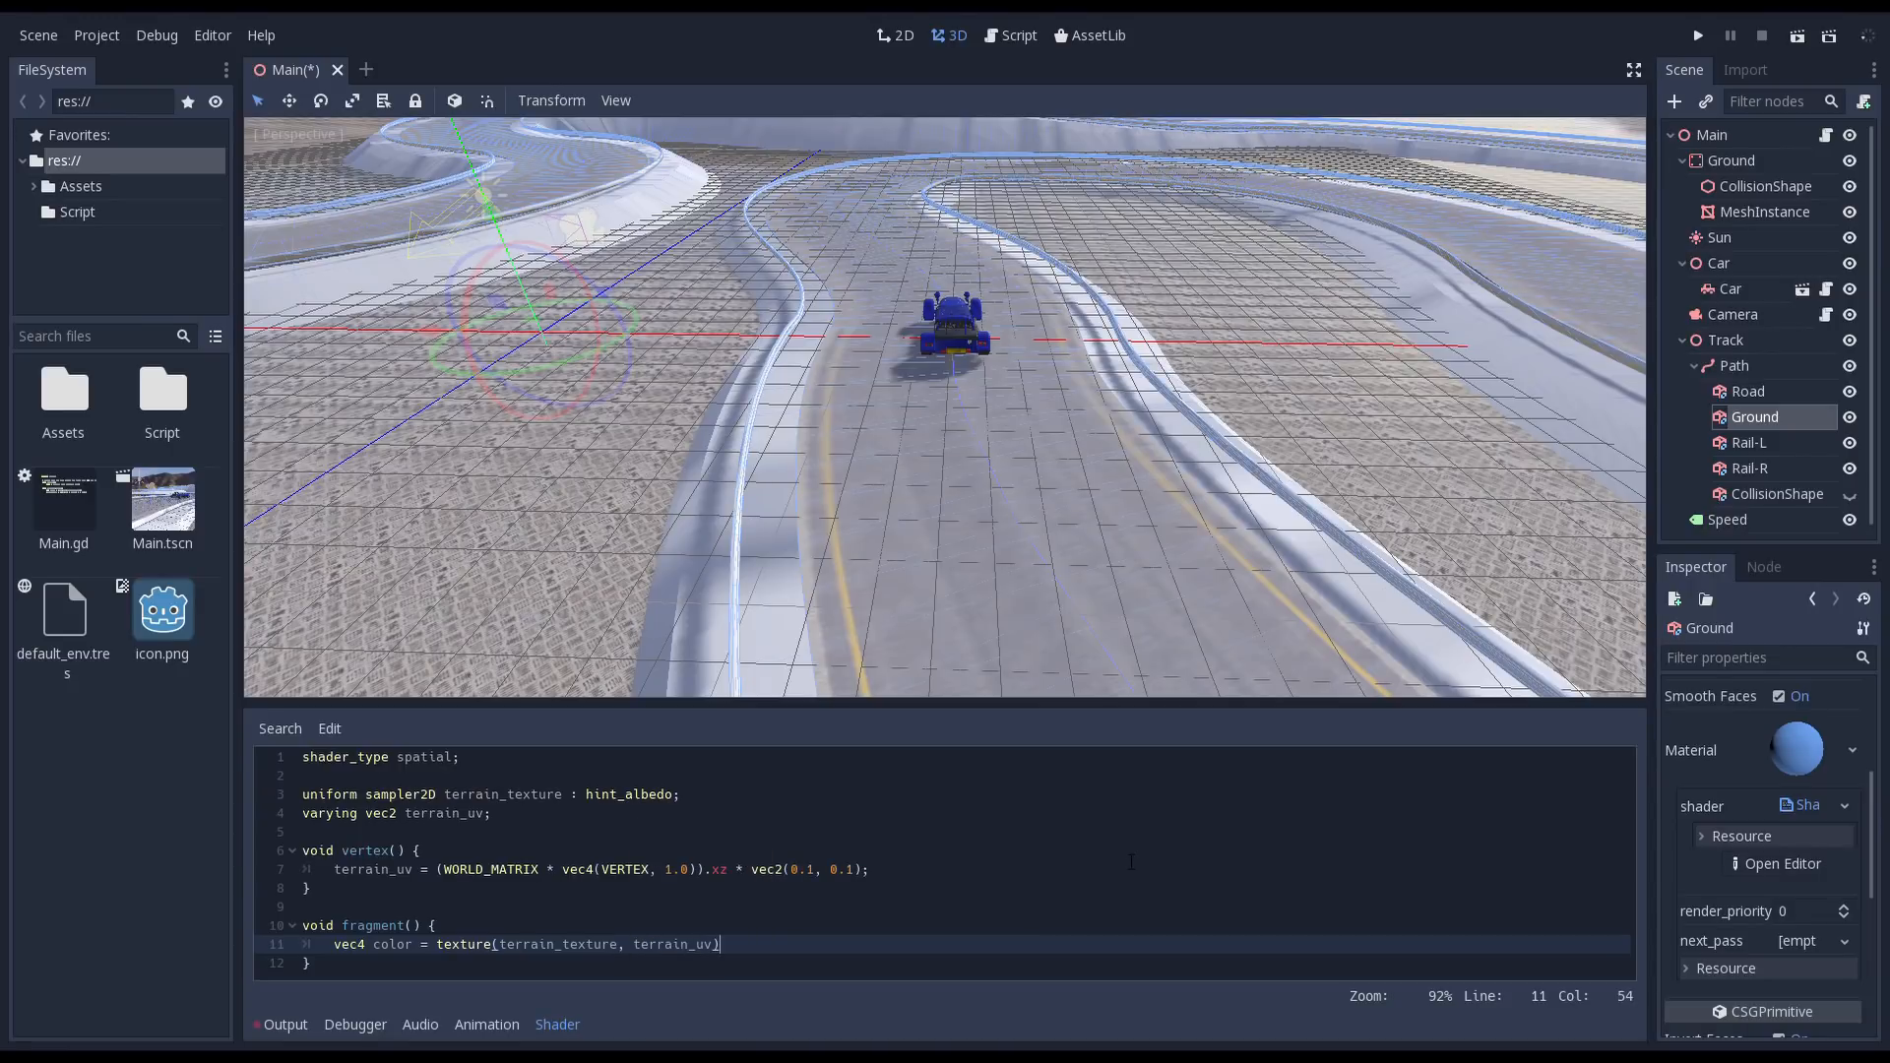
{"action": "type", "text": "ALBEOD"}
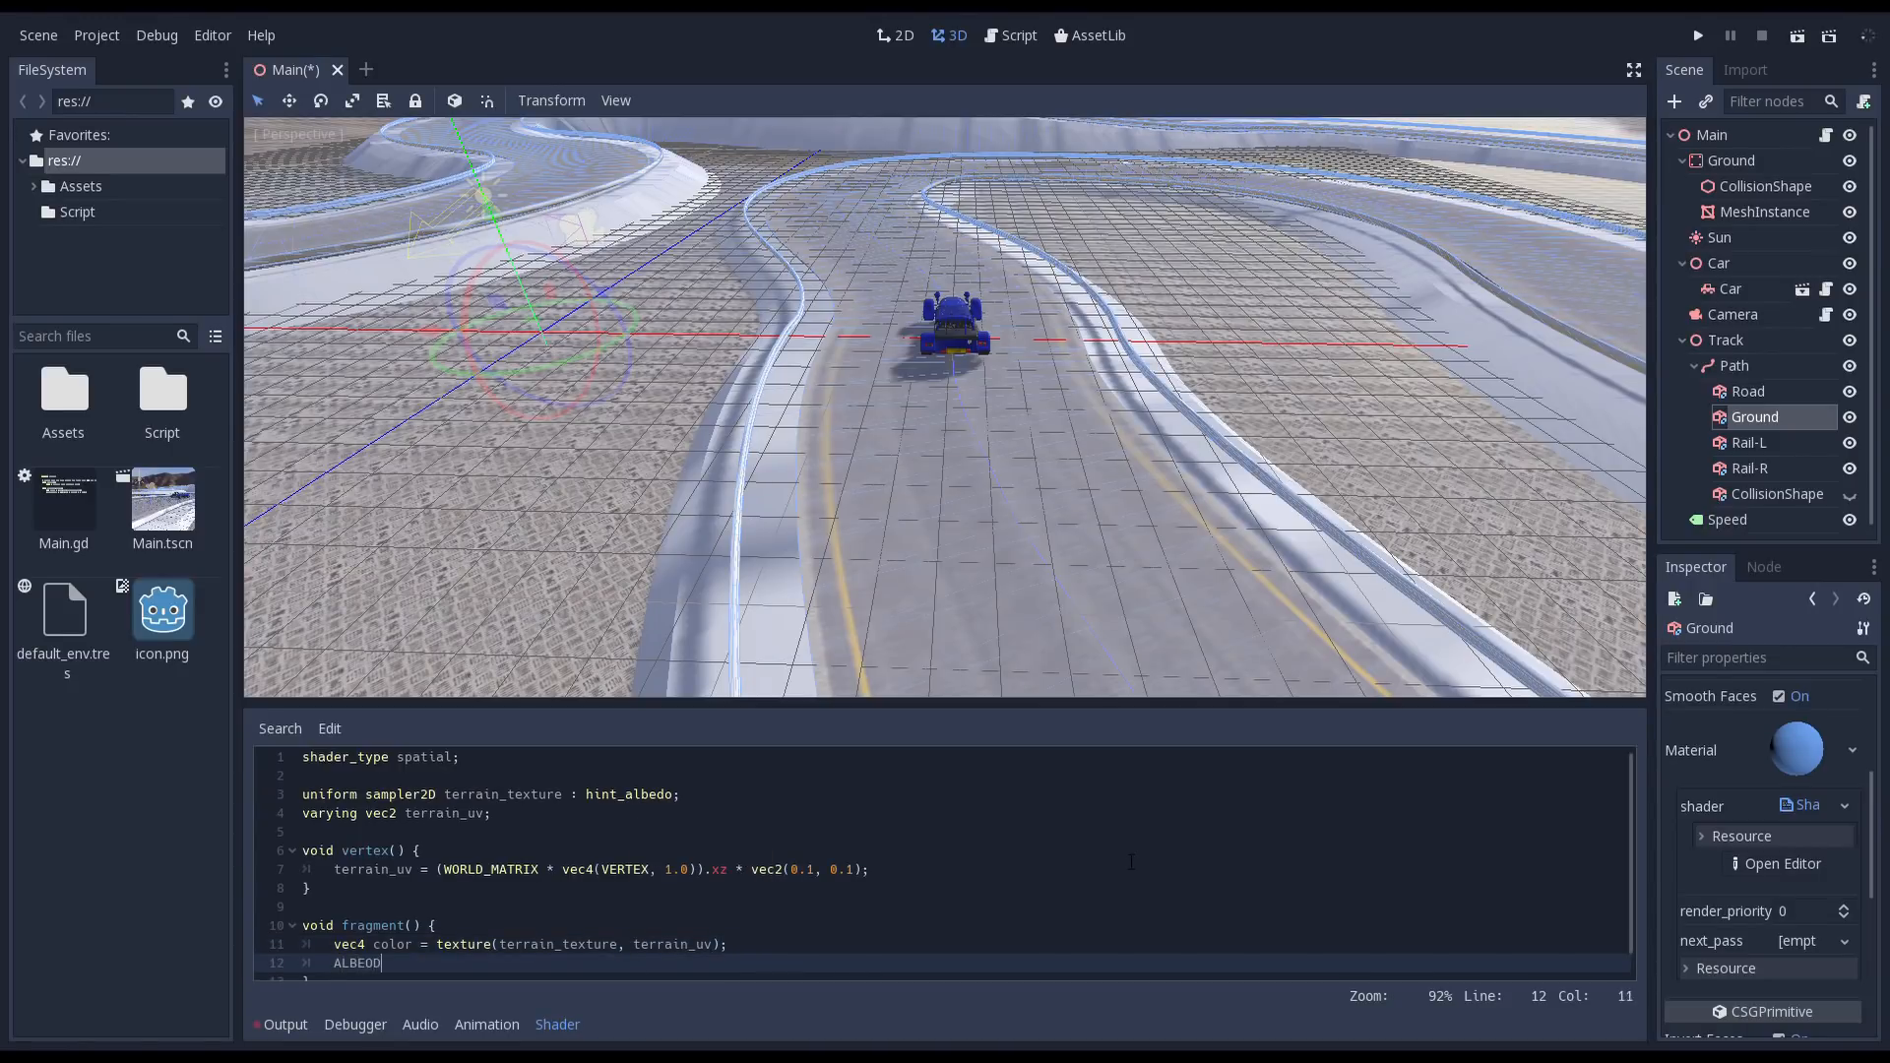
{"action": "type", "text": "= color.rgb;"}
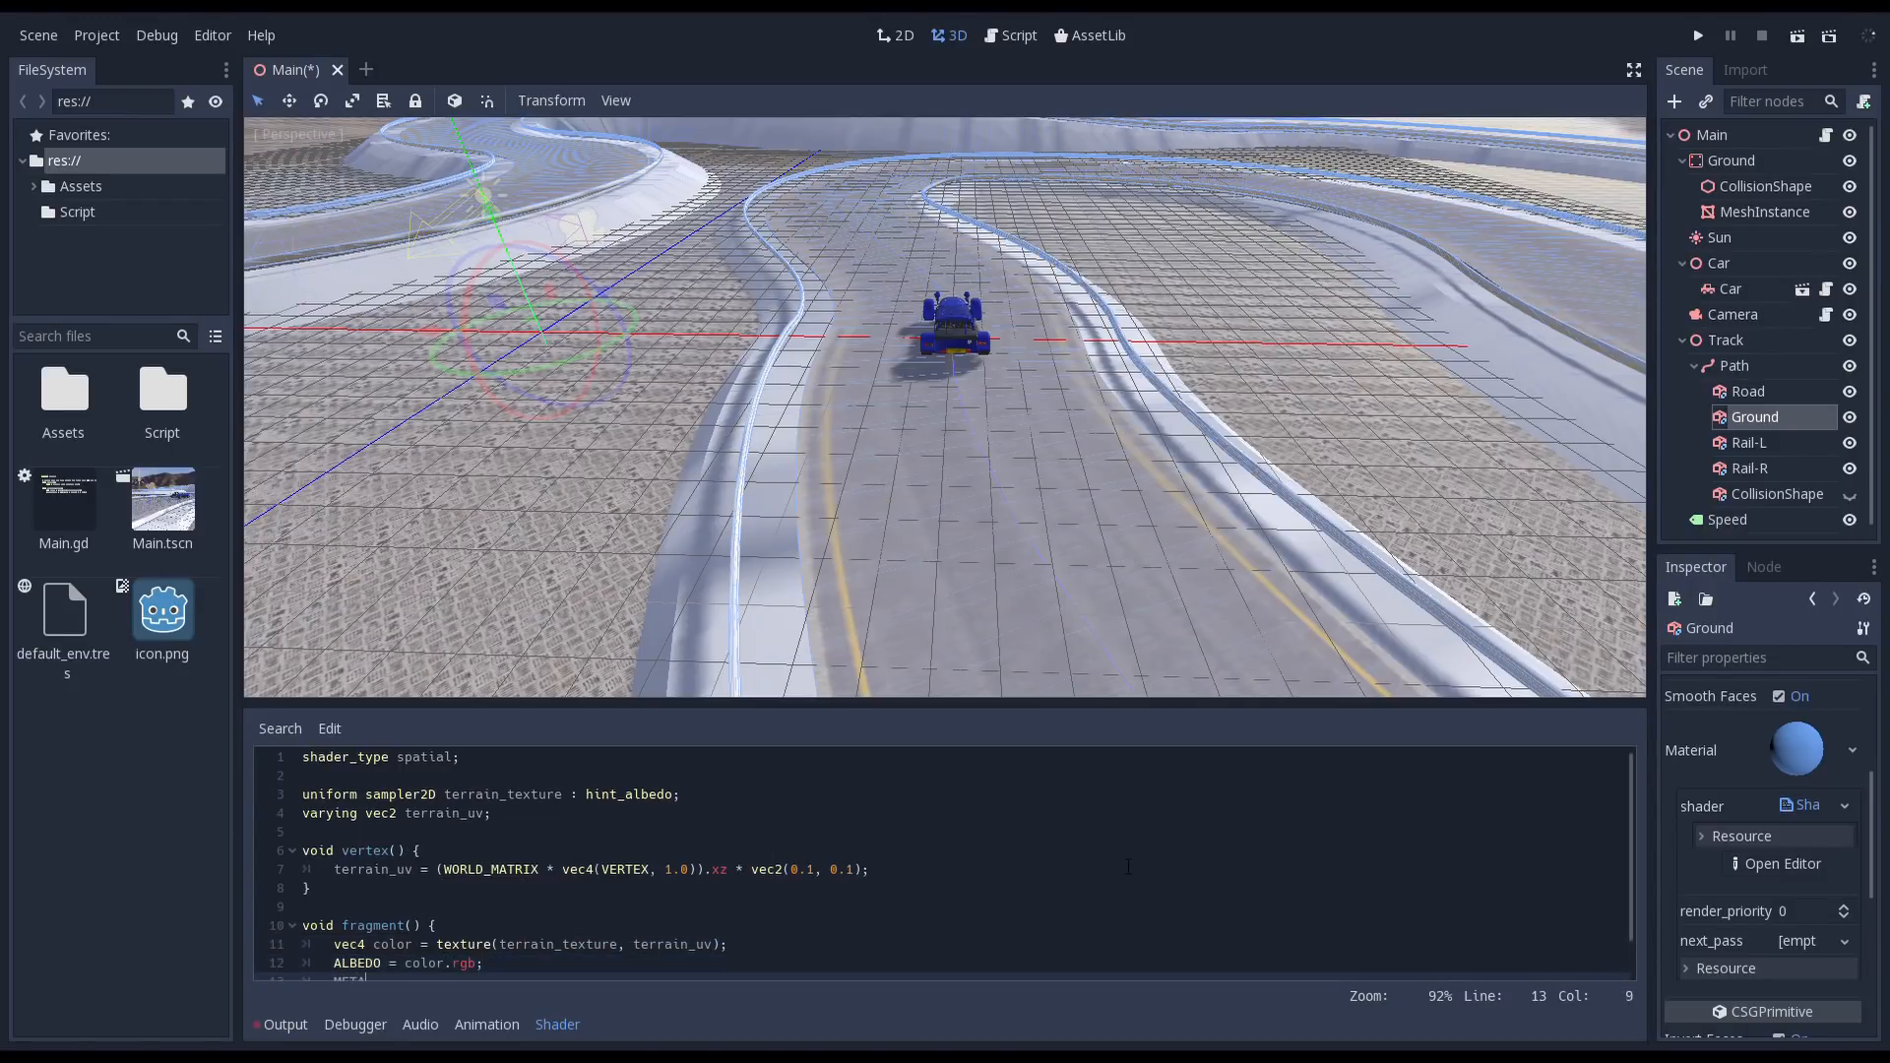
{"action": "type", "text": "METALLIC = 0.0;"}
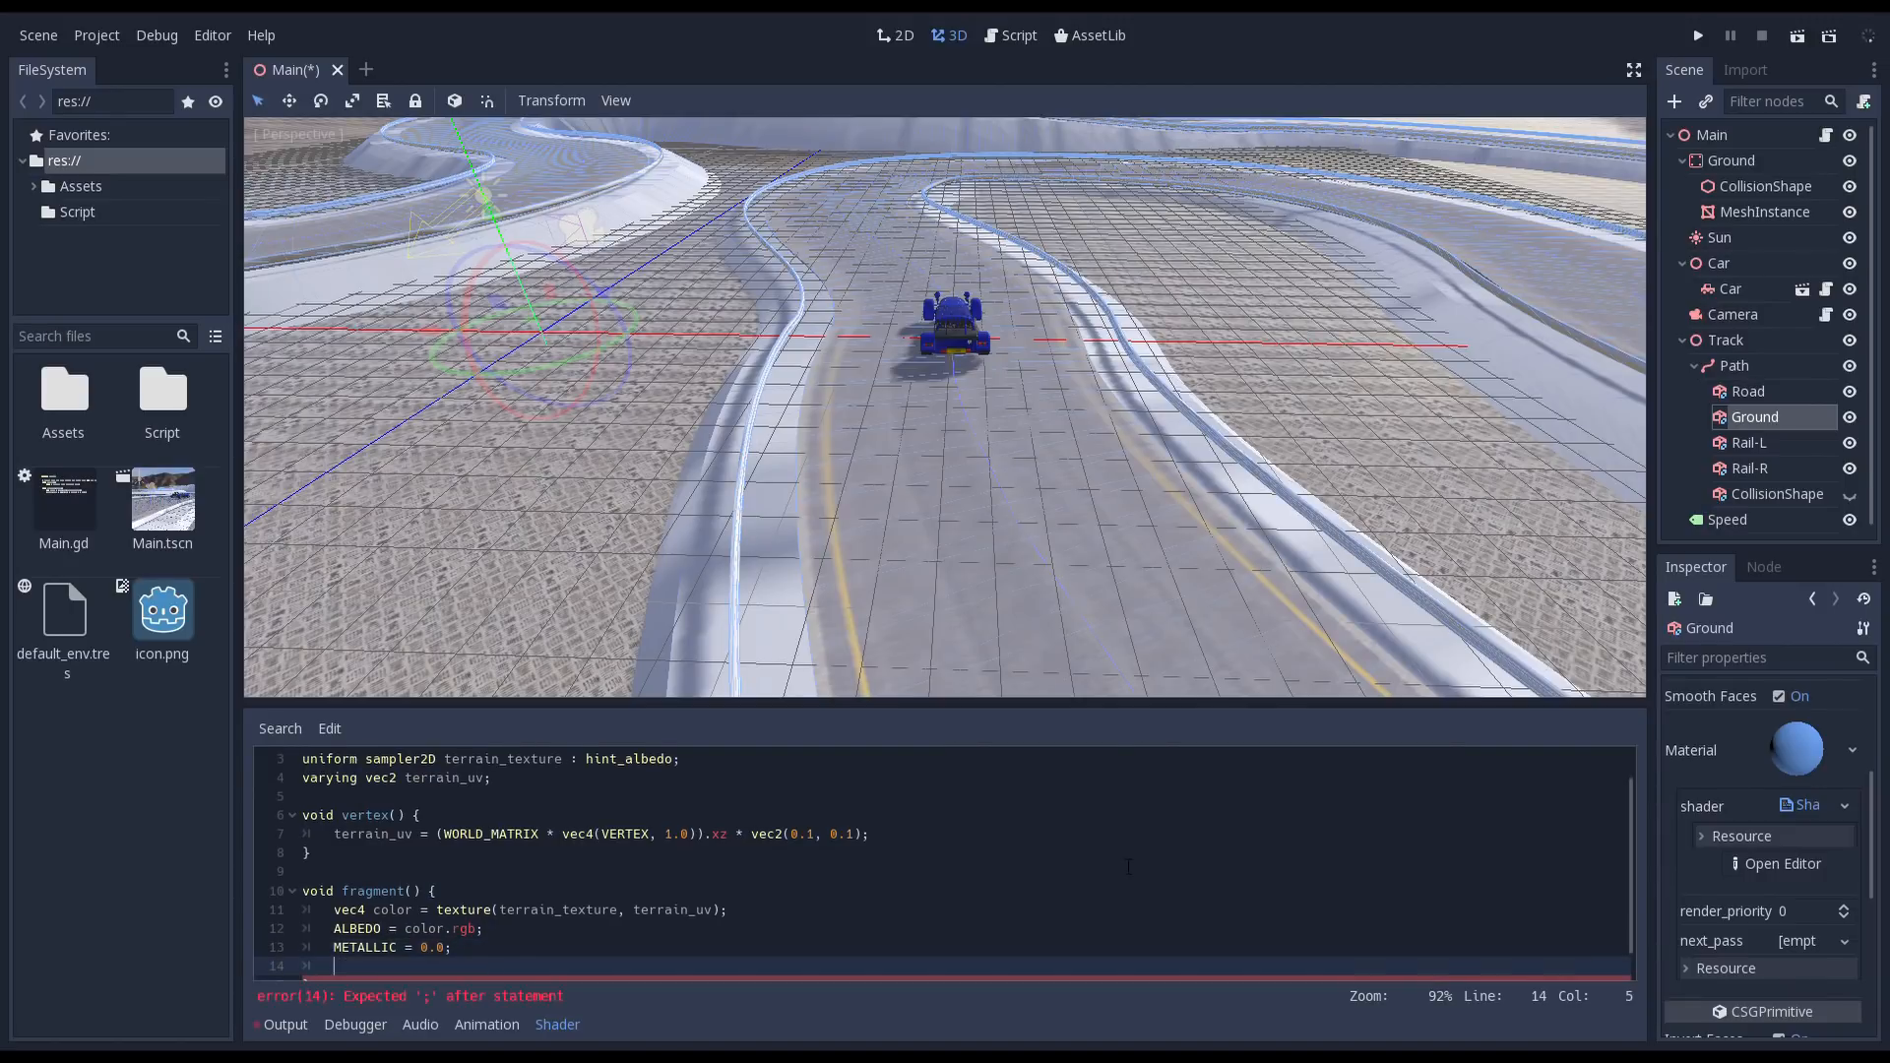
{"action": "type", "text": "ROUGHNESS = 0.8;"}
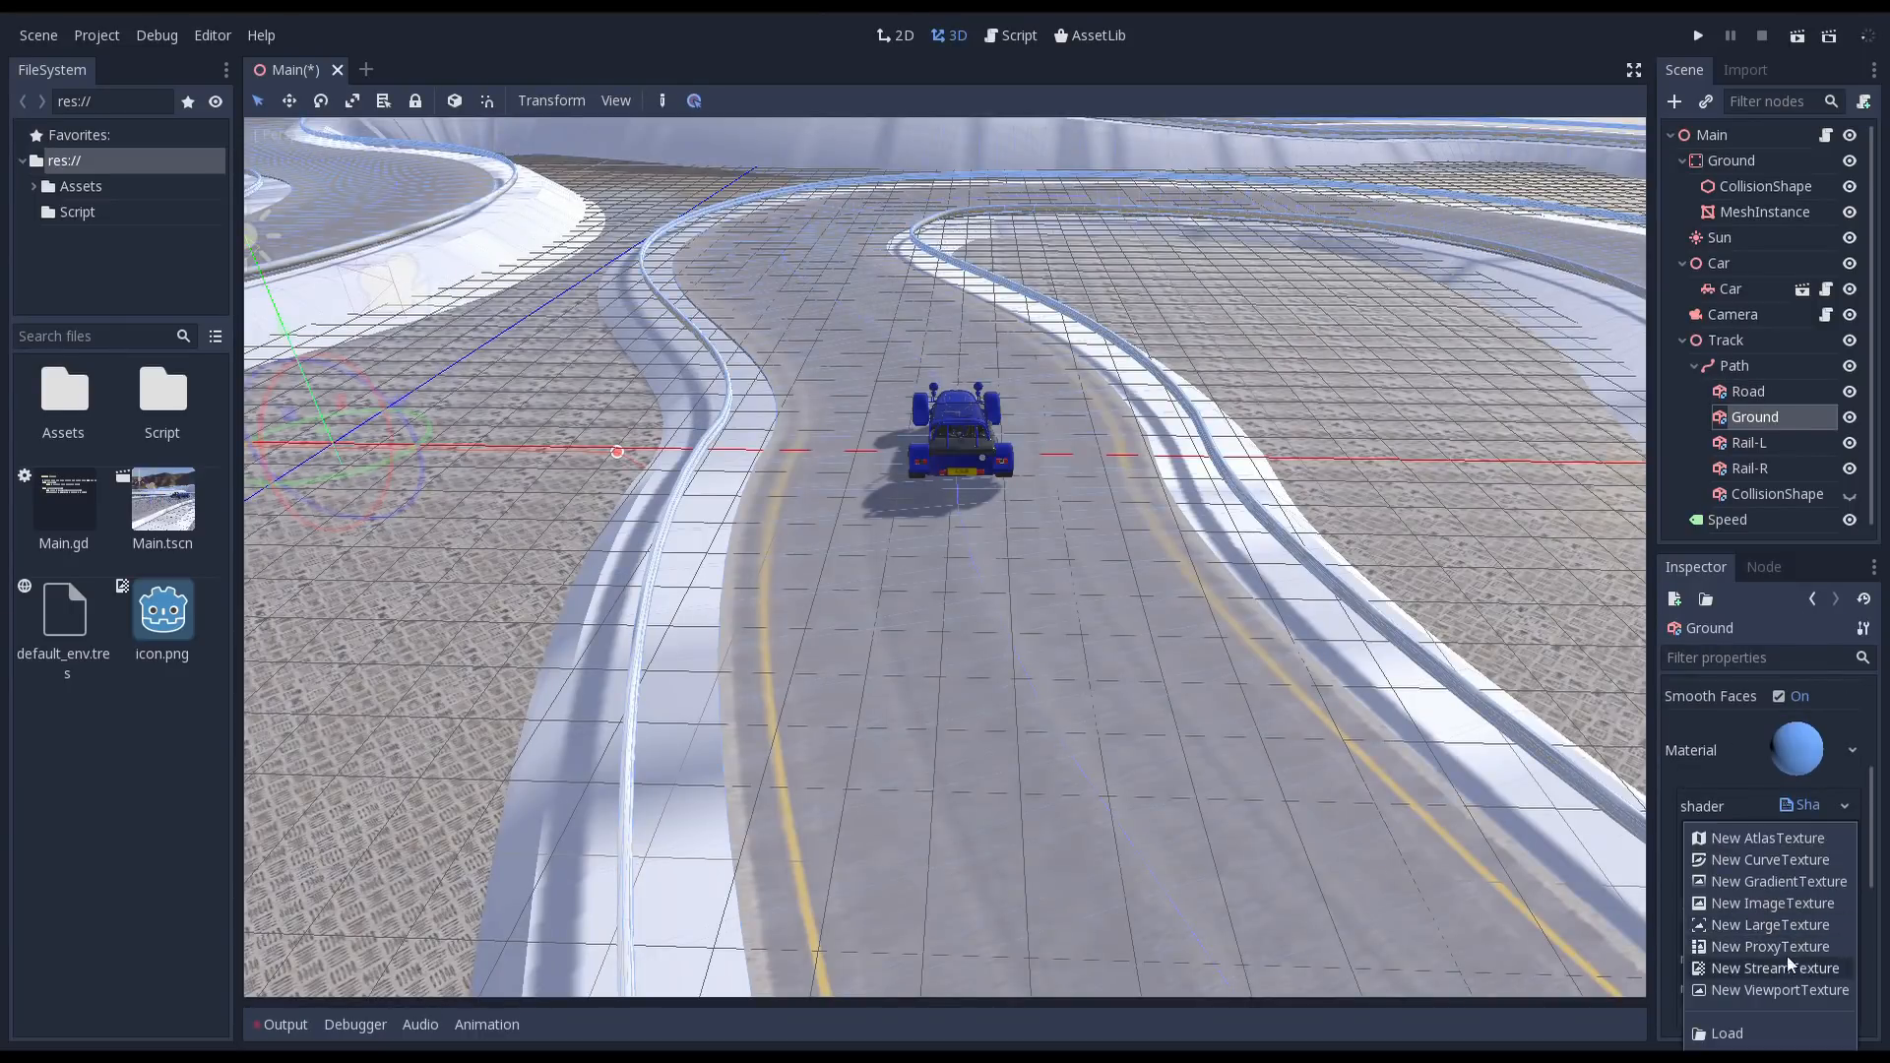
- Save the Ground's ShaderMaterial into Assets/Materials and load it onto the ground MeshInstance
{"action": "left_click", "coordinate": [1726, 1033]}
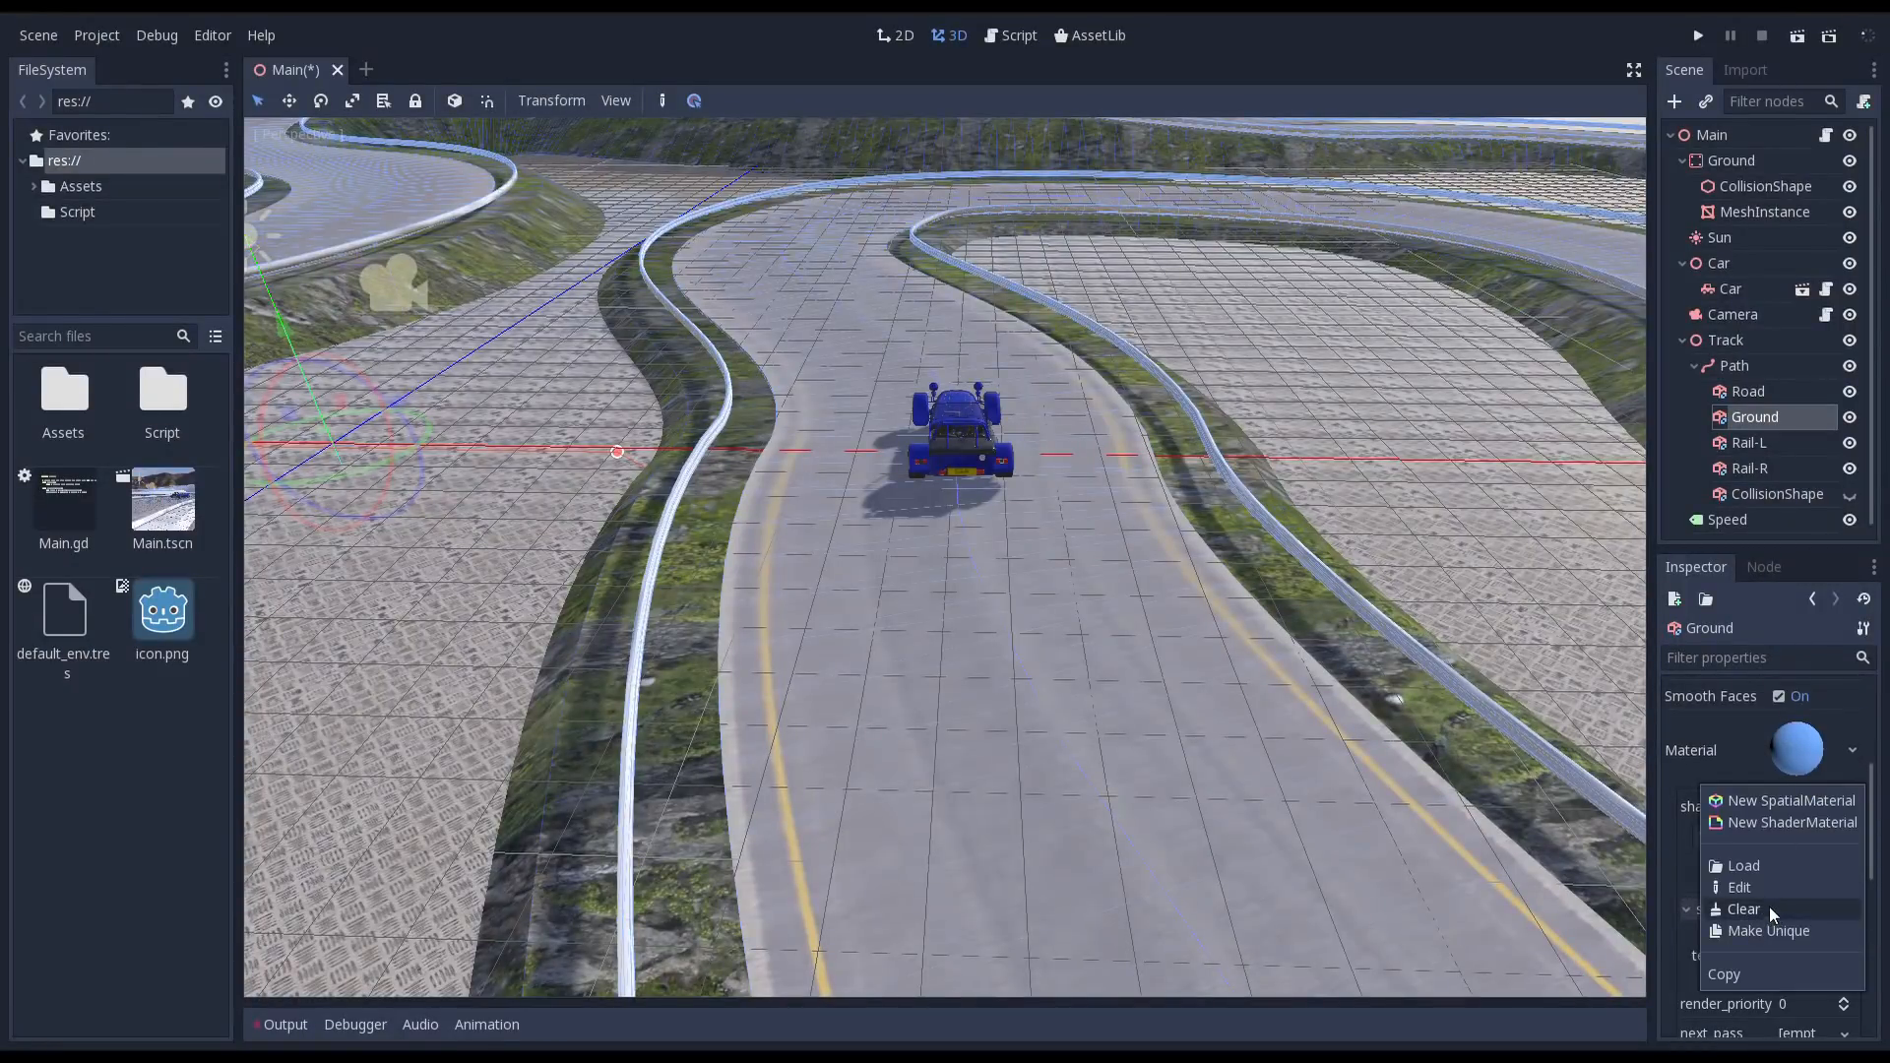
{"action": "left_click", "coordinate": [1790, 821]}
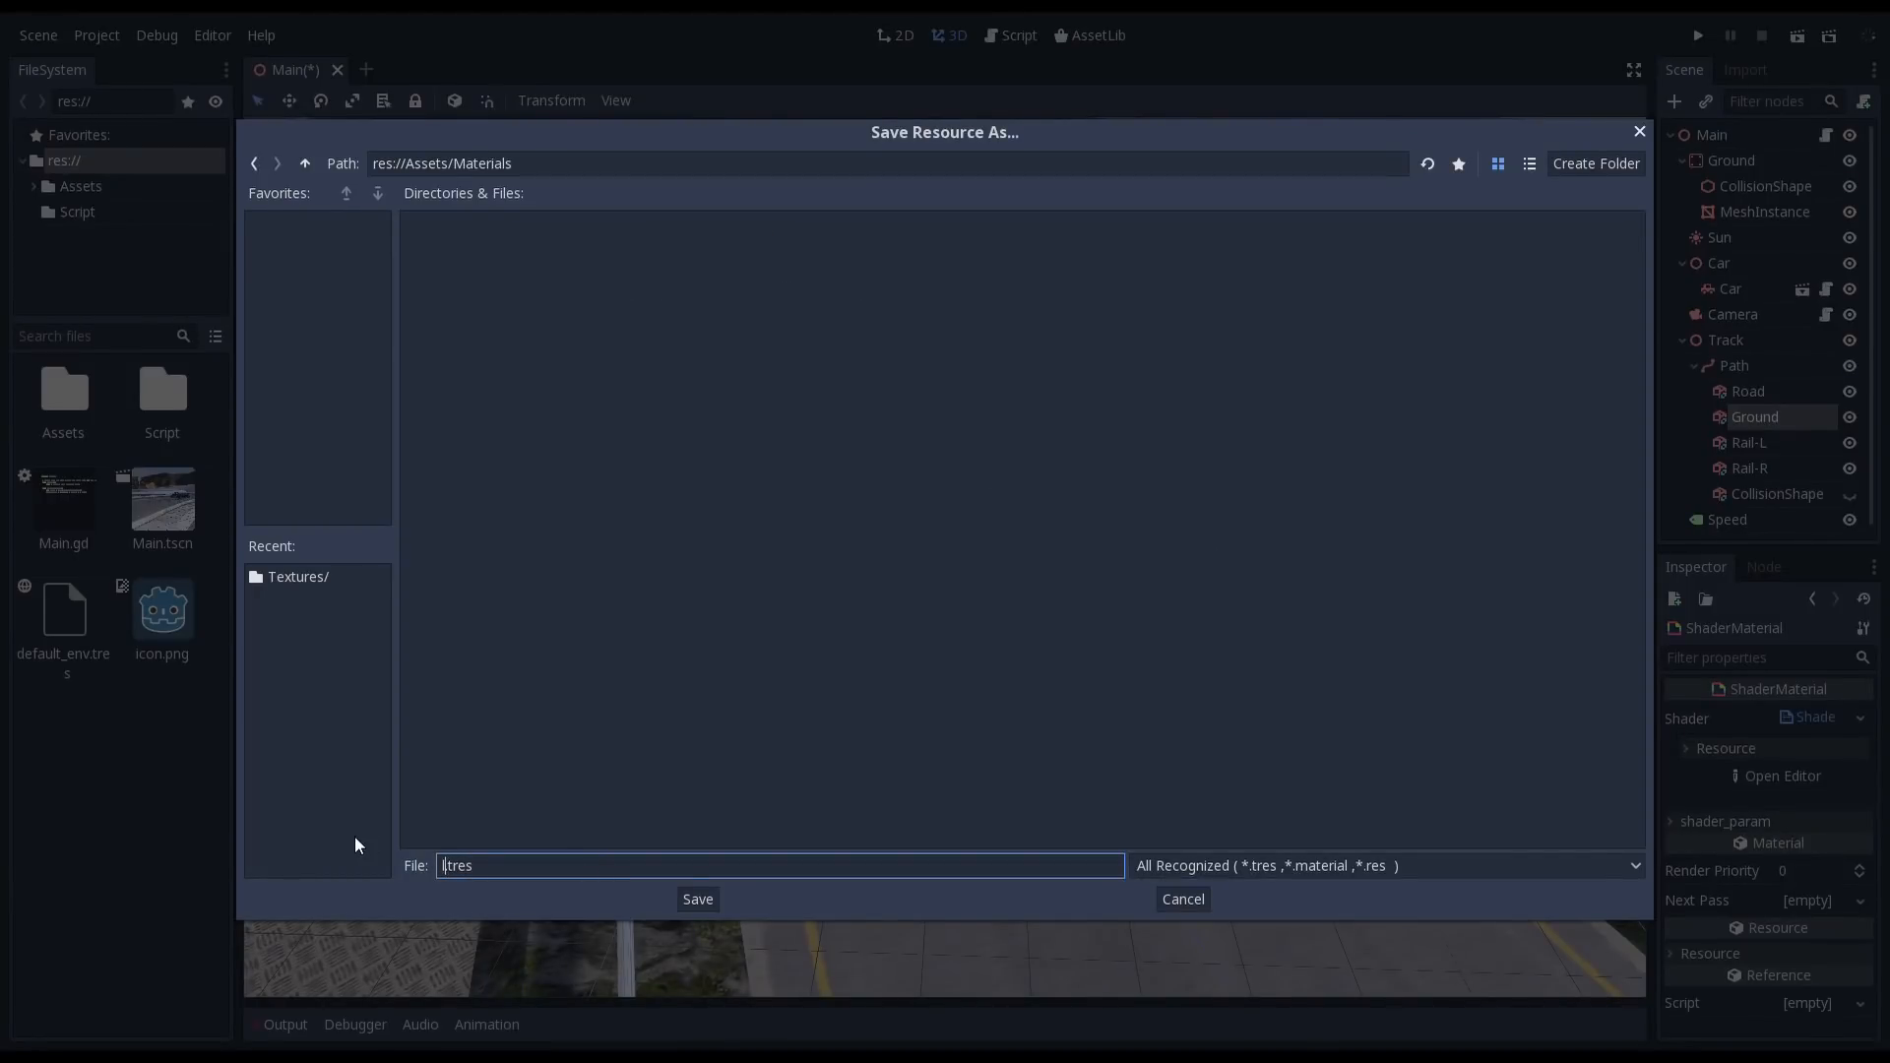
{"action": "left_click", "coordinate": [1181, 898]}
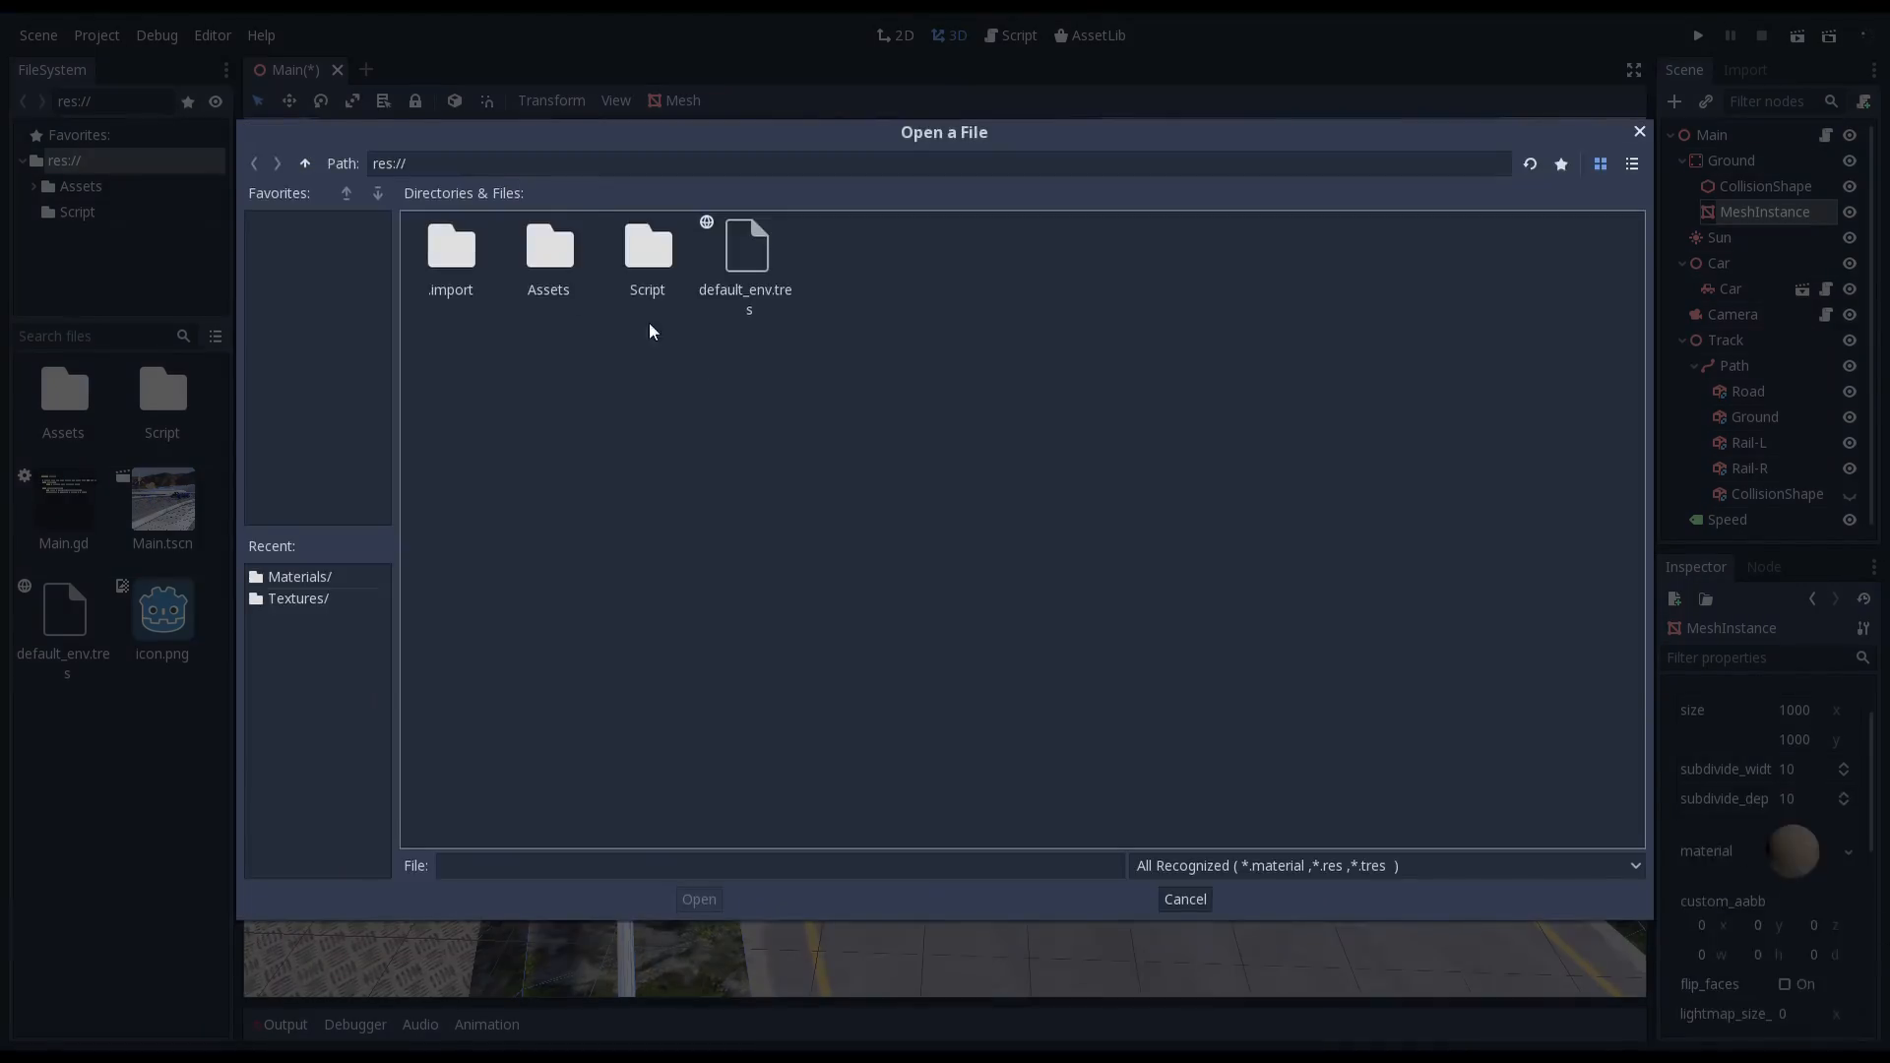
{"action": "left_click", "coordinate": [1182, 898]}
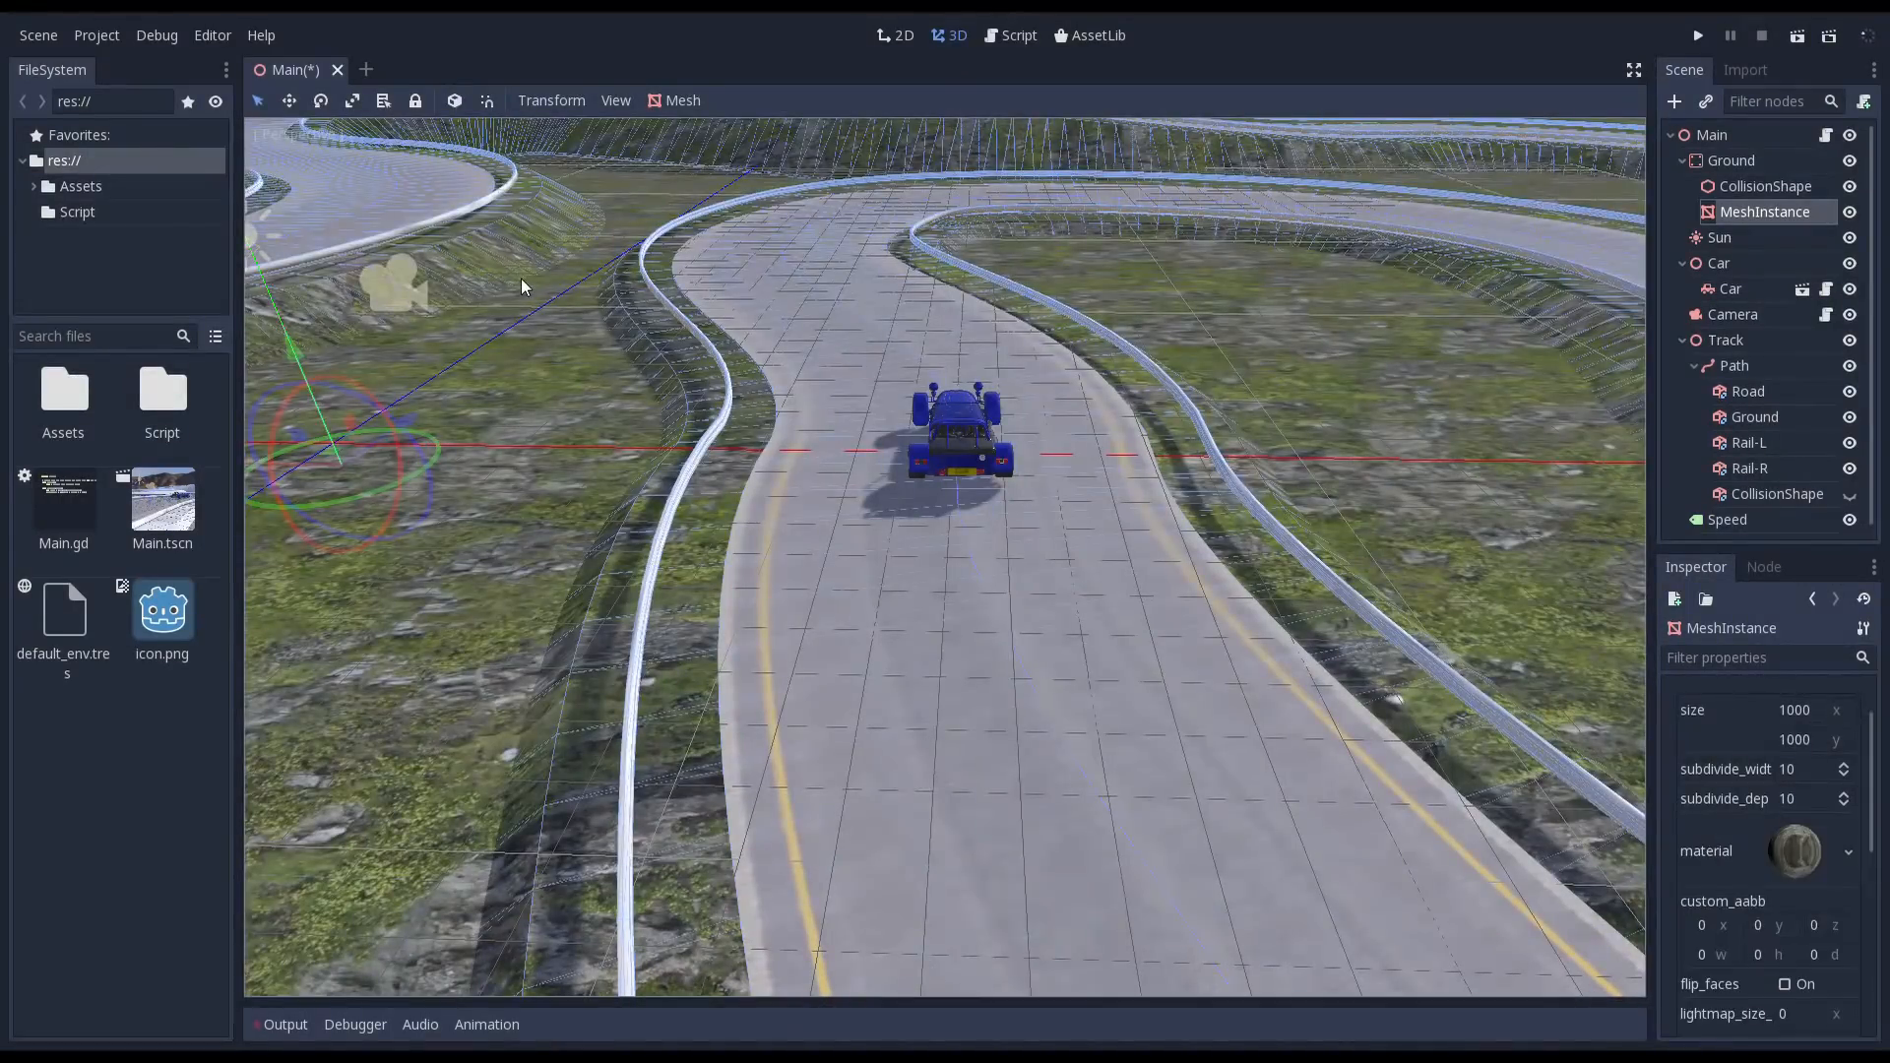
{"action": "left_click", "coordinate": [1747, 442]}
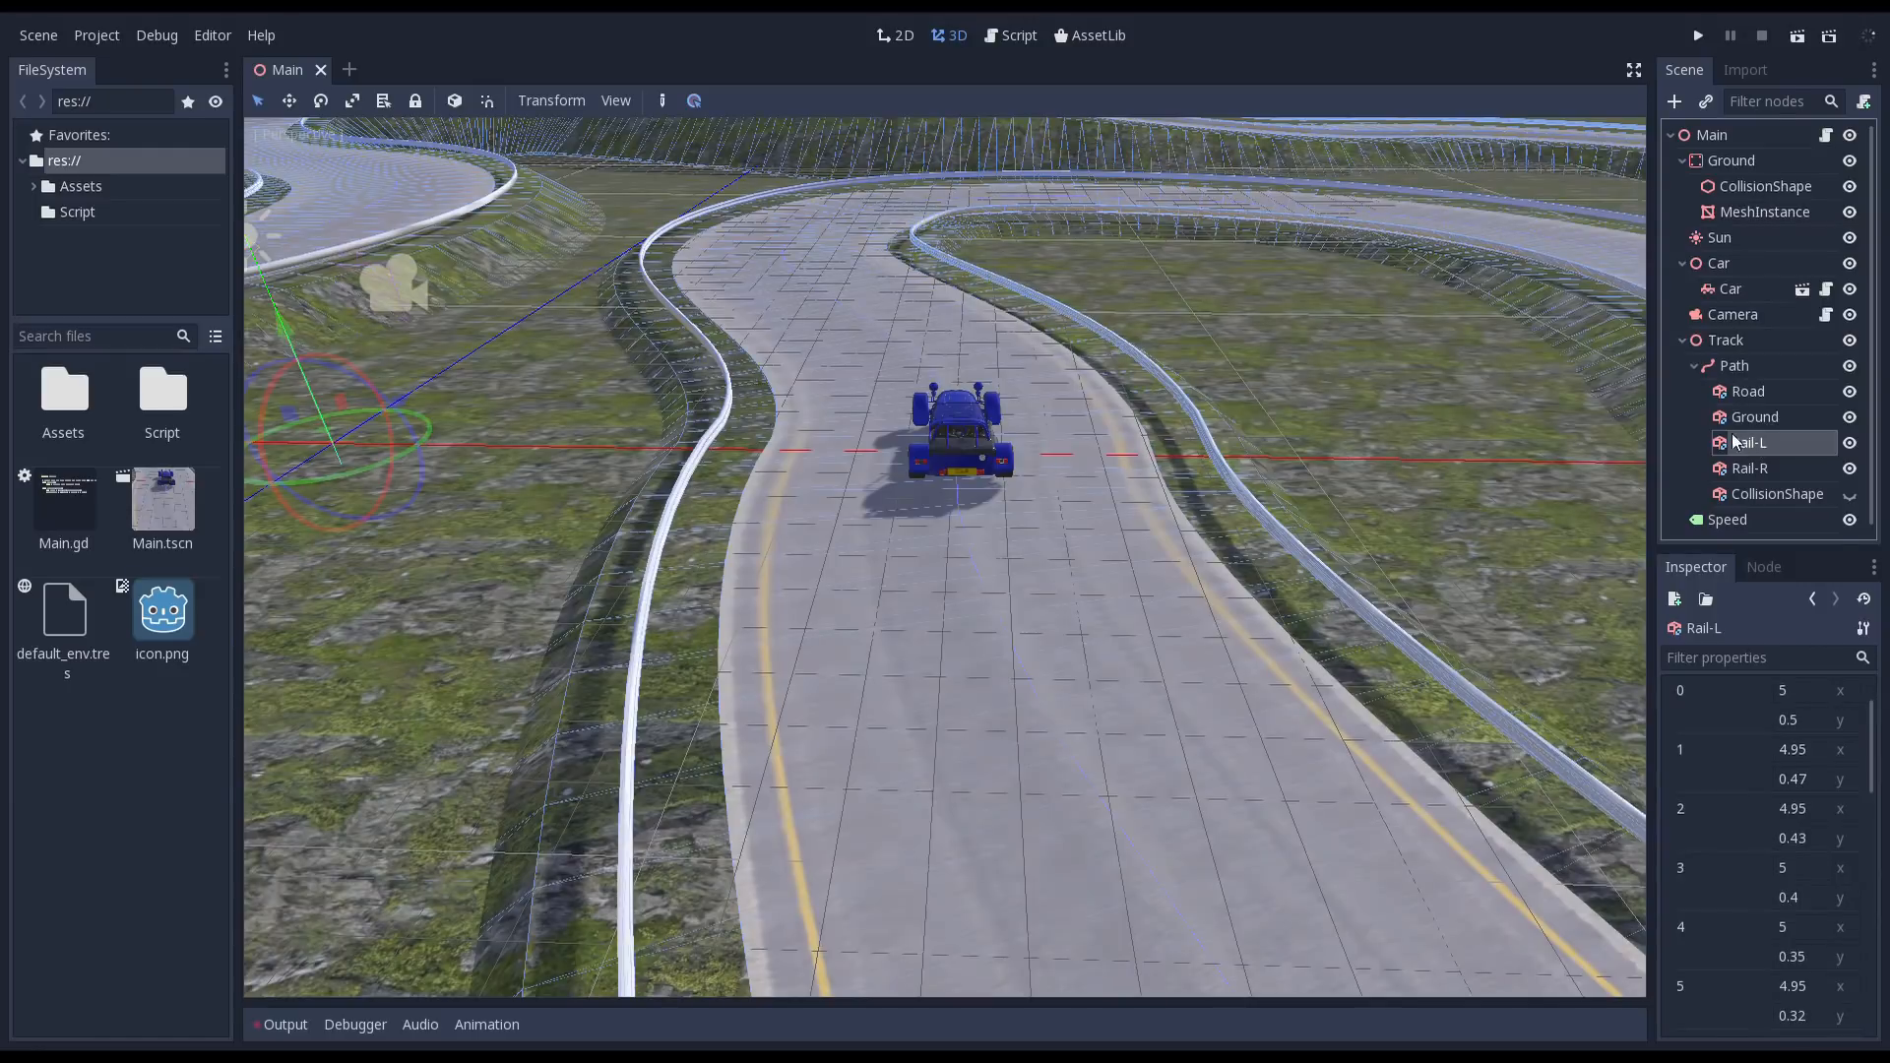
- Save Rail-L's SpatialMaterial as guardrail.tres
{"action": "left_click", "coordinate": [1750, 442]}
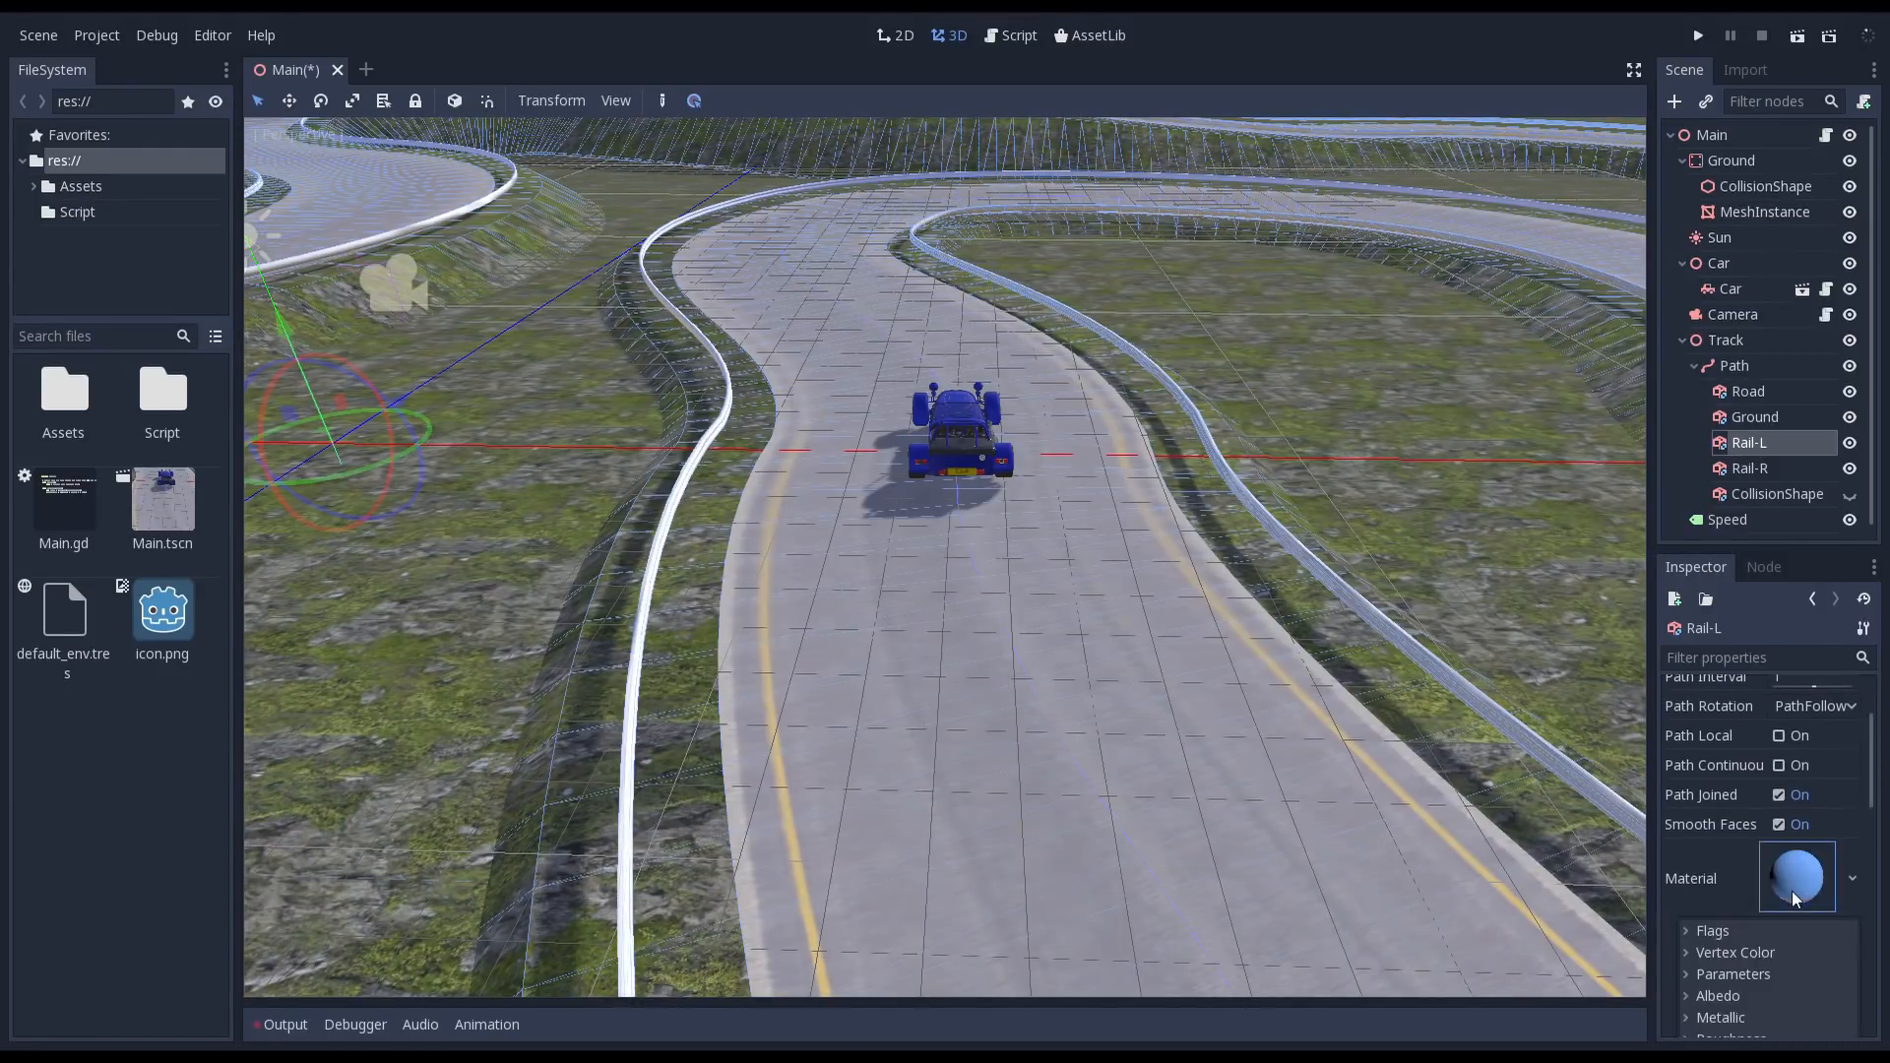
{"action": "left_click", "coordinate": [1722, 888]}
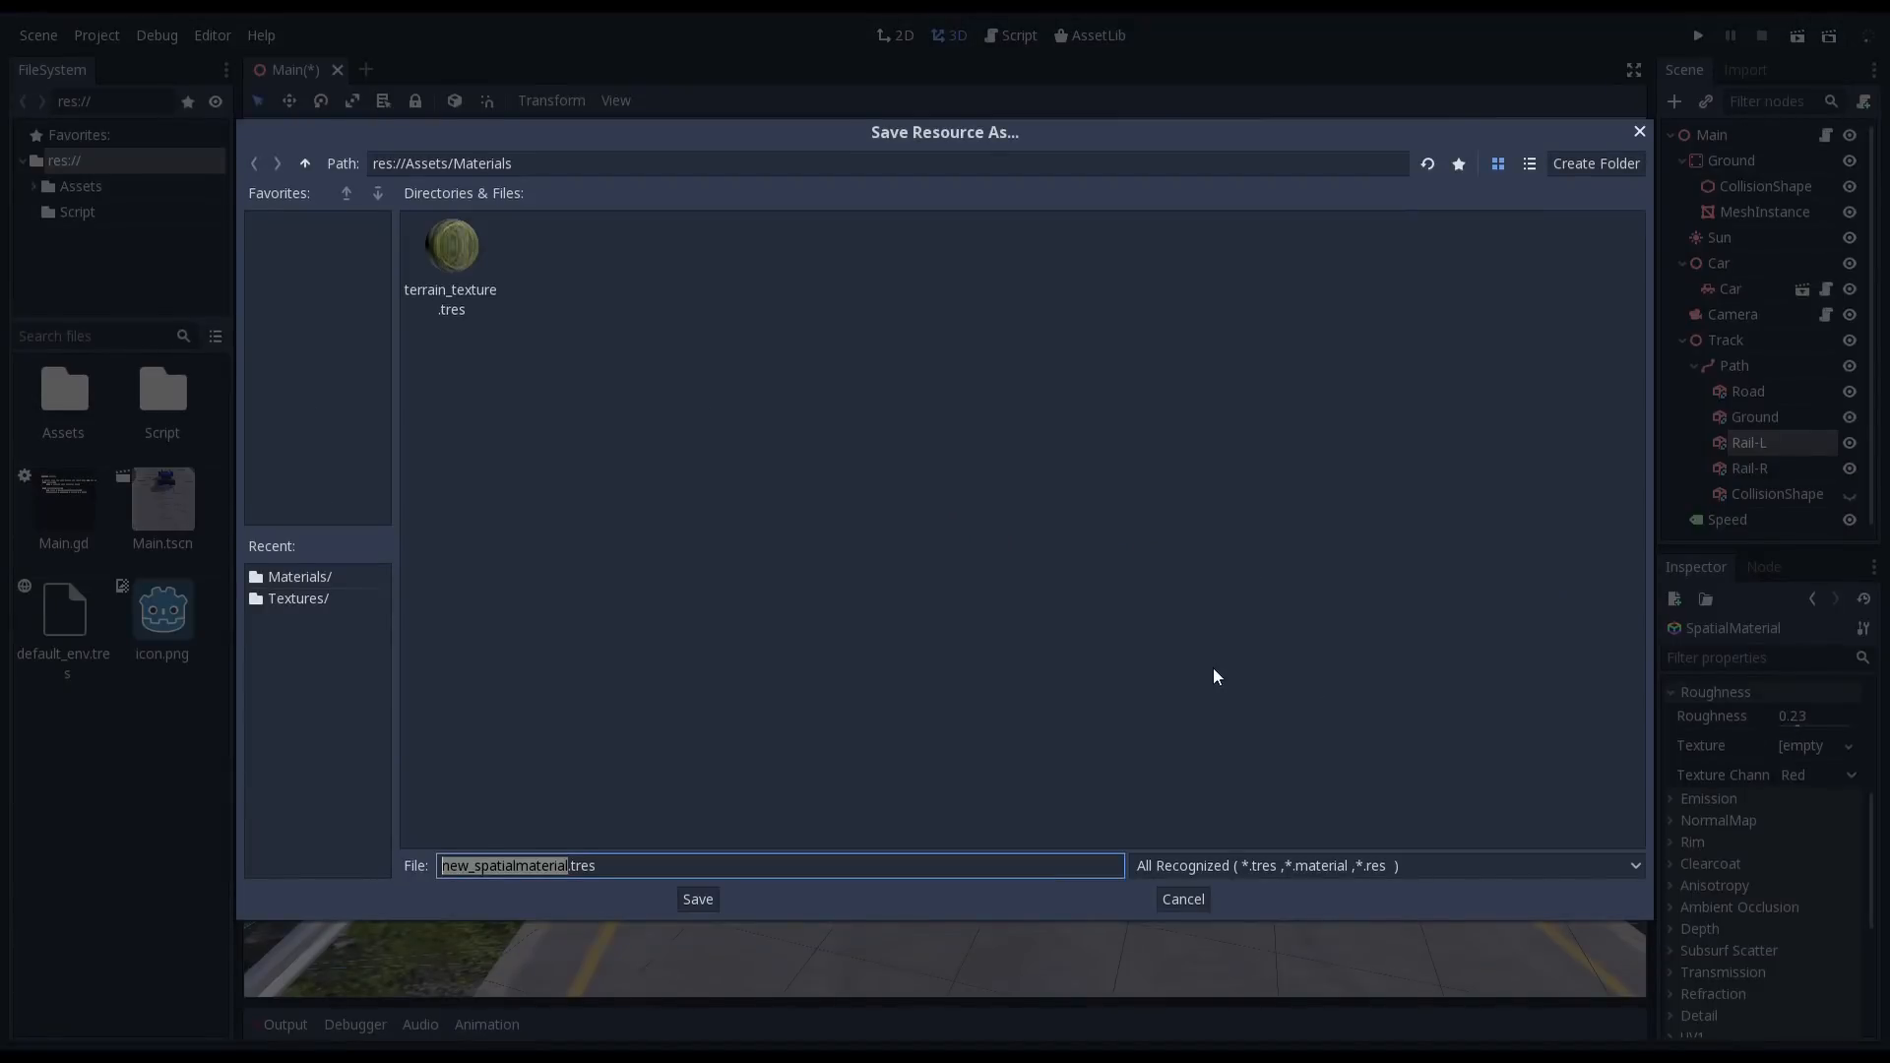
{"action": "left_click", "coordinate": [1180, 898]}
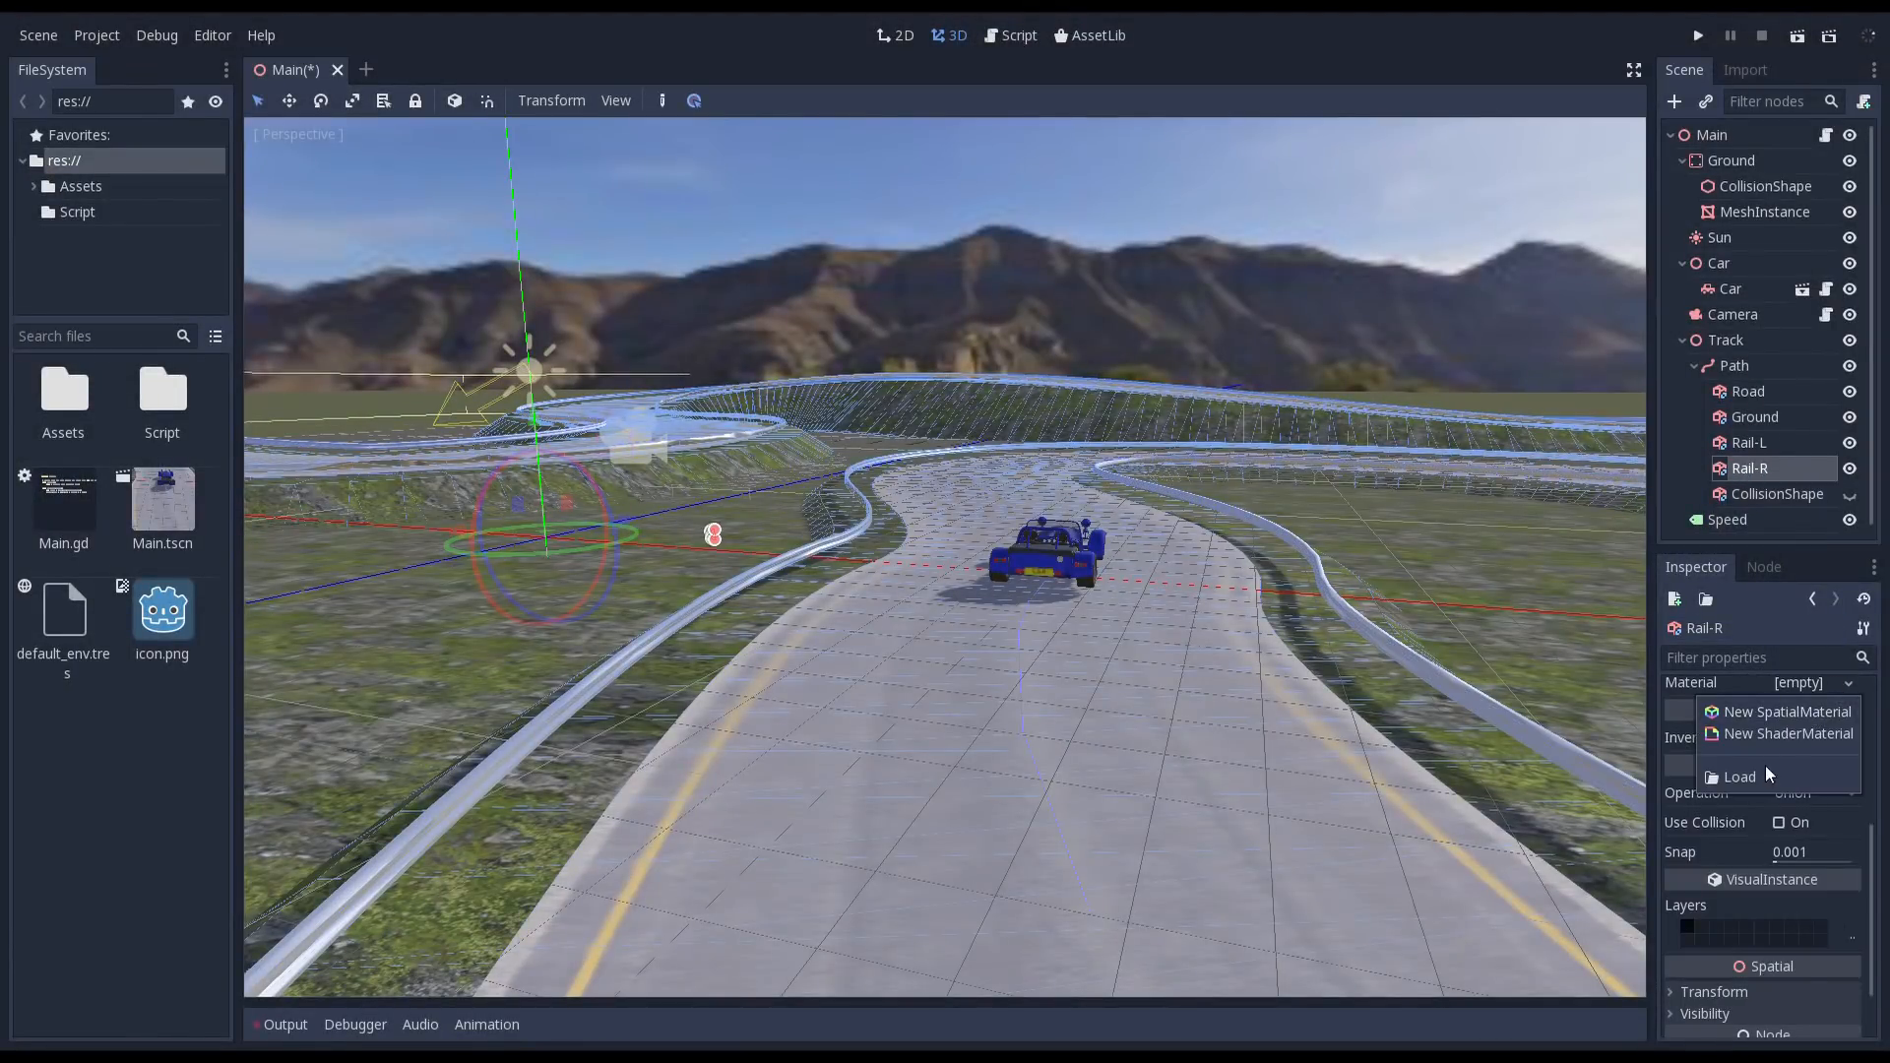
- Load guardrail.tres as Rail-R's material
{"action": "left_click", "coordinate": [1741, 777]}
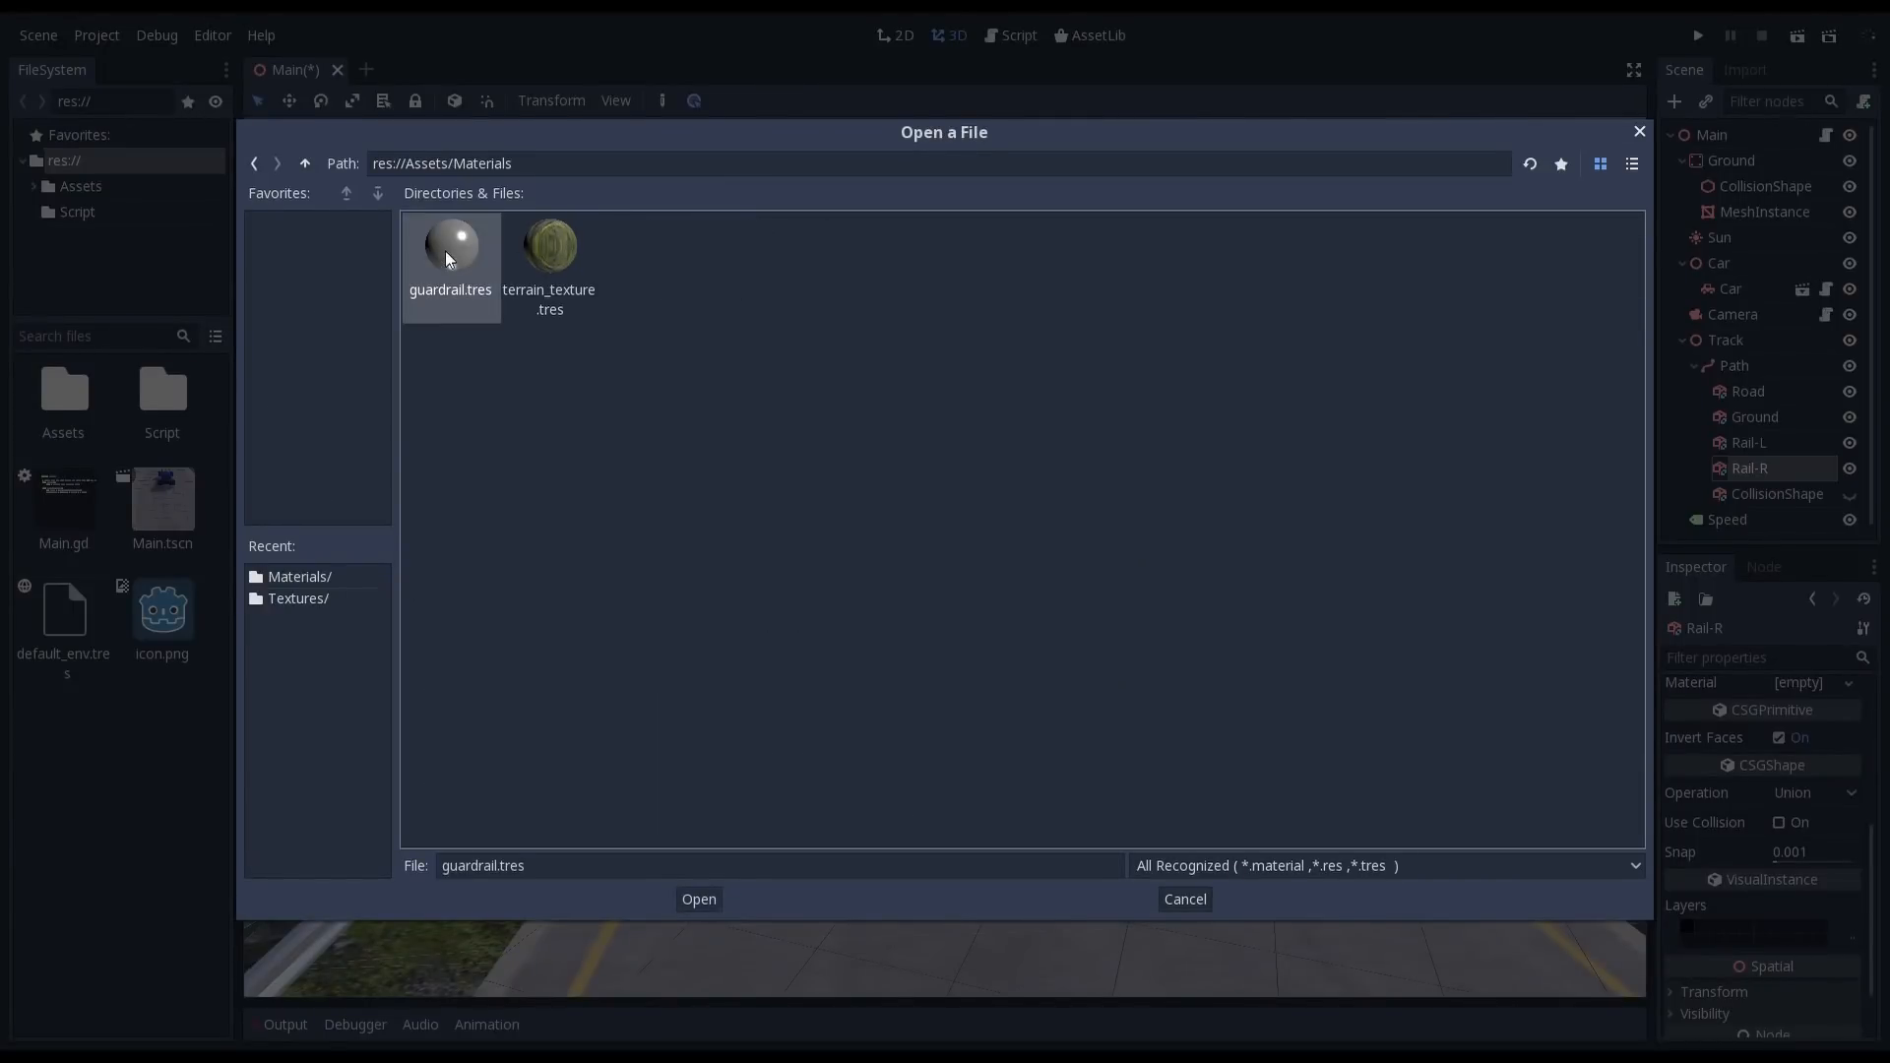
{"action": "left_click", "coordinate": [697, 898]}
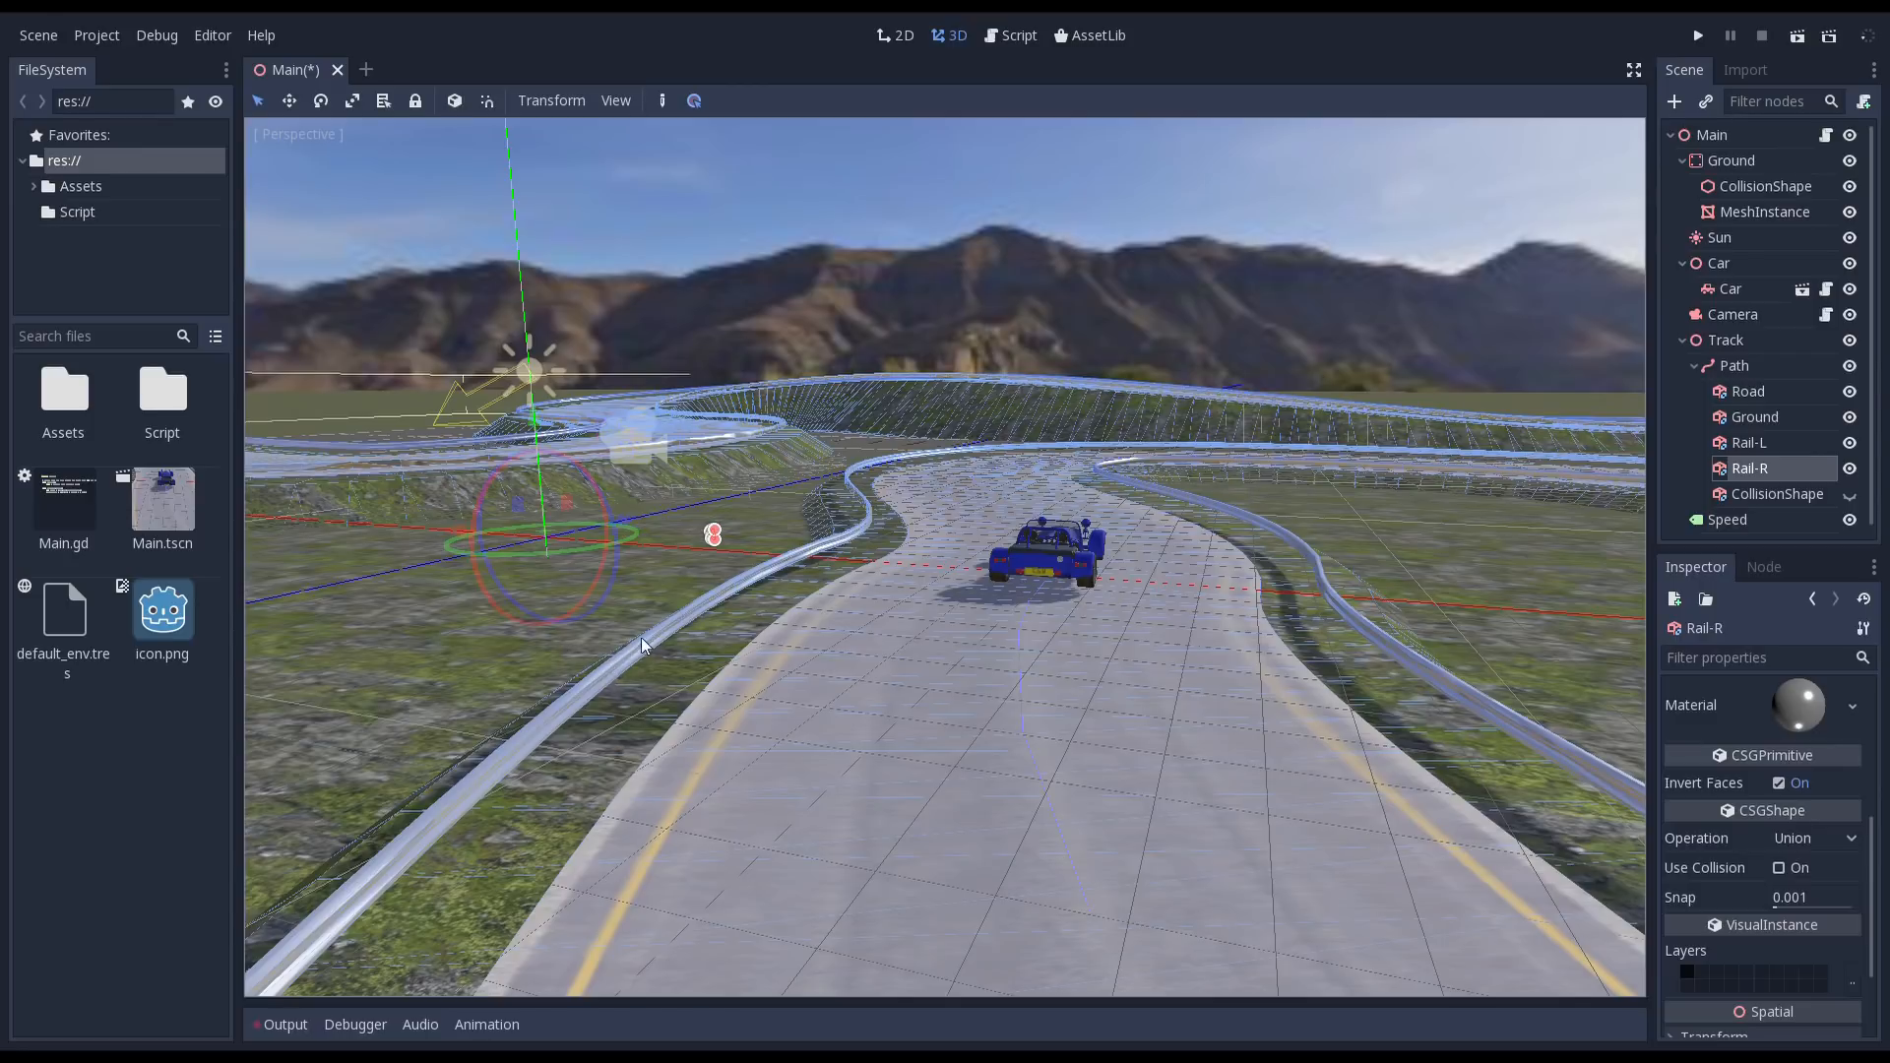
{"action": "mouse_move", "coordinate": [1205, 360]}
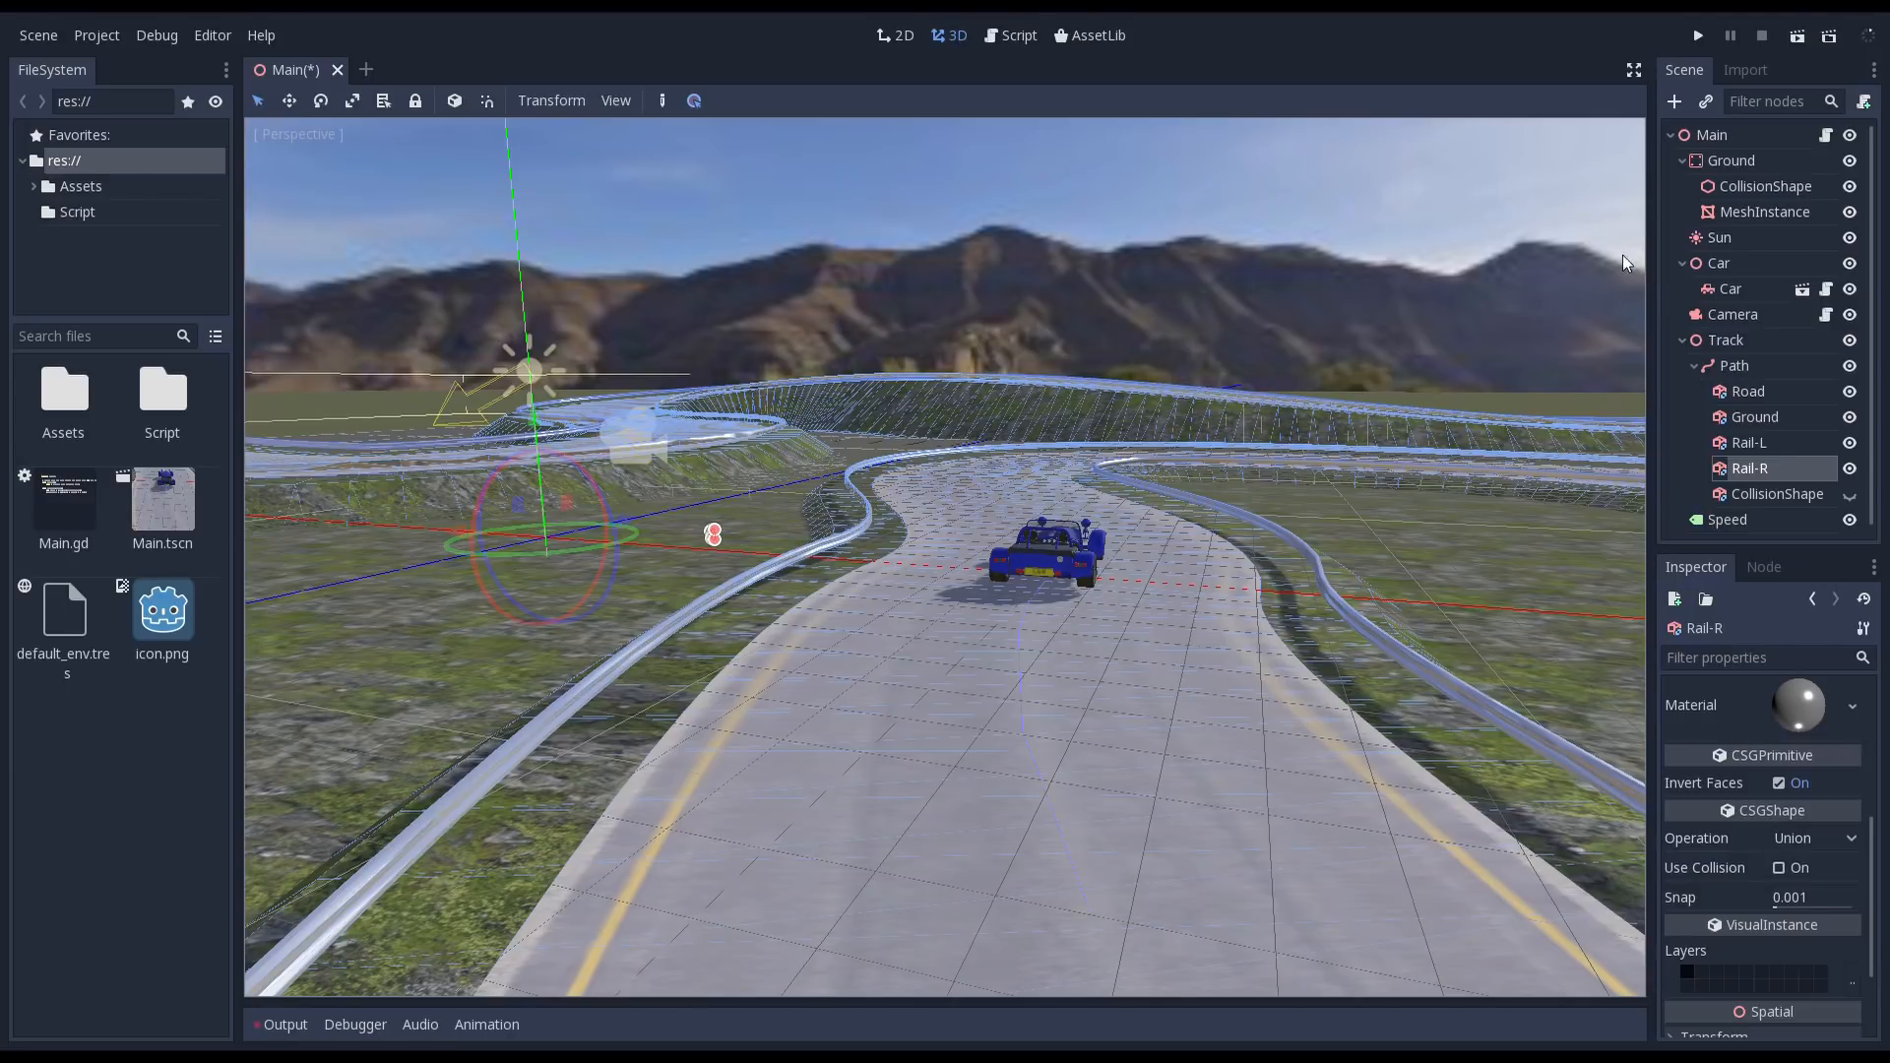
{"action": "left_click", "coordinate": [1735, 365]}
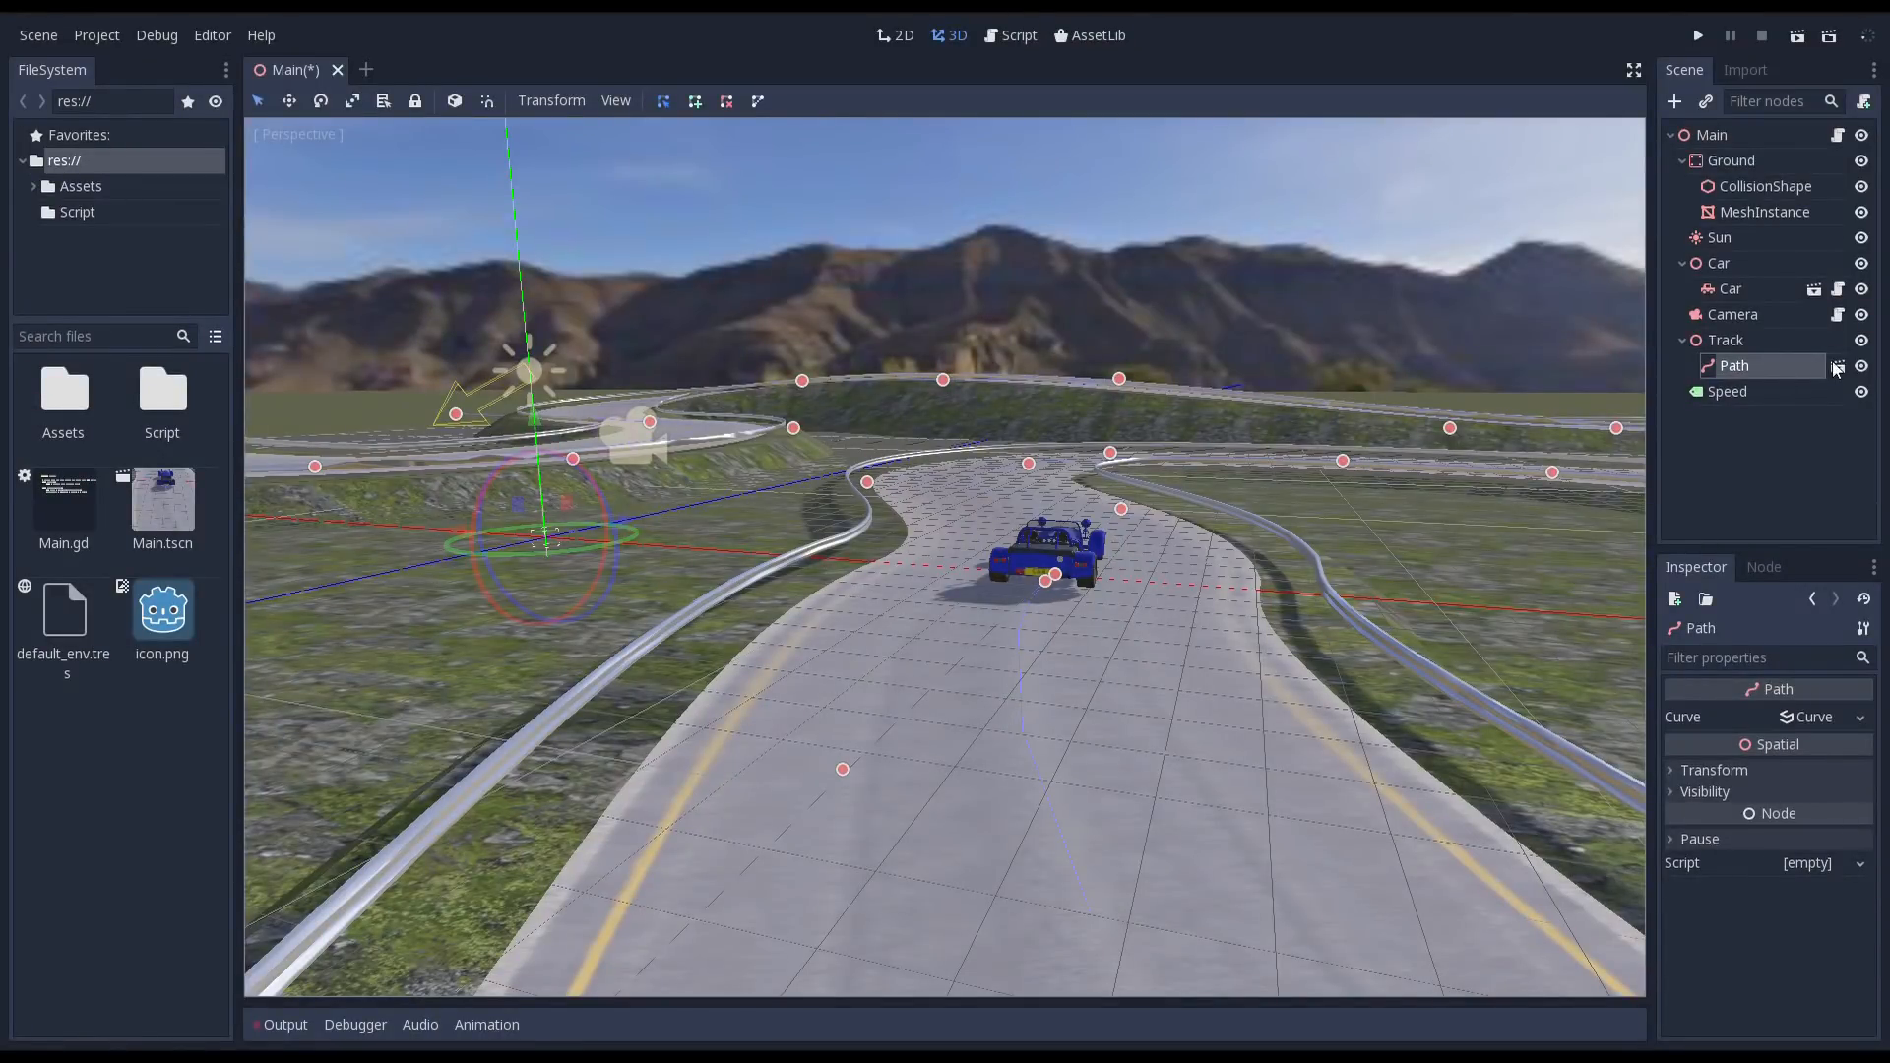
- Attach a new track-base GDScript to Path and add a MultiMeshInstance child for posts
{"action": "left_click", "coordinate": [1837, 366]}
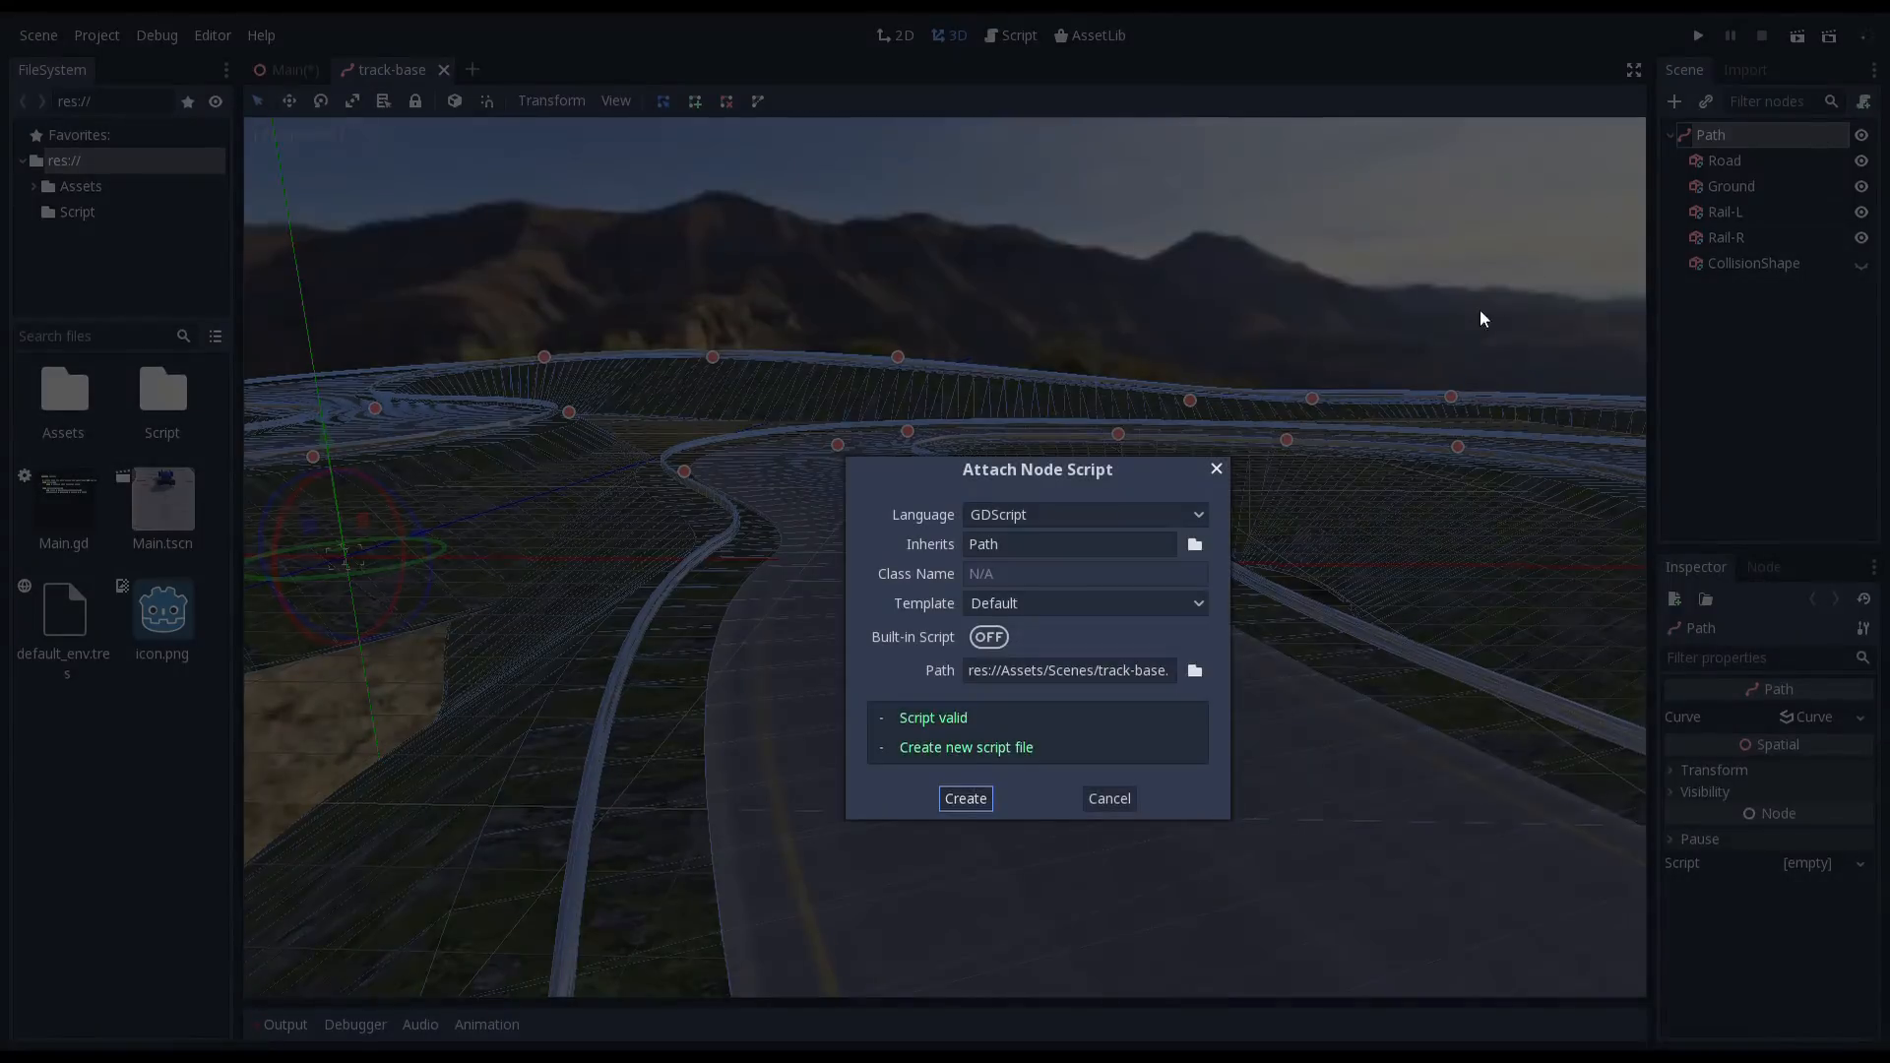
{"action": "left_click", "coordinate": [964, 799]}
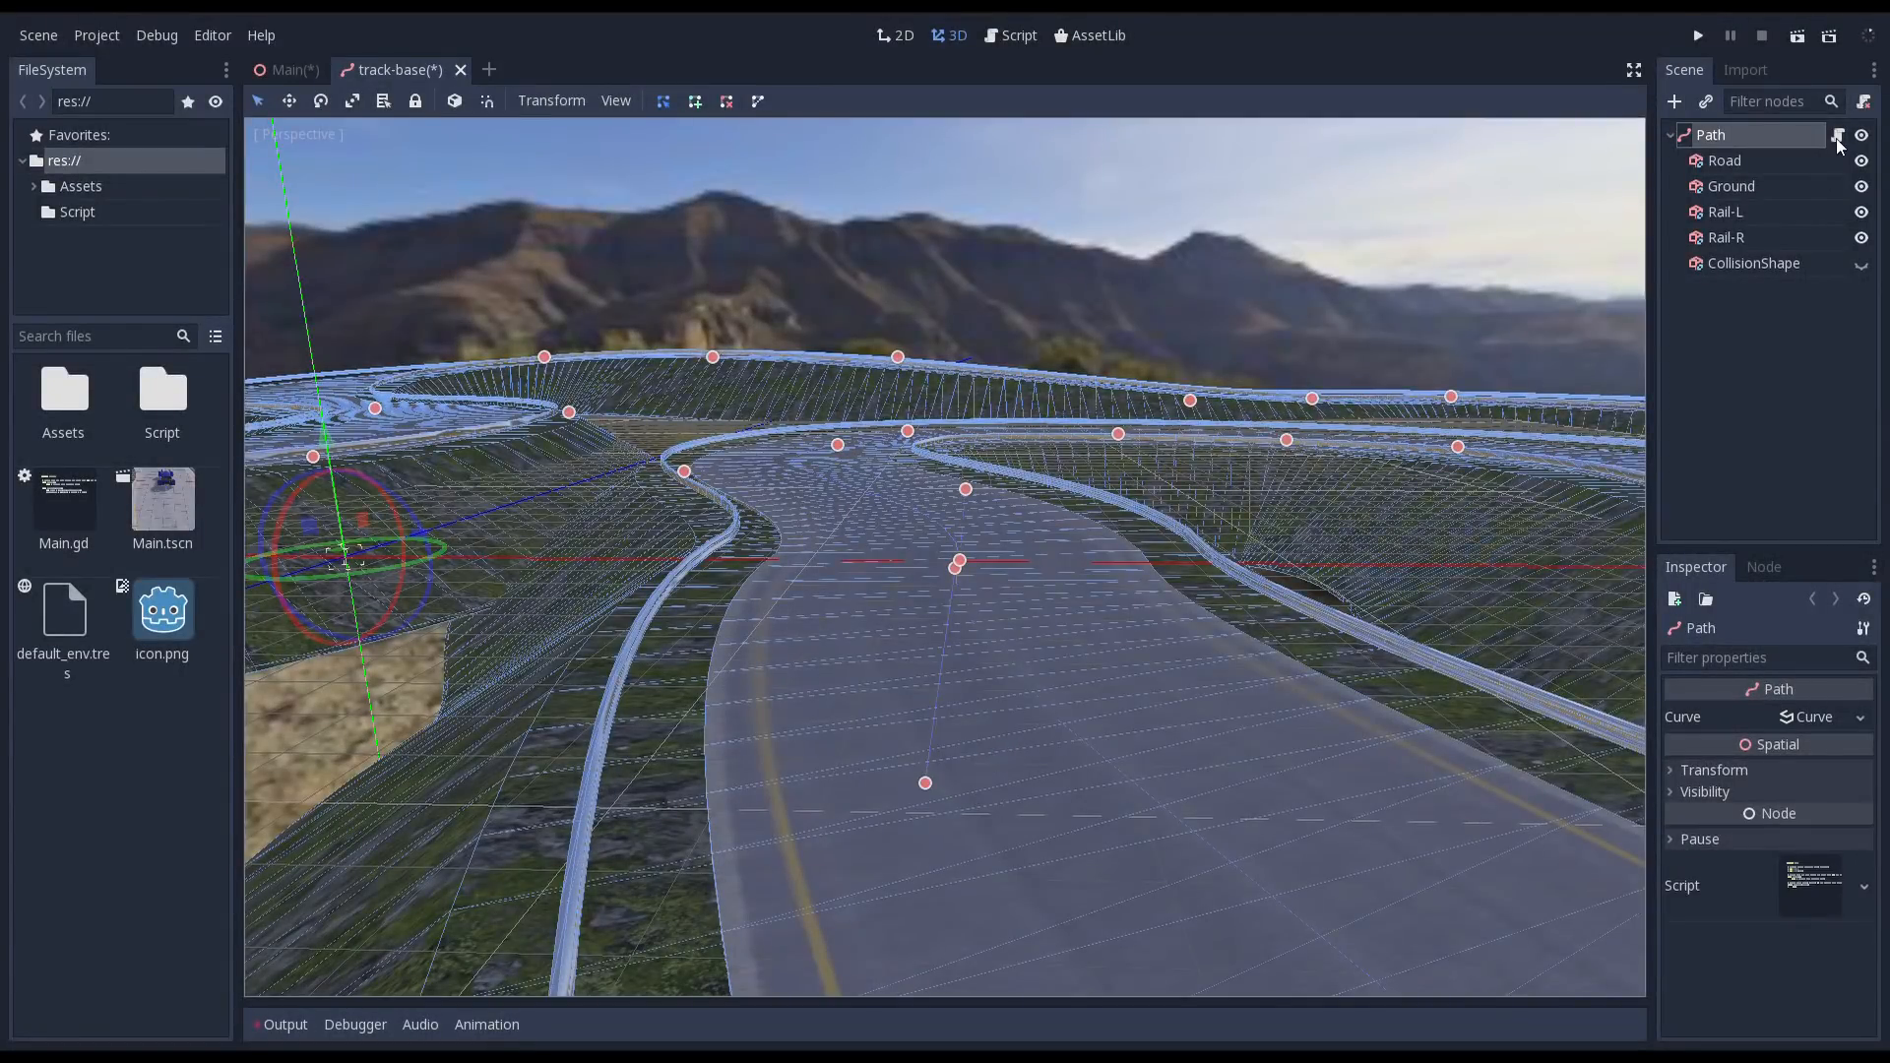
{"action": "left_click", "coordinate": [1674, 101]}
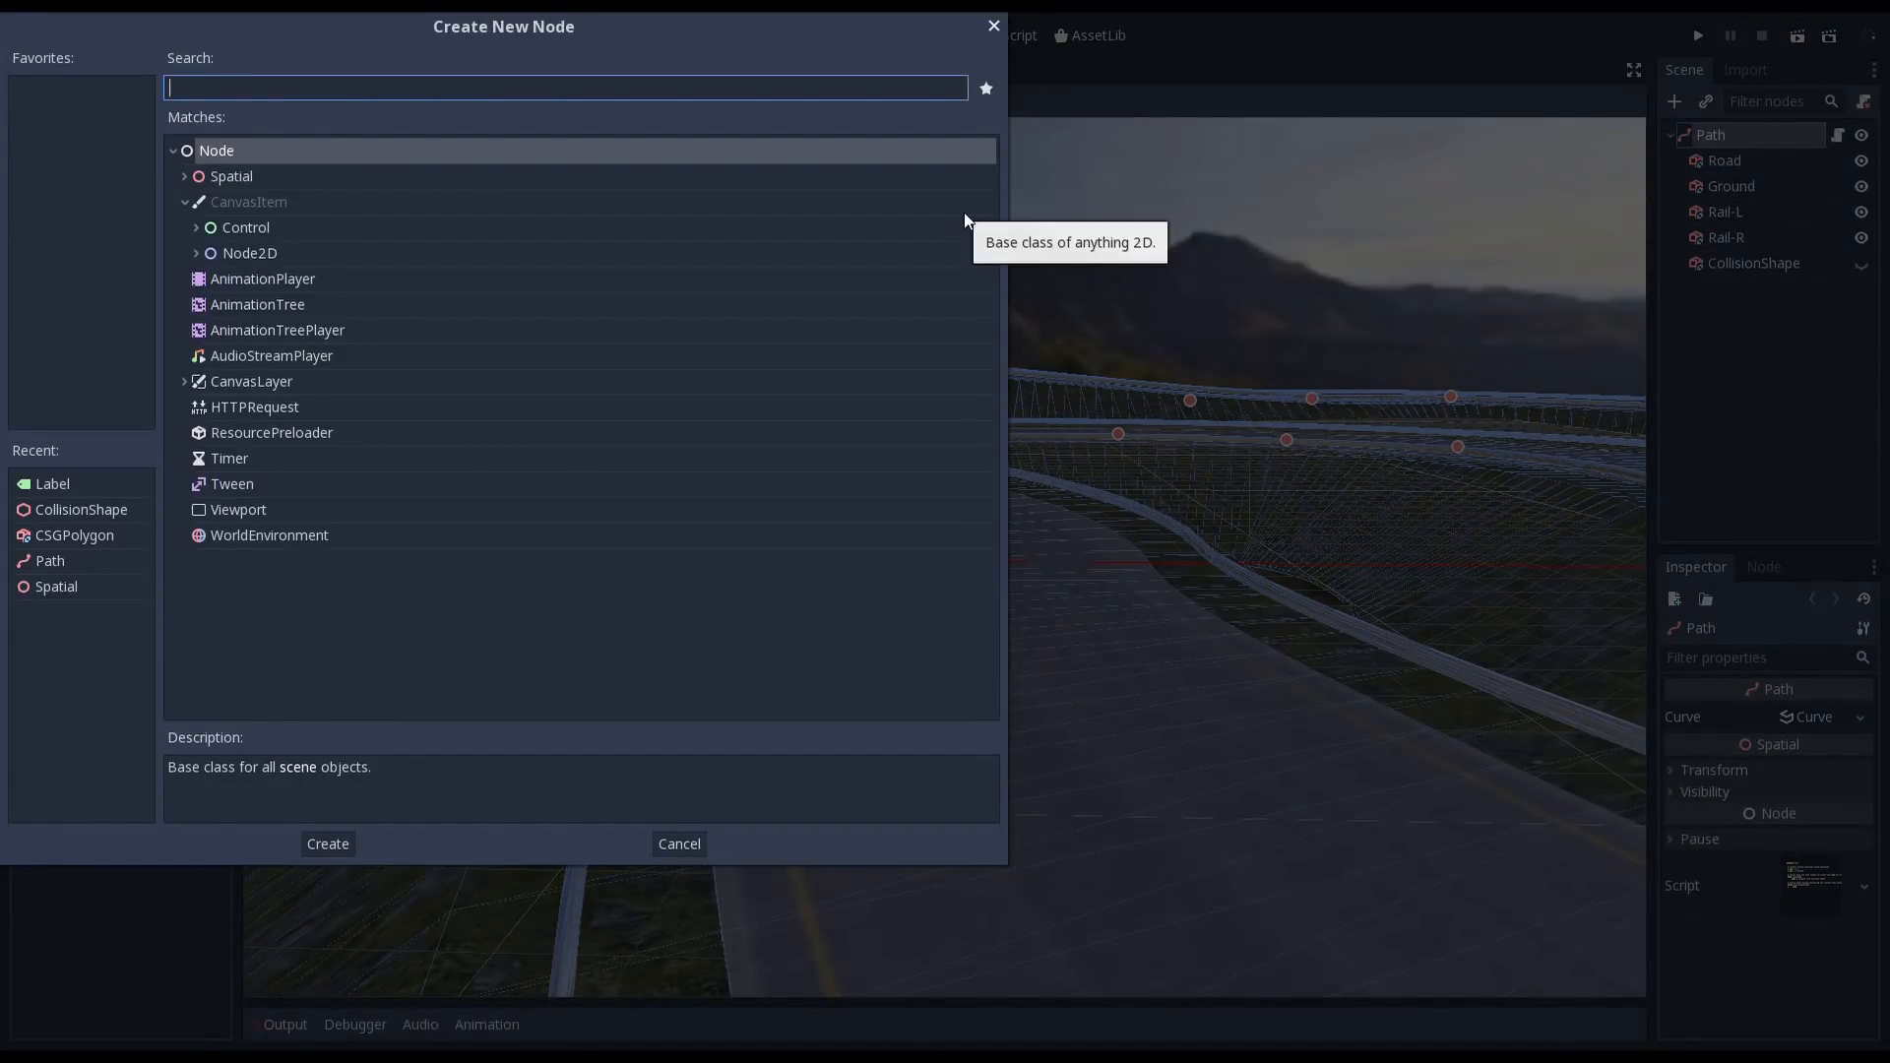
{"action": "type", "text": "multi"}
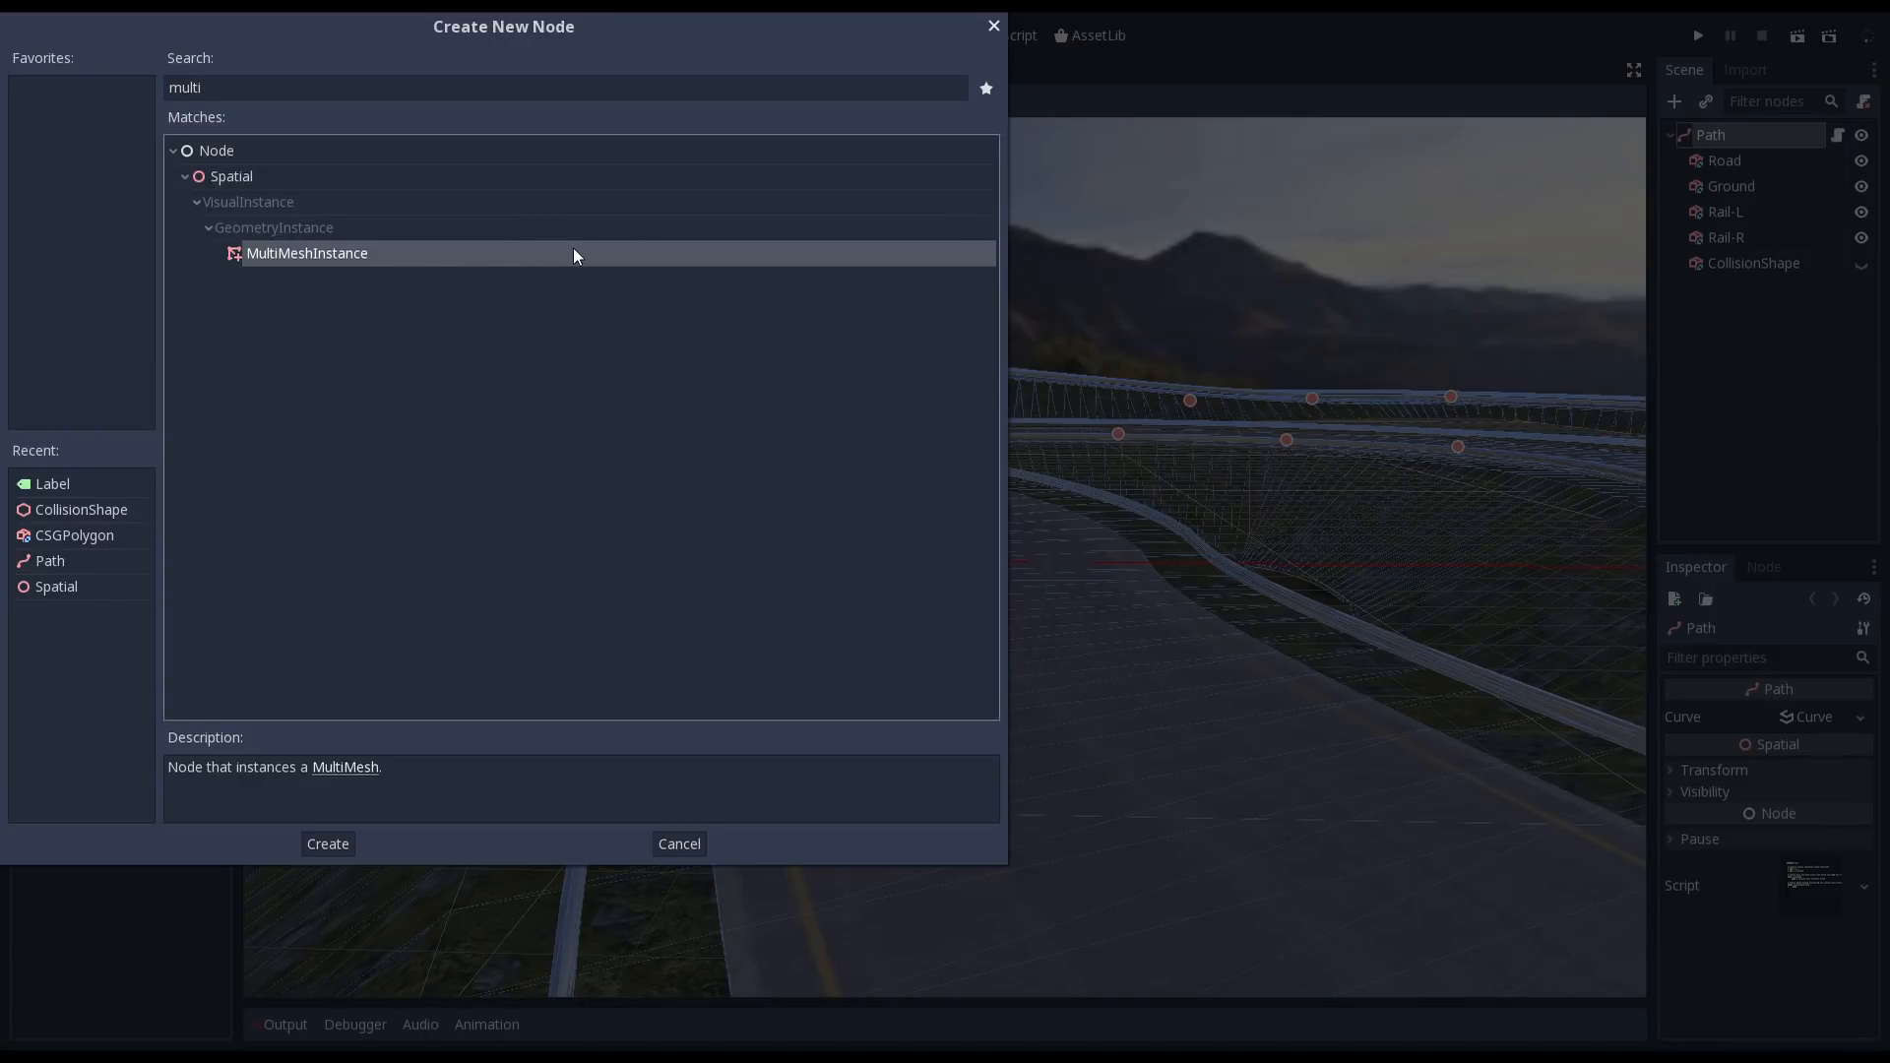
{"action": "left_click", "coordinate": [327, 843]}
{"action": "type", "text": "Posts"}
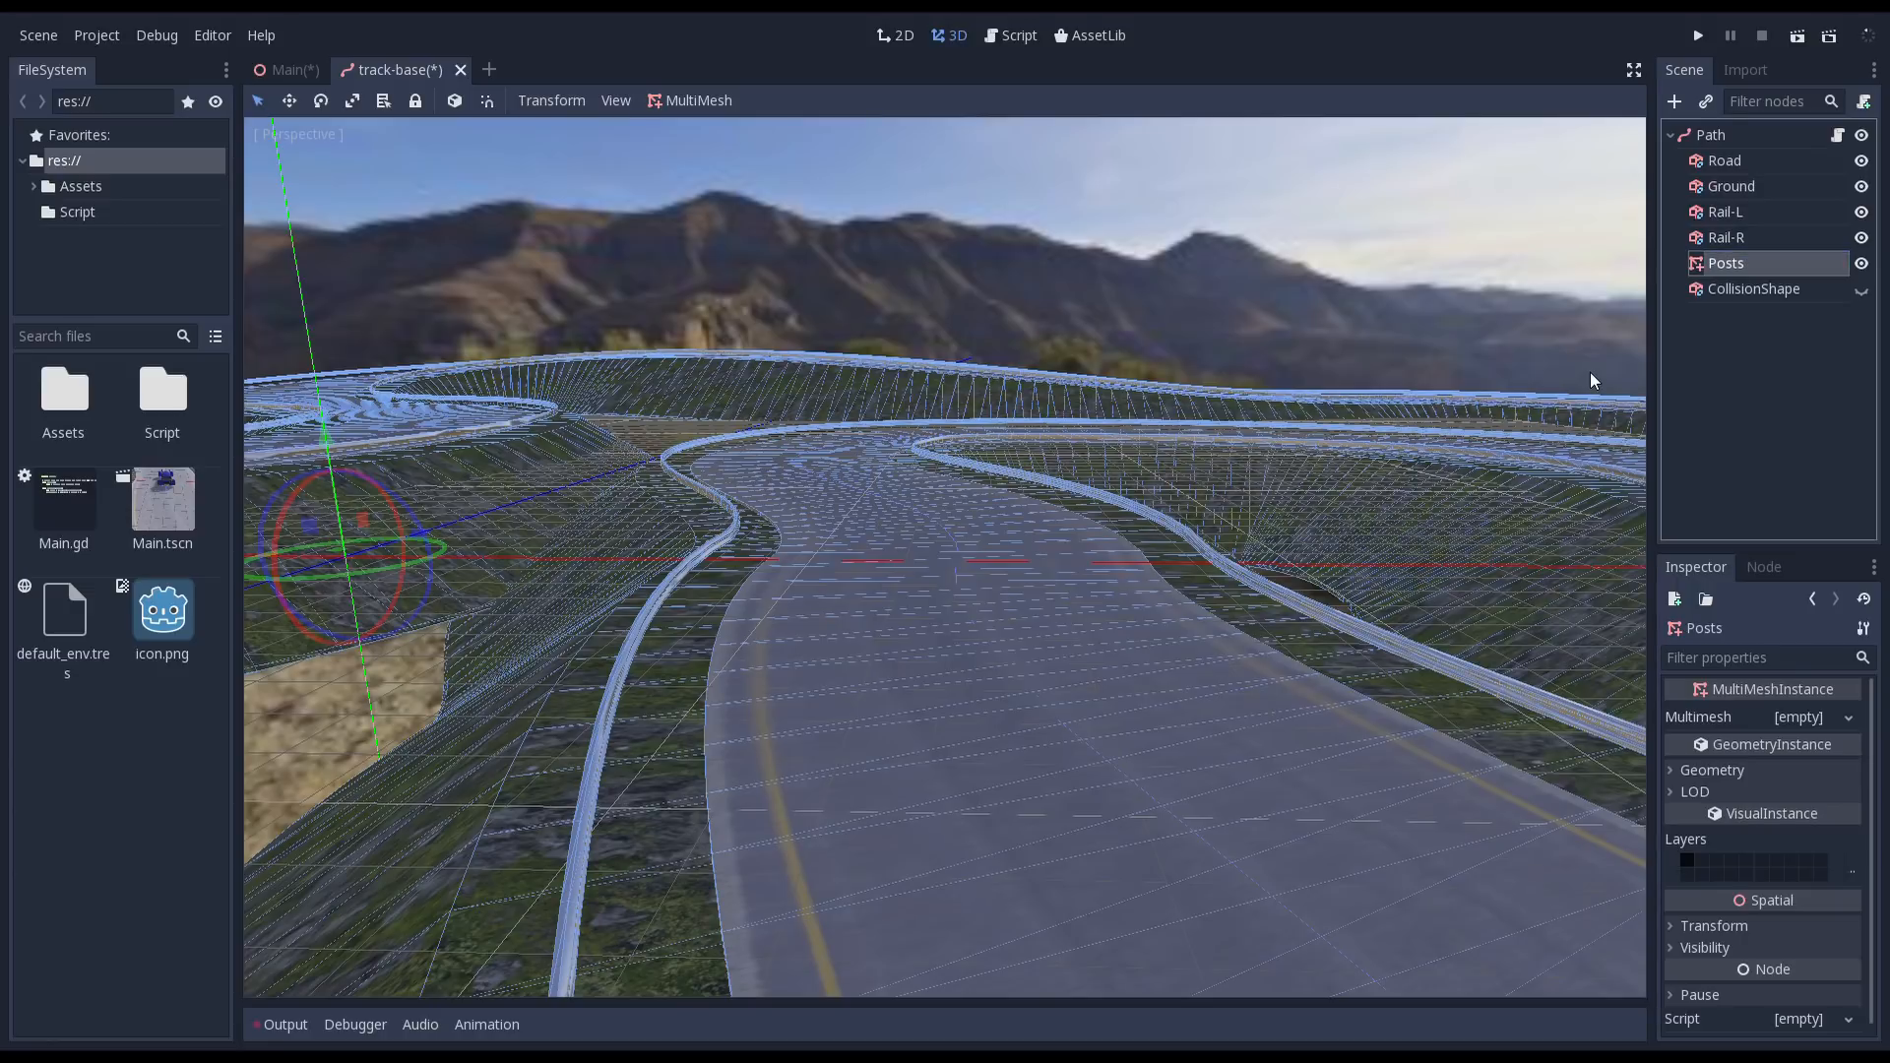
{"action": "left_click", "coordinate": [1017, 35]}
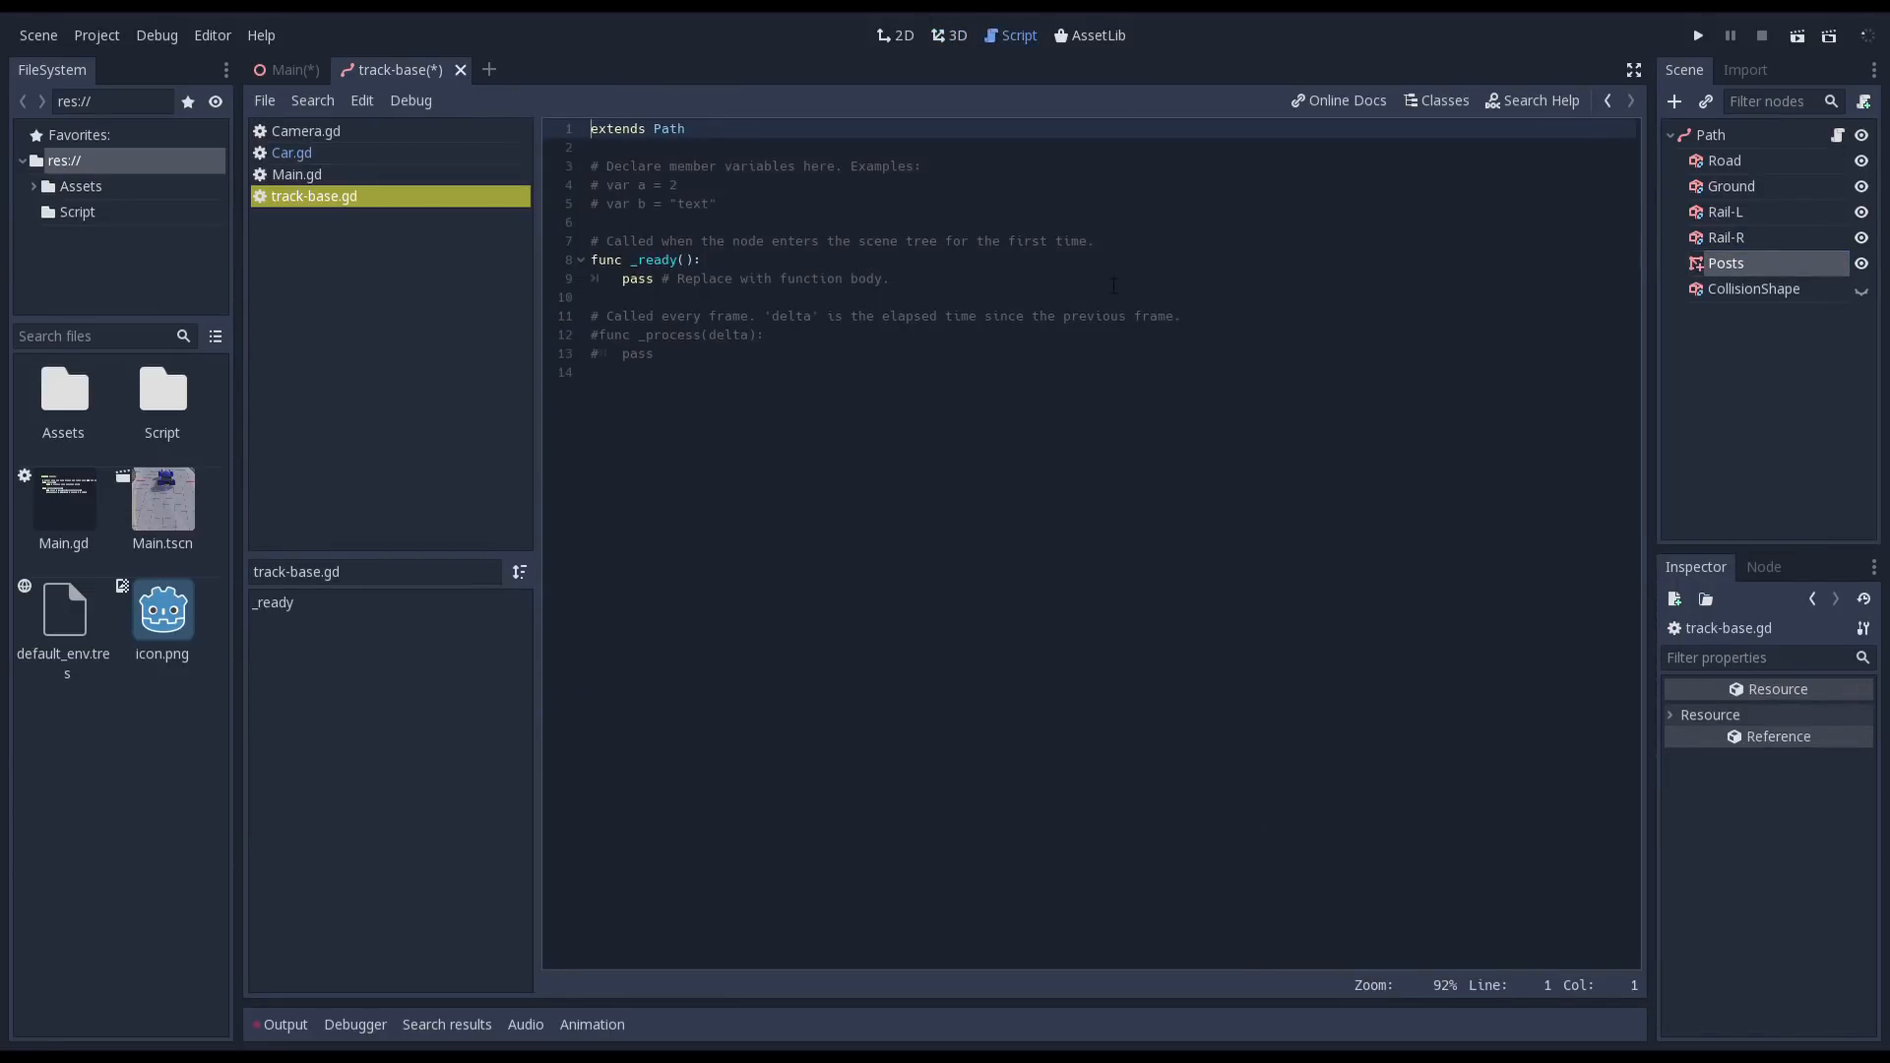
- Make the script a tool, remove example comments, add is_dirty and a guarded _update
{"action": "type", "text": "tool"}
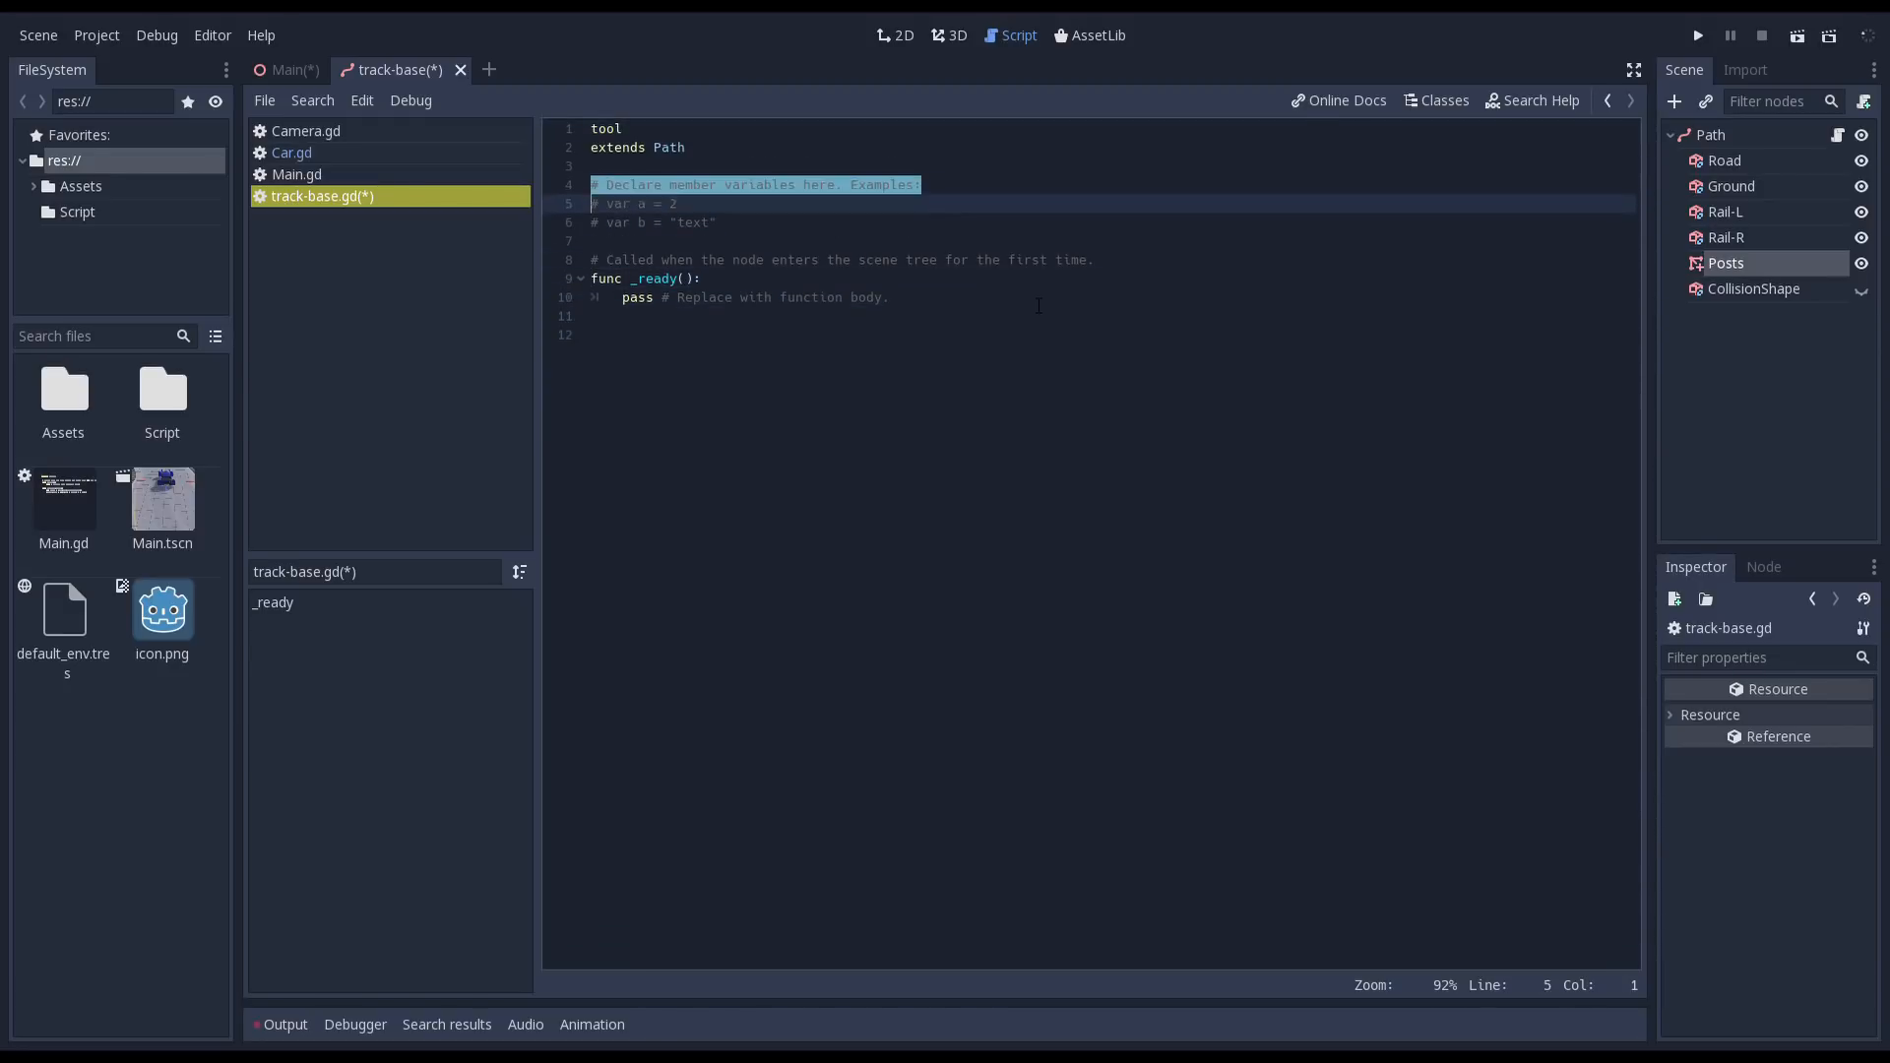
{"action": "key", "text": "Delete"}
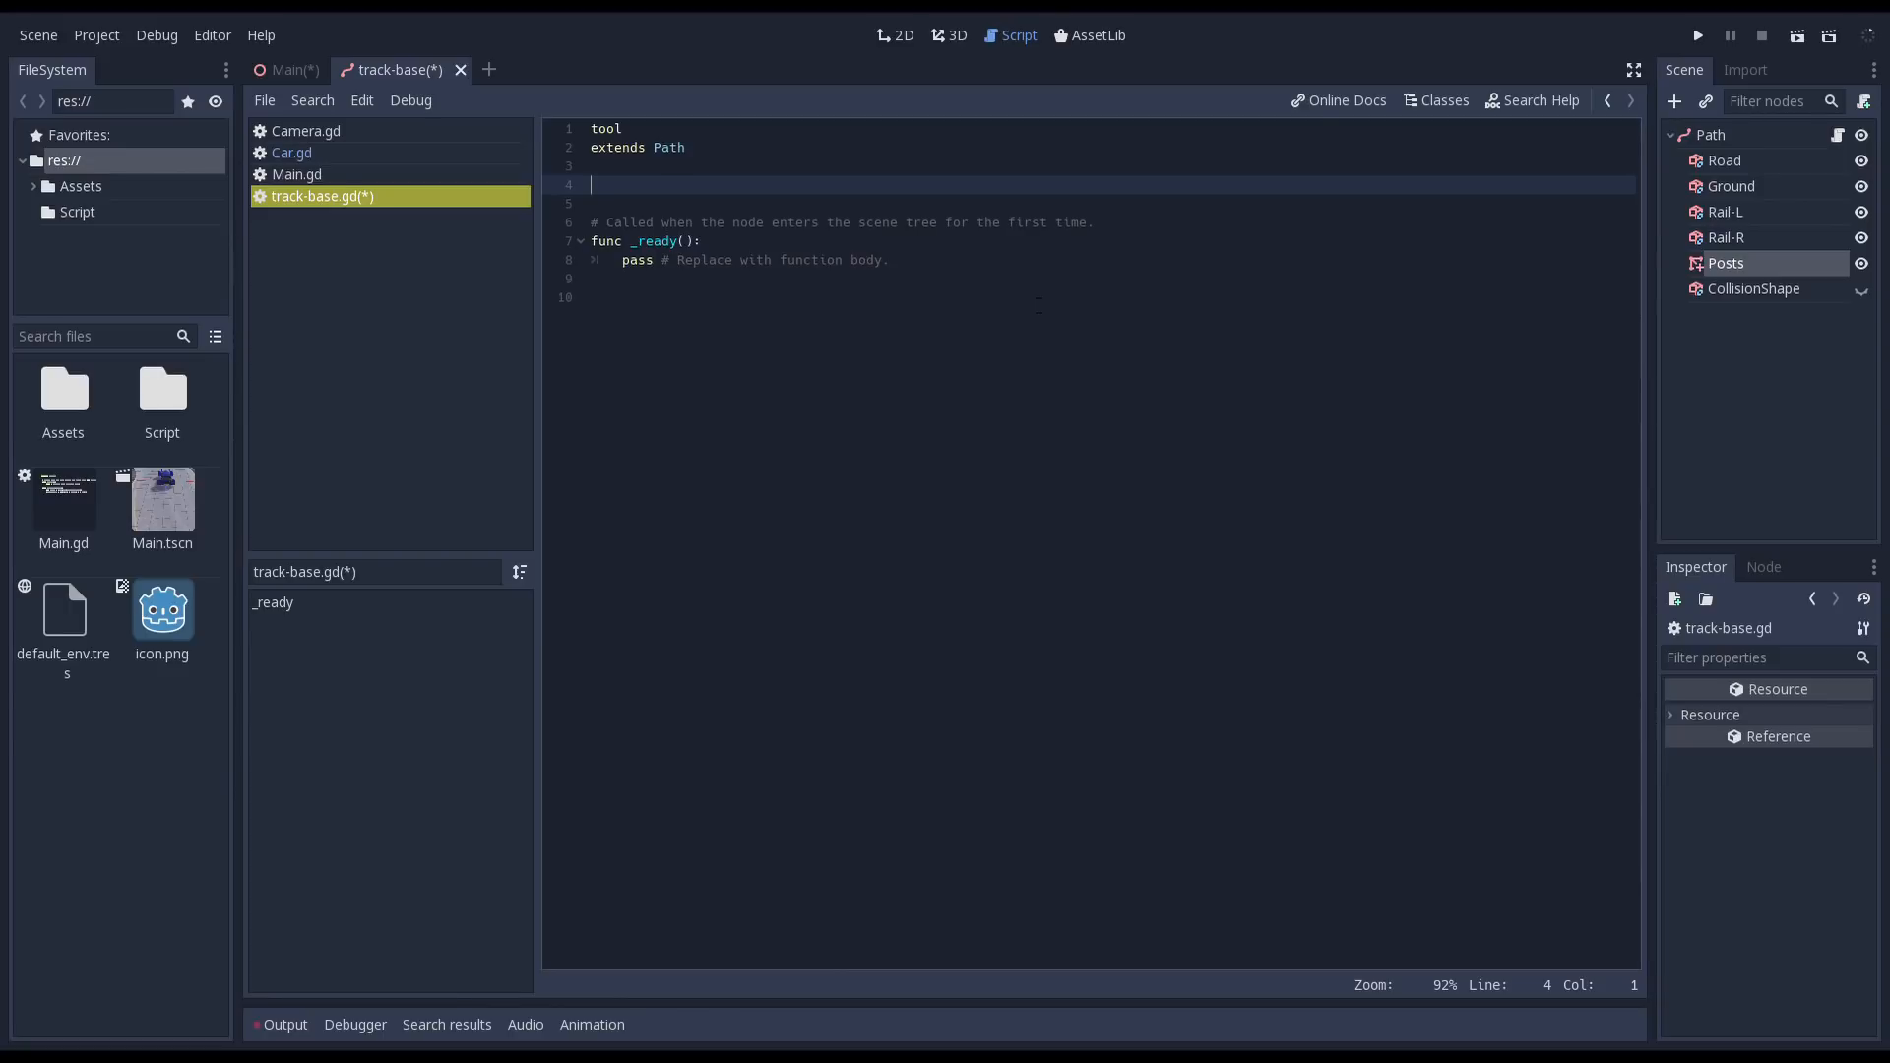
{"action": "type", "text": "var is_dirty = t"}
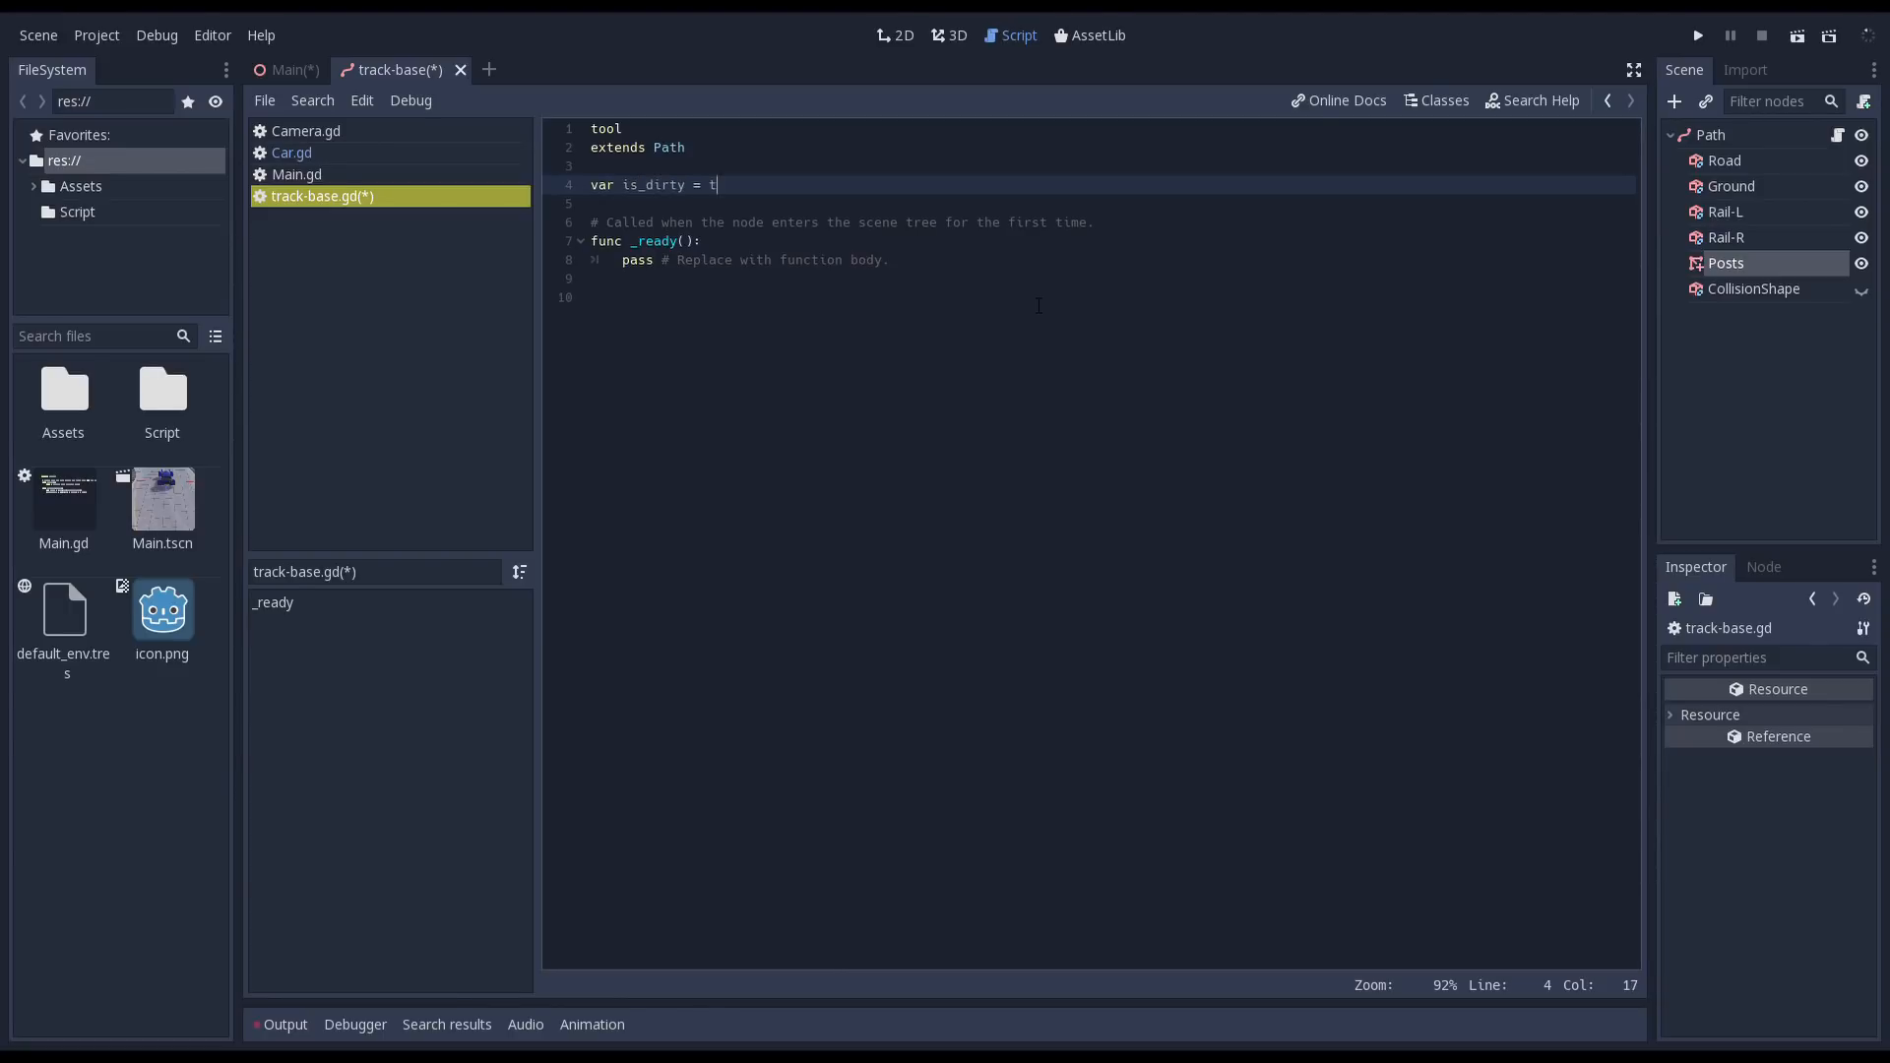
{"action": "type", "text": "rue"}
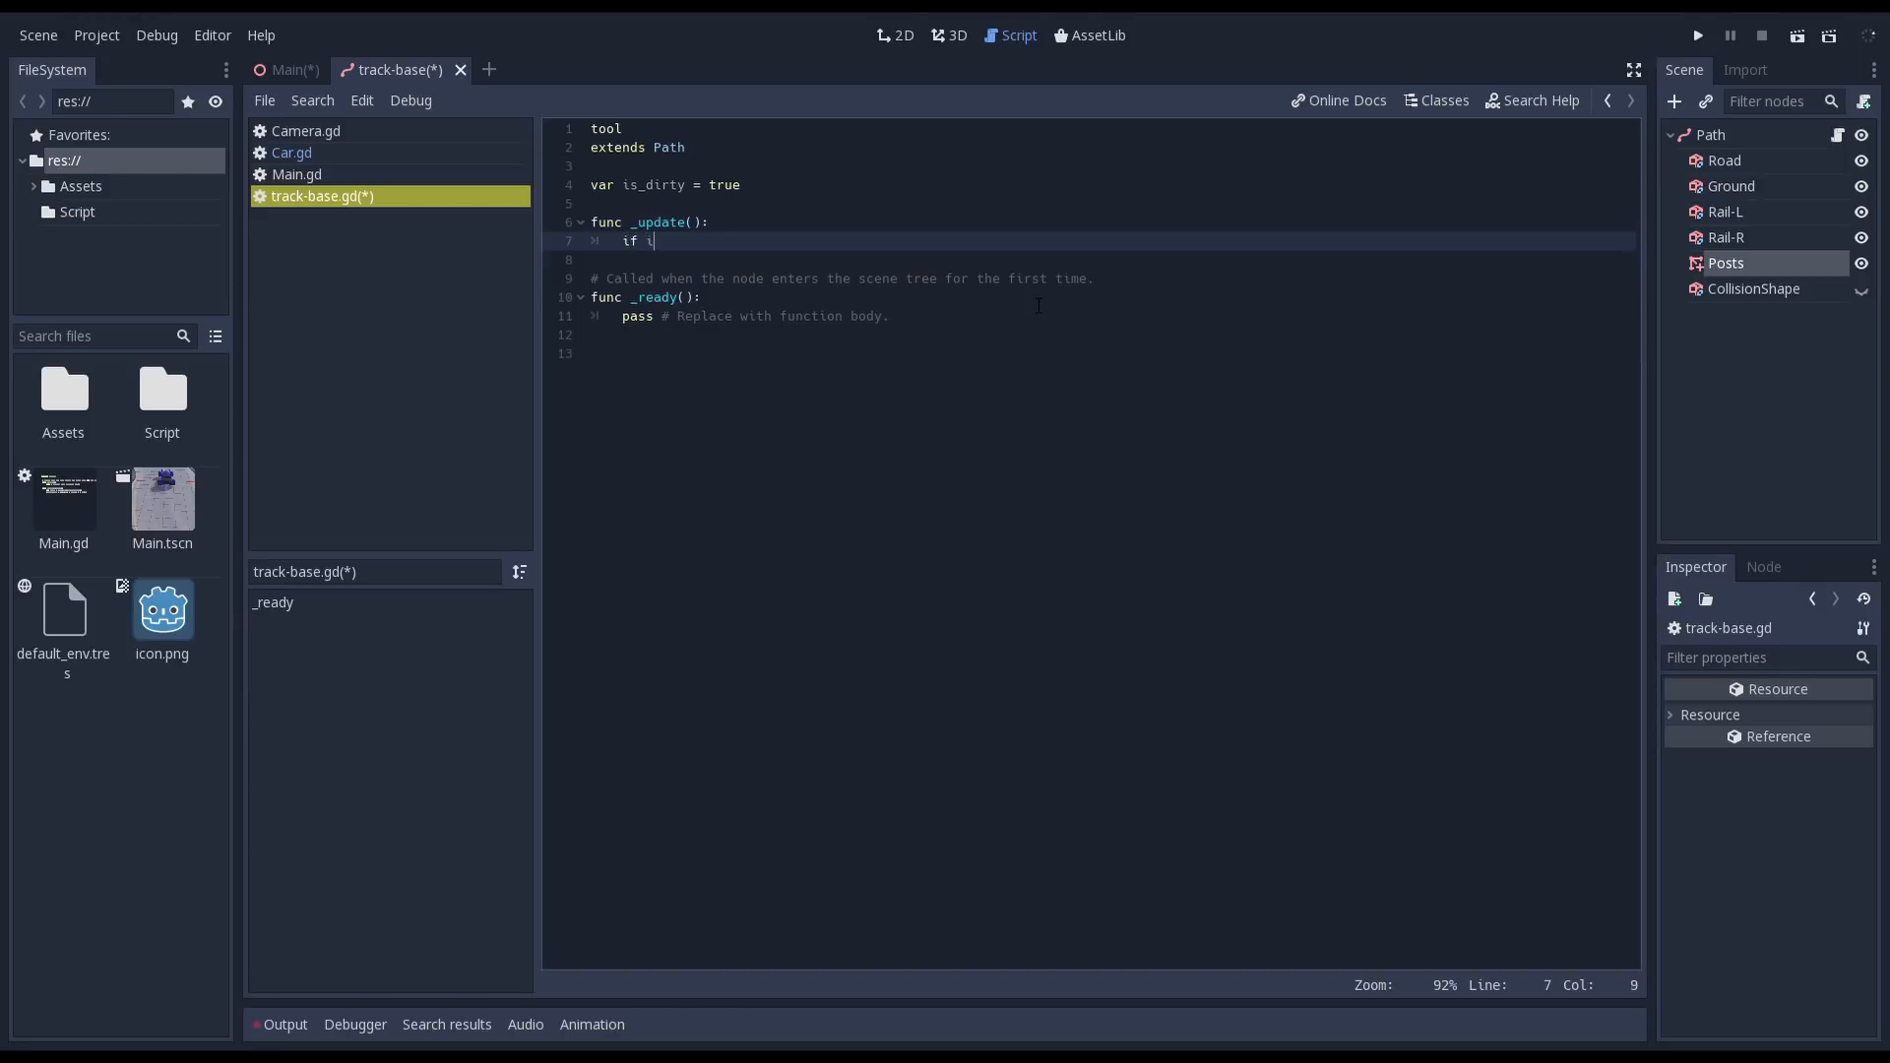
{"action": "type", "text": "!is_dirty:"}
{"action": "type", "text": "return"}
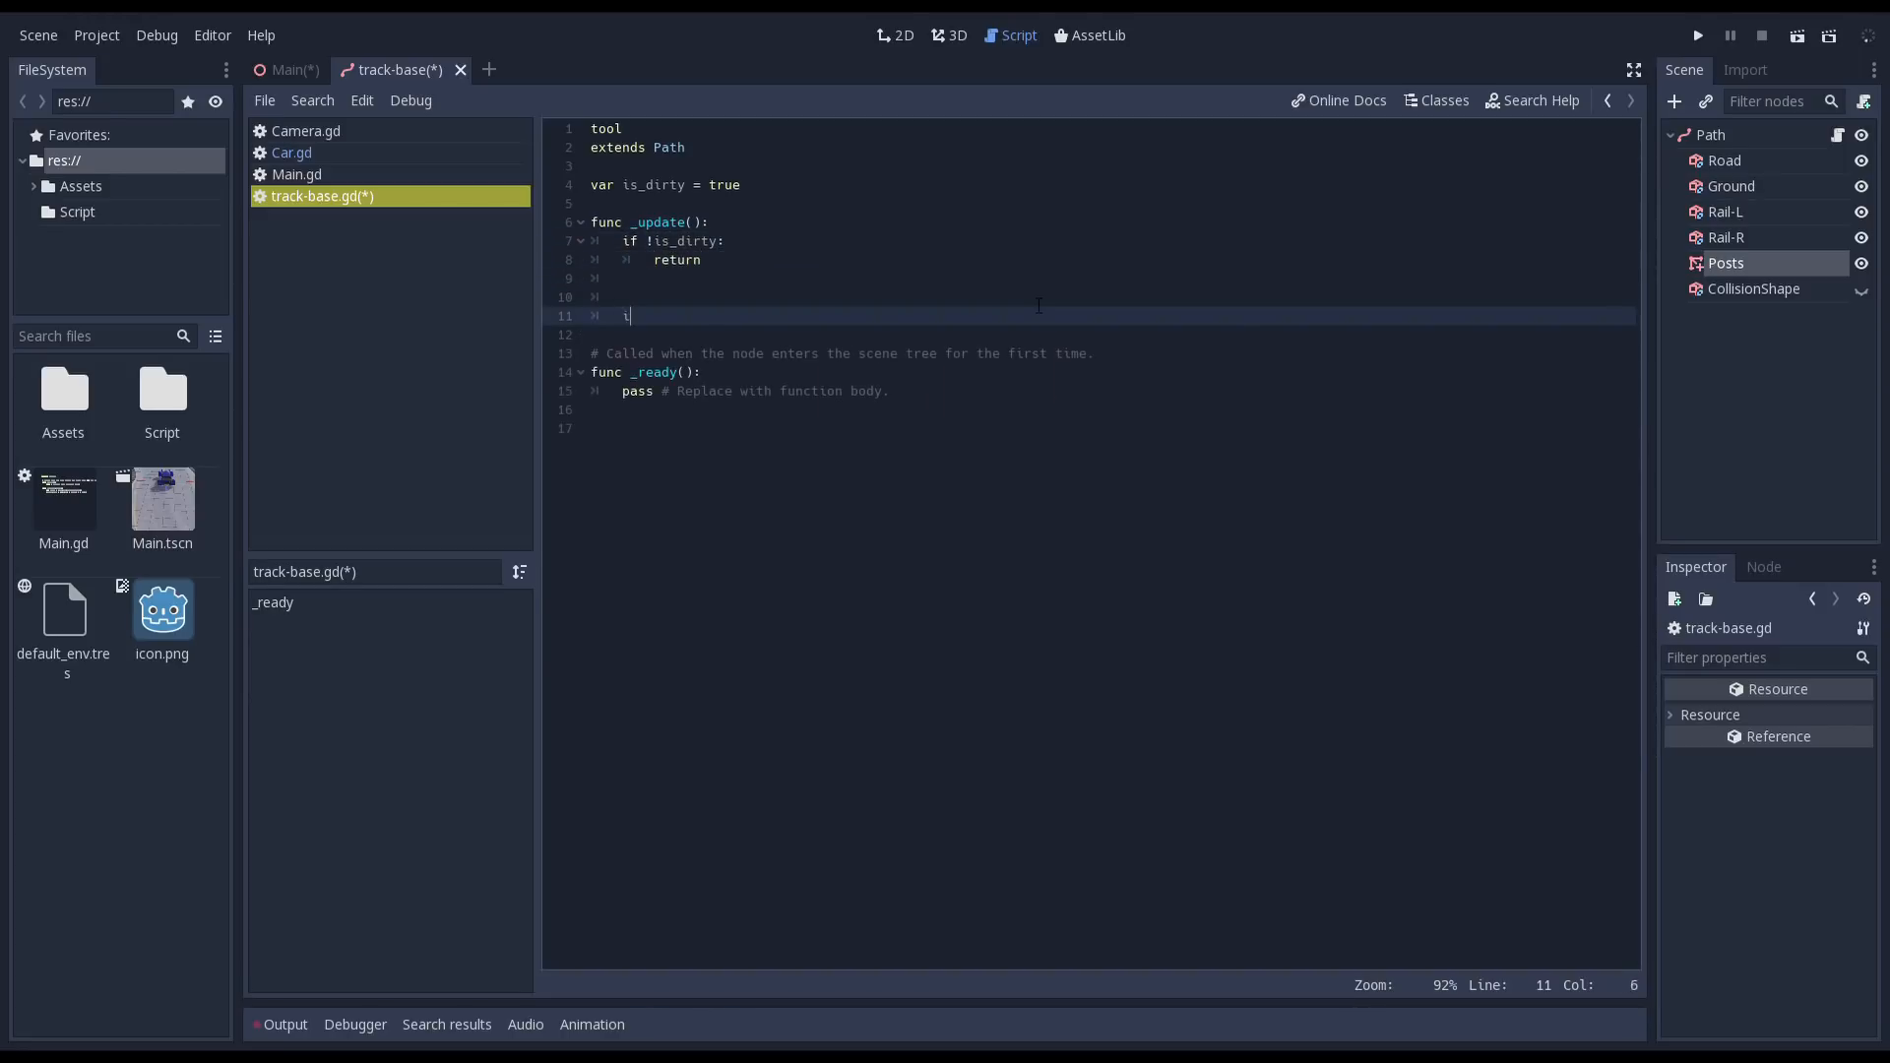
{"action": "type", "text": "s_dirty = false"}
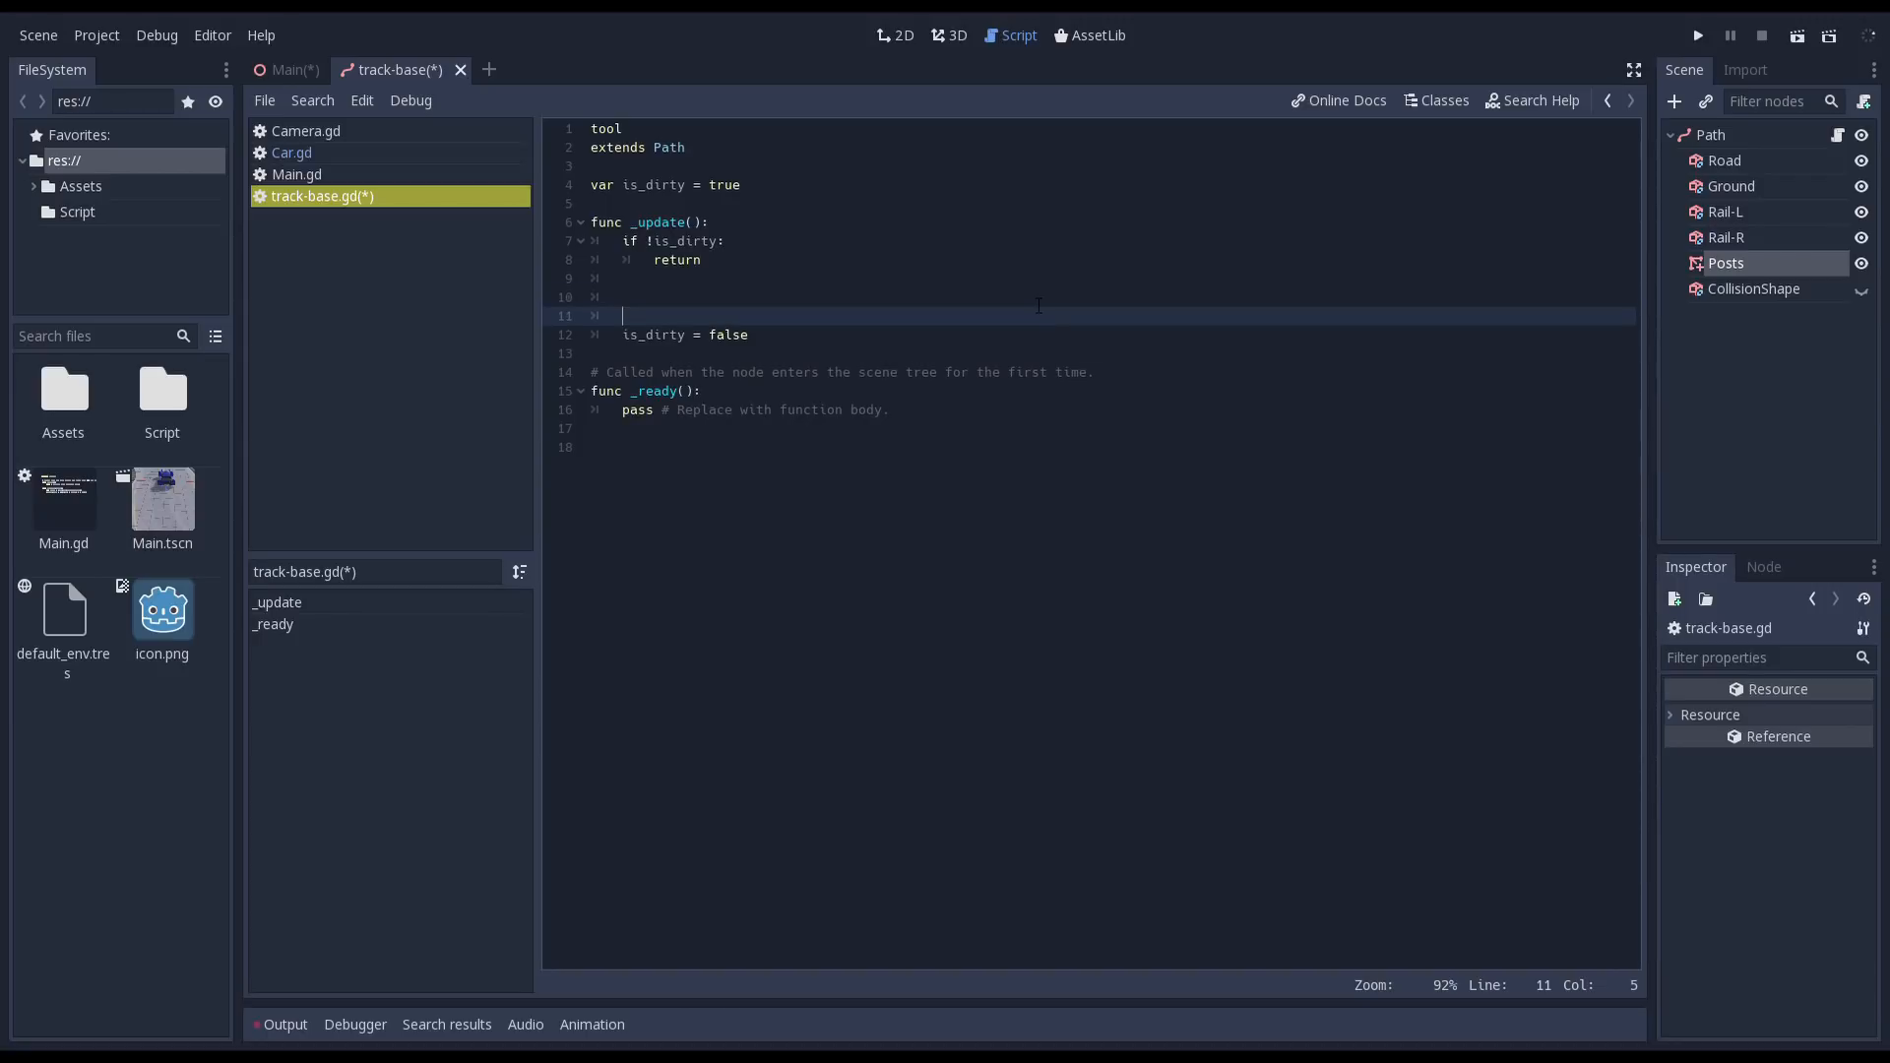
- Replace the pass in _ready with call_deferred("_update")
{"action": "left_click", "coordinate": [638, 410]}
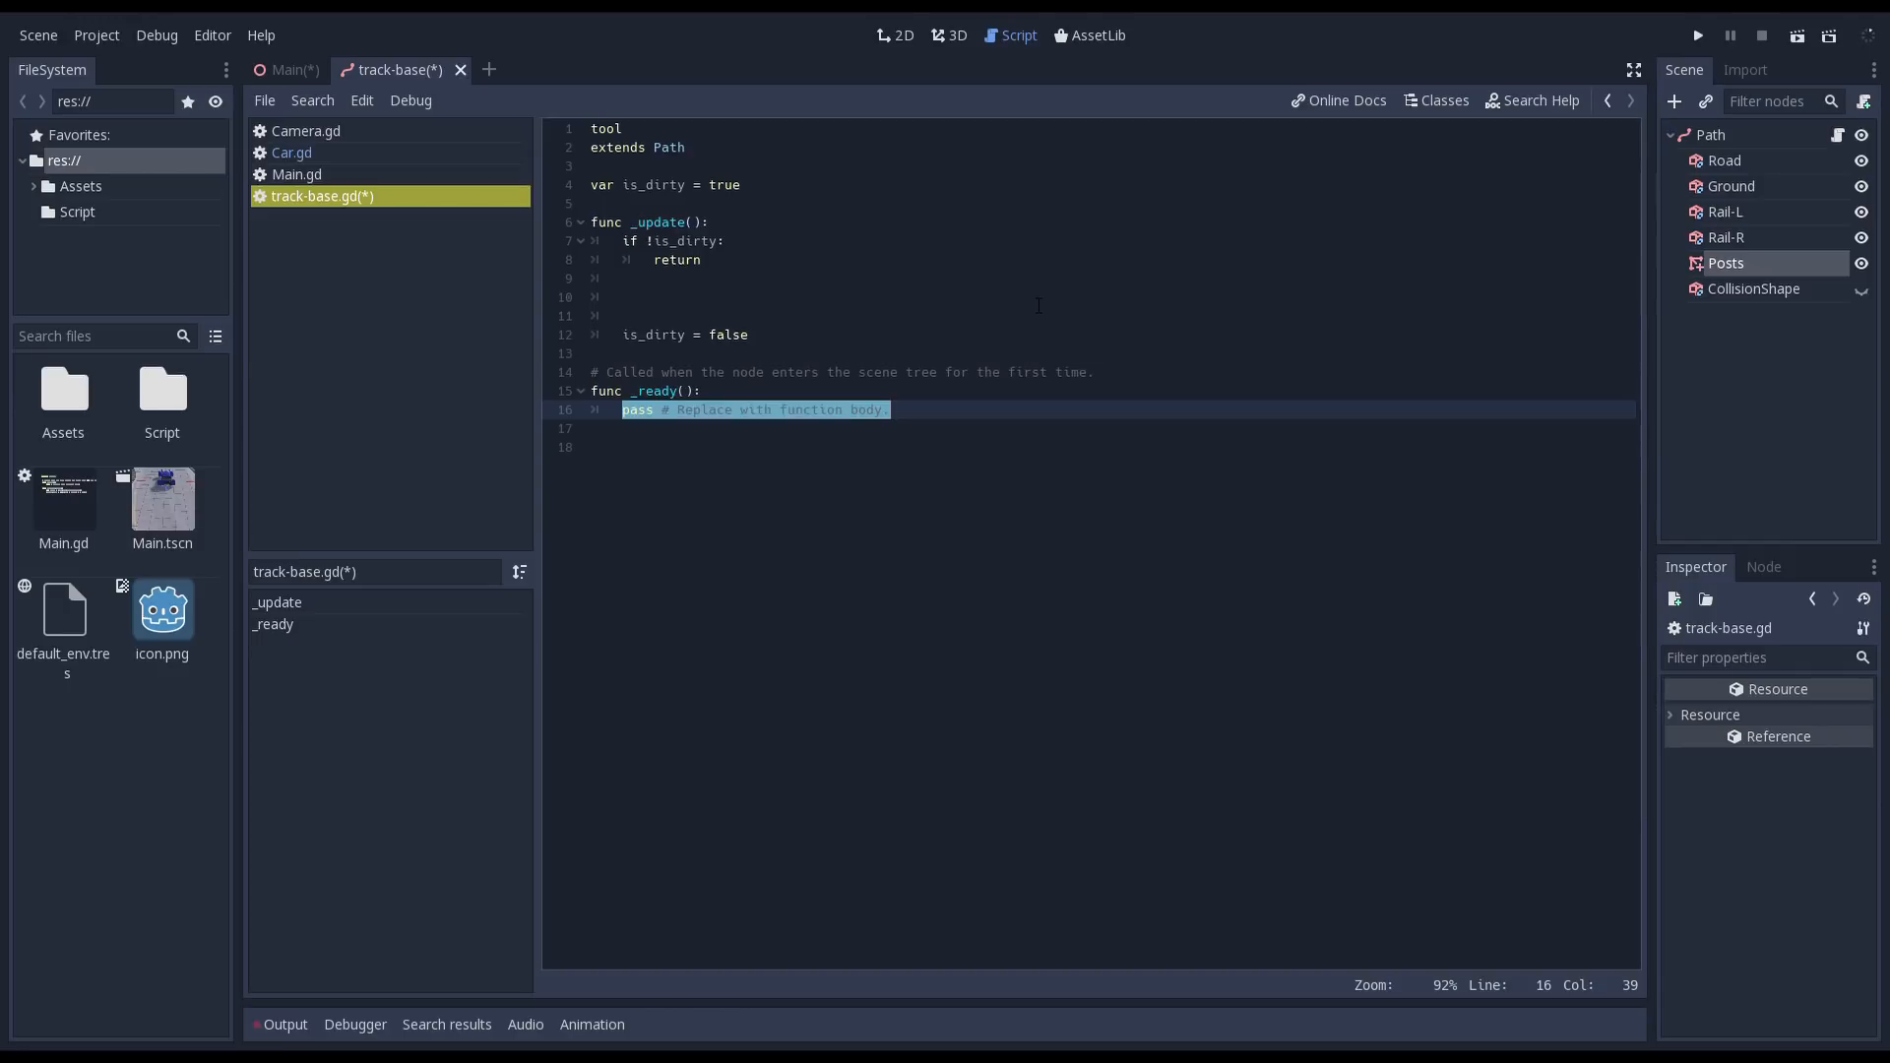
{"action": "type", "text": "call_deferred("}
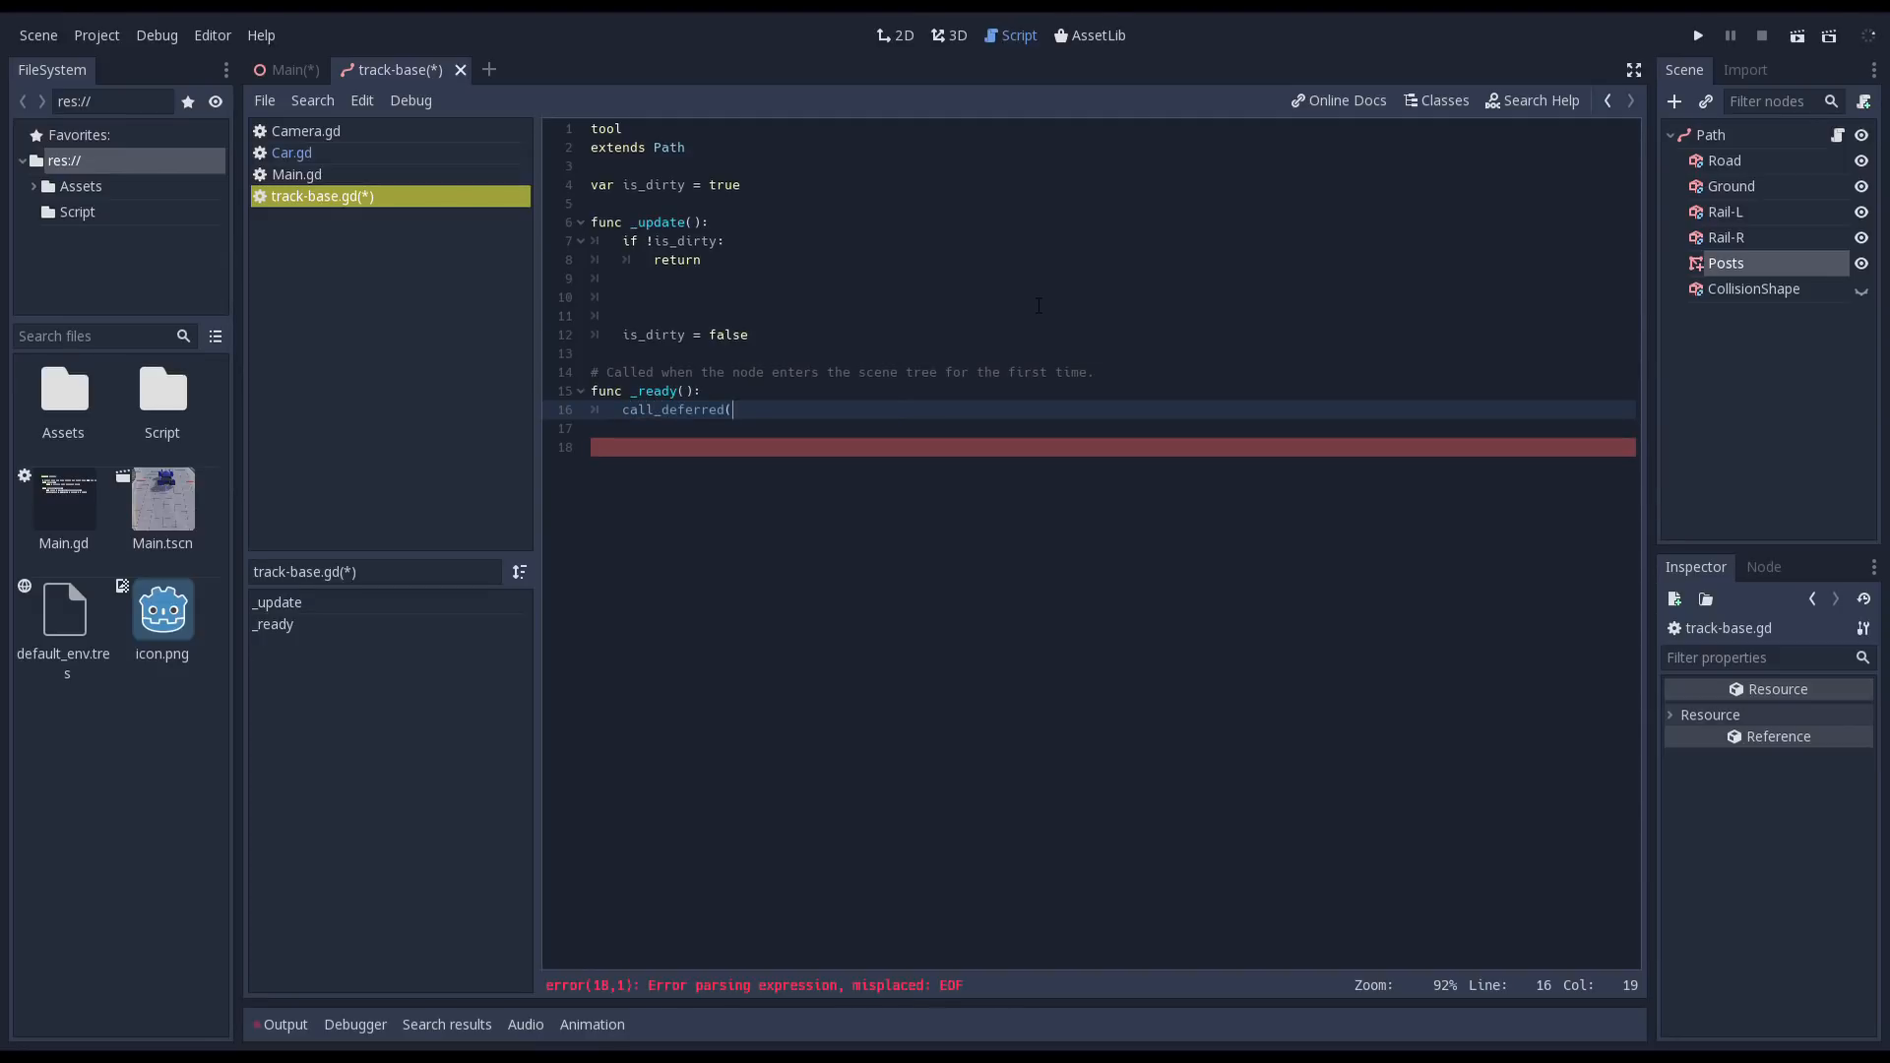
{"action": "type", "text": "\"_upda"}
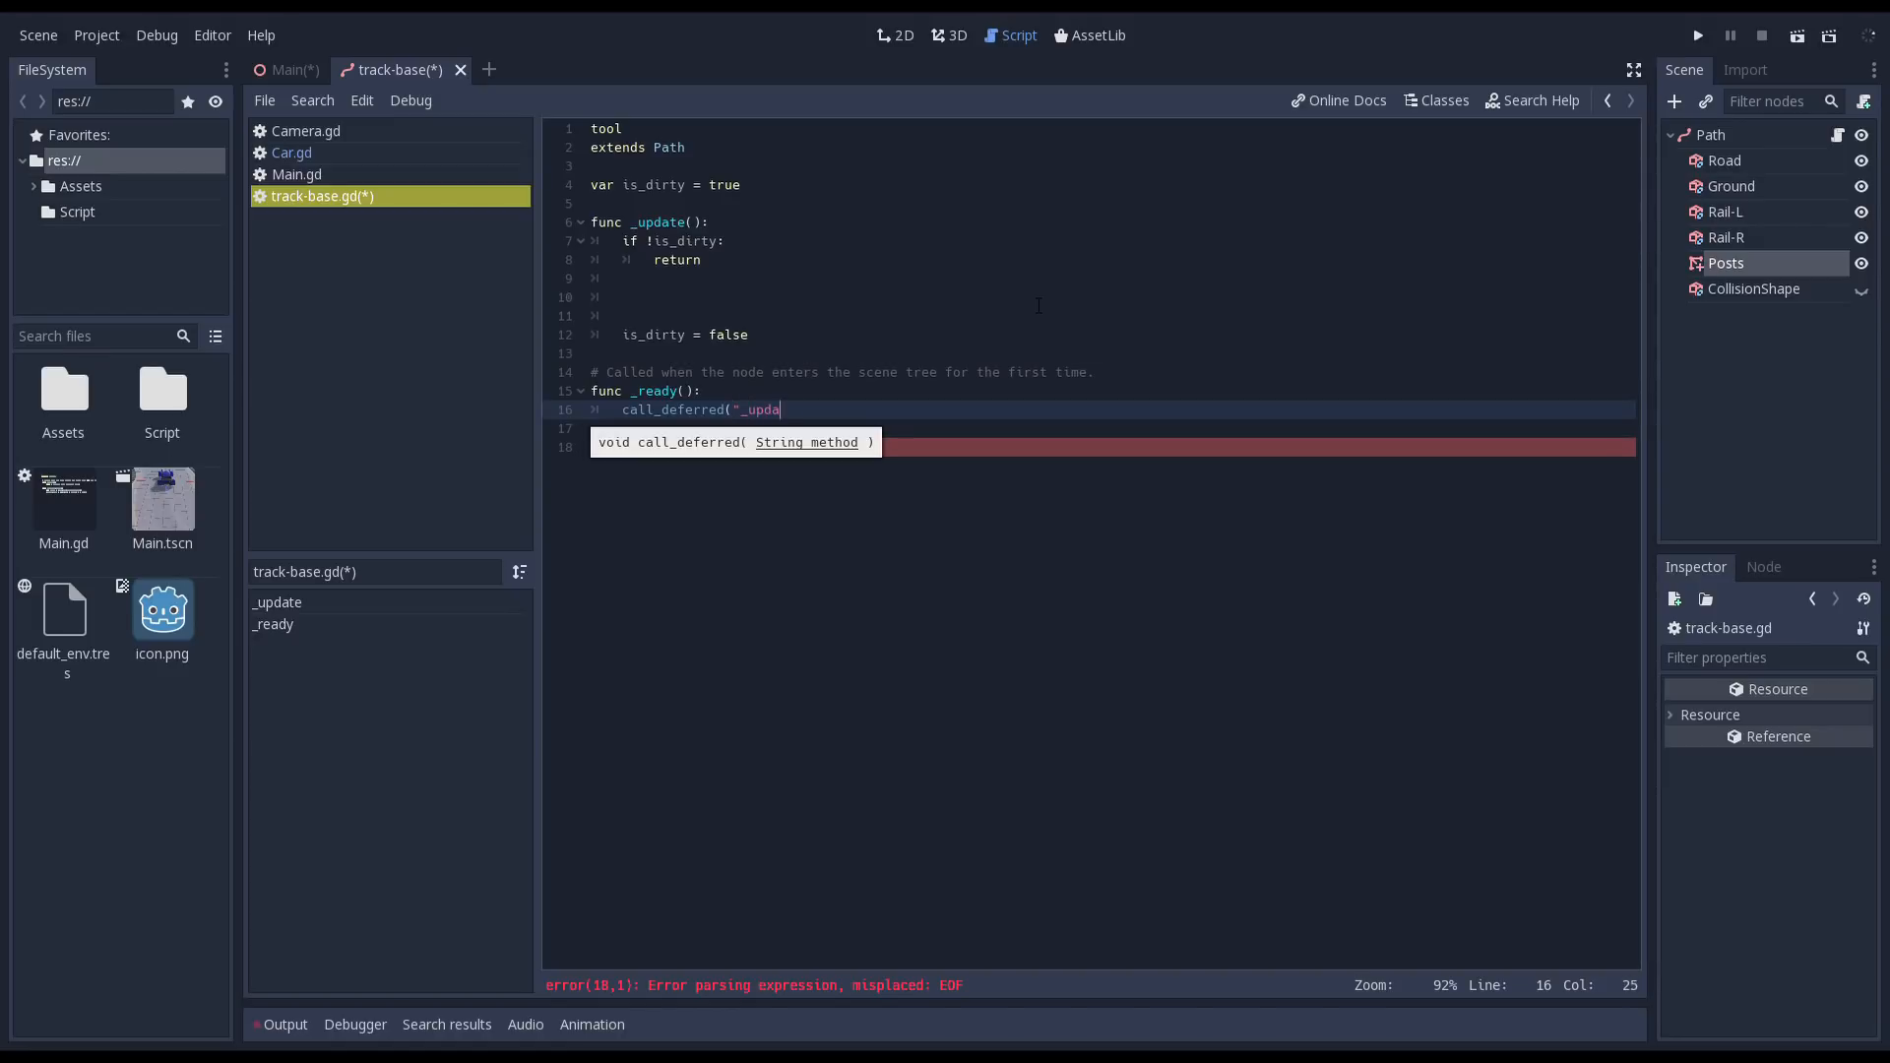
{"action": "type", "text": "te\")"}
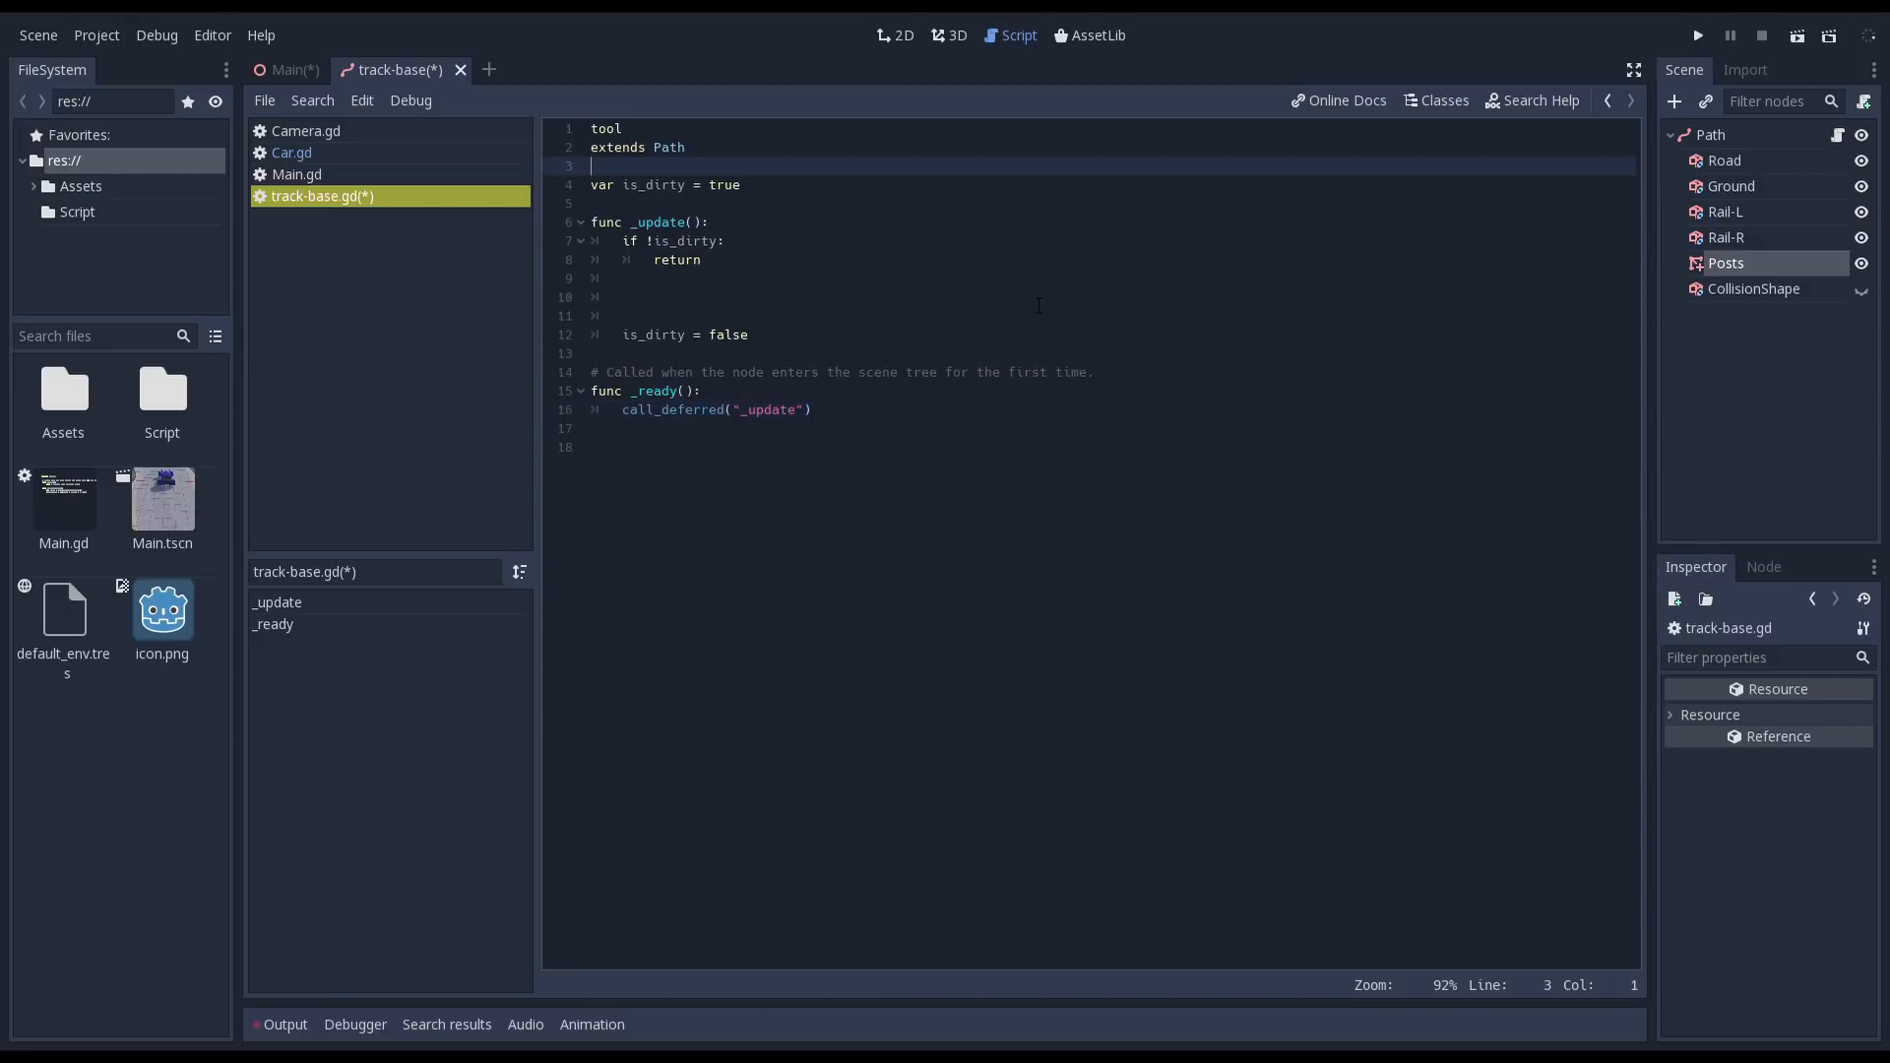
- Export track_width = 8.0 and rail_distance = 1.0, each with setget accessors
{"action": "type", "text": "export var t"}
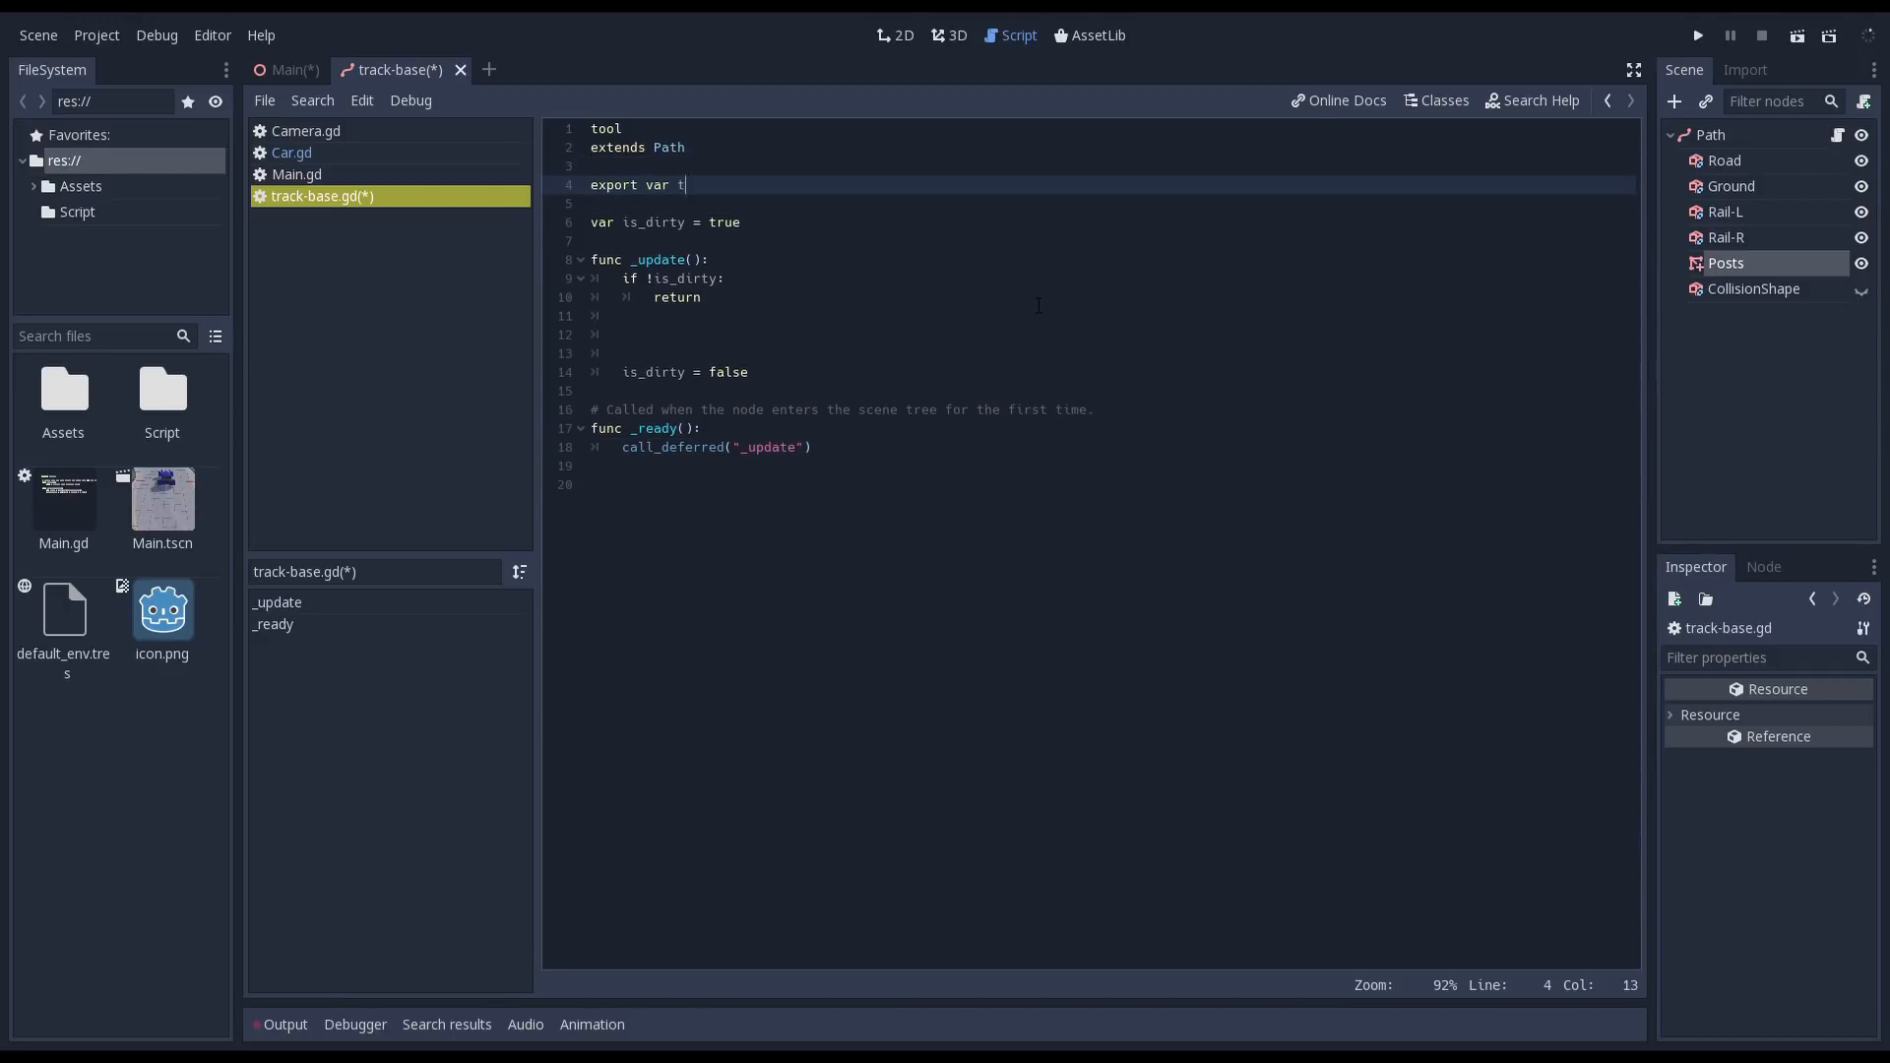
{"action": "type", "text": "rack_width = 8.0 setget set_T"}
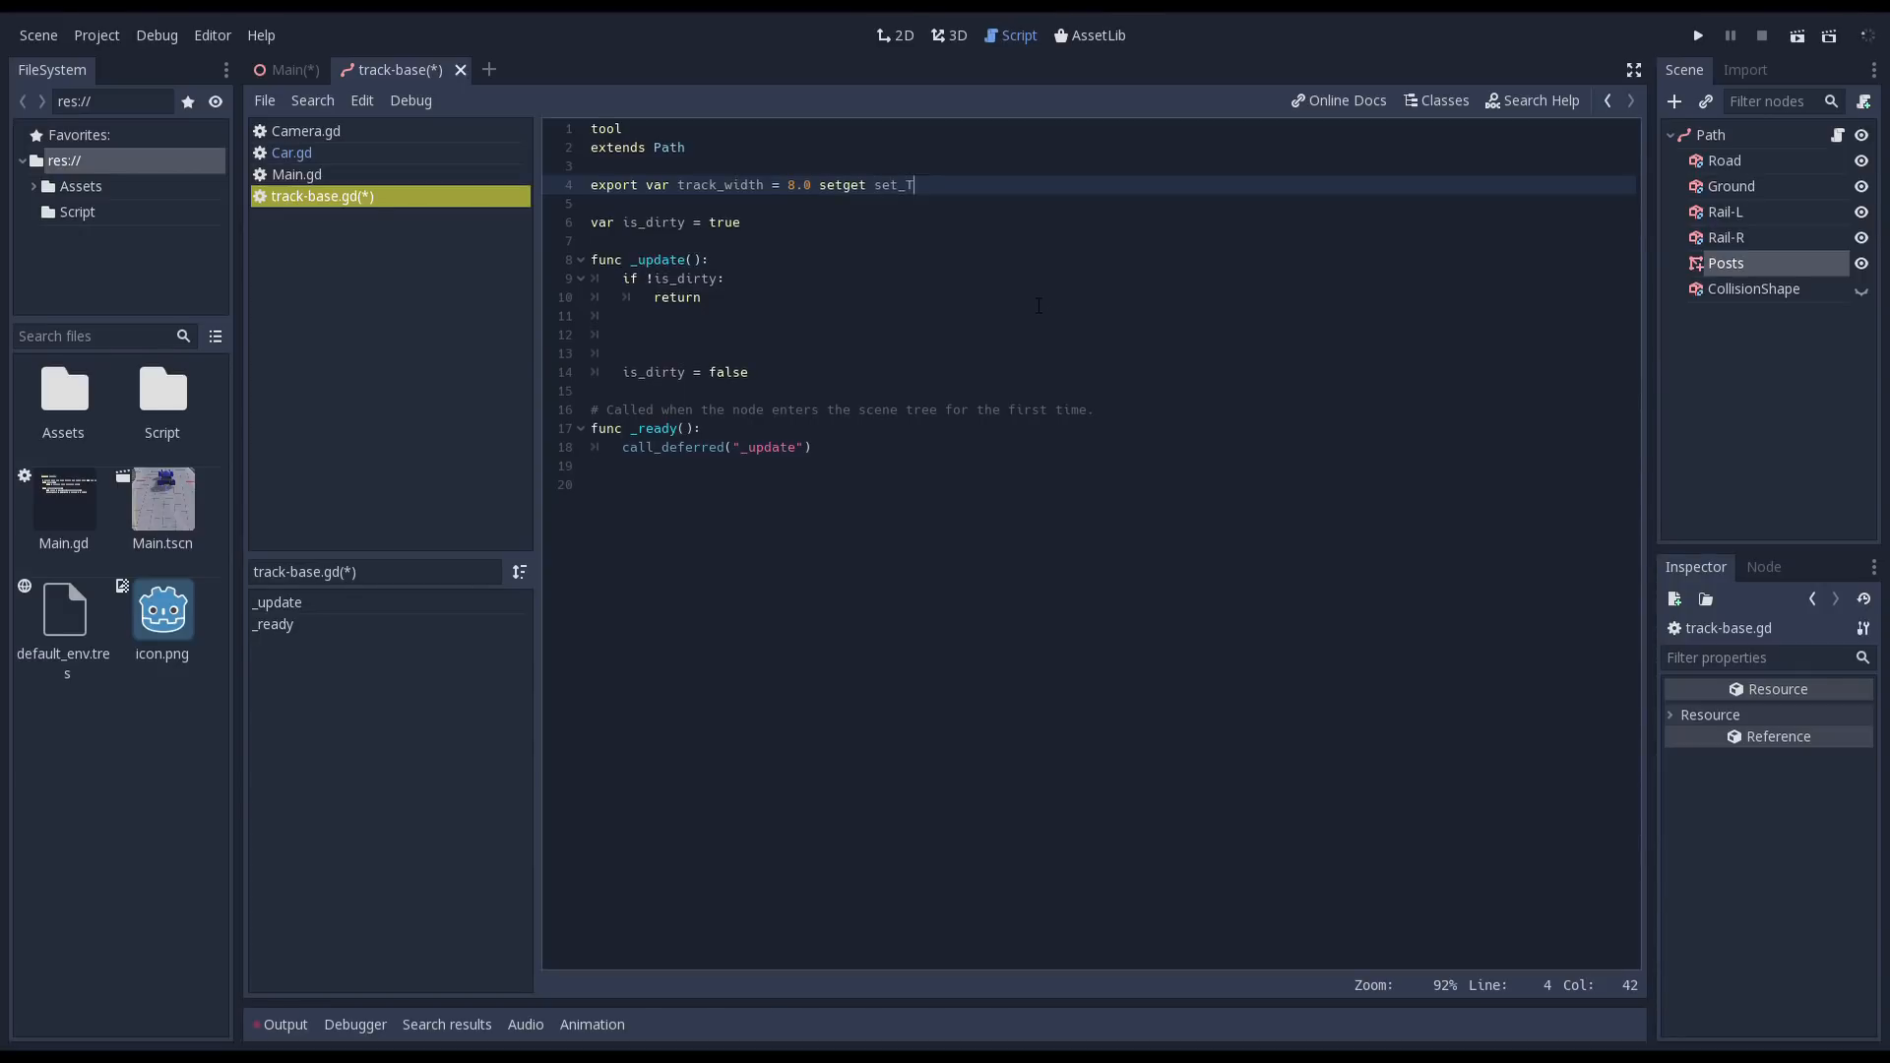
{"action": "type", "text": "rack_width, get_"}
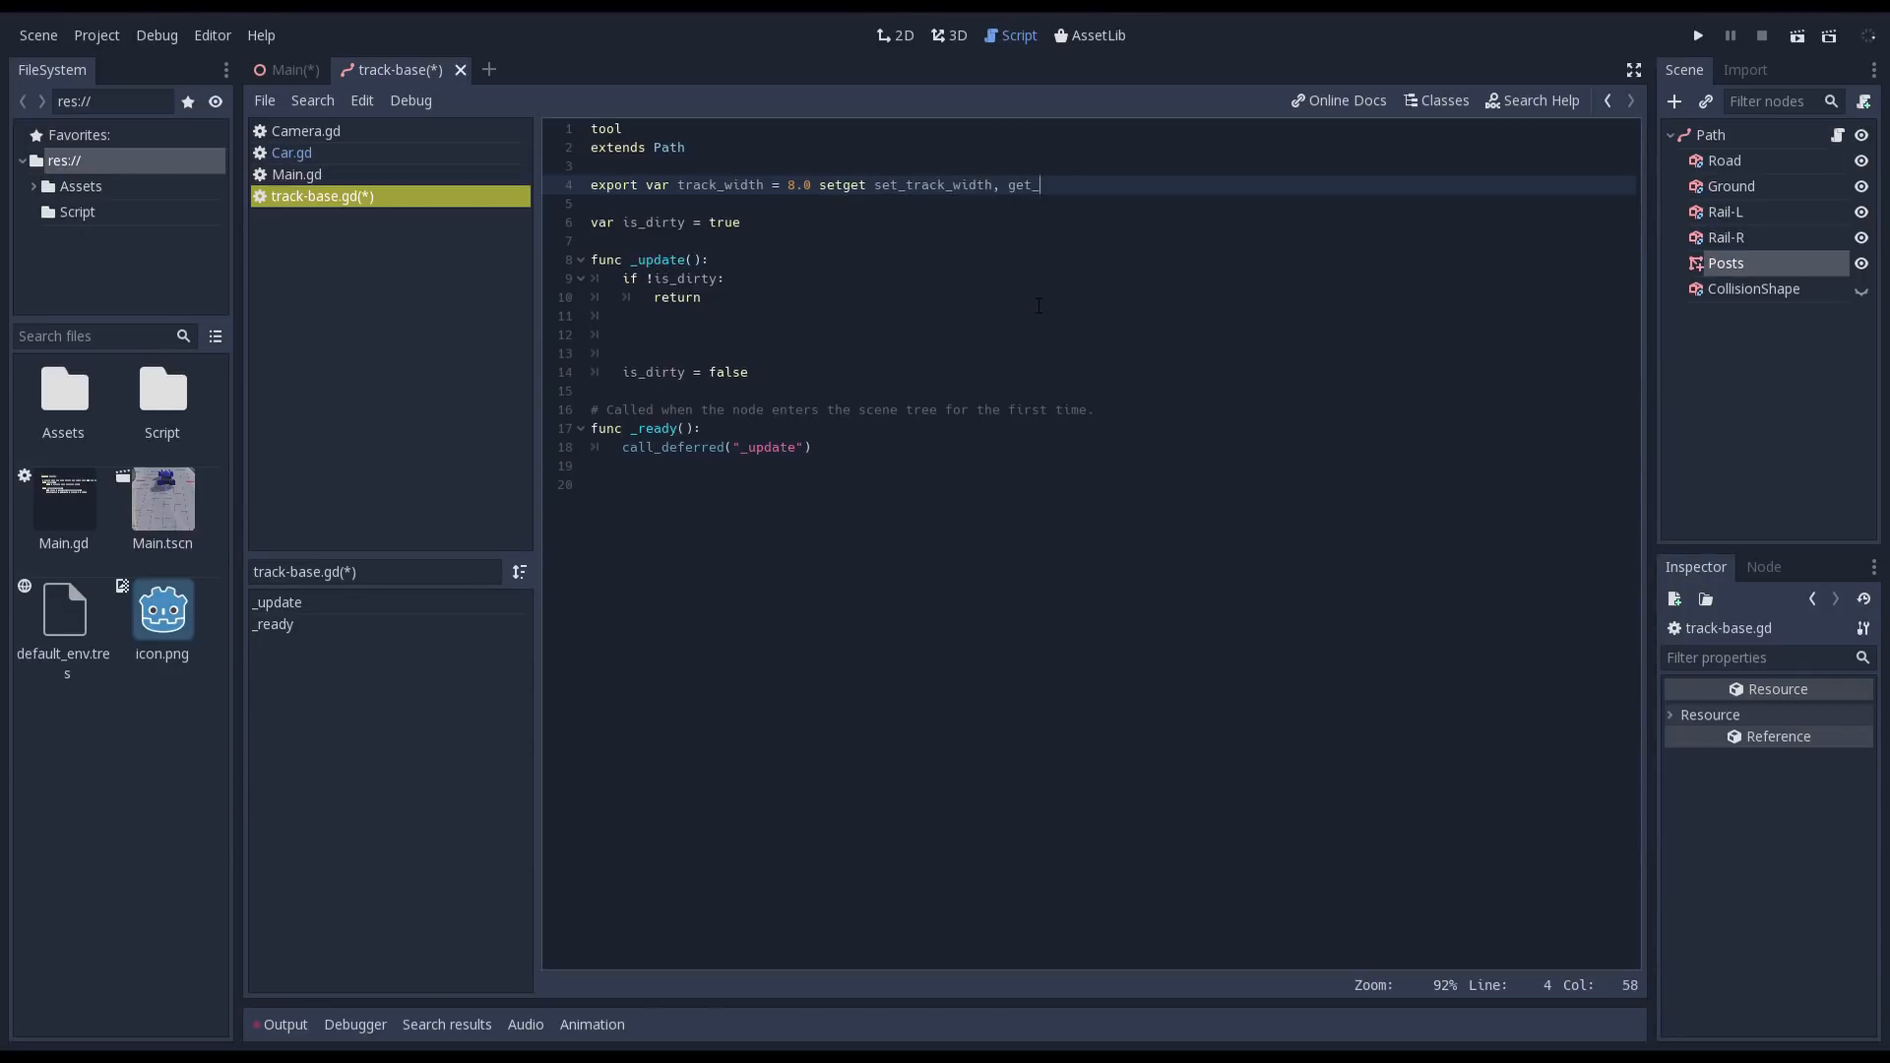
{"action": "type", "text": "_track_width"}
{"action": "type", "text": "export var "}
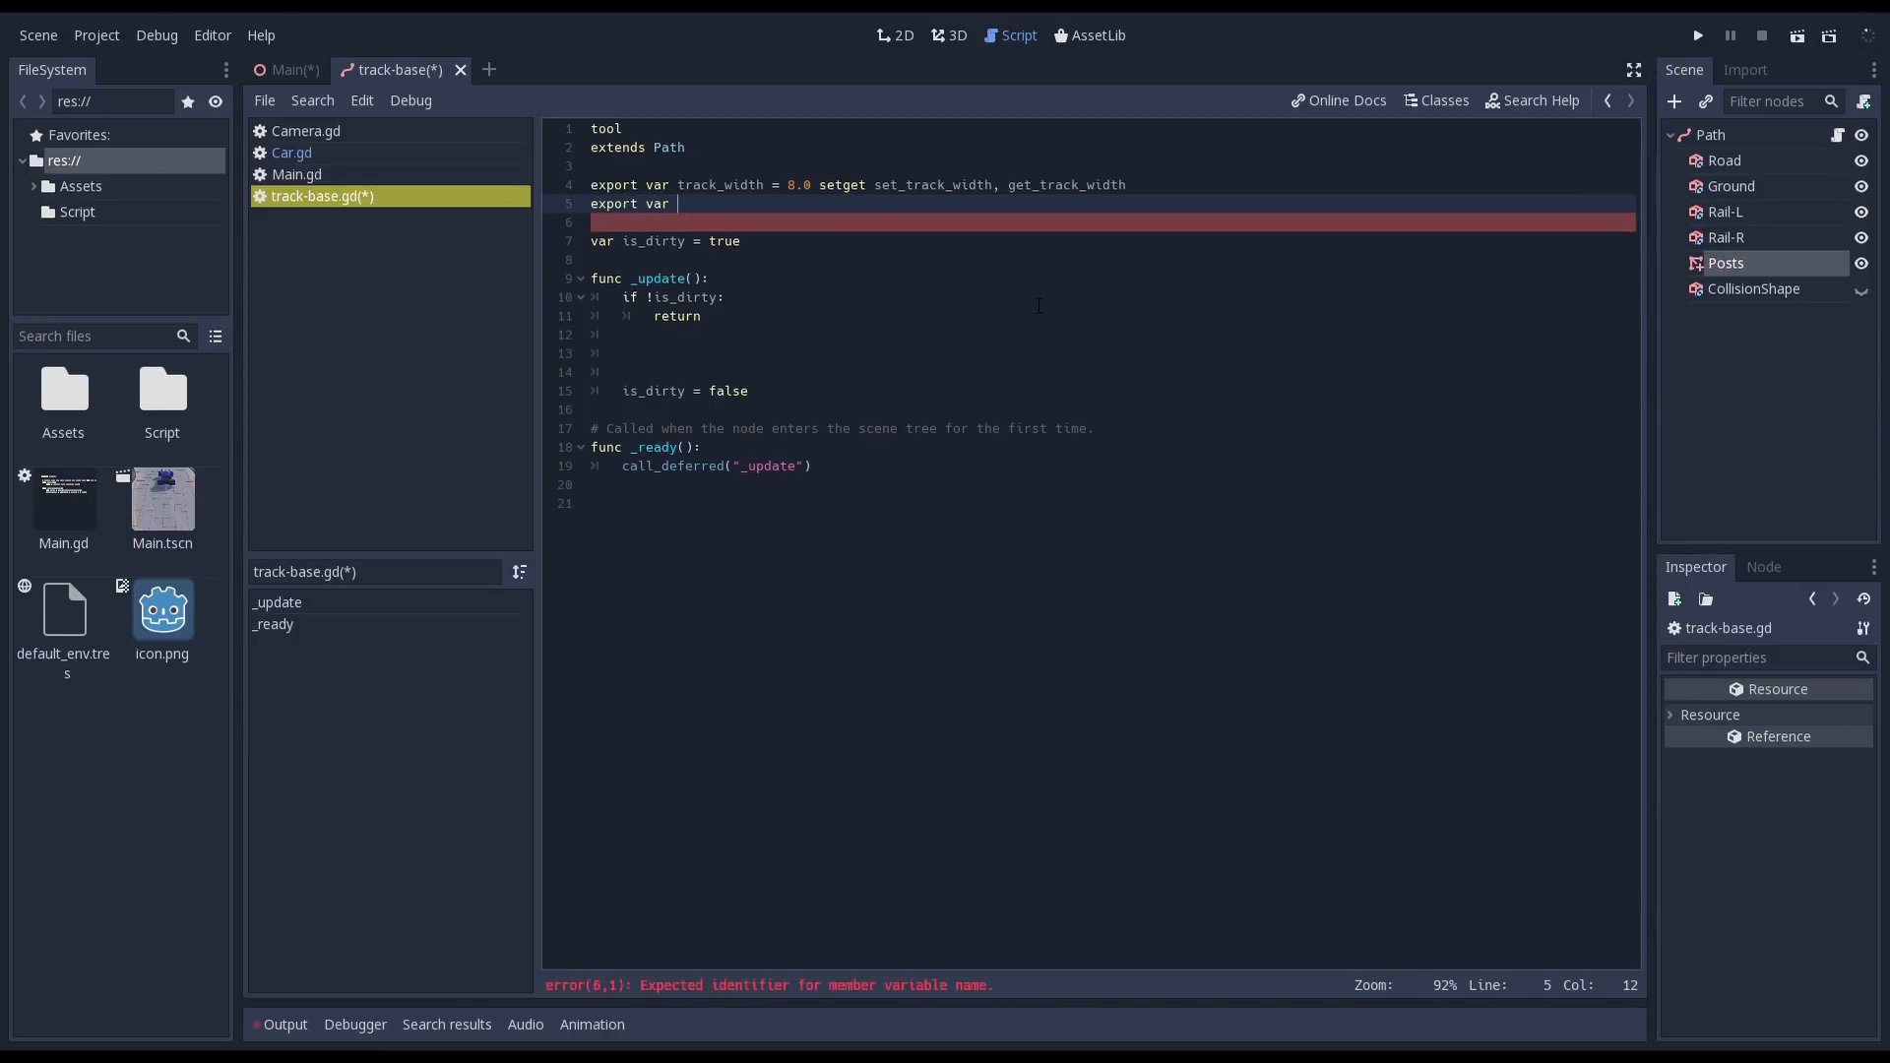
{"action": "type", "text": "rail_dista"}
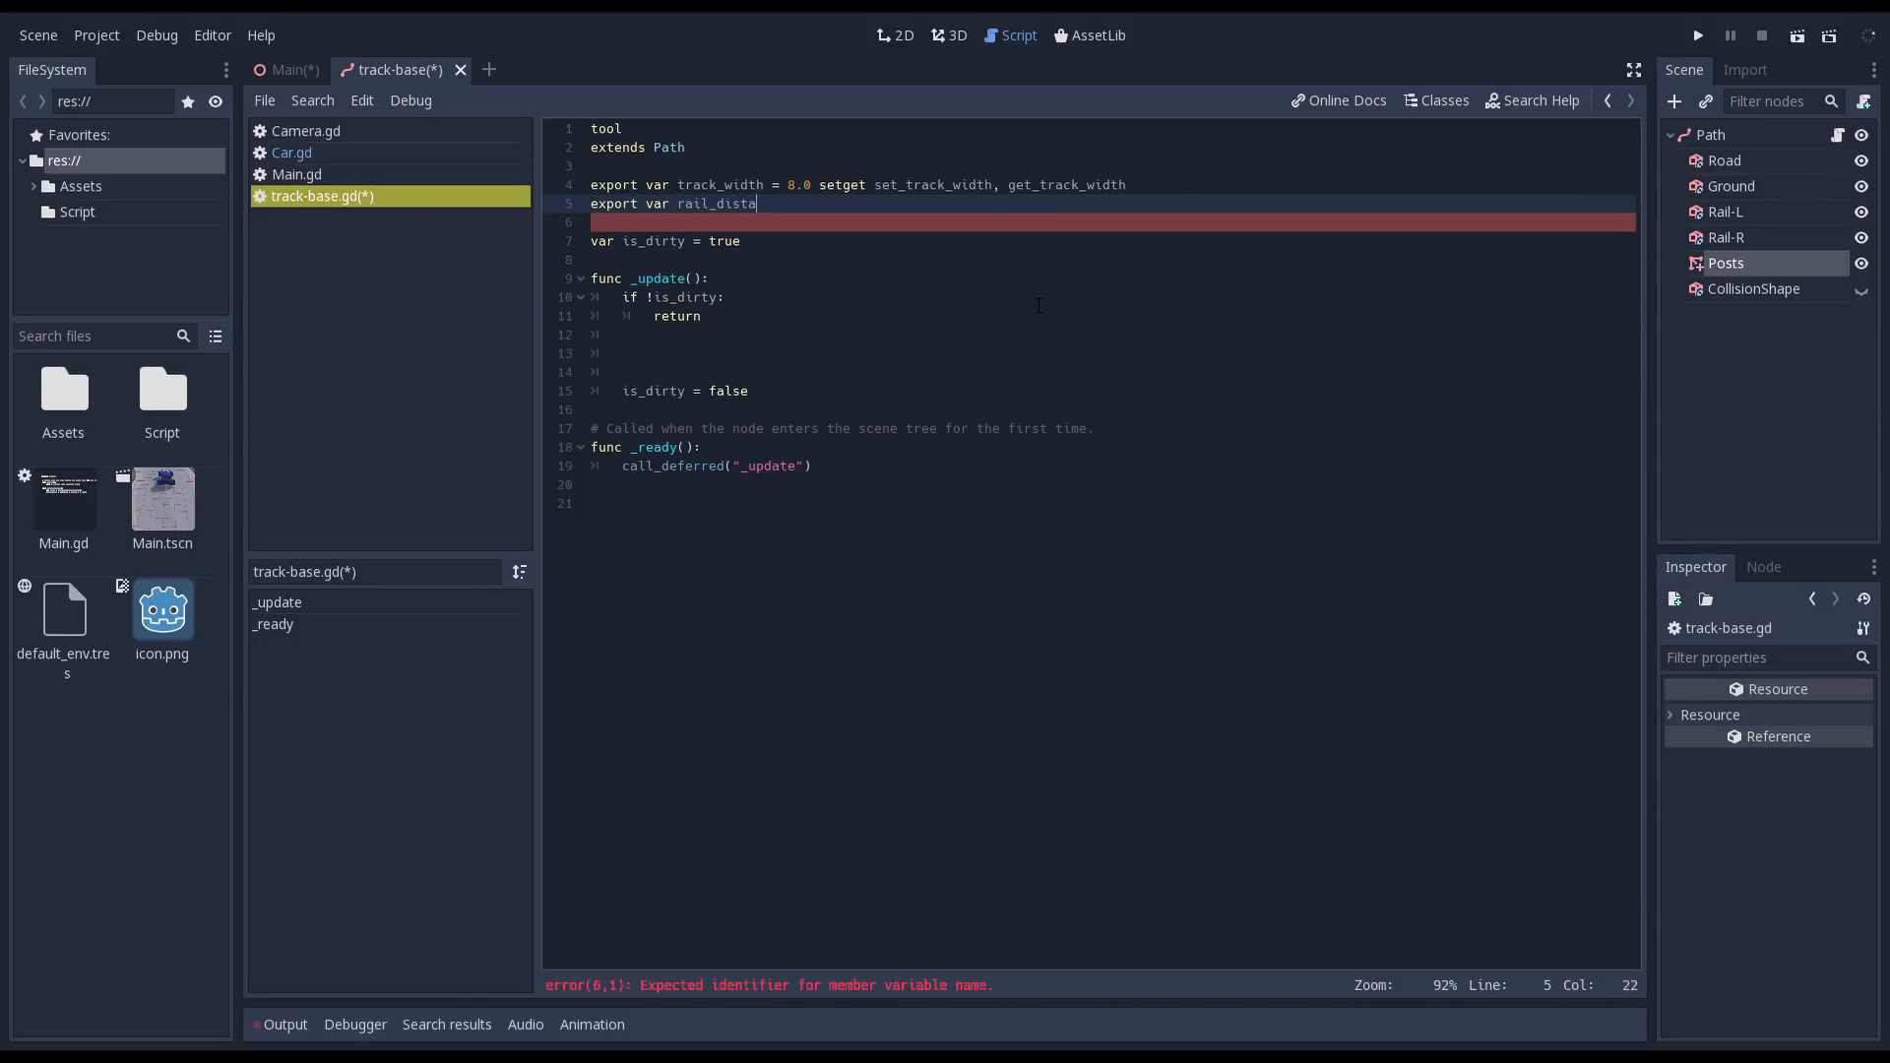
{"action": "type", "text": "nce = 1.0 setget set_rail_distance, get_rail_st"}
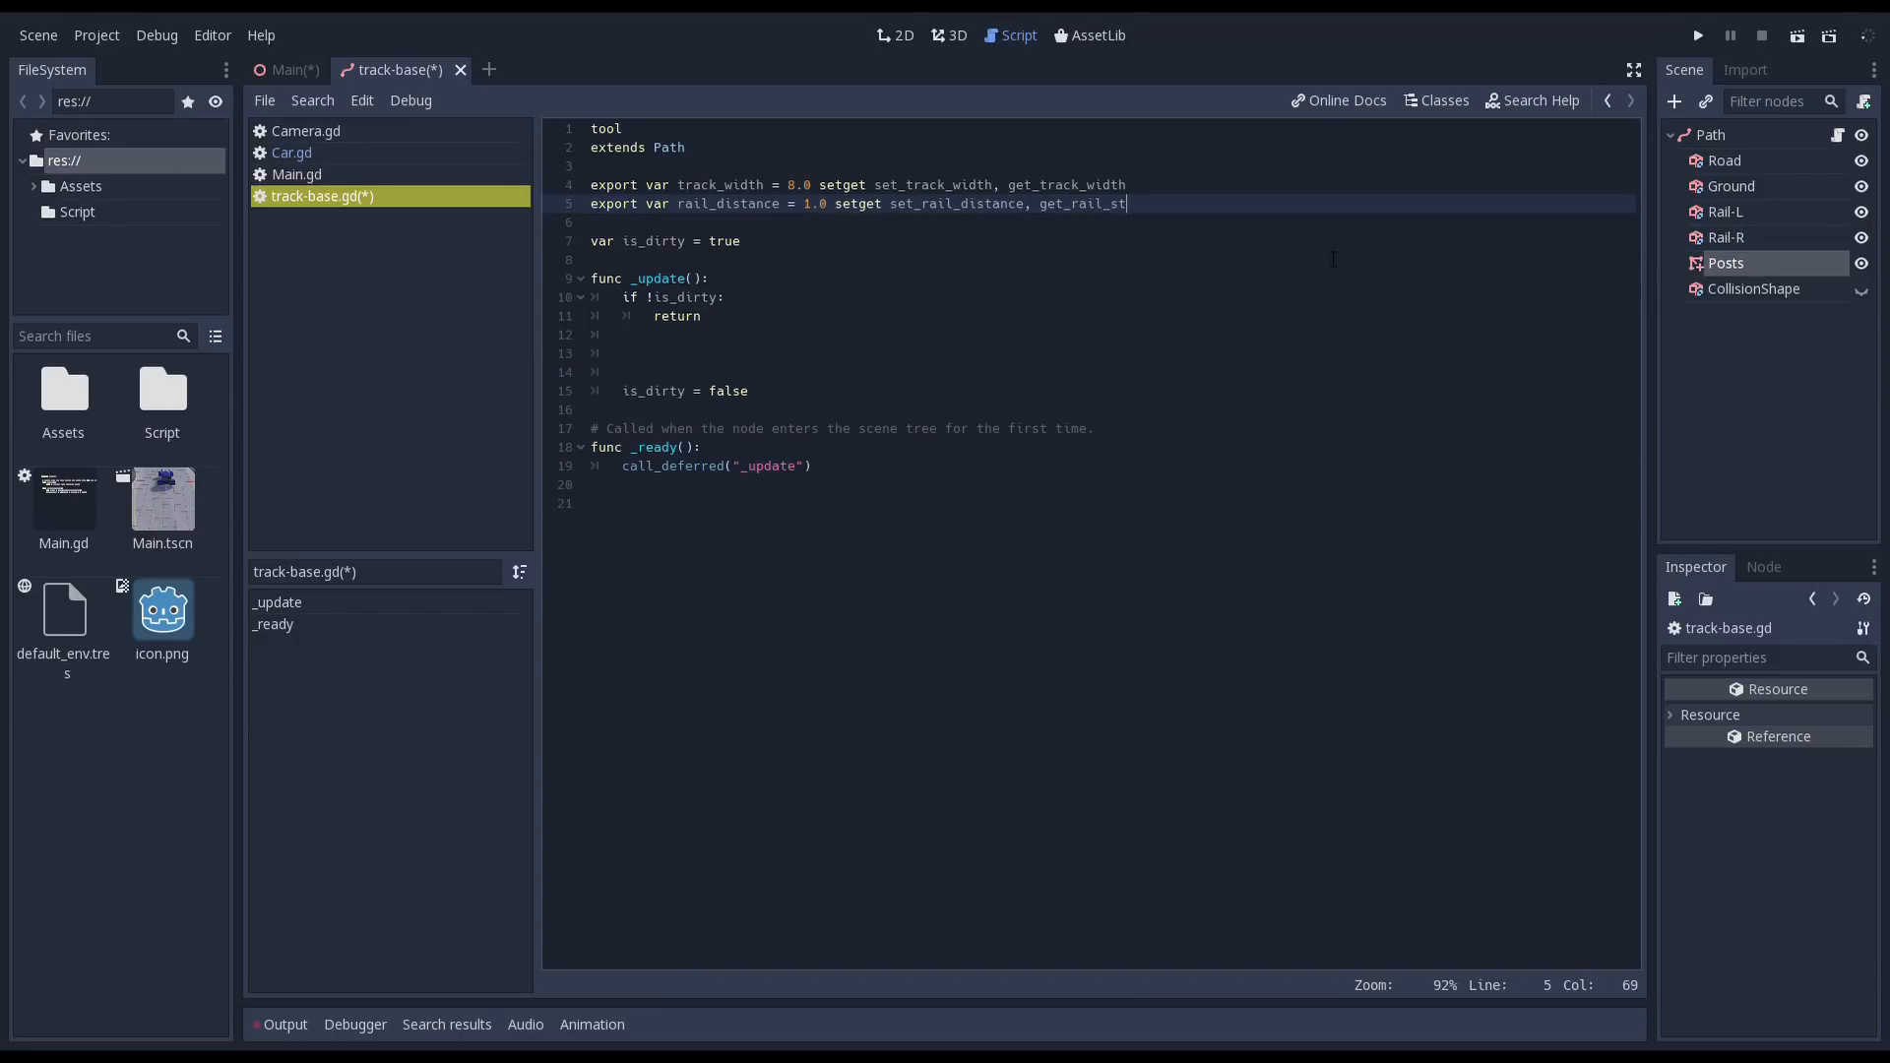
{"action": "type", "text": "ance"}
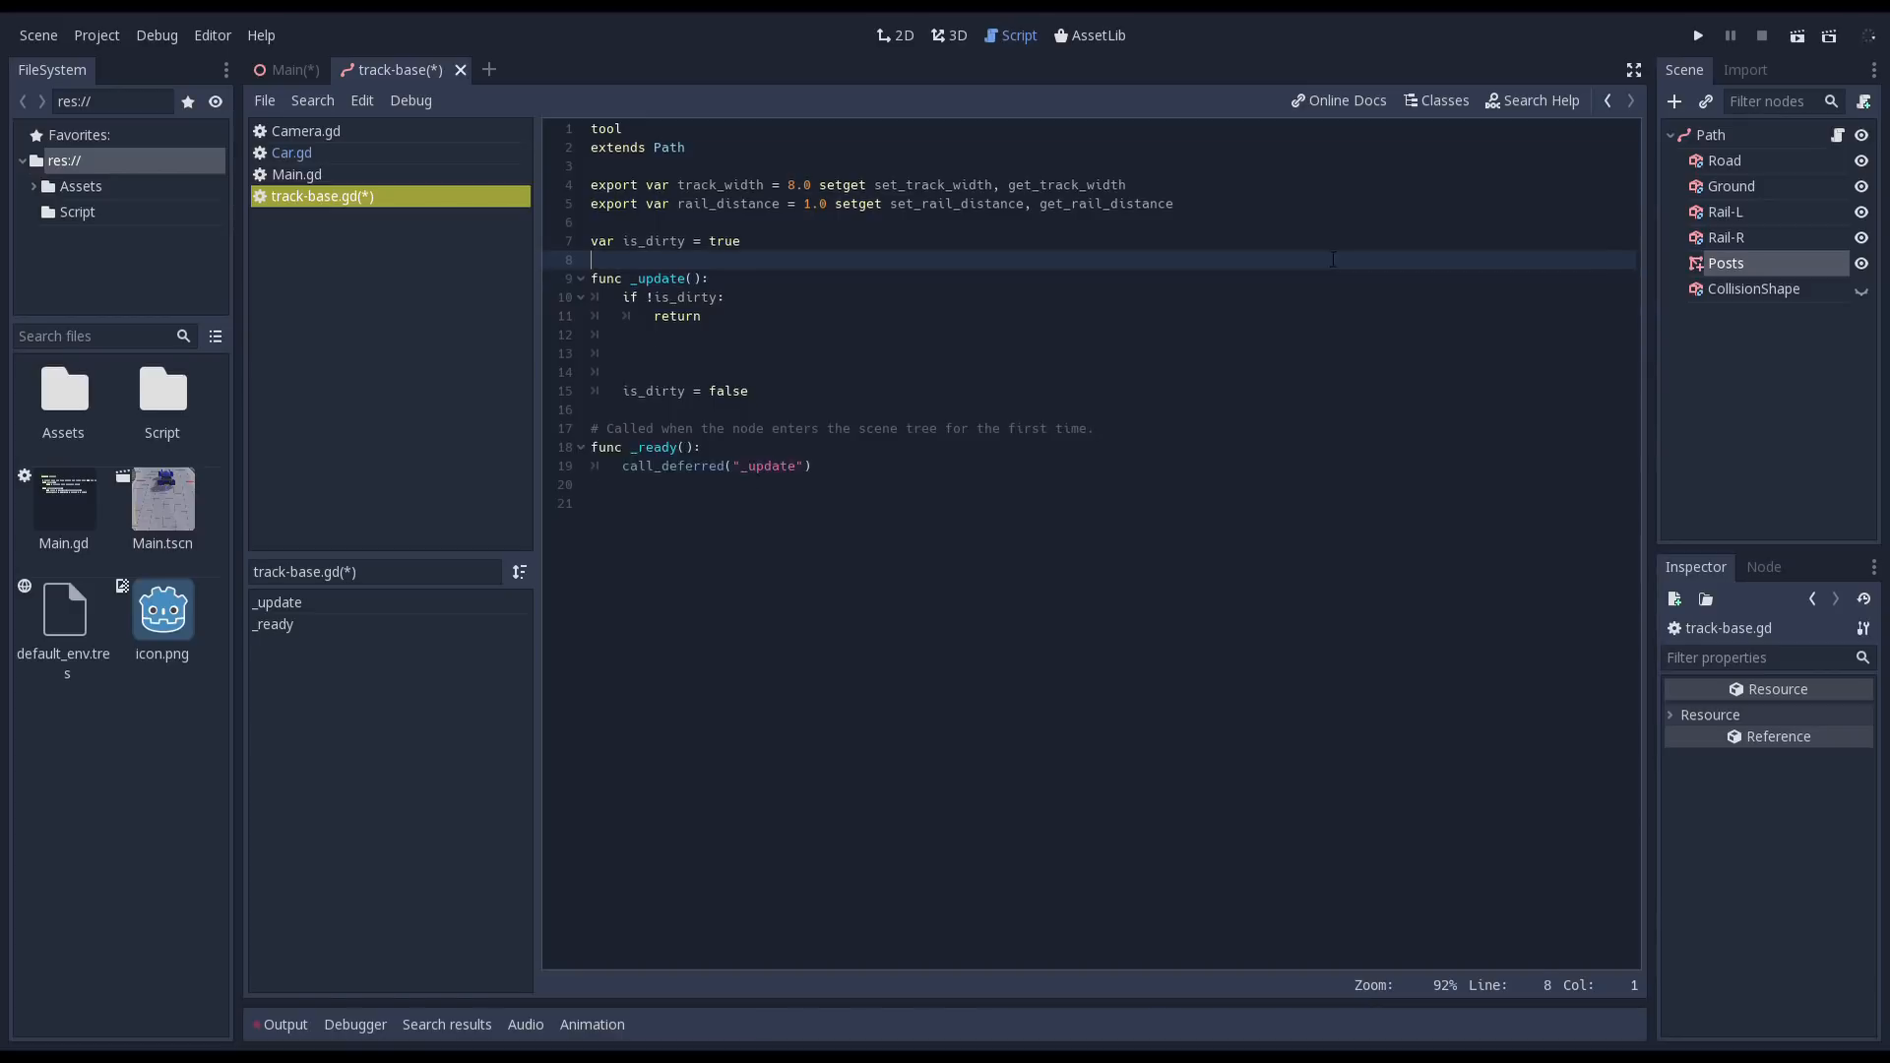
- Write set_track_width to store the width, mark dirty and defer _update; begin get_track_width
{"action": "type", "text": "func set_track"}
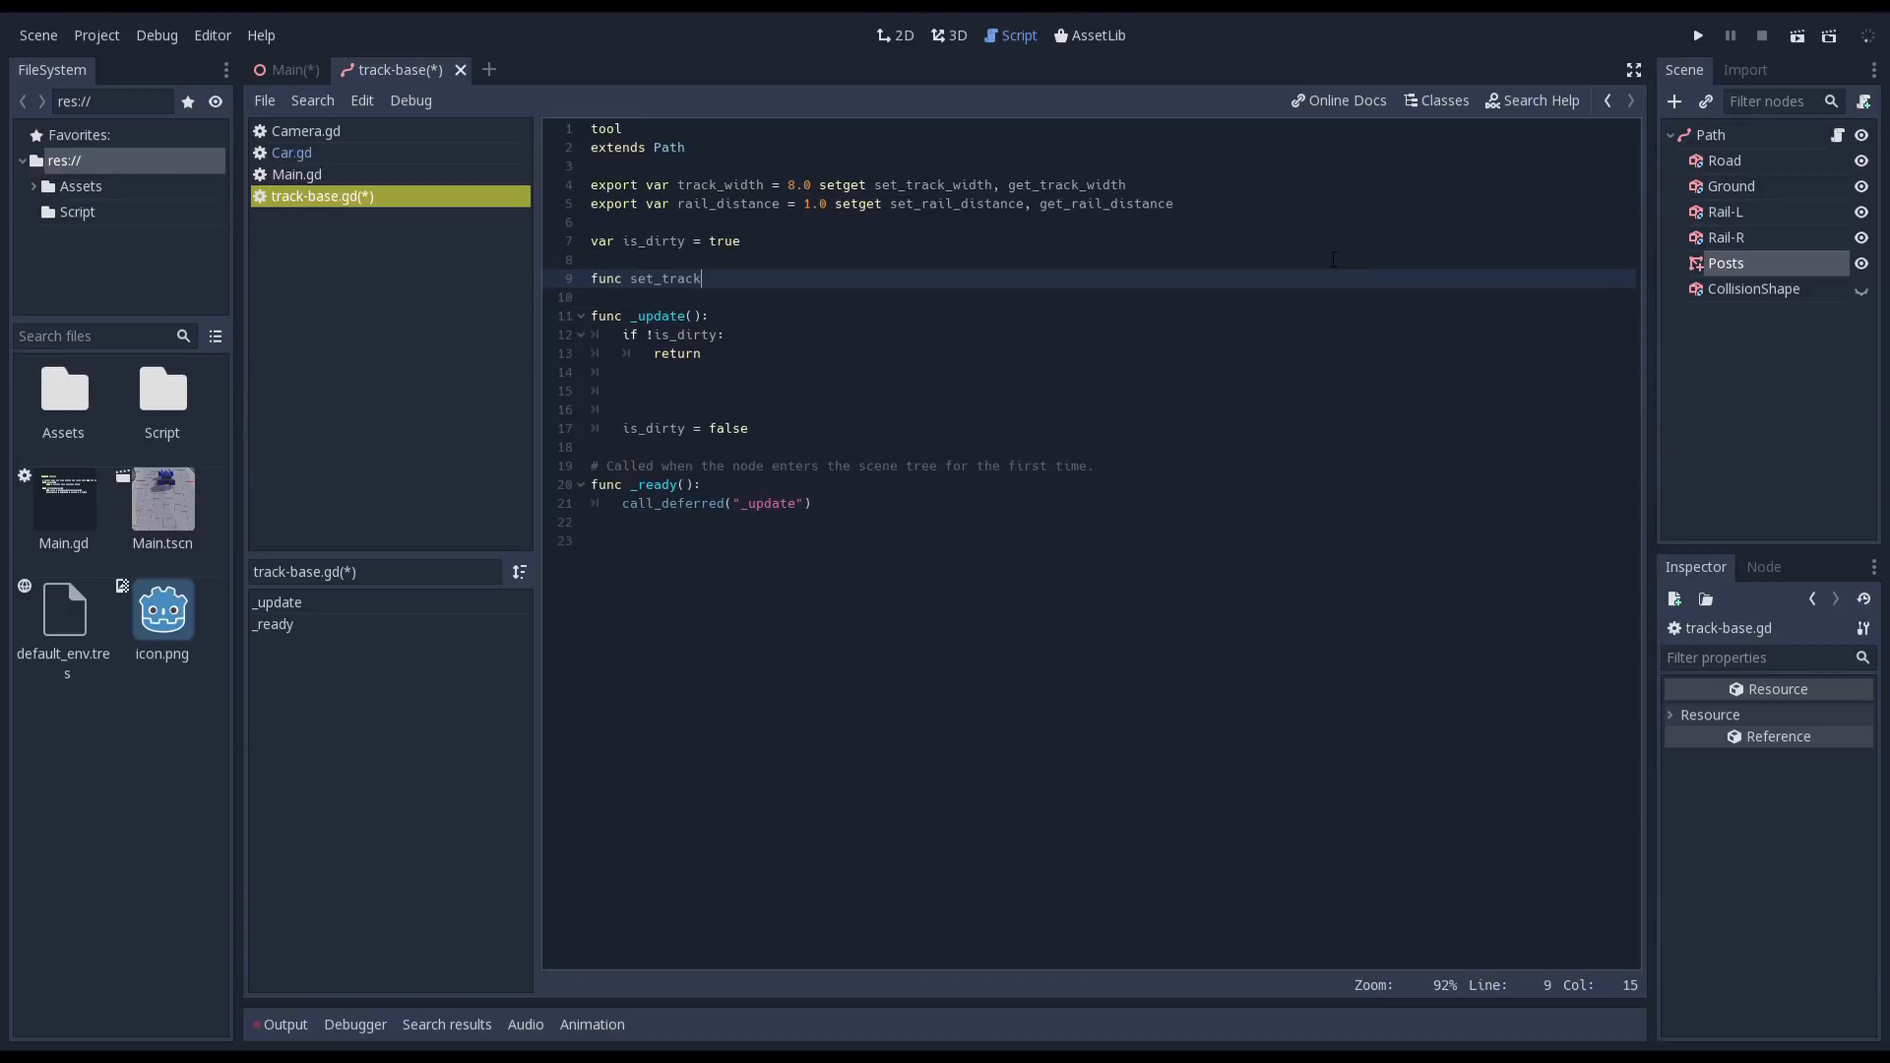
{"action": "type", "text": "_width(new_width):"}
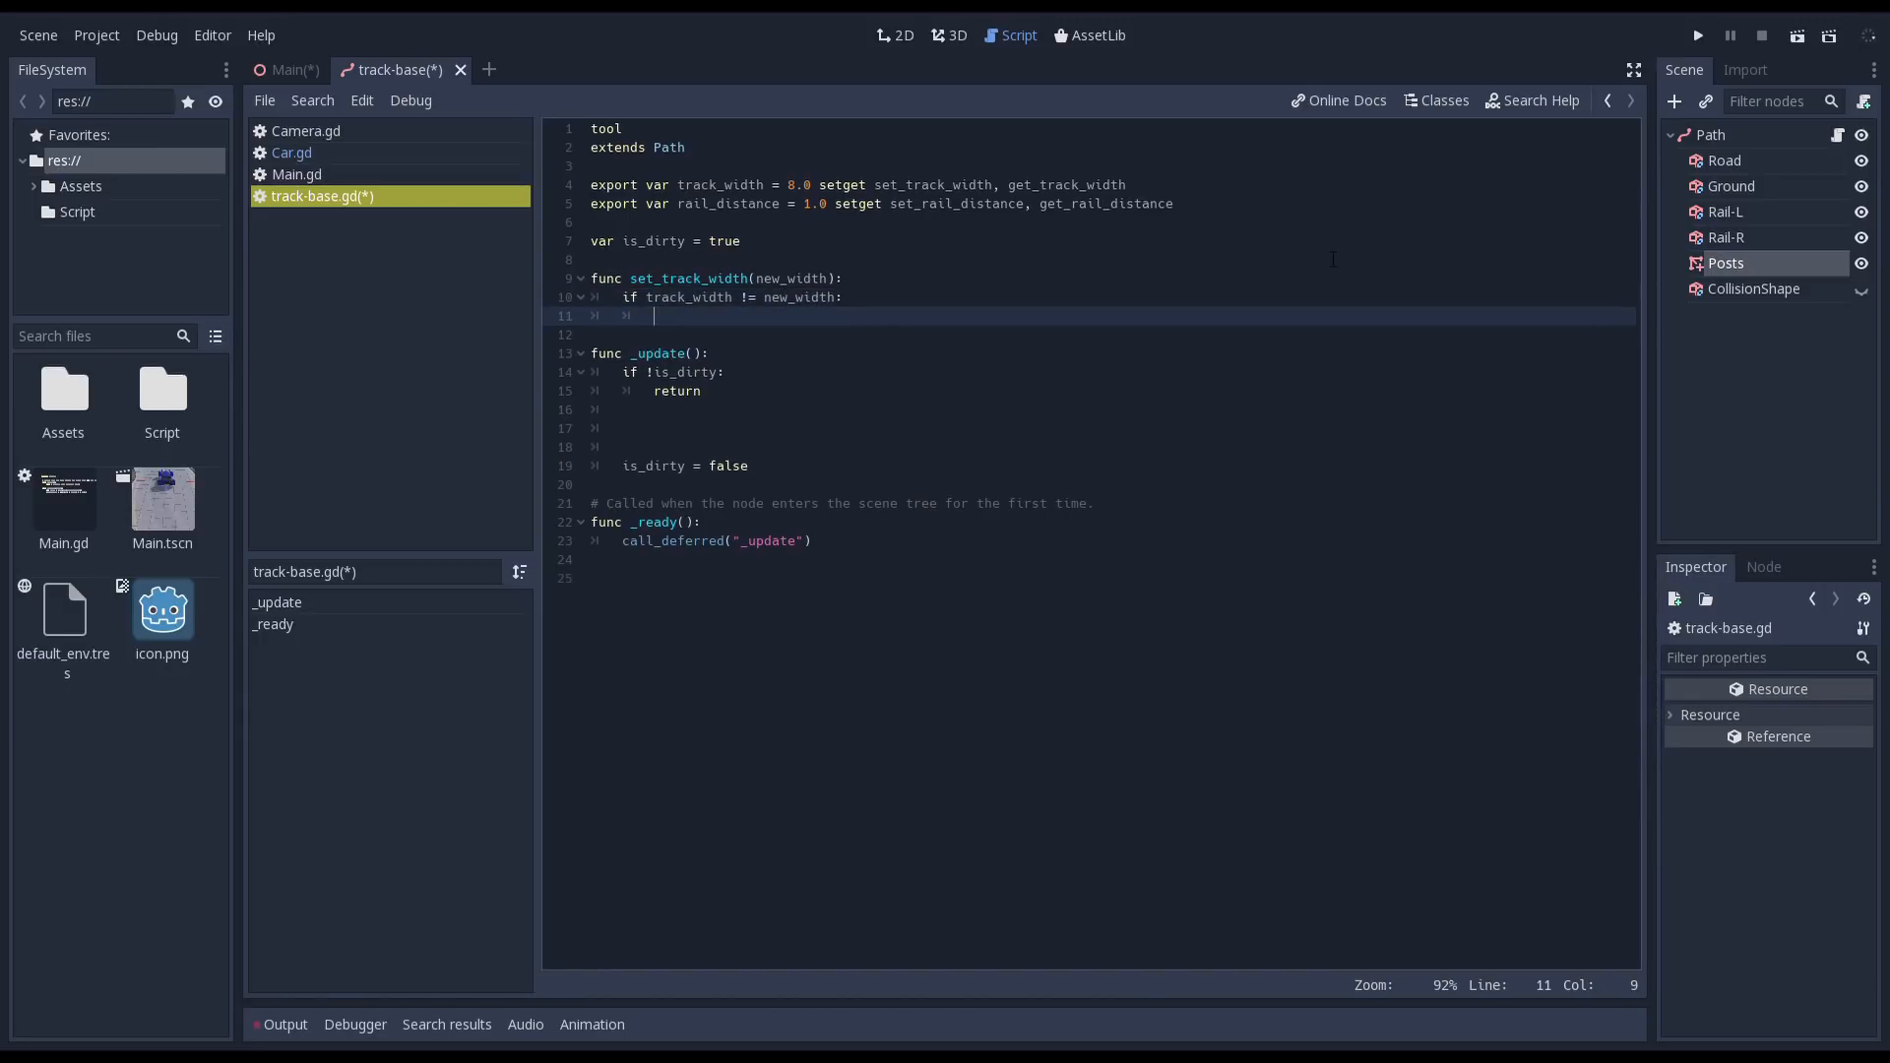
{"action": "type", "text": "track_width = new_width"}
{"action": "type", "text": "call_deferred("}
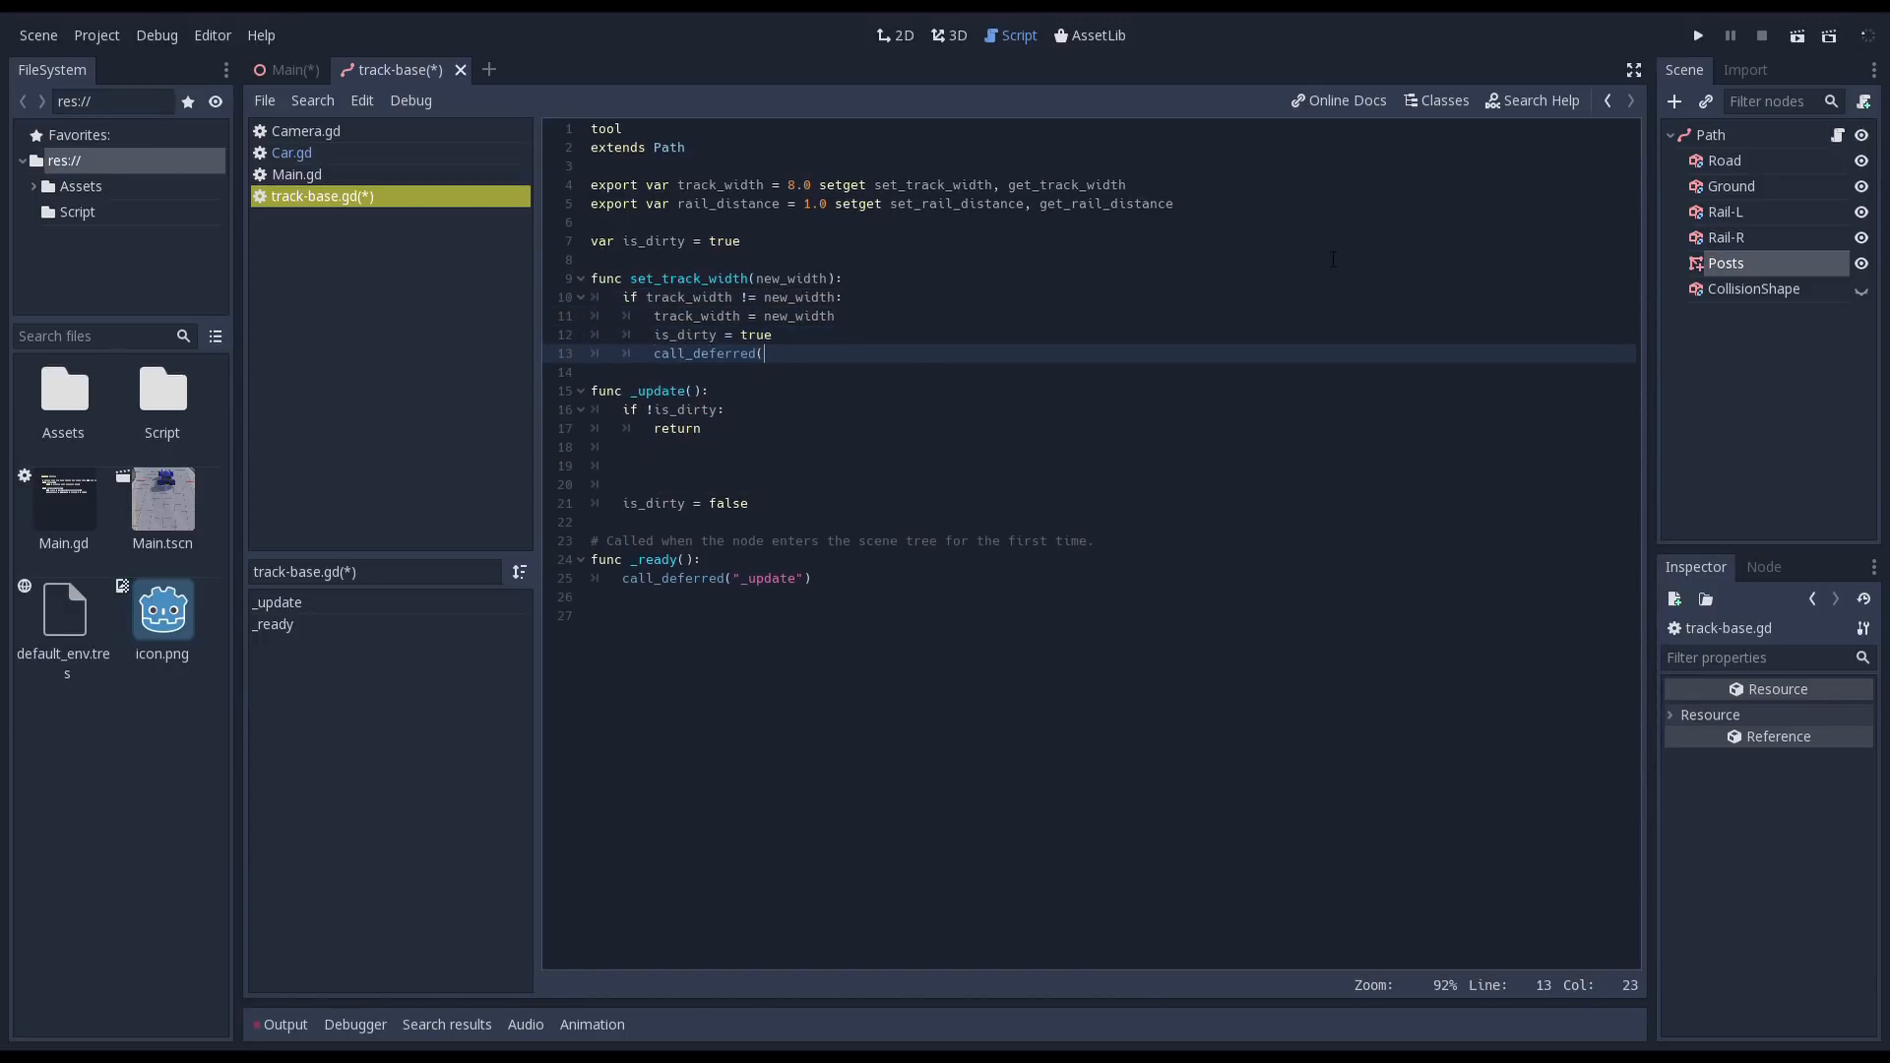
{"action": "type", "text": "\"_update\")"}
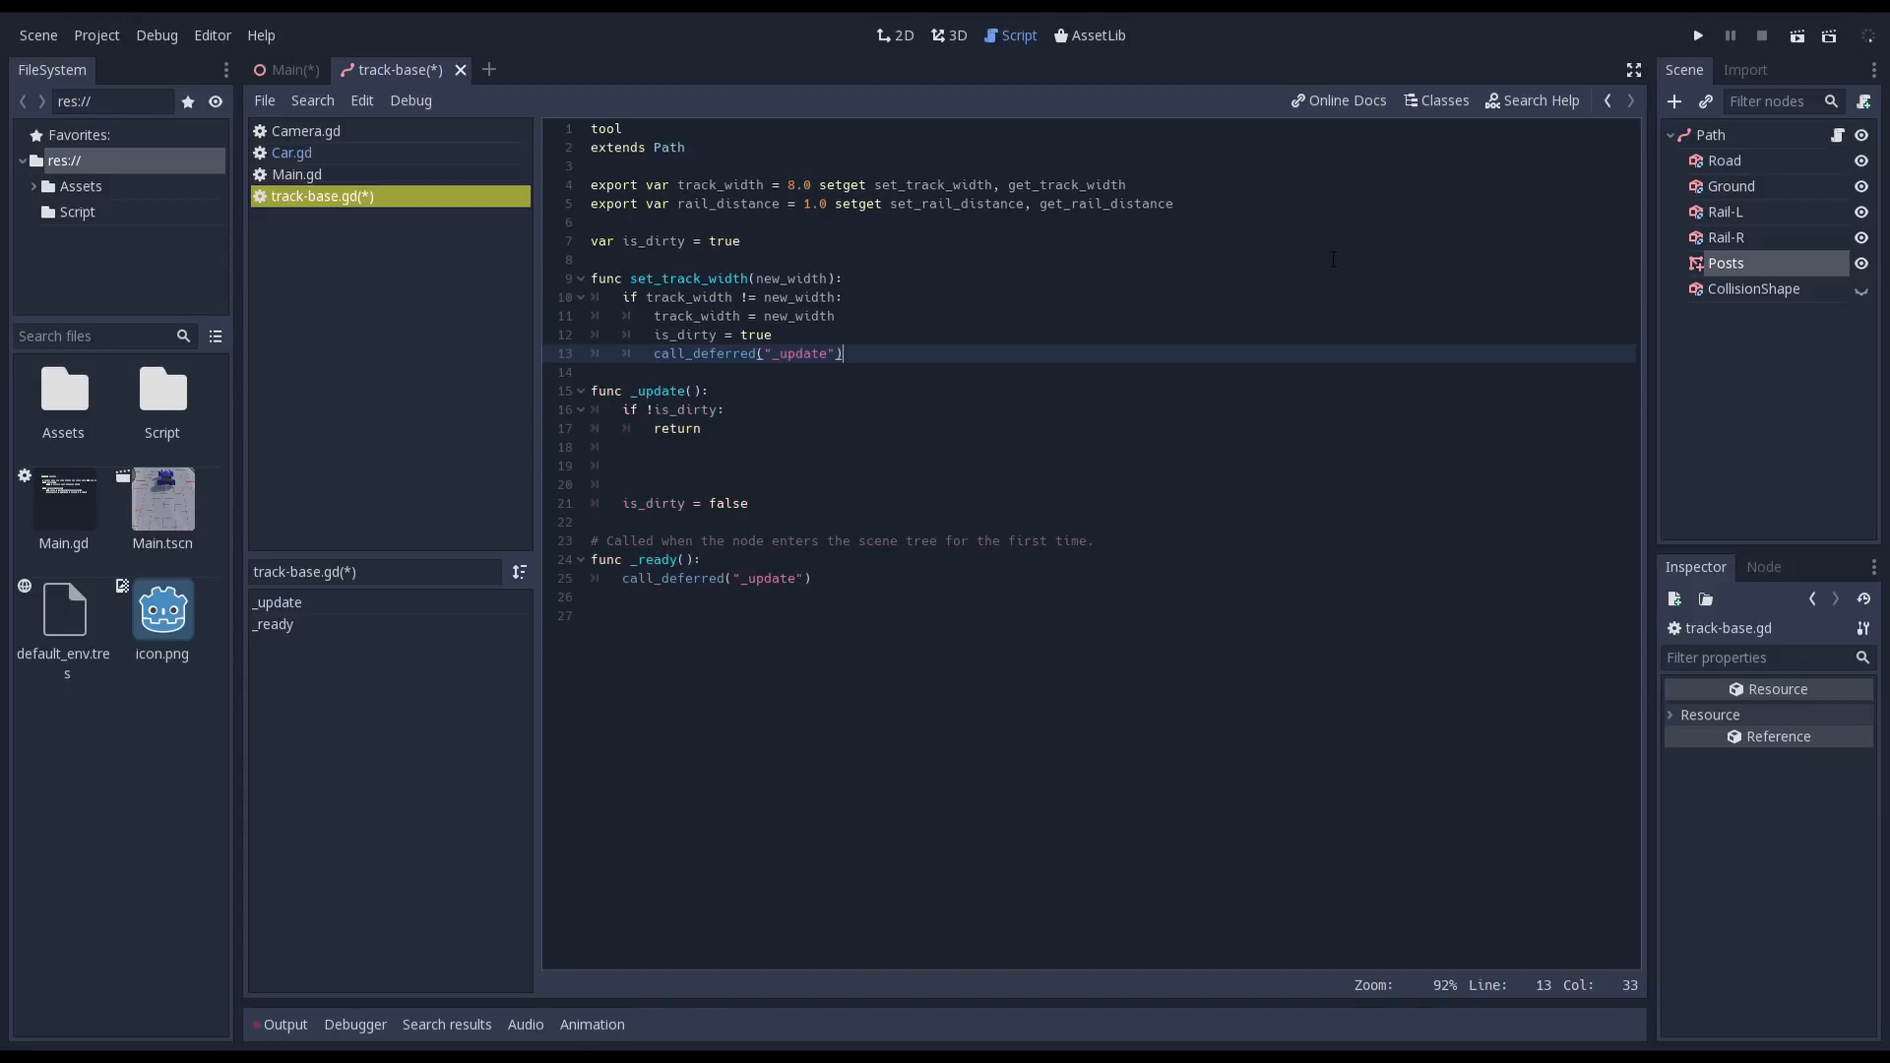
{"action": "type", "text": "func get_track_"}
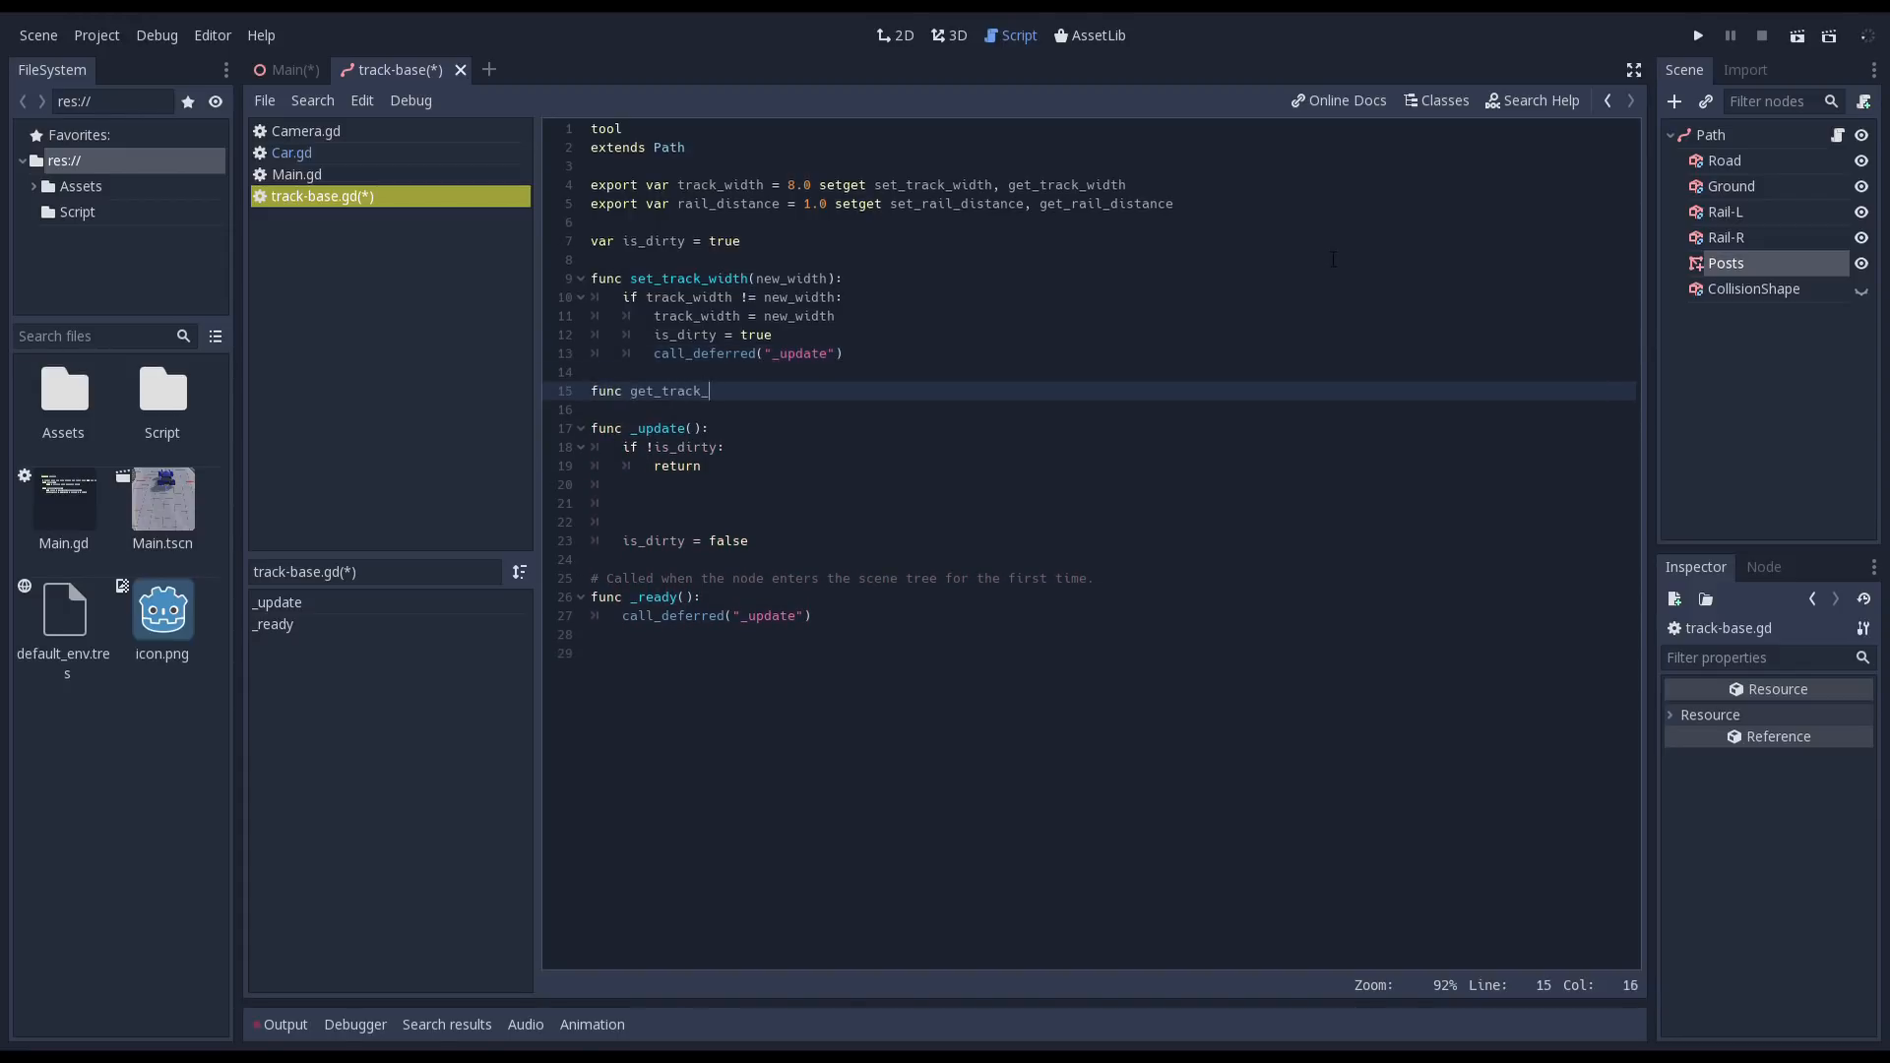
{"action": "type", "text": "width():"}
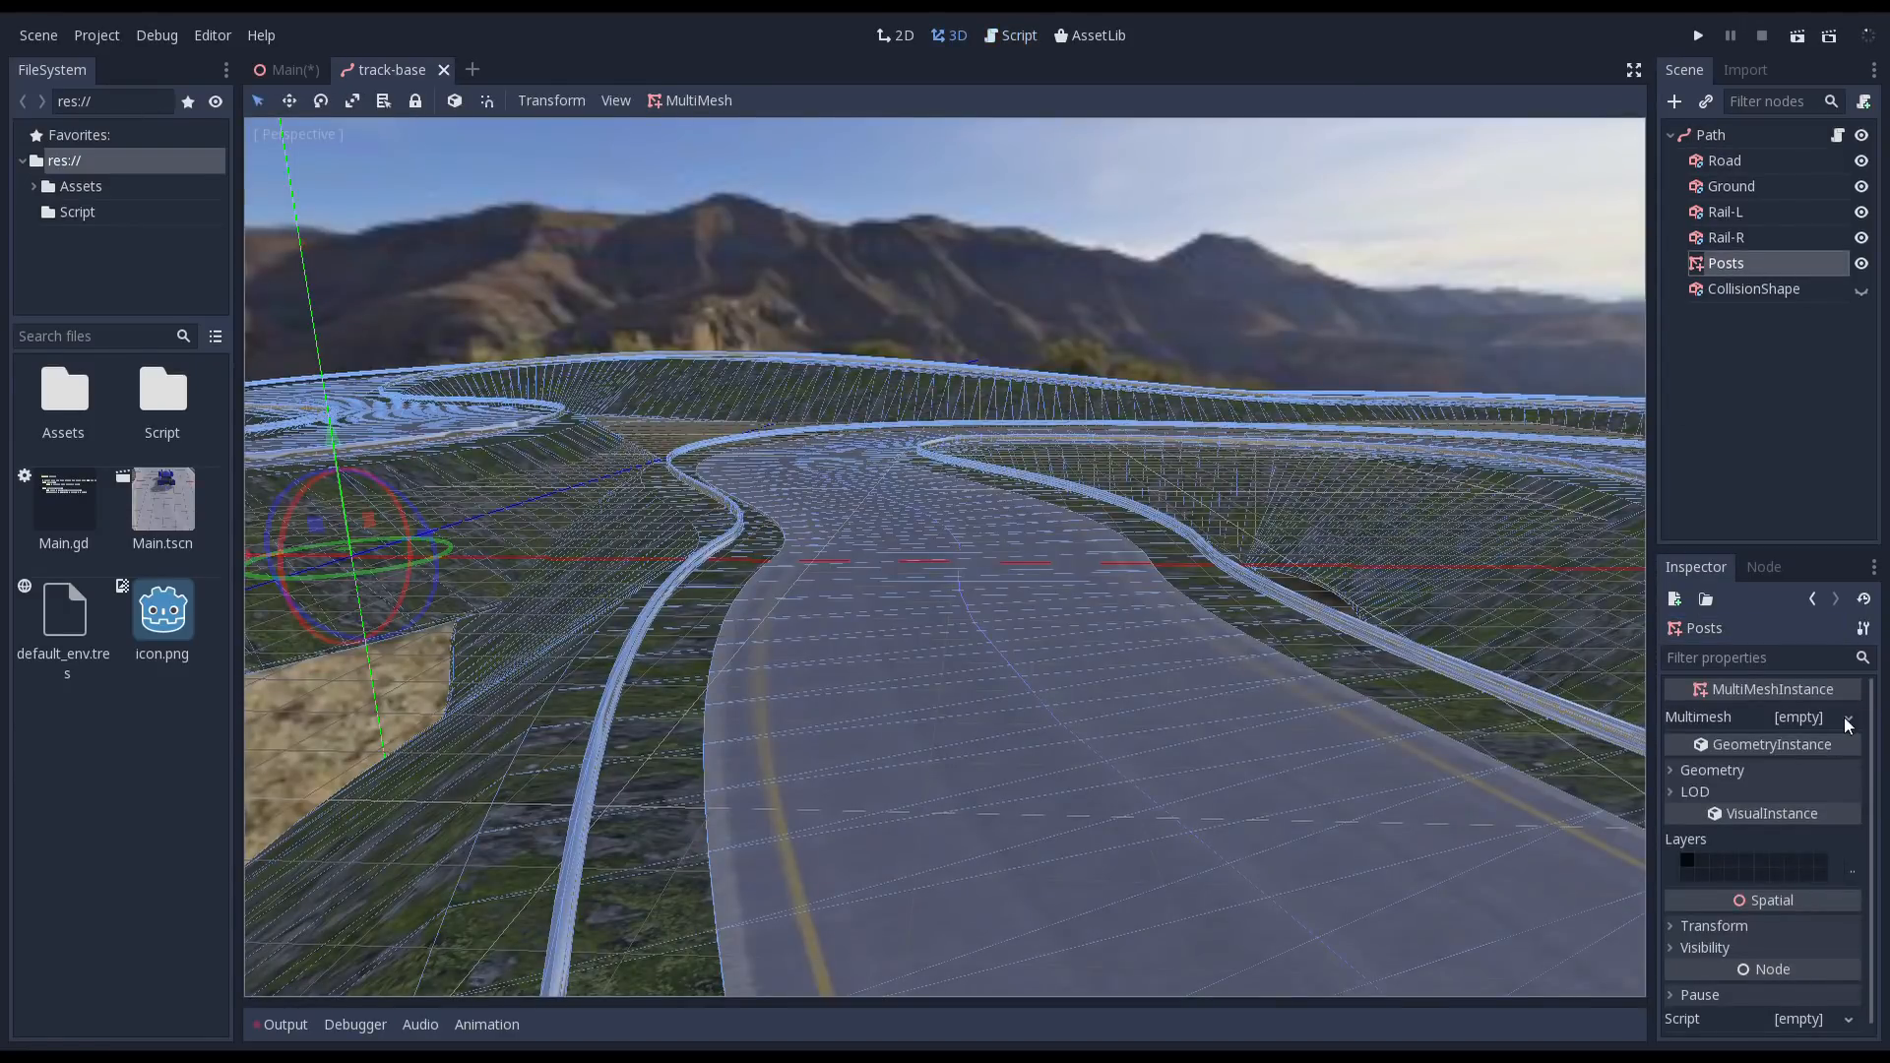
- Give Posts a new 3D-transform MultiMesh, one instance, a 0.5-tall cylinder and material
{"action": "left_click", "coordinate": [1844, 717]}
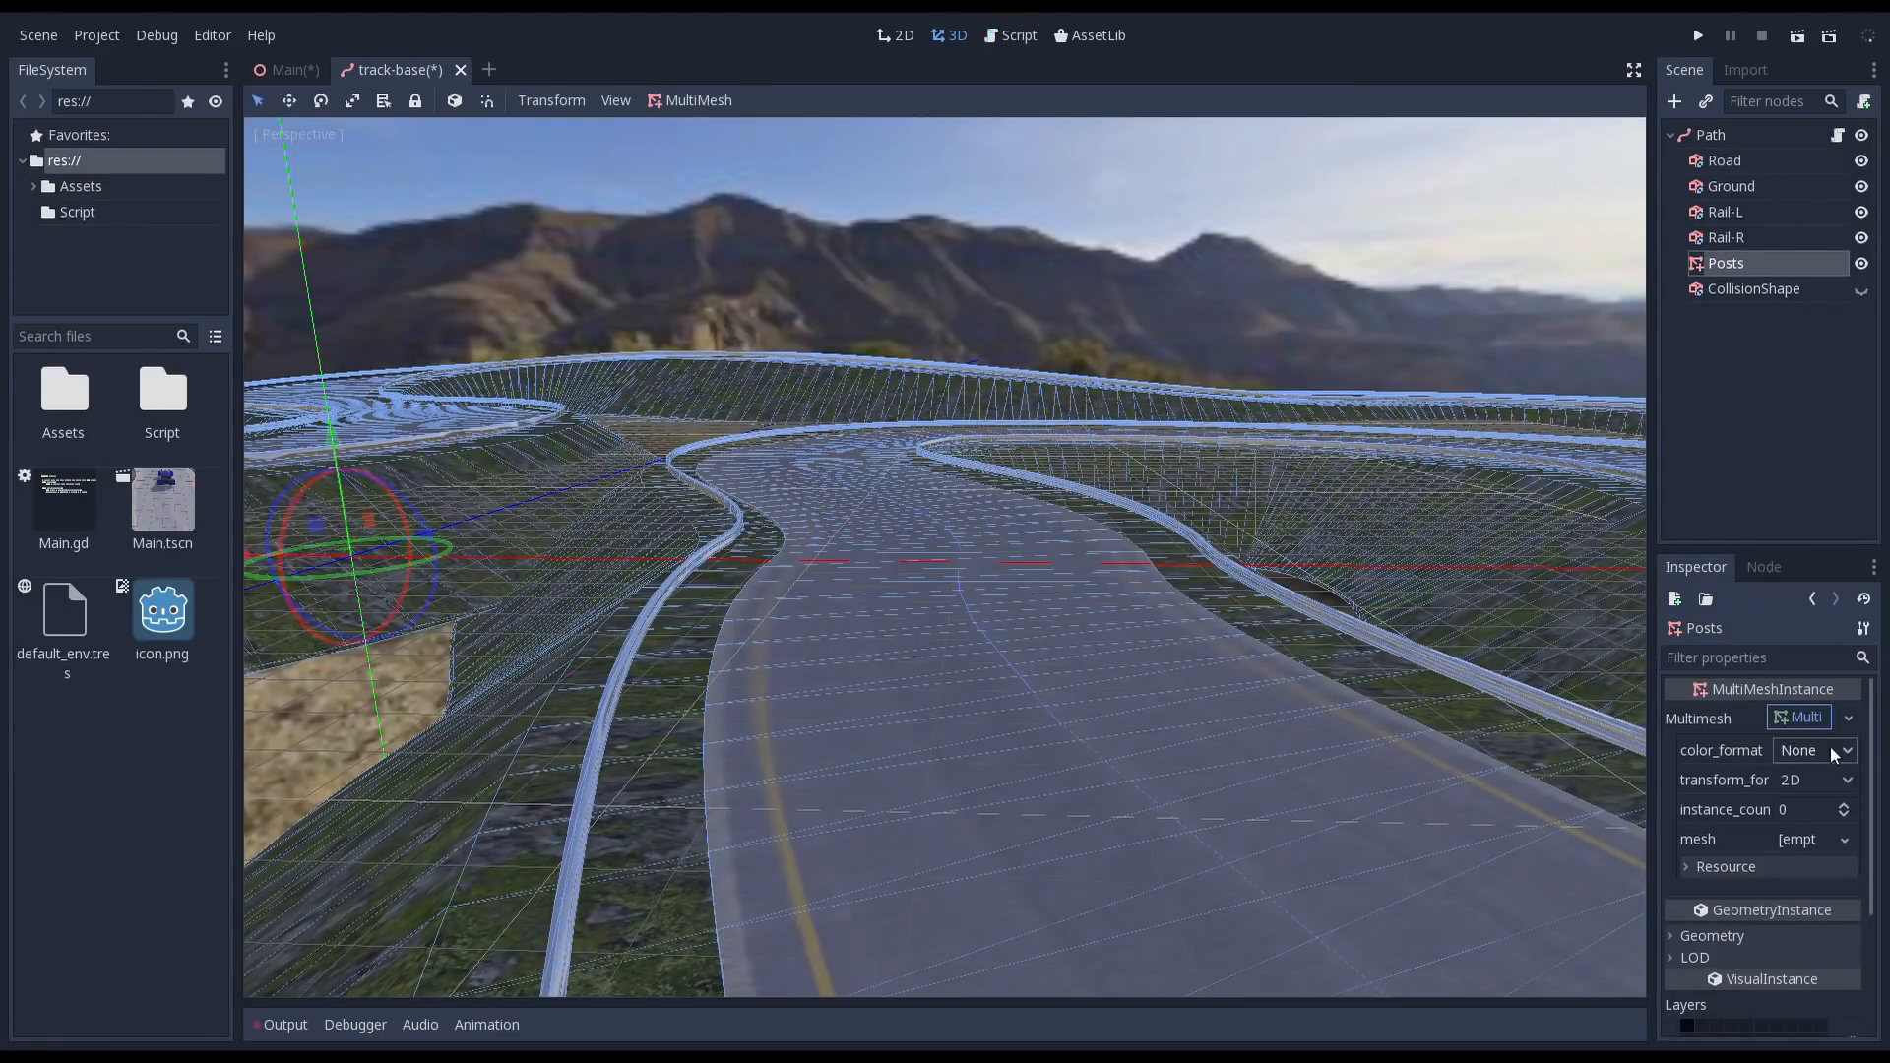
{"action": "left_click", "coordinate": [1815, 779]}
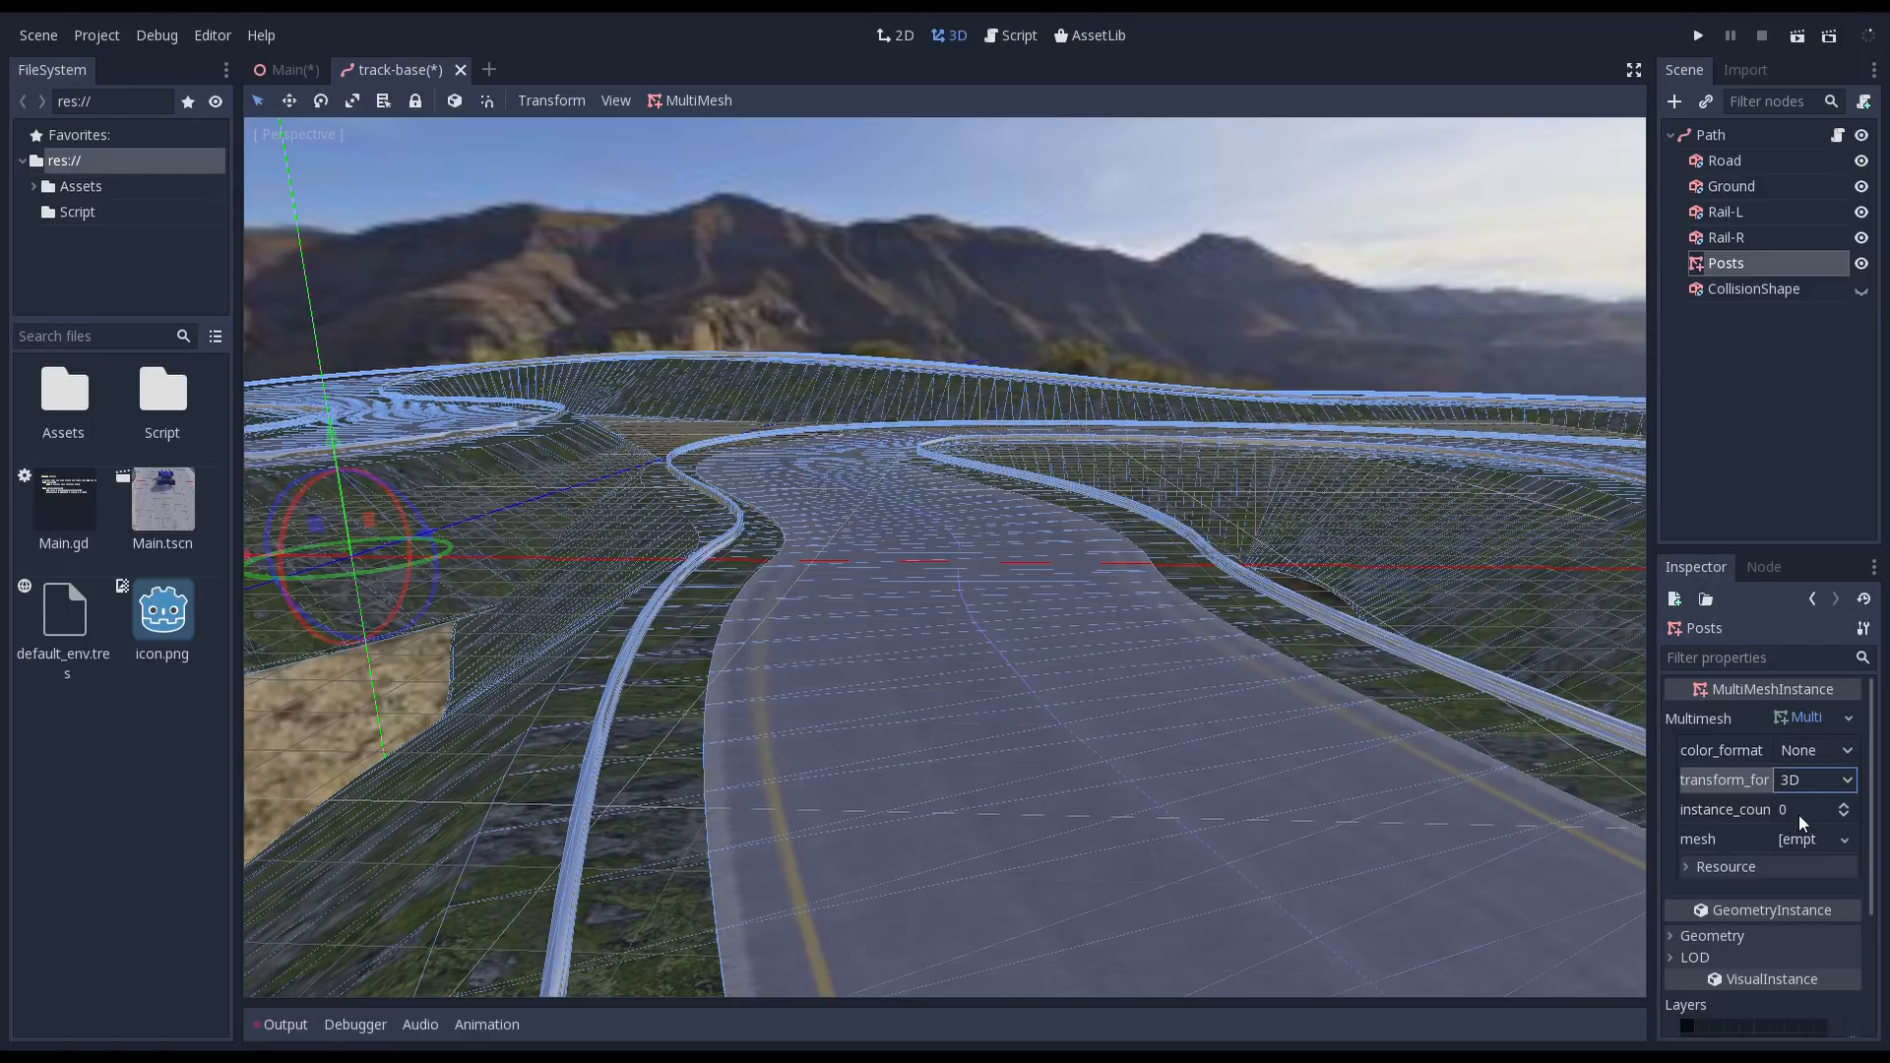
{"action": "left_click", "coordinate": [1801, 839]}
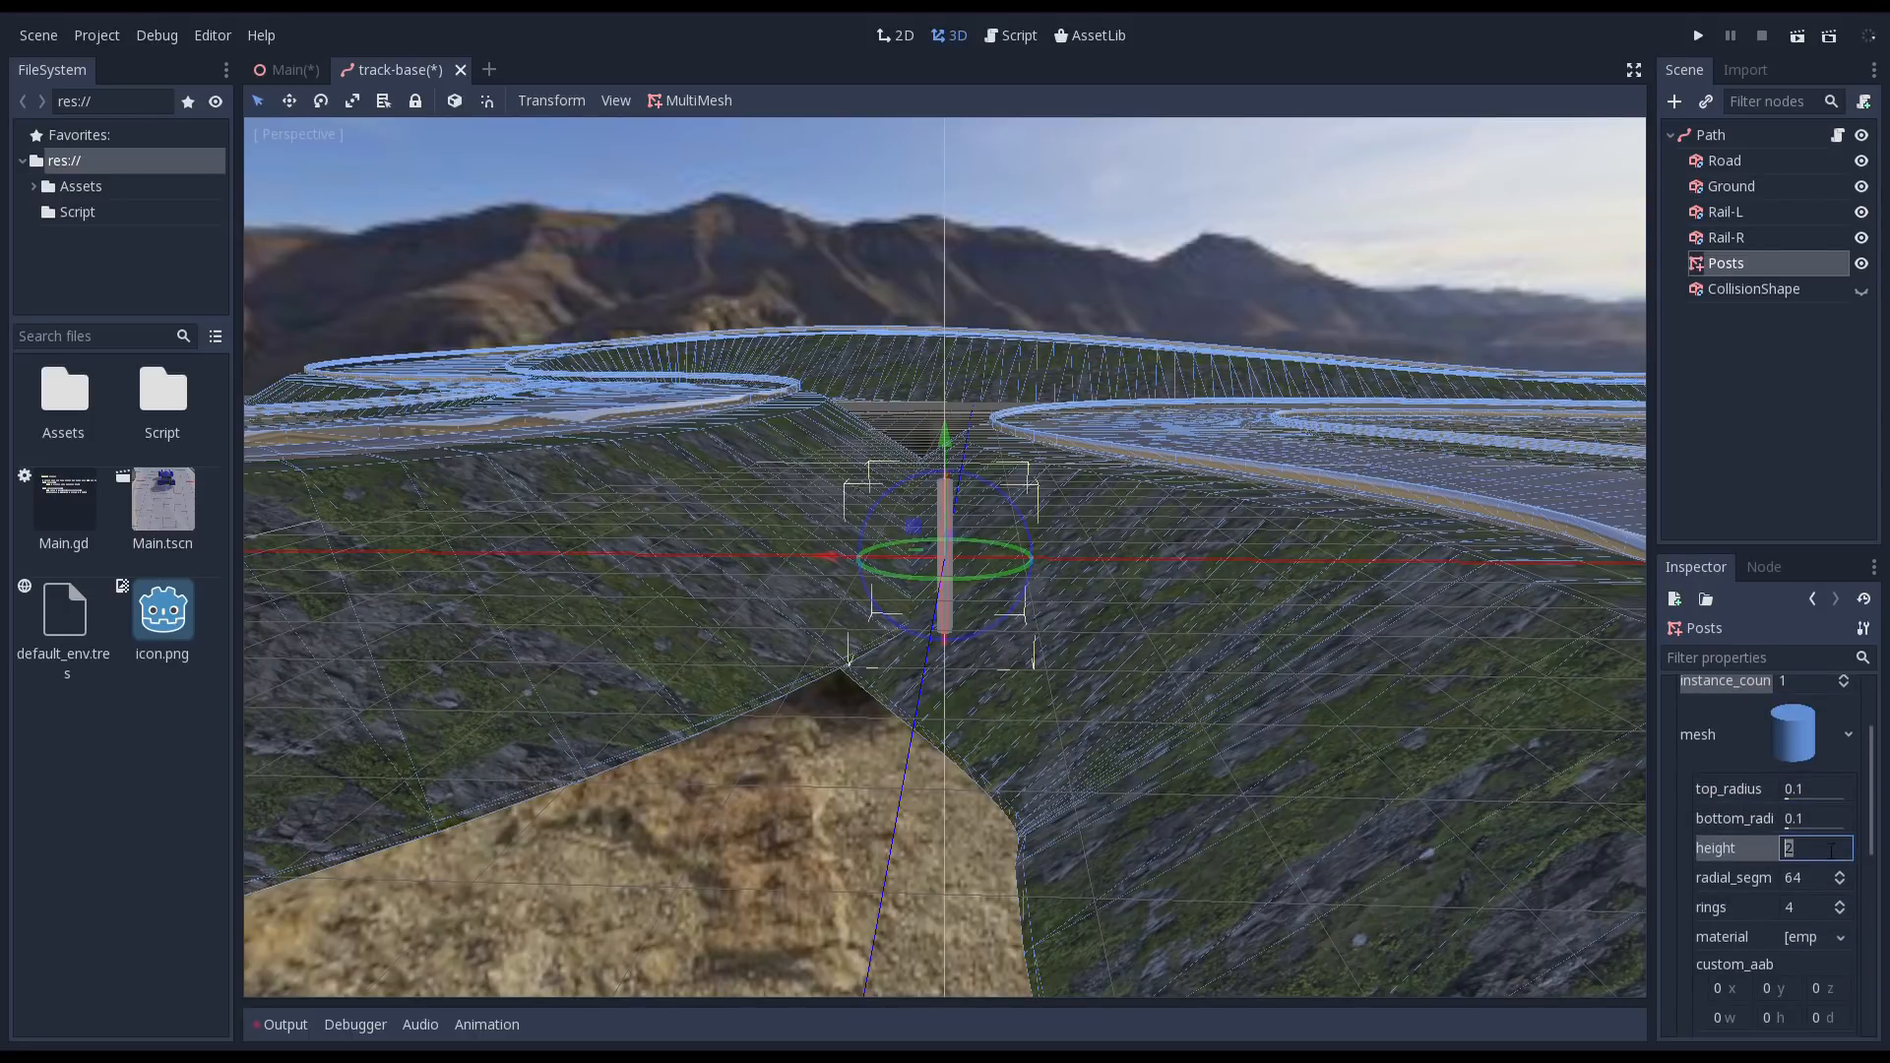
{"action": "type", "text": "0.5"}
{"action": "left_click", "coordinate": [1816, 907]}
{"action": "type", "text": "1"}
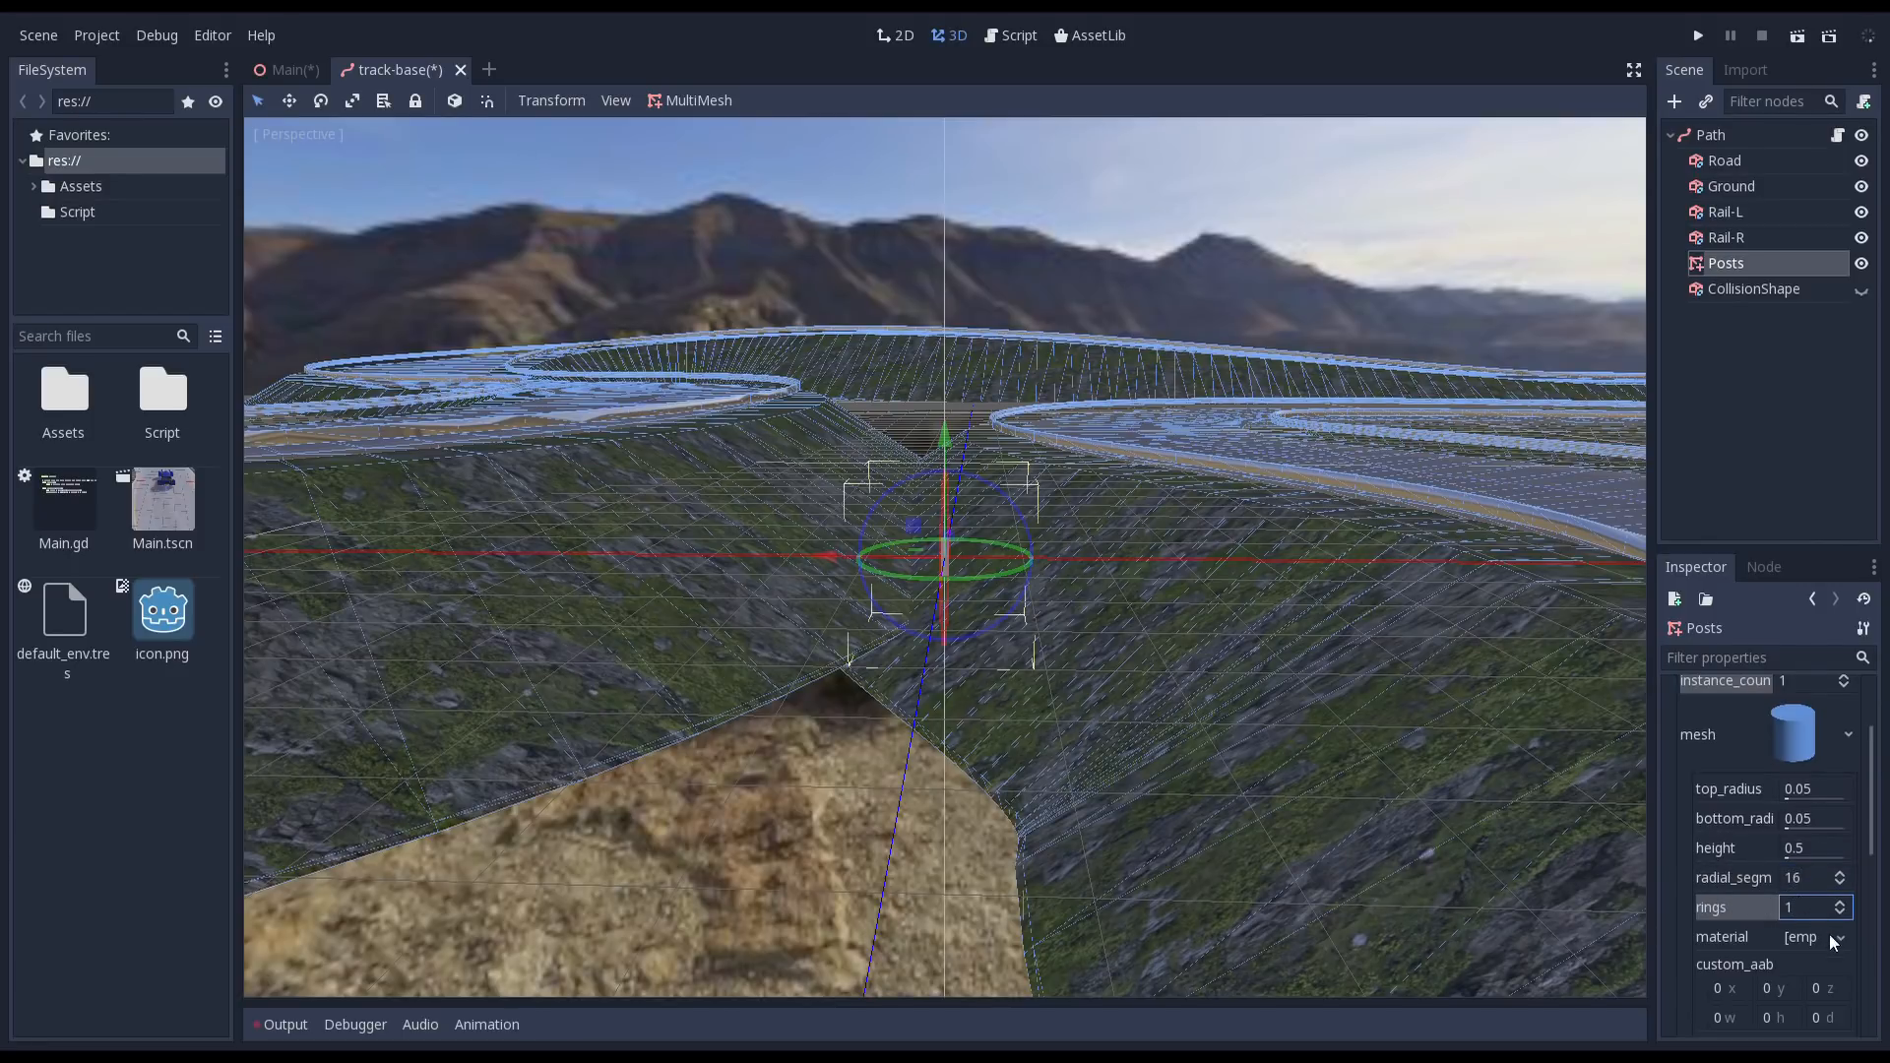
{"action": "left_click", "coordinate": [1805, 936]}
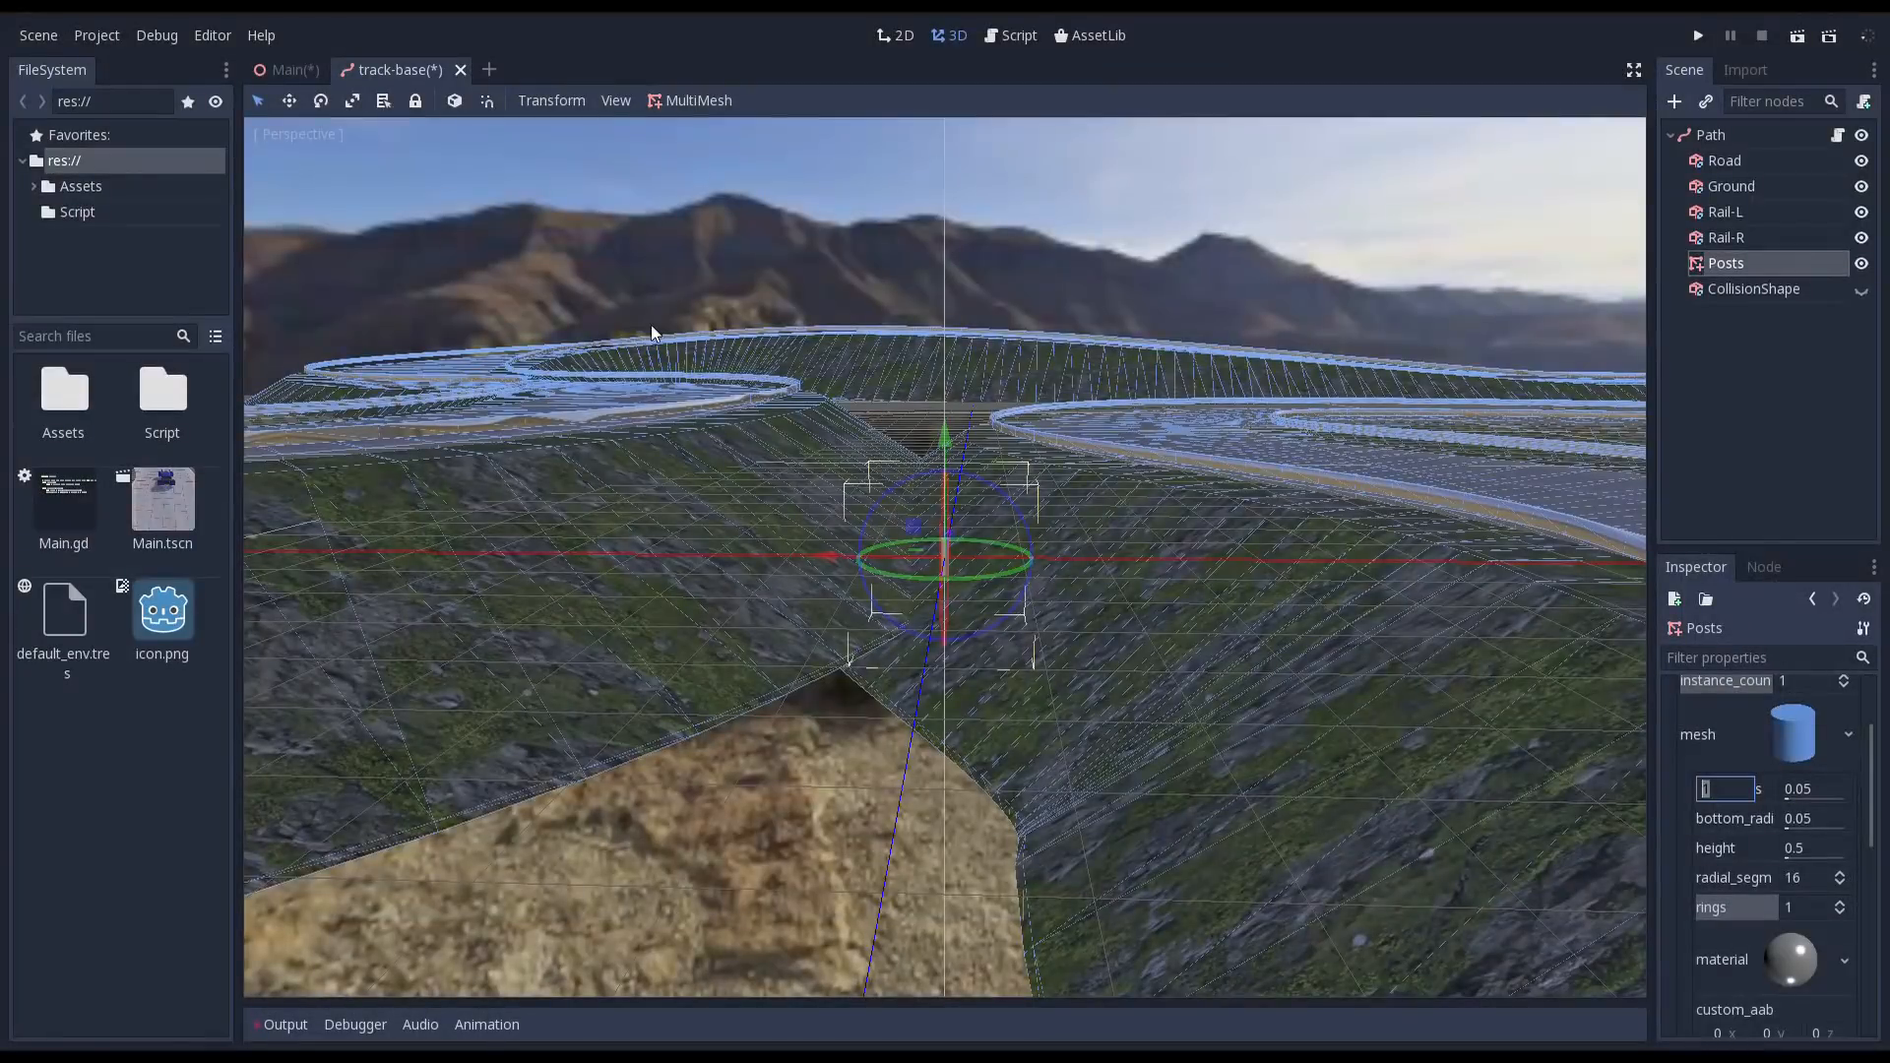
{"action": "left_click", "coordinate": [1018, 35]}
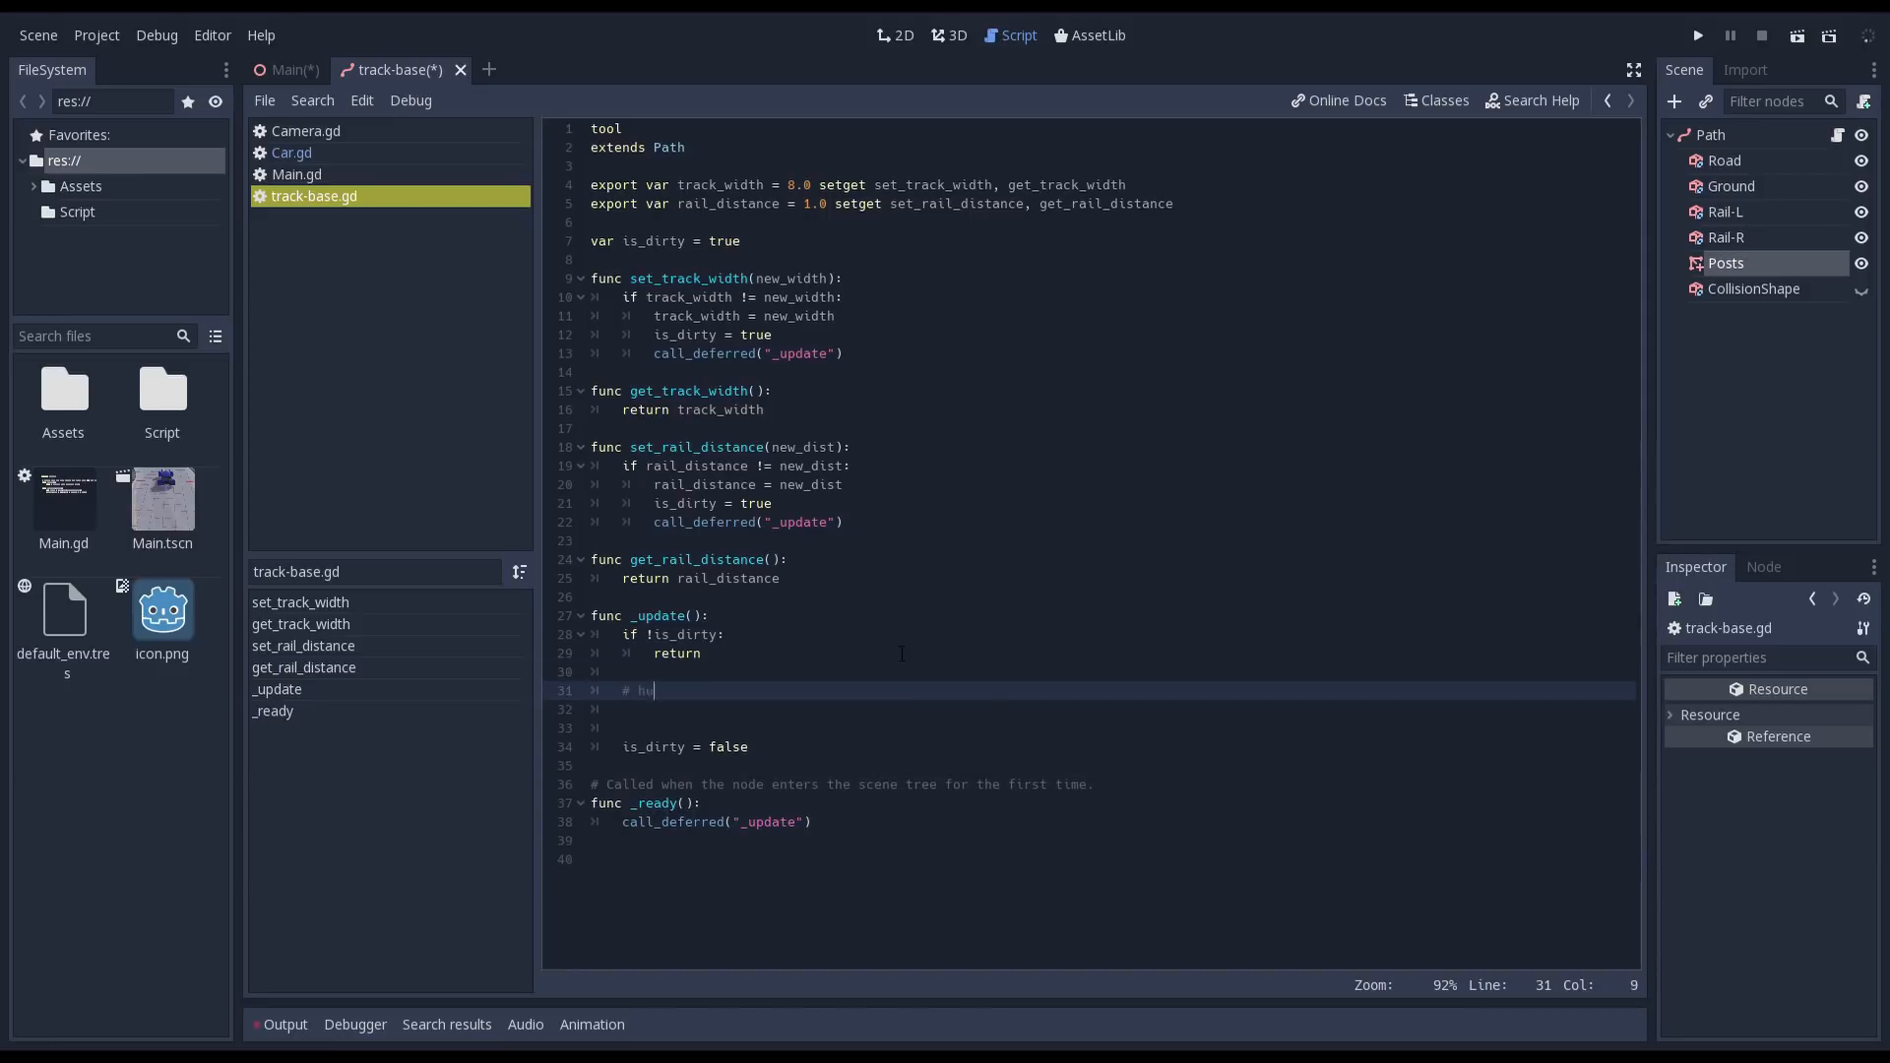
- In _update, add a track-length comment and curve_length = curve.get_baked_length()
{"action": "type", "text": "# how long is our track?"}
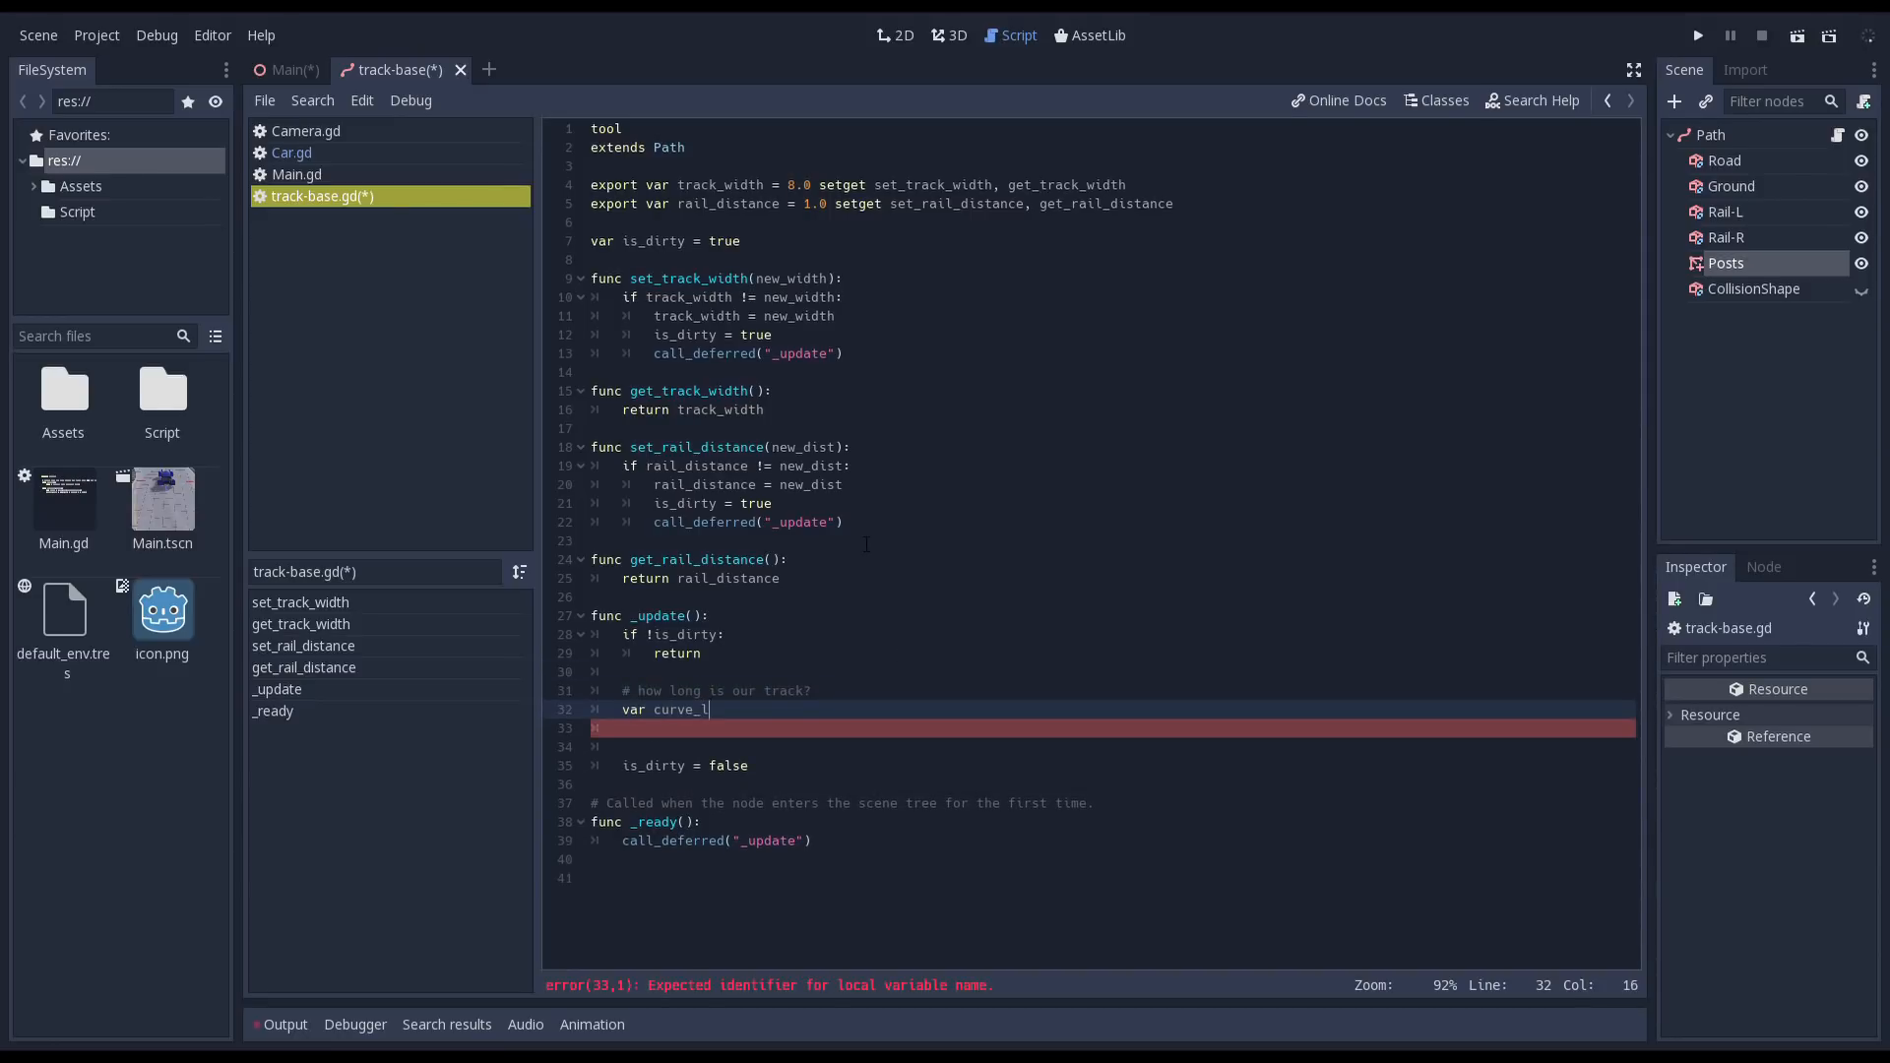
{"action": "type", "text": "ength = curve.get_"}
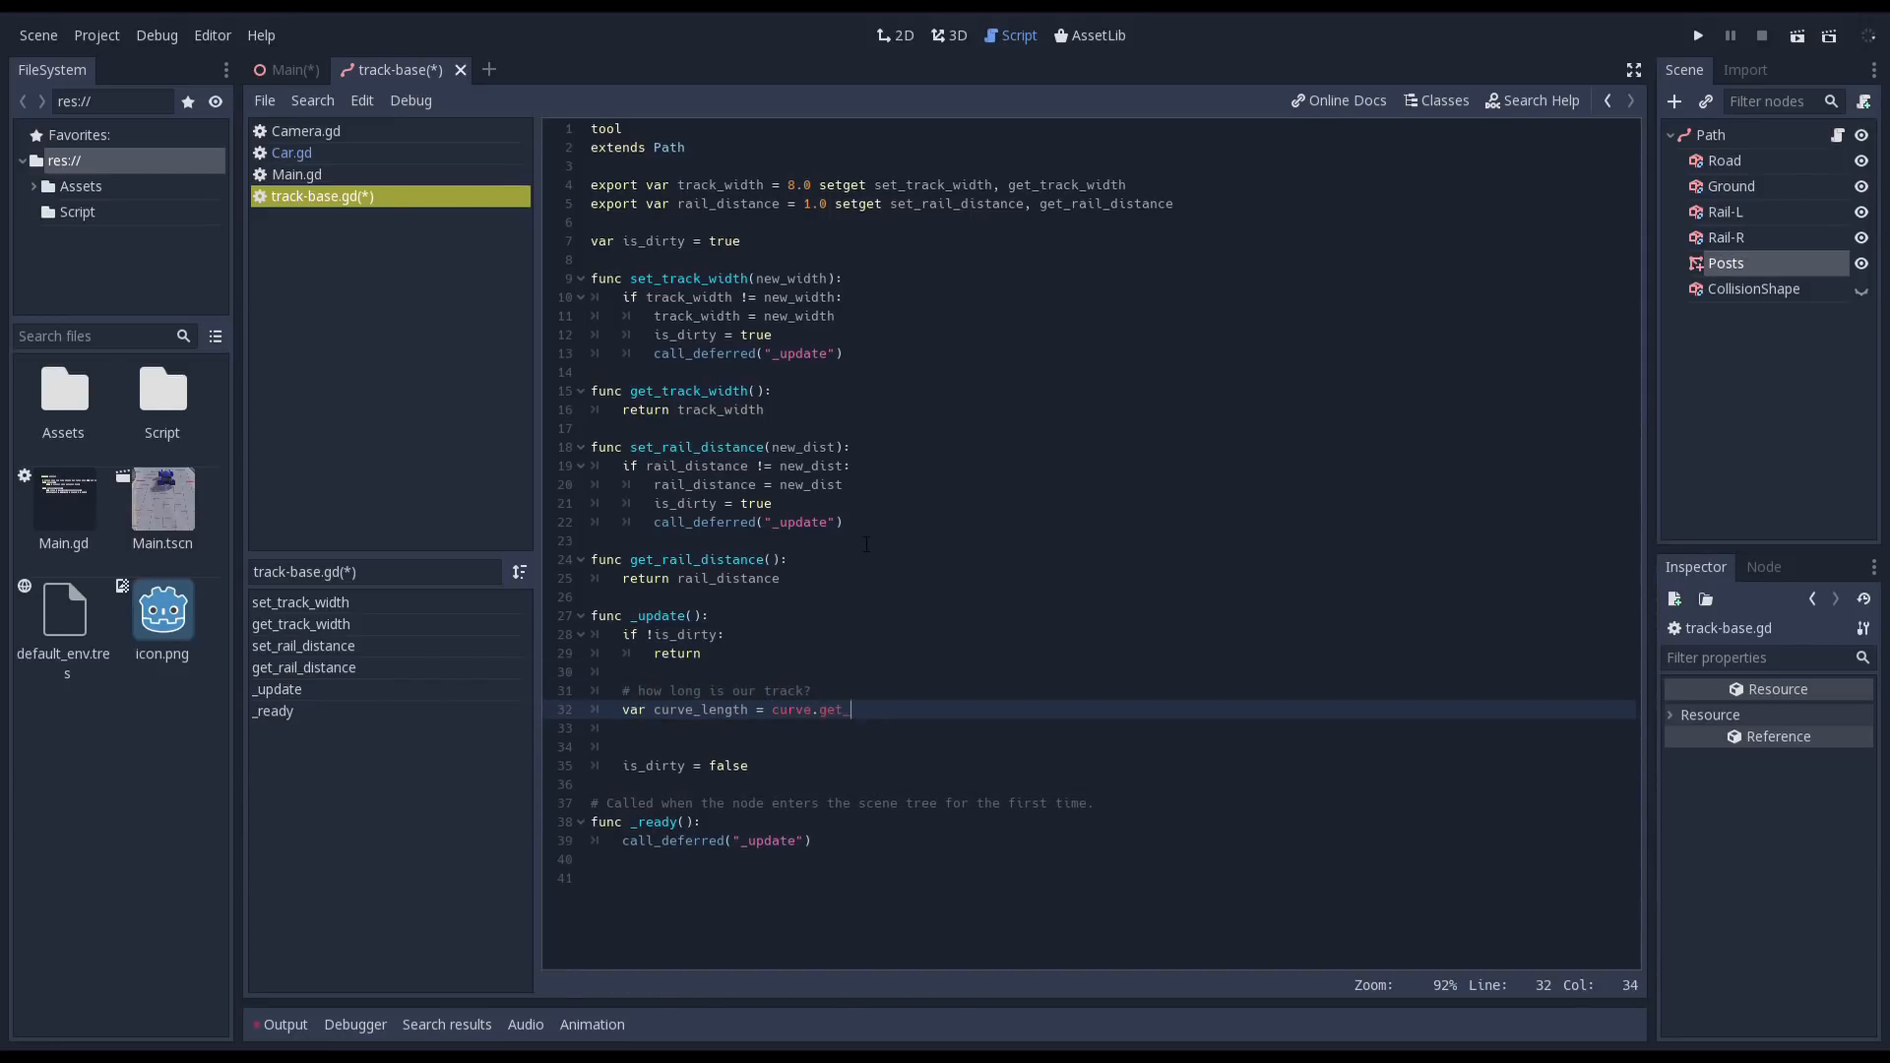
{"action": "type", "text": "baked_length()"}
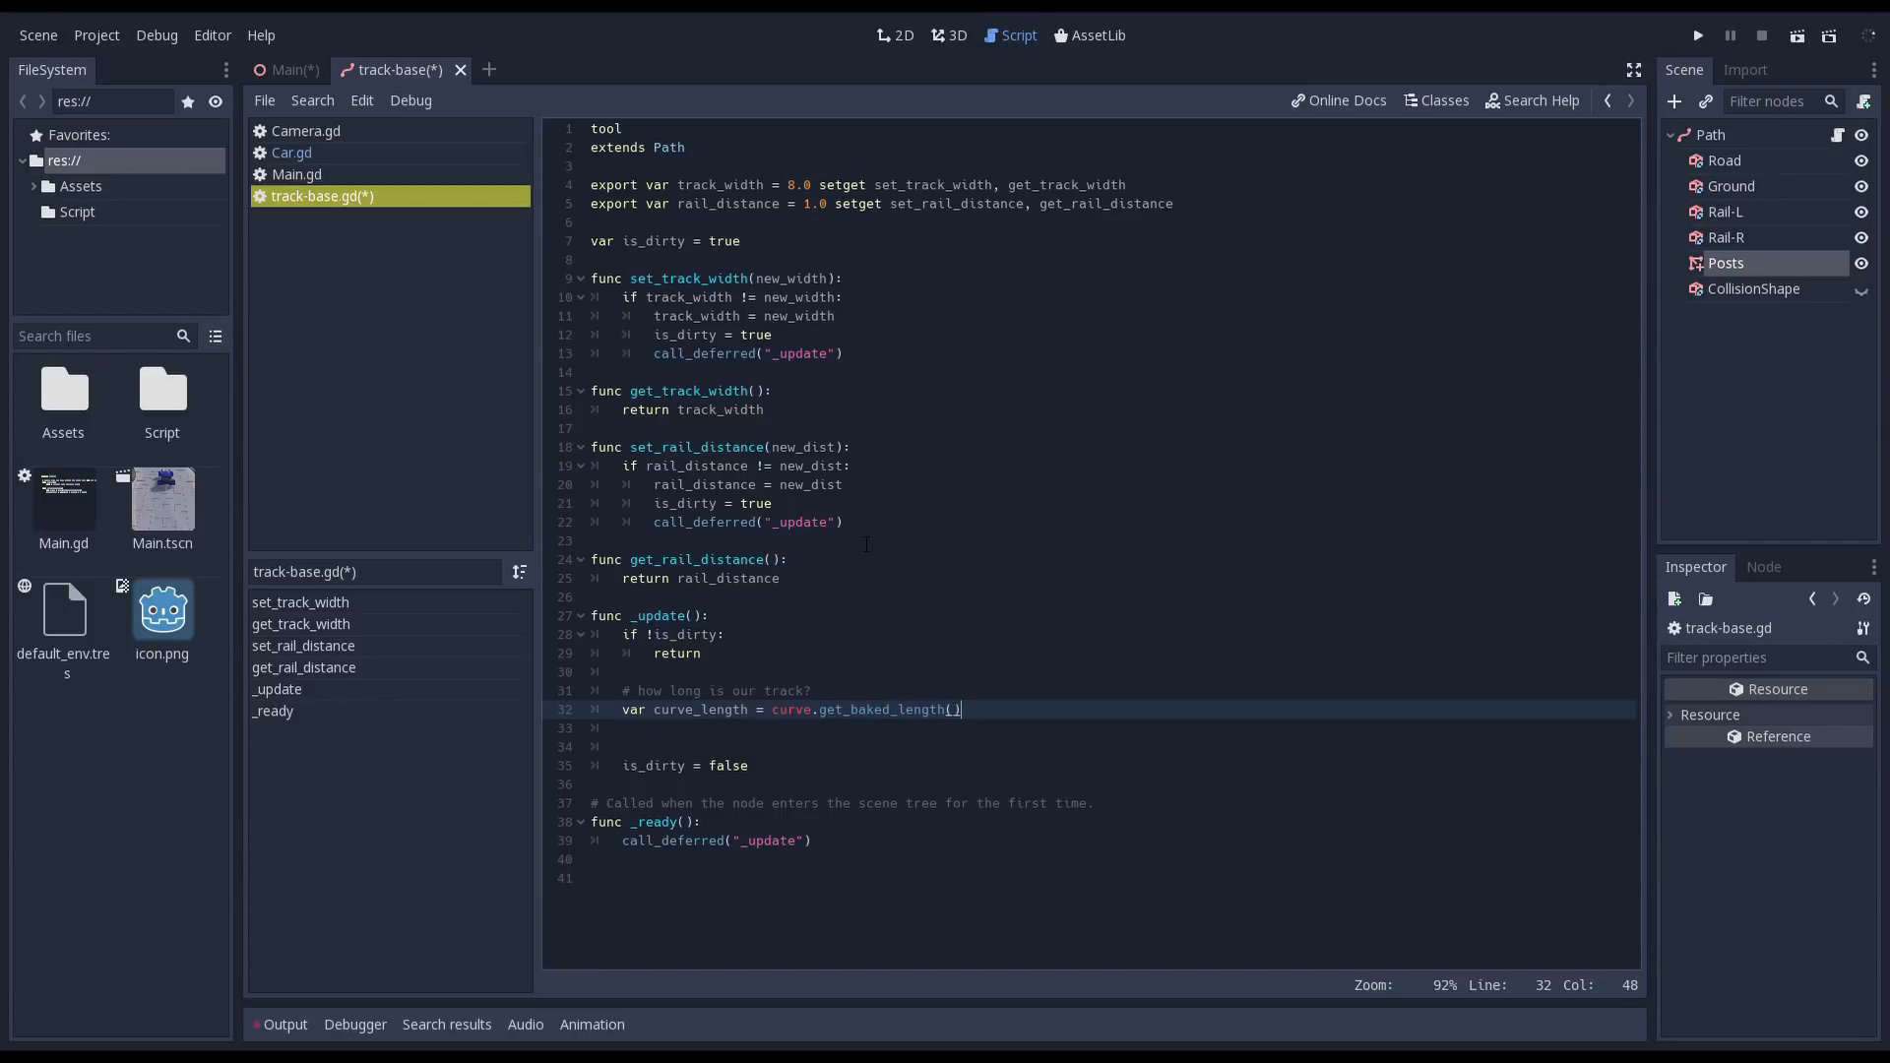
{"action": "type", "text": "# update our posts"}
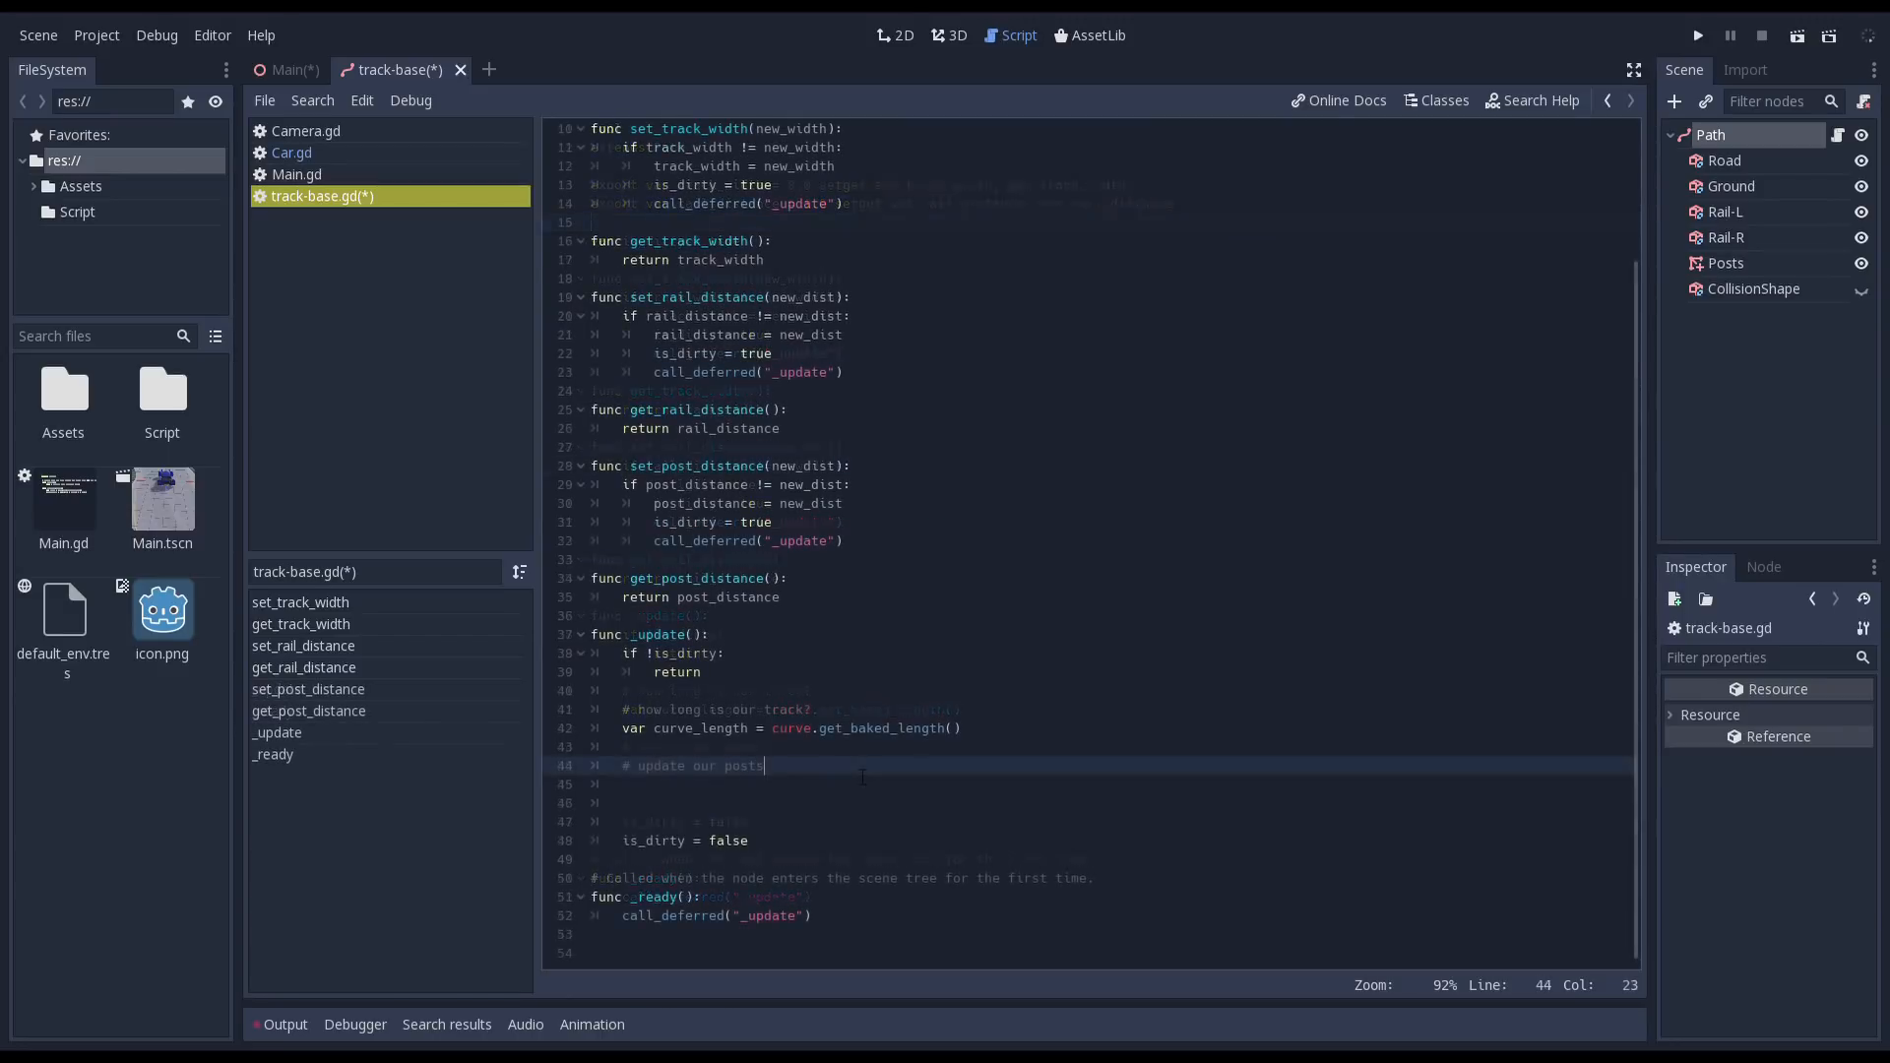
- Compute post_count as floor(curve_length / rail_distance) and real_post_dist as curve_length / post_count
{"action": "type", "text": "var post_count"}
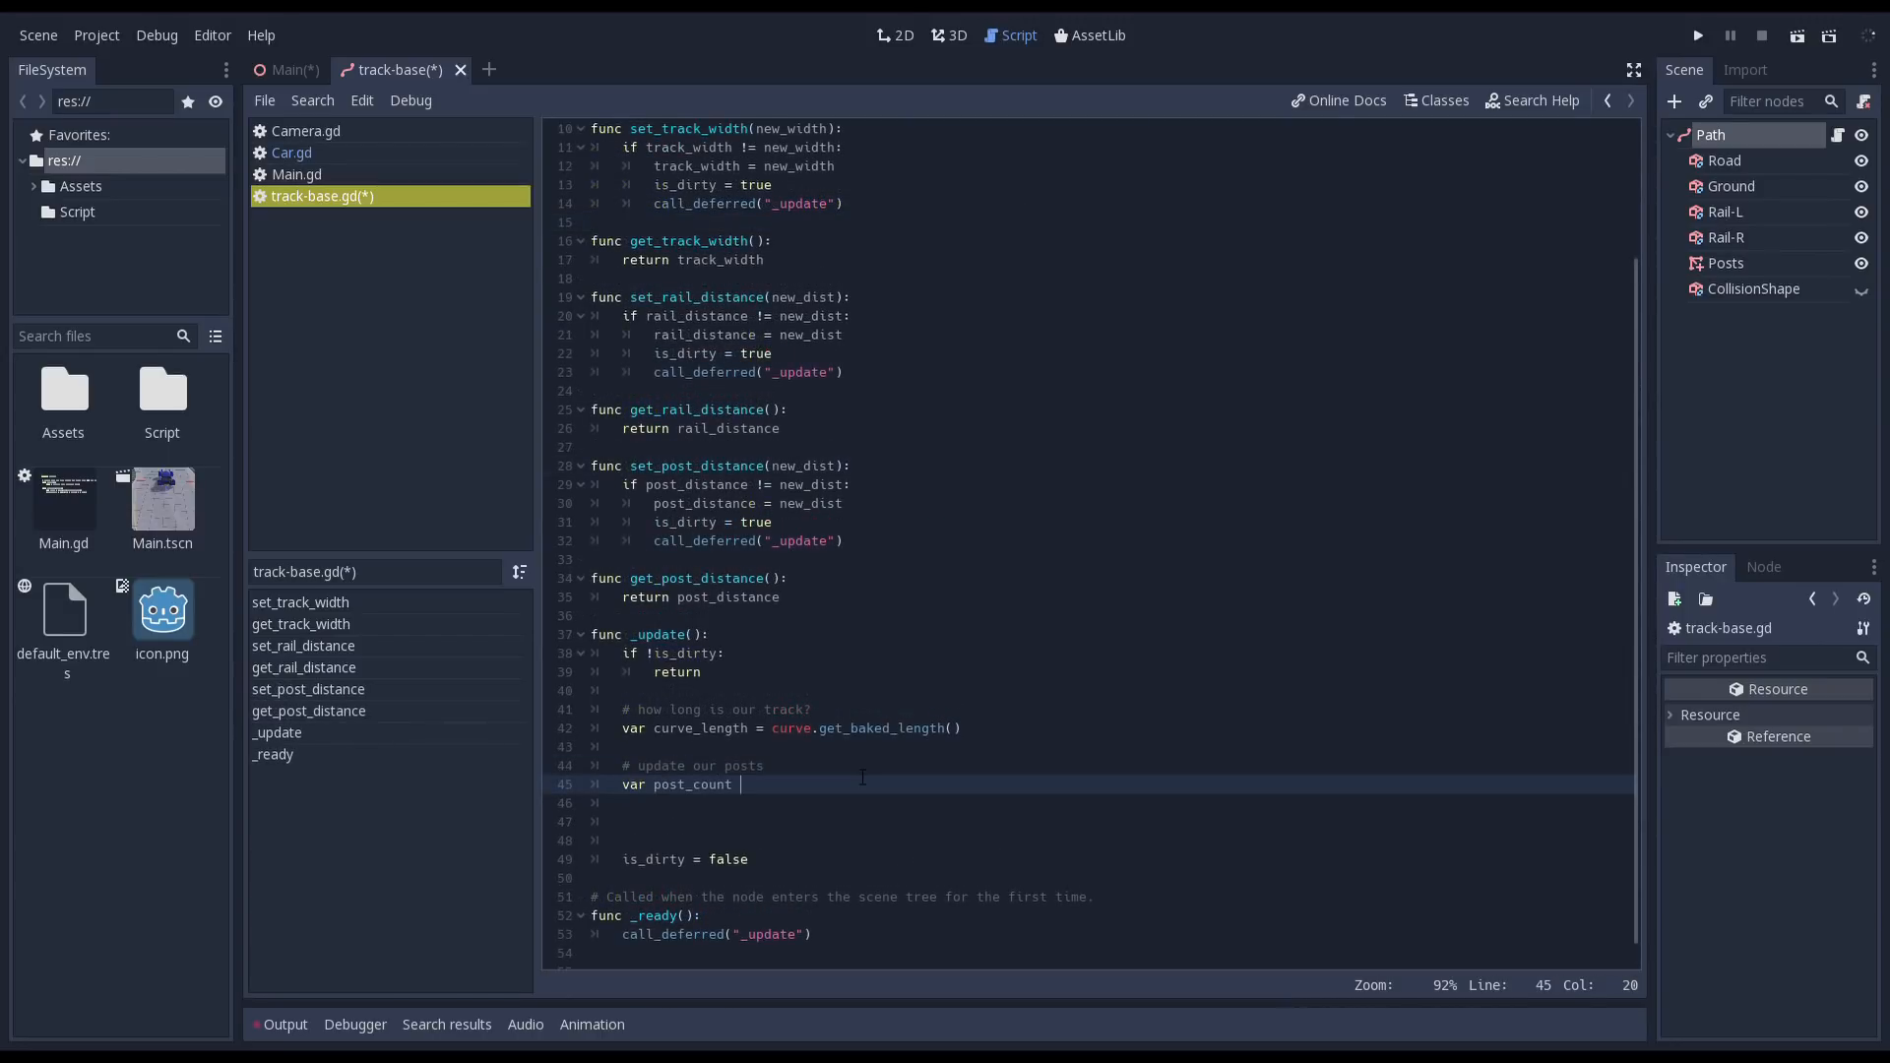
{"action": "type", "text": "= curve_length"}
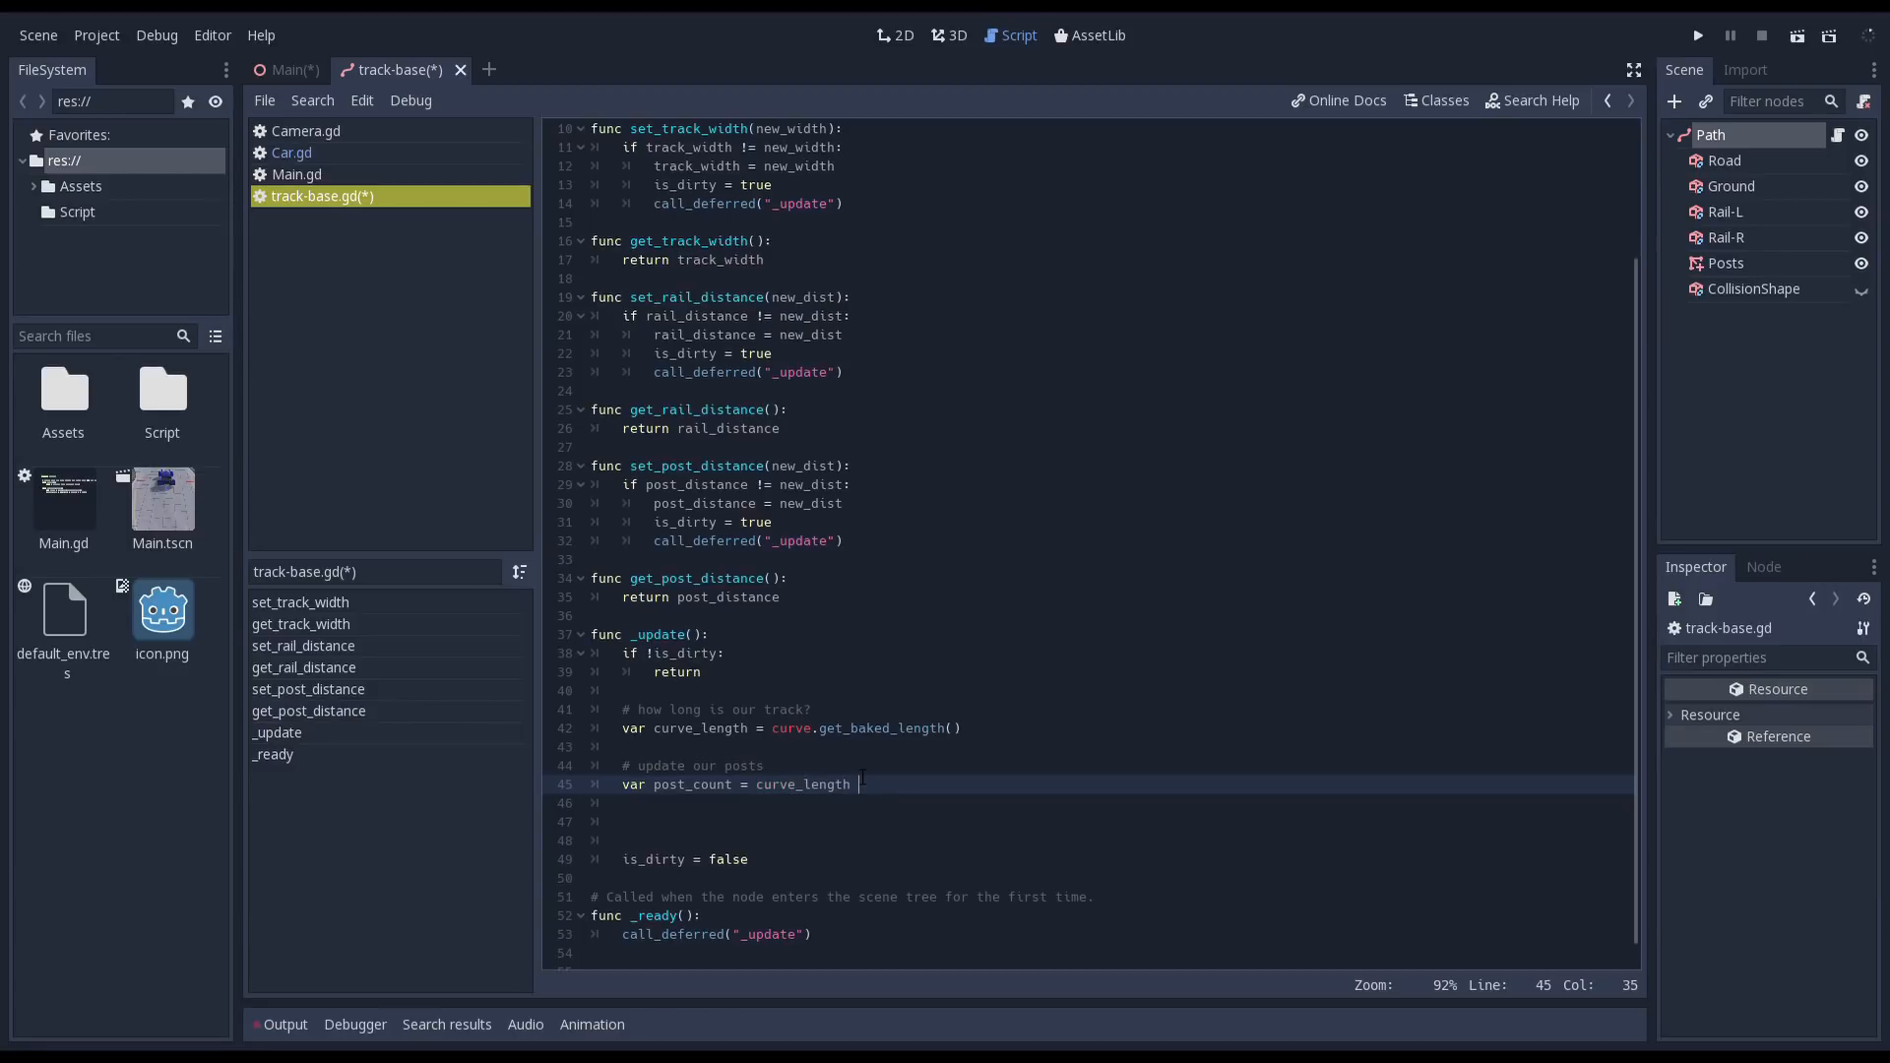
{"action": "type", "text": "/ rail_distance"}
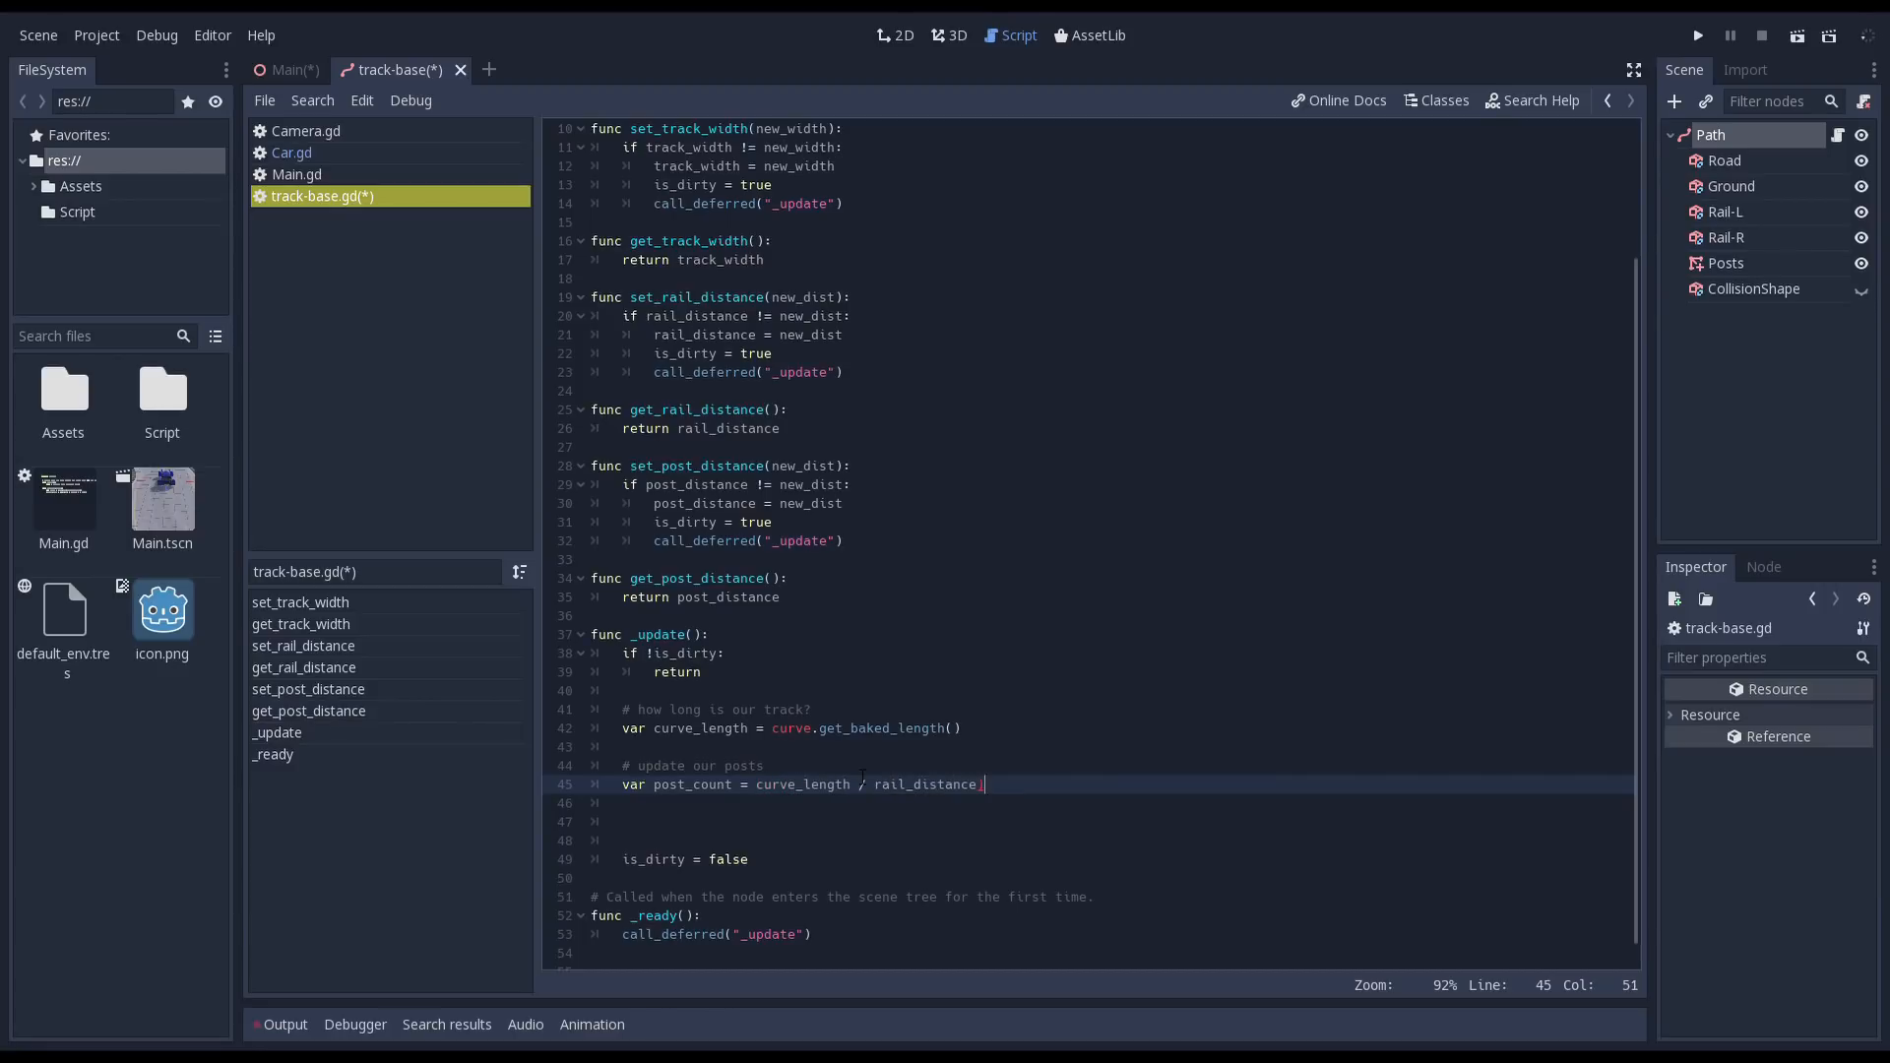
{"action": "type", "text": "floor("}
{"action": "left_click", "coordinate": [1112, 802]}
{"action": "type", "text": "var real_po"}
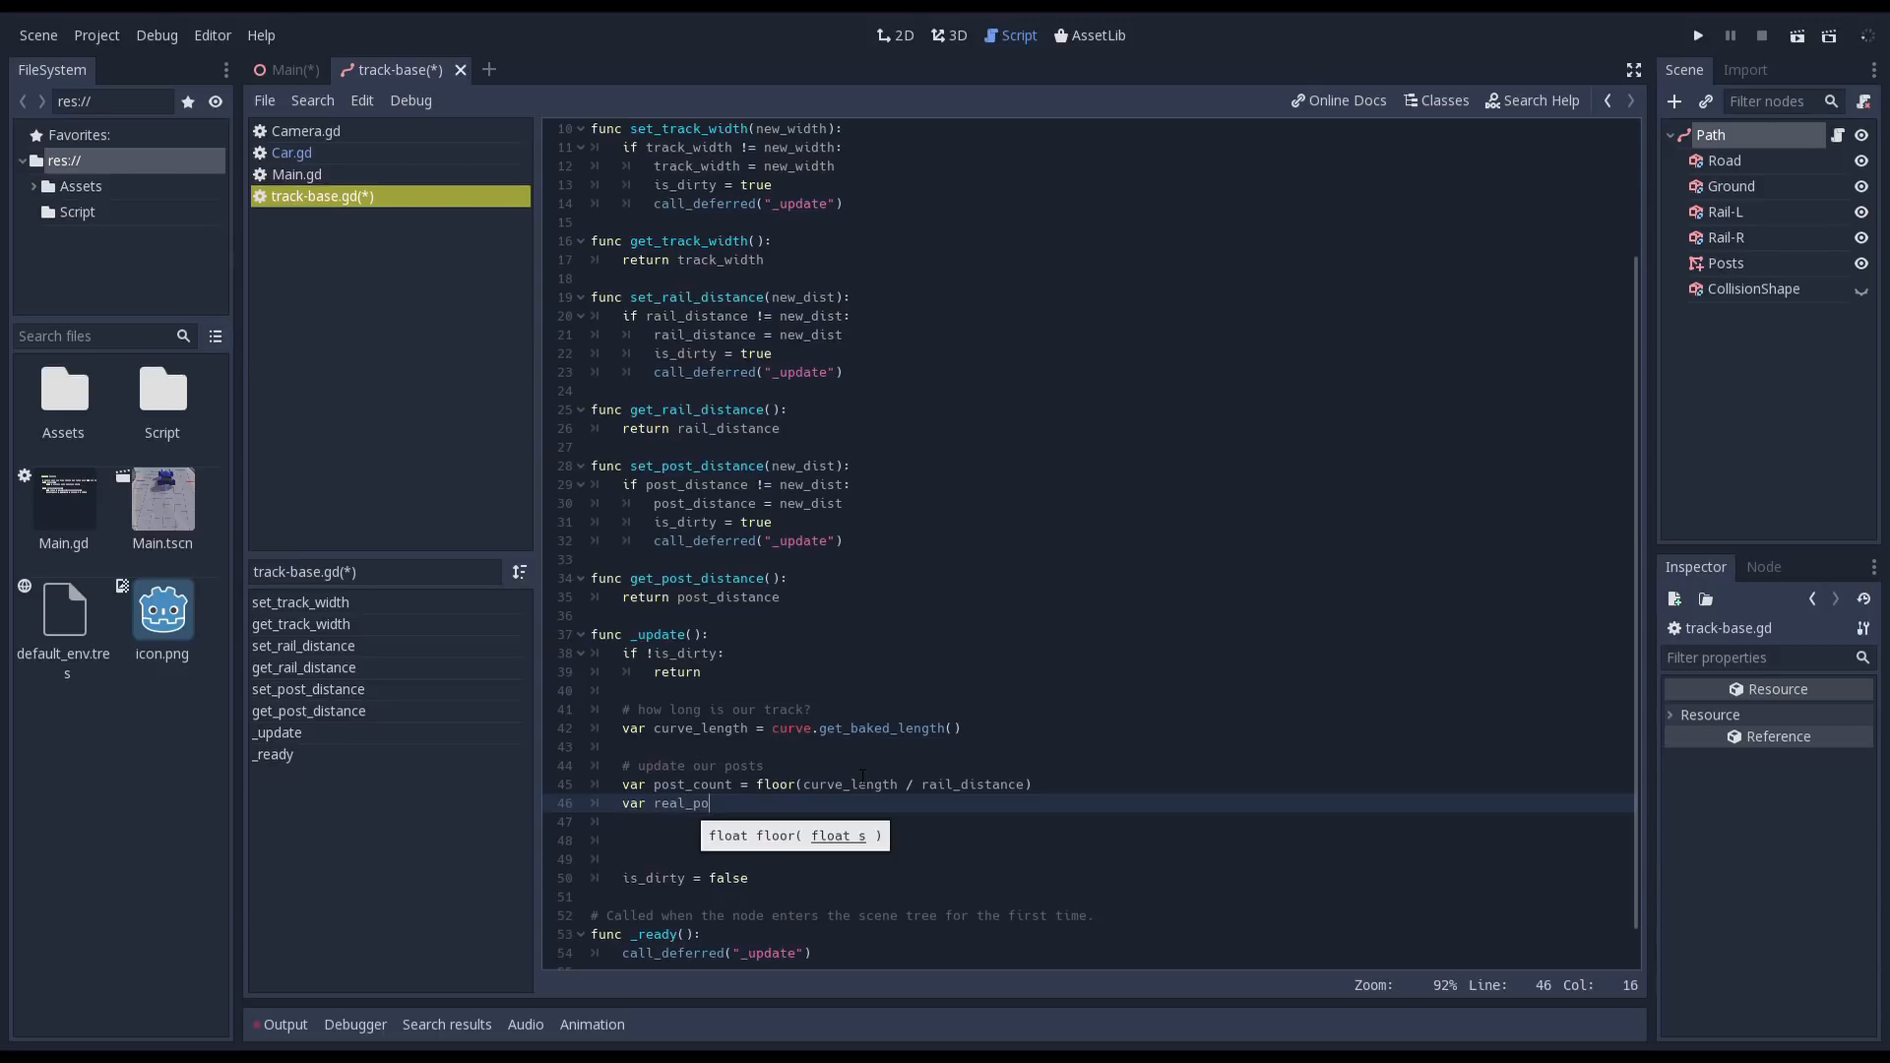
{"action": "type", "text": "st_dist = cur"}
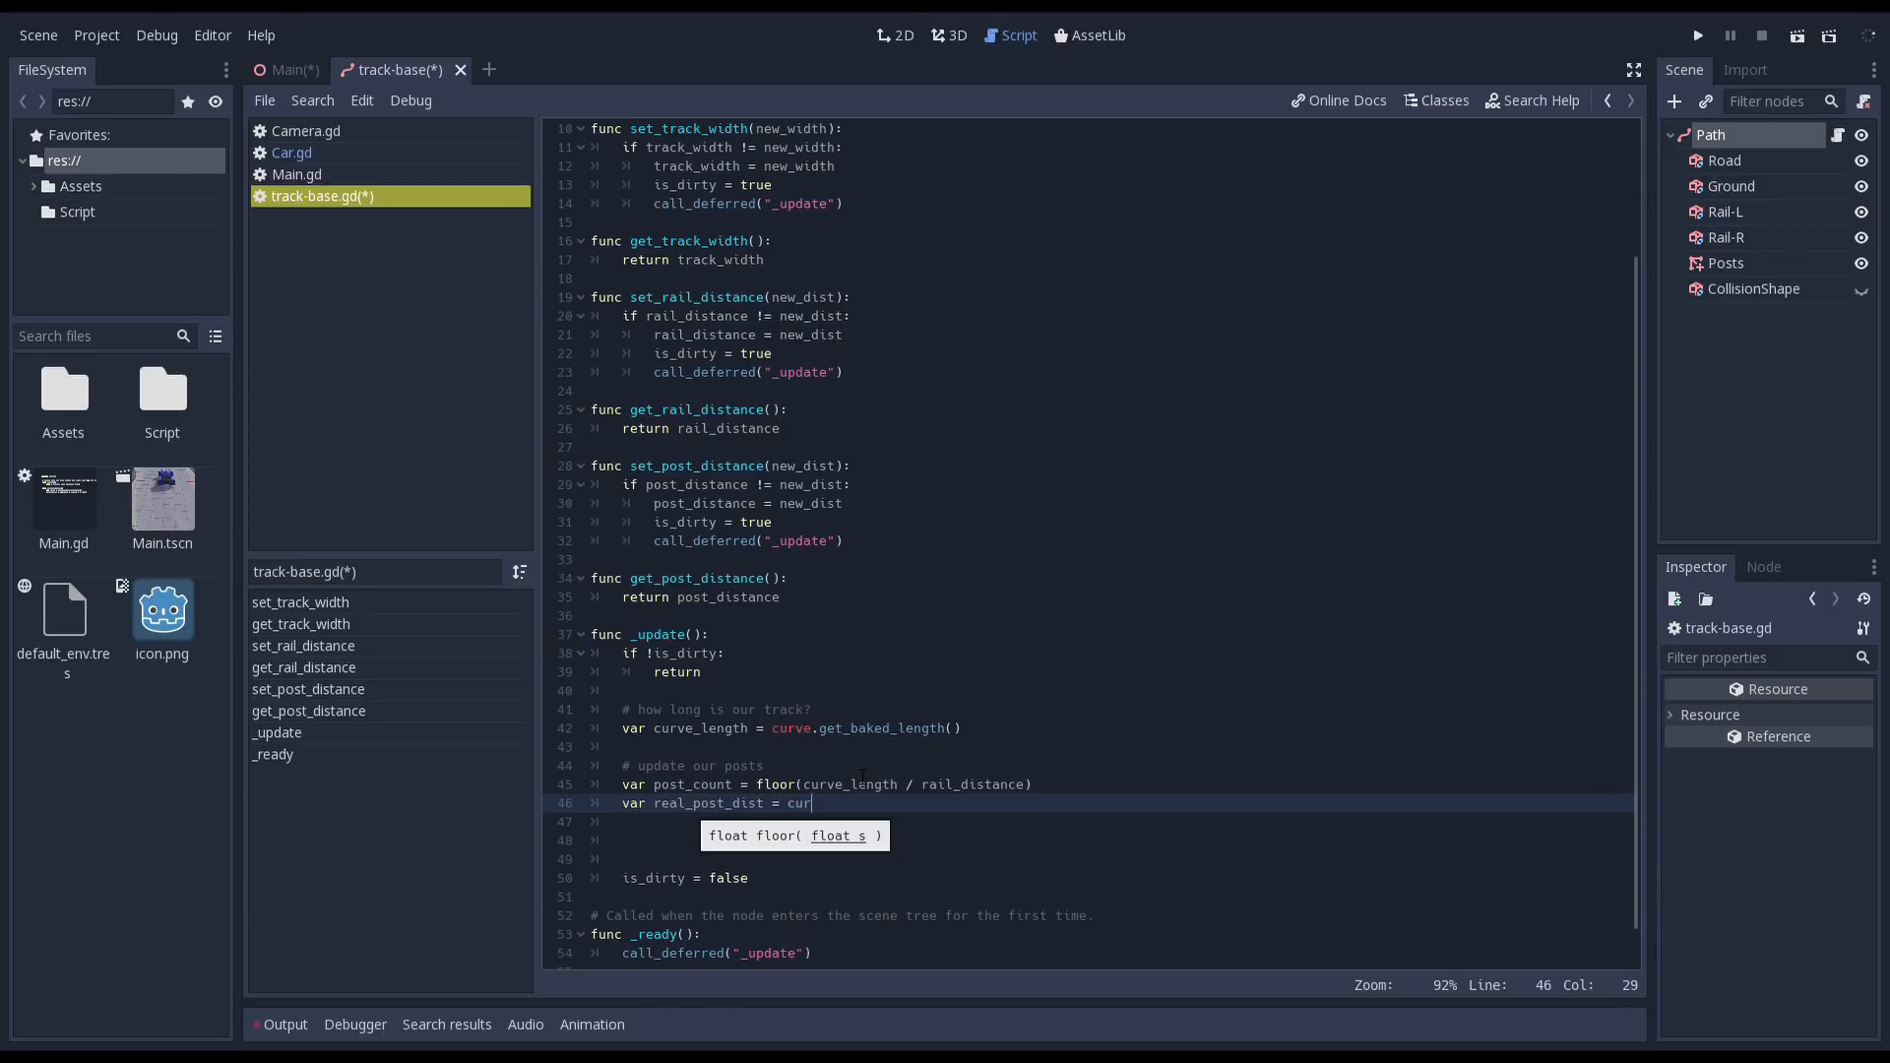
{"action": "type", "text": "ve_length / post_count"}
{"action": "left_click", "coordinate": [1112, 858]}
{"action": "type", "text": "$Posts.multimesh"}
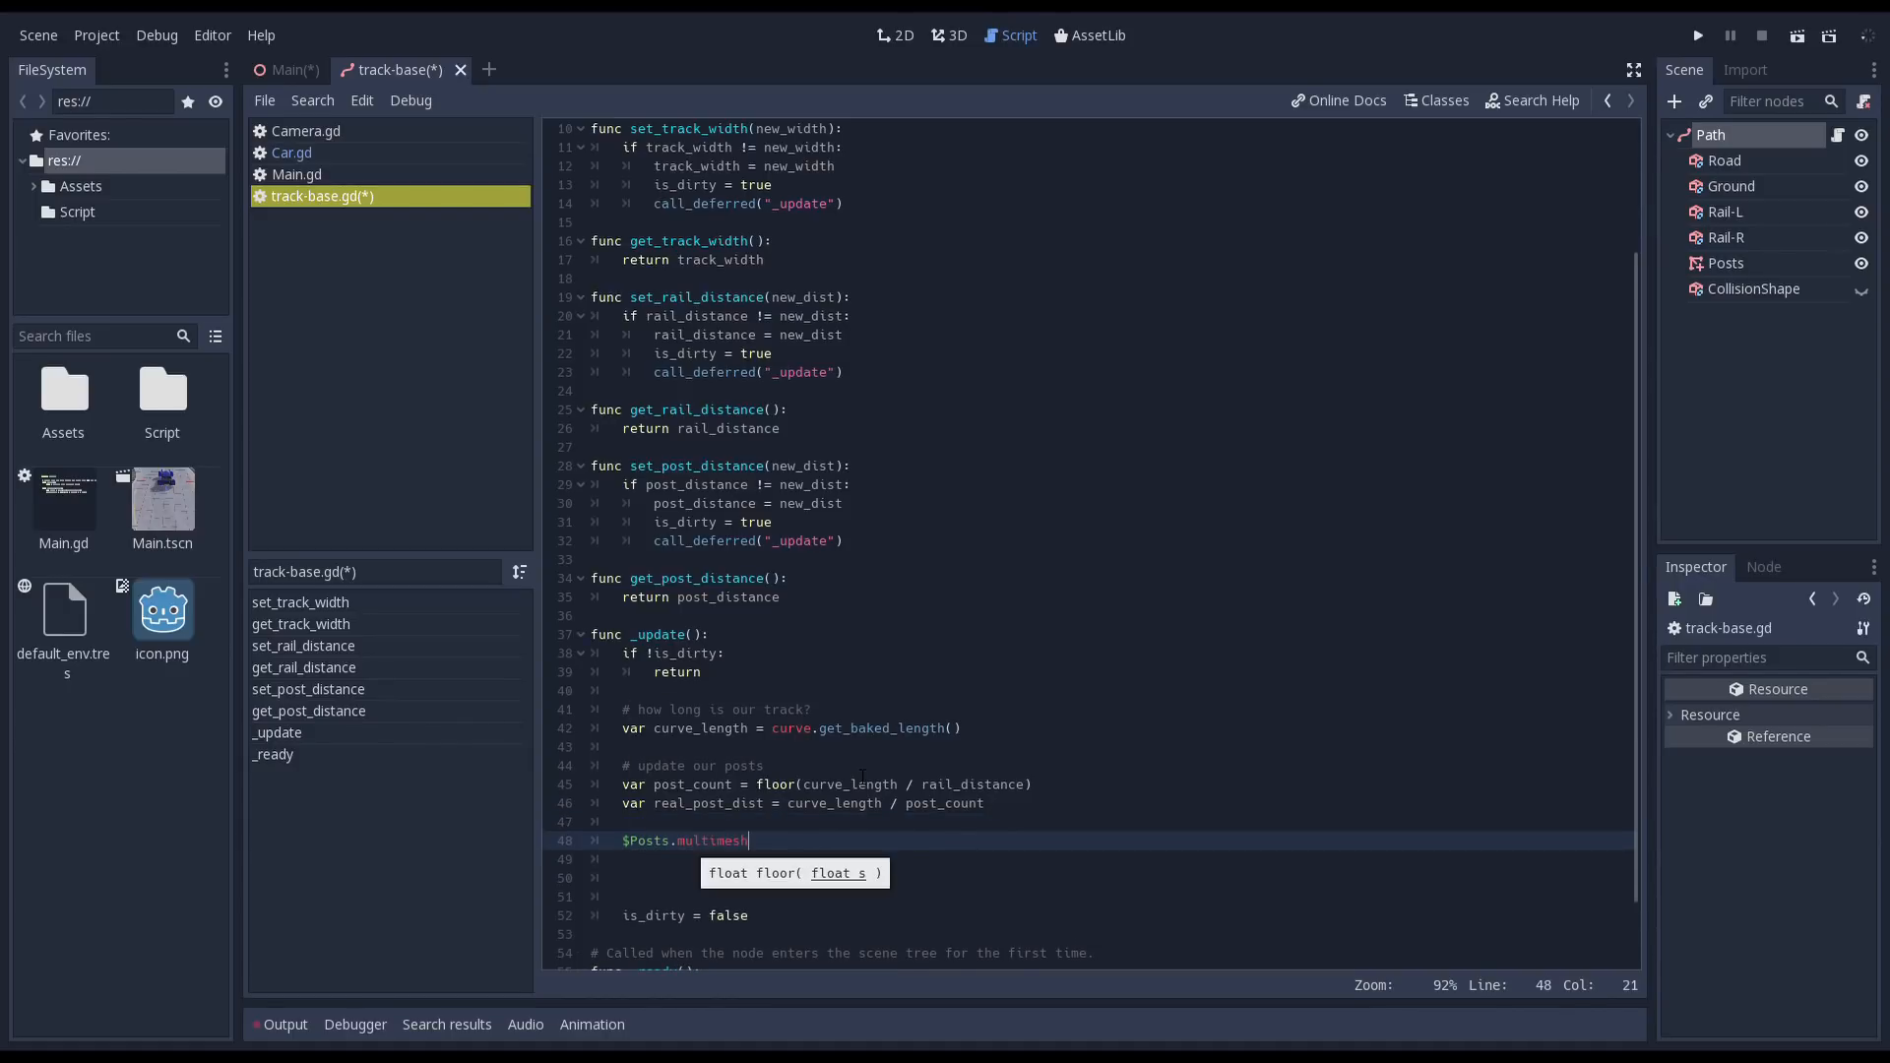
- Set $Posts.multimesh.instance_count to post_count * 2
{"action": "type", "text": "."}
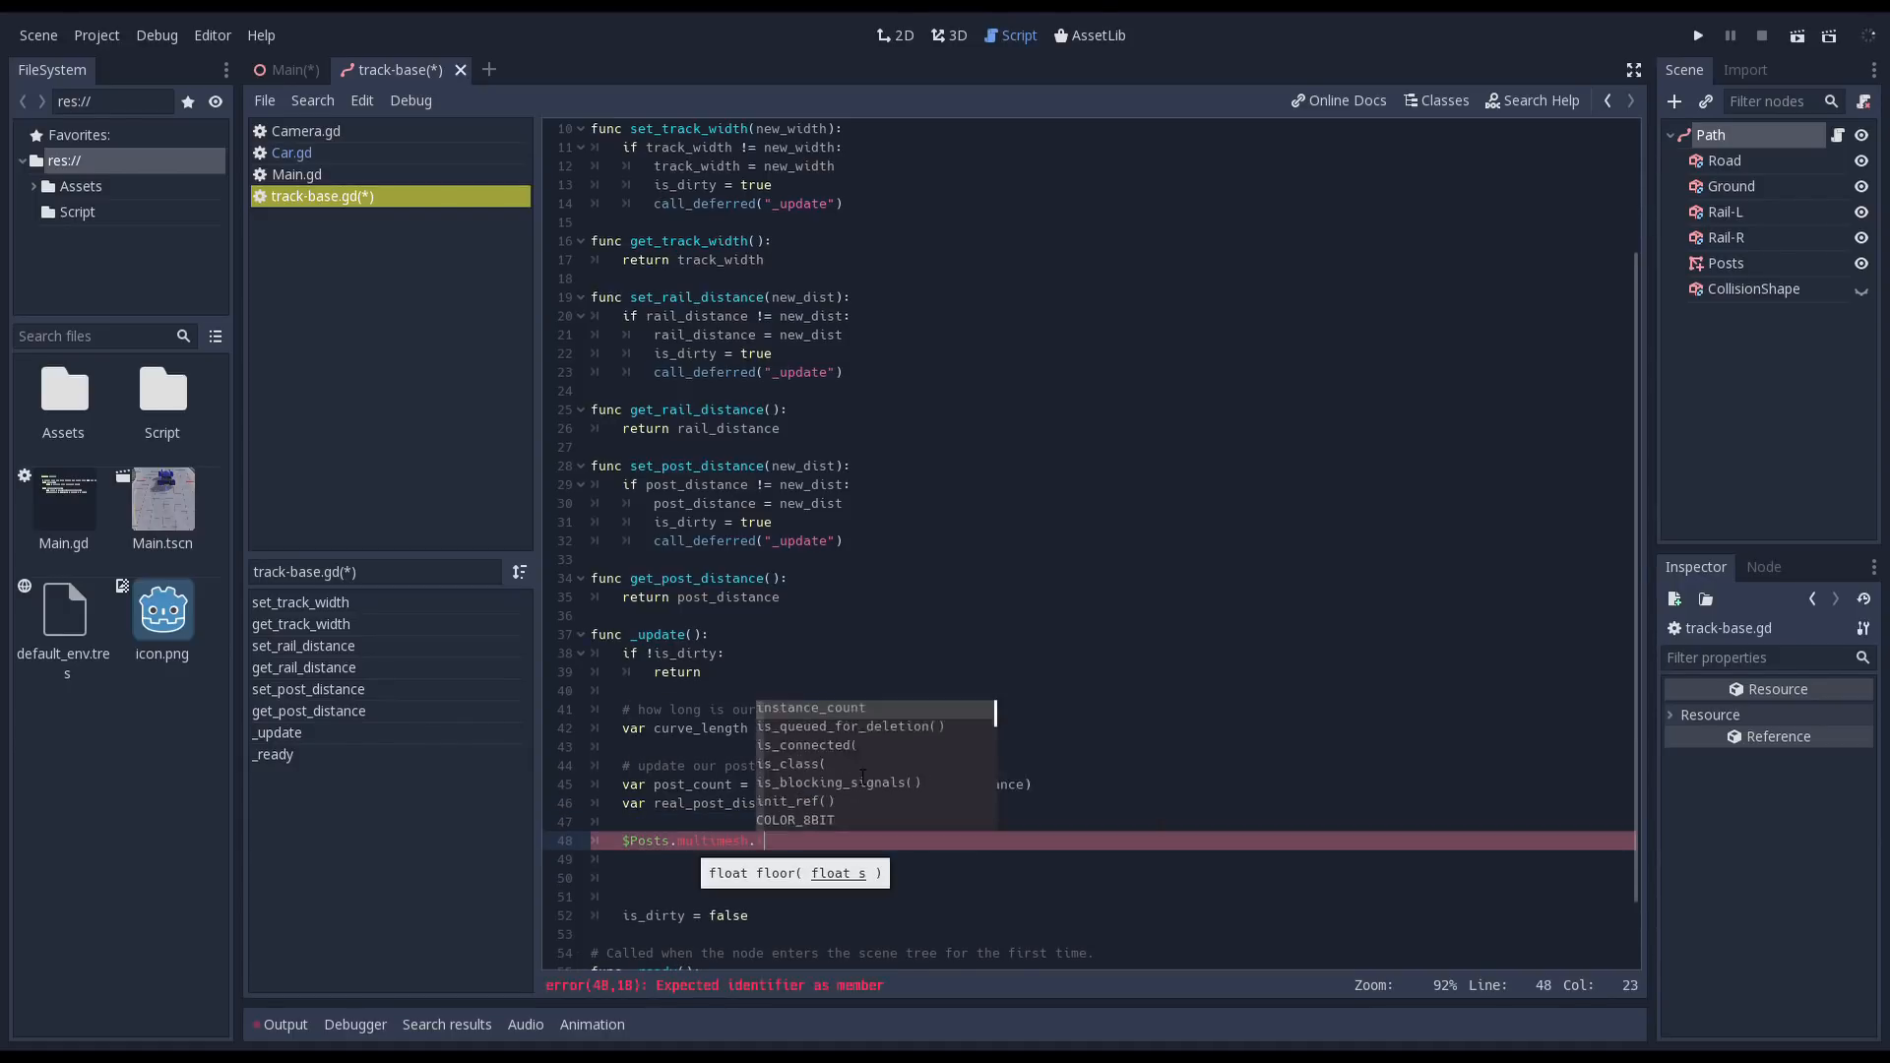
{"action": "type", "text": "instance_count = post"}
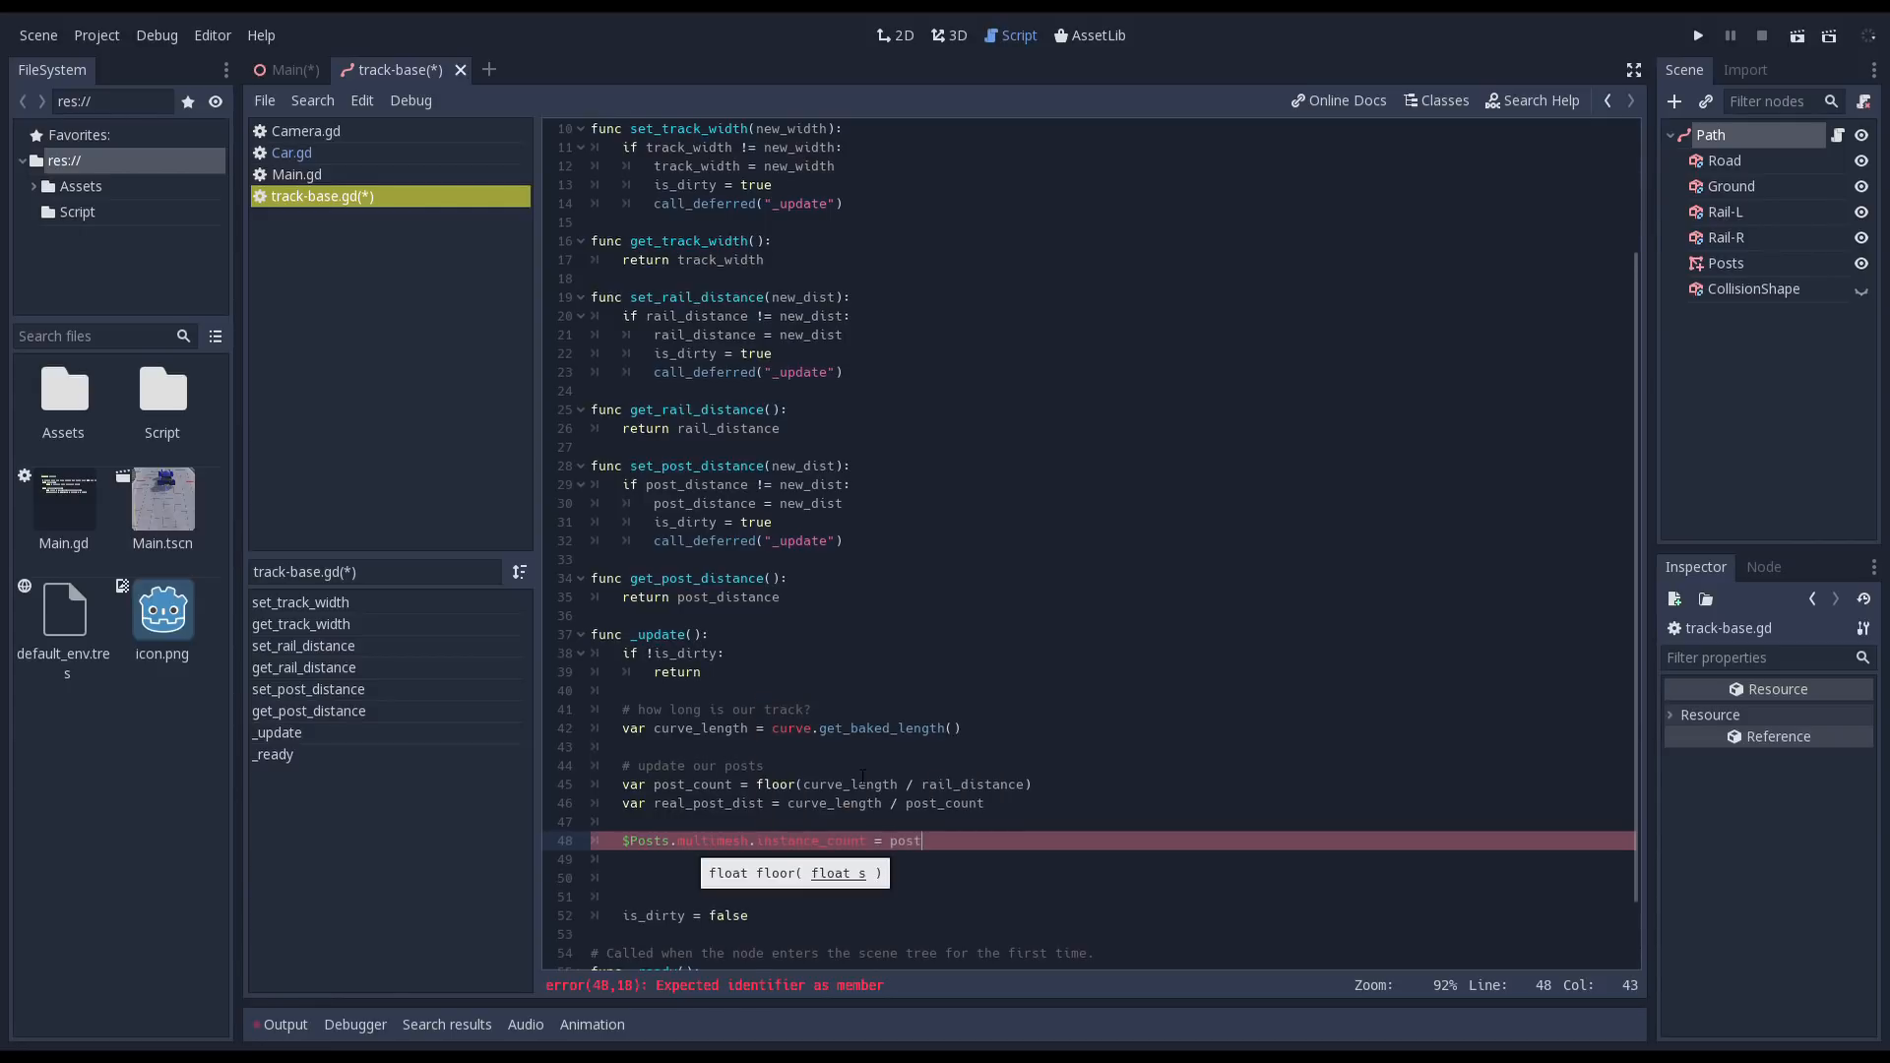
{"action": "type", "text": "_count * 2"}
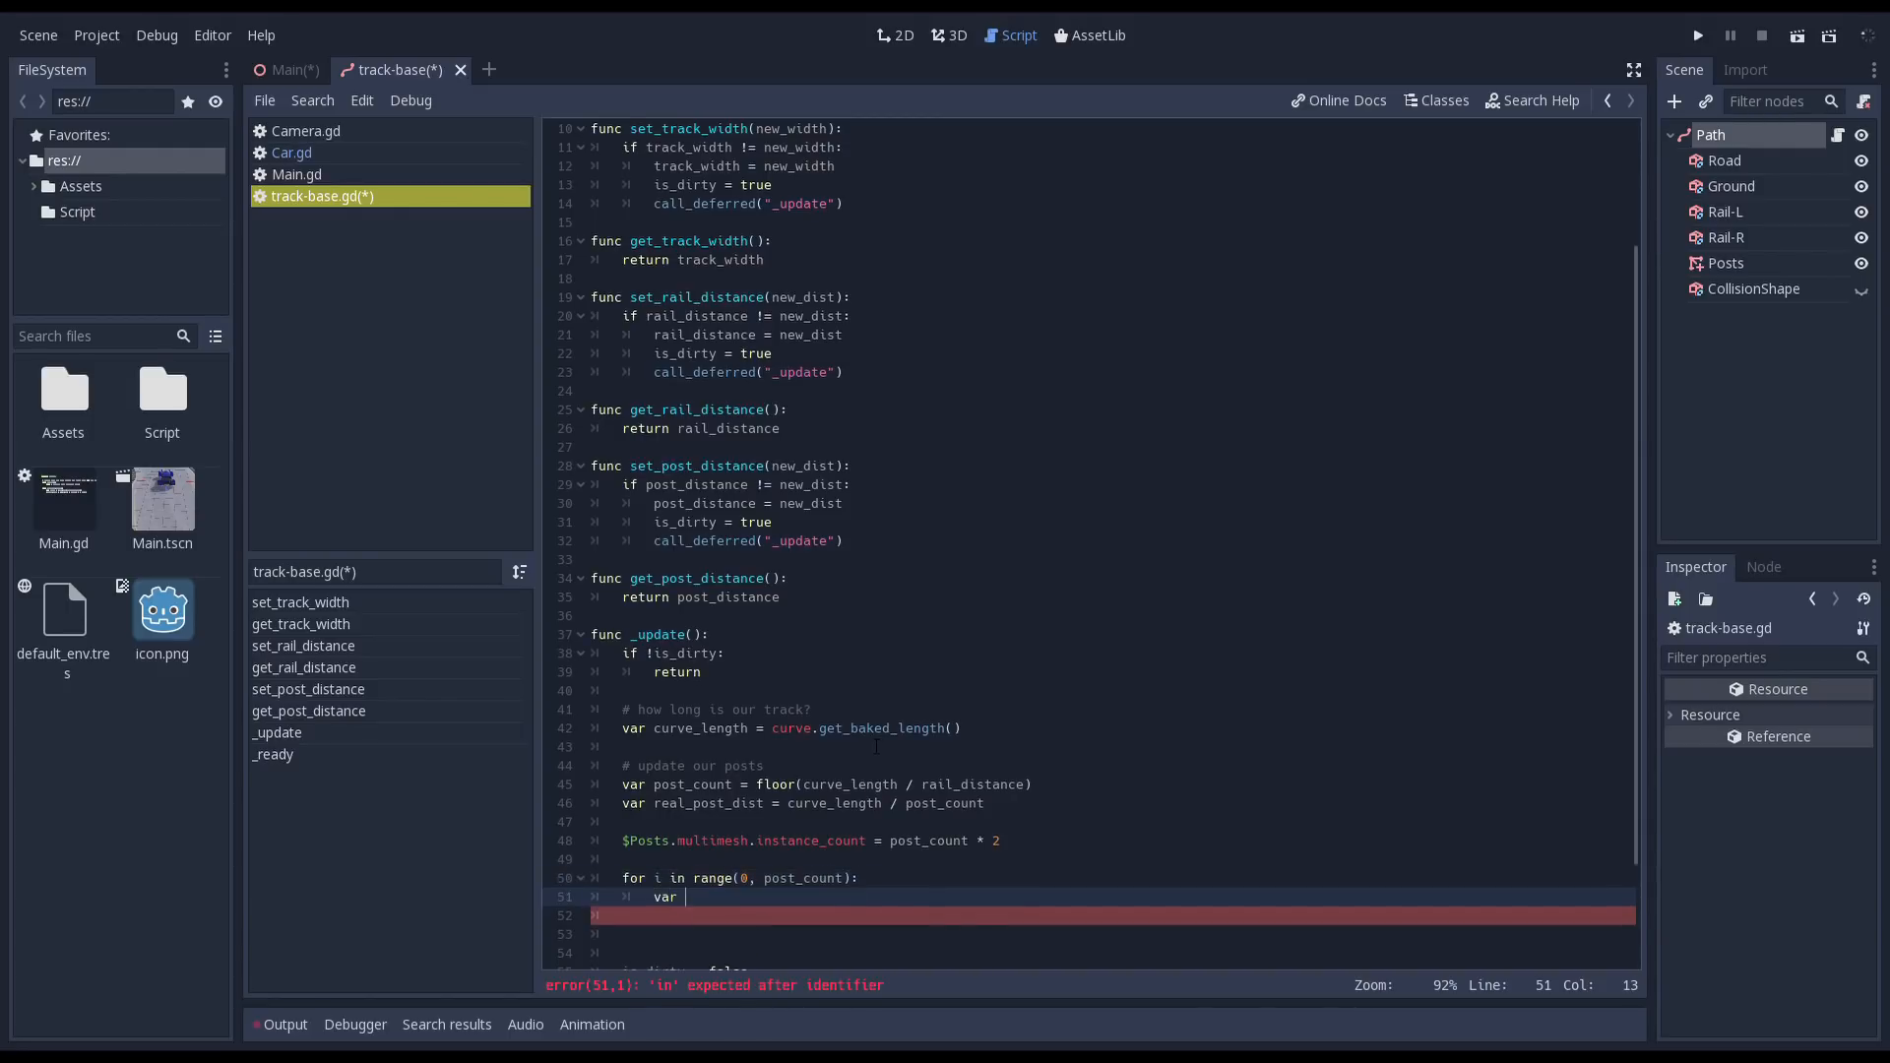
- Start the post loop with Transform t, distance f, and xf.origin from curve.interpolate_baked(f)
{"action": "type", "text": "t = Transform()"}
{"action": "left_click", "coordinate": [1113, 916]}
{"action": "type", "text": "var xf = Transform("}
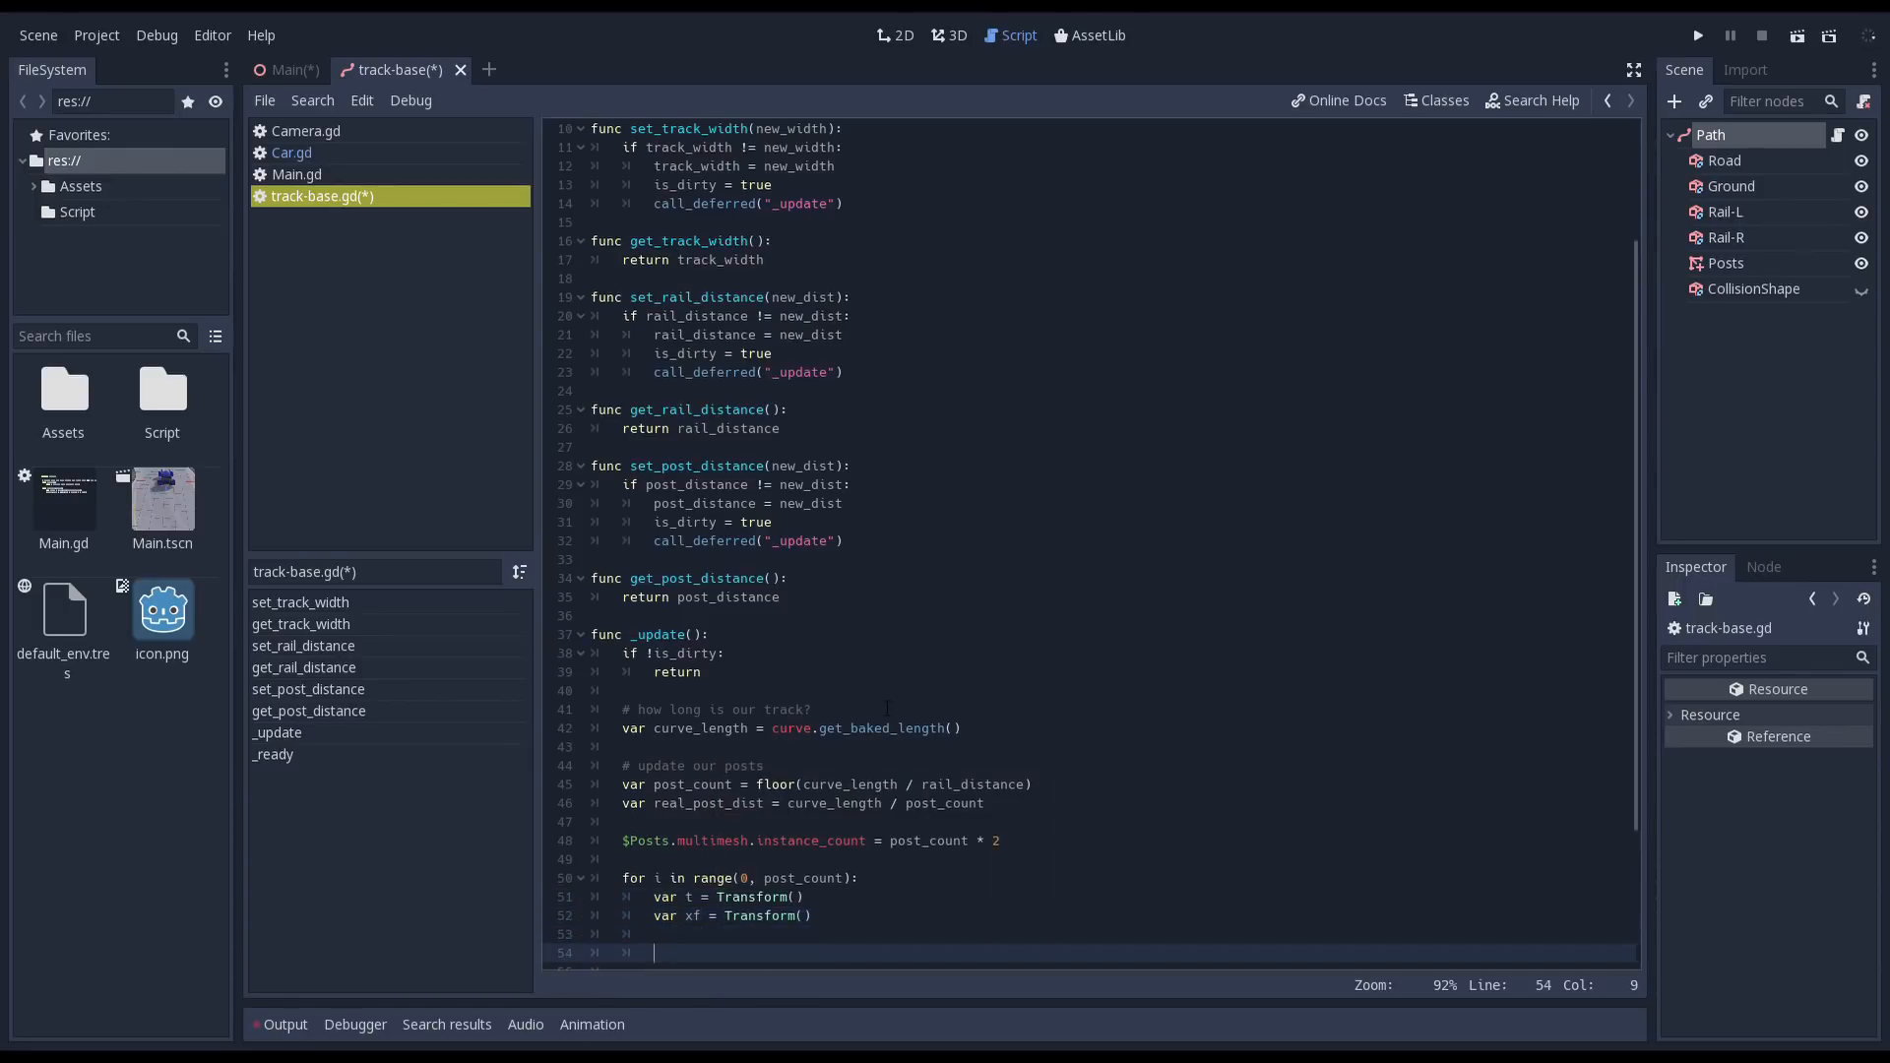
{"action": "type", "text": "var f = i * curve_length / post_count"}
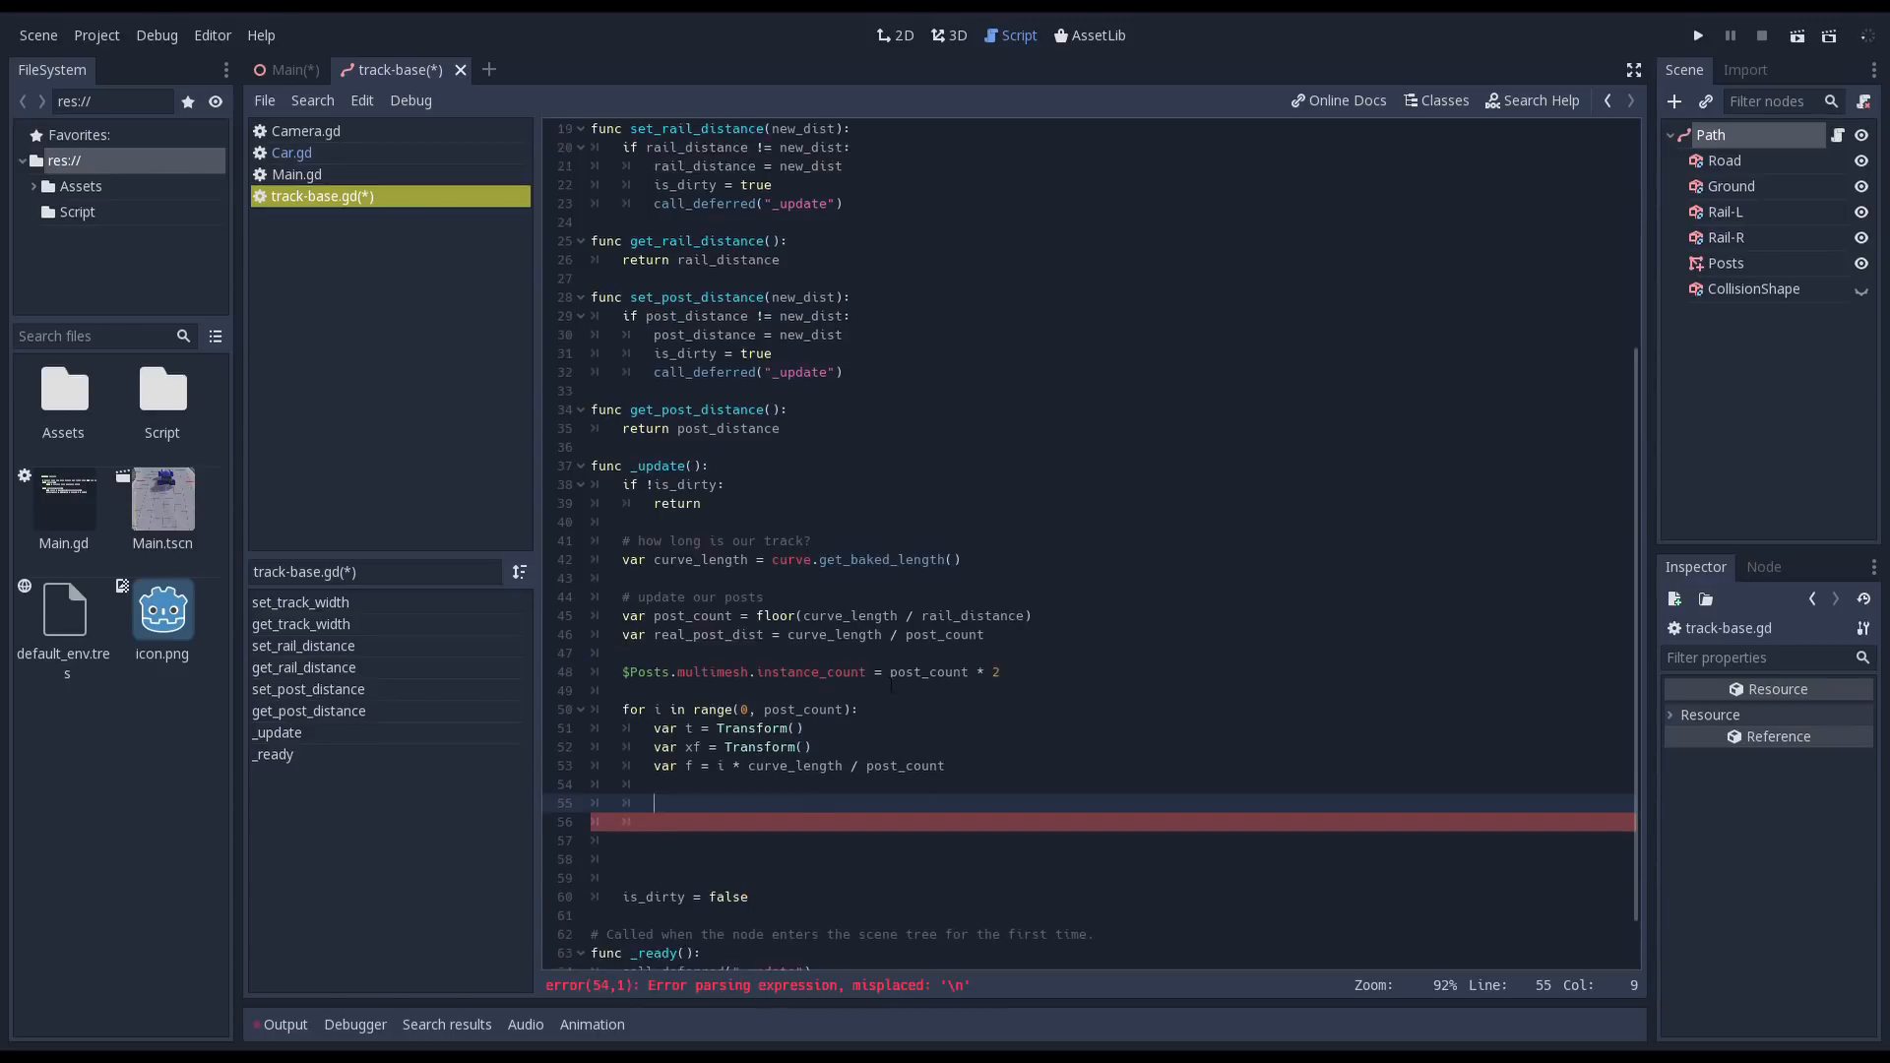
{"action": "type", "text": "xf.origin ="}
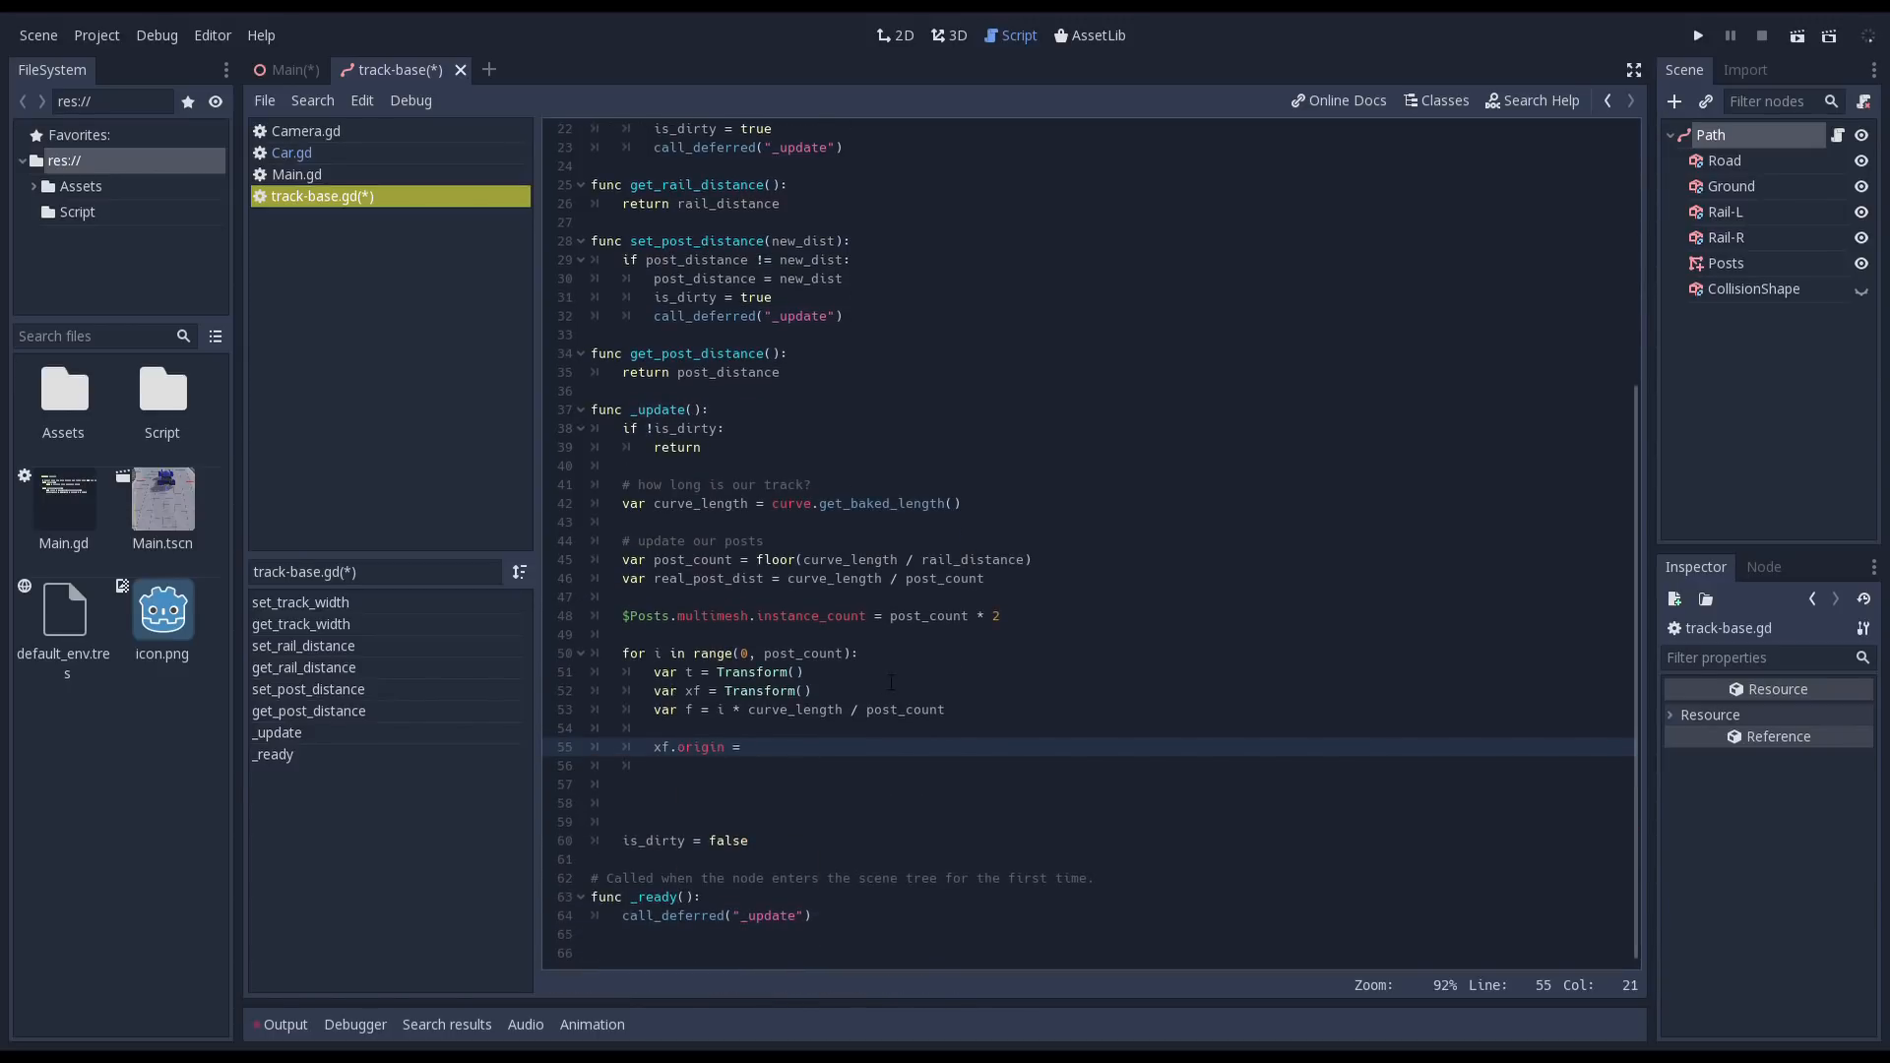
{"action": "type", "text": "curve.interpolate_"}
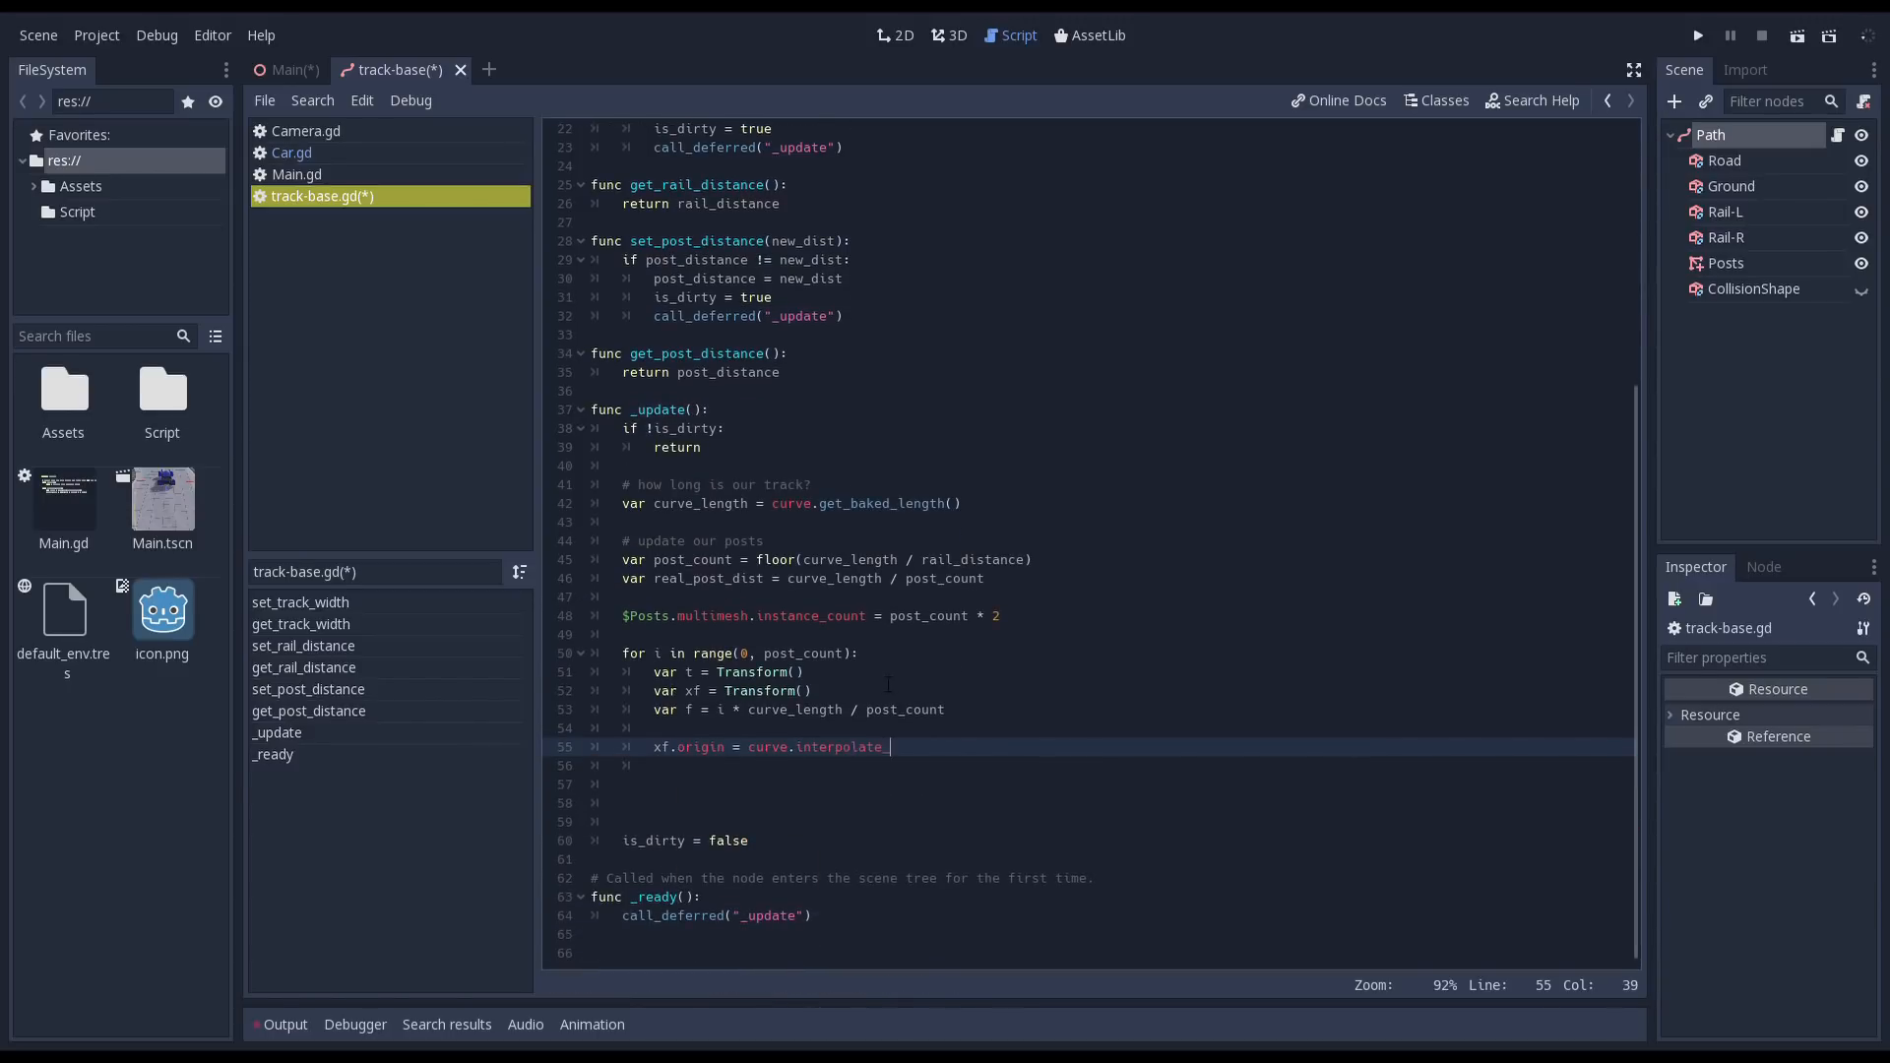
{"action": "type", "text": "baked(f"}
{"action": "left_click", "coordinate": [1112, 765]}
{"action": "type", "text": "var lookat ="}
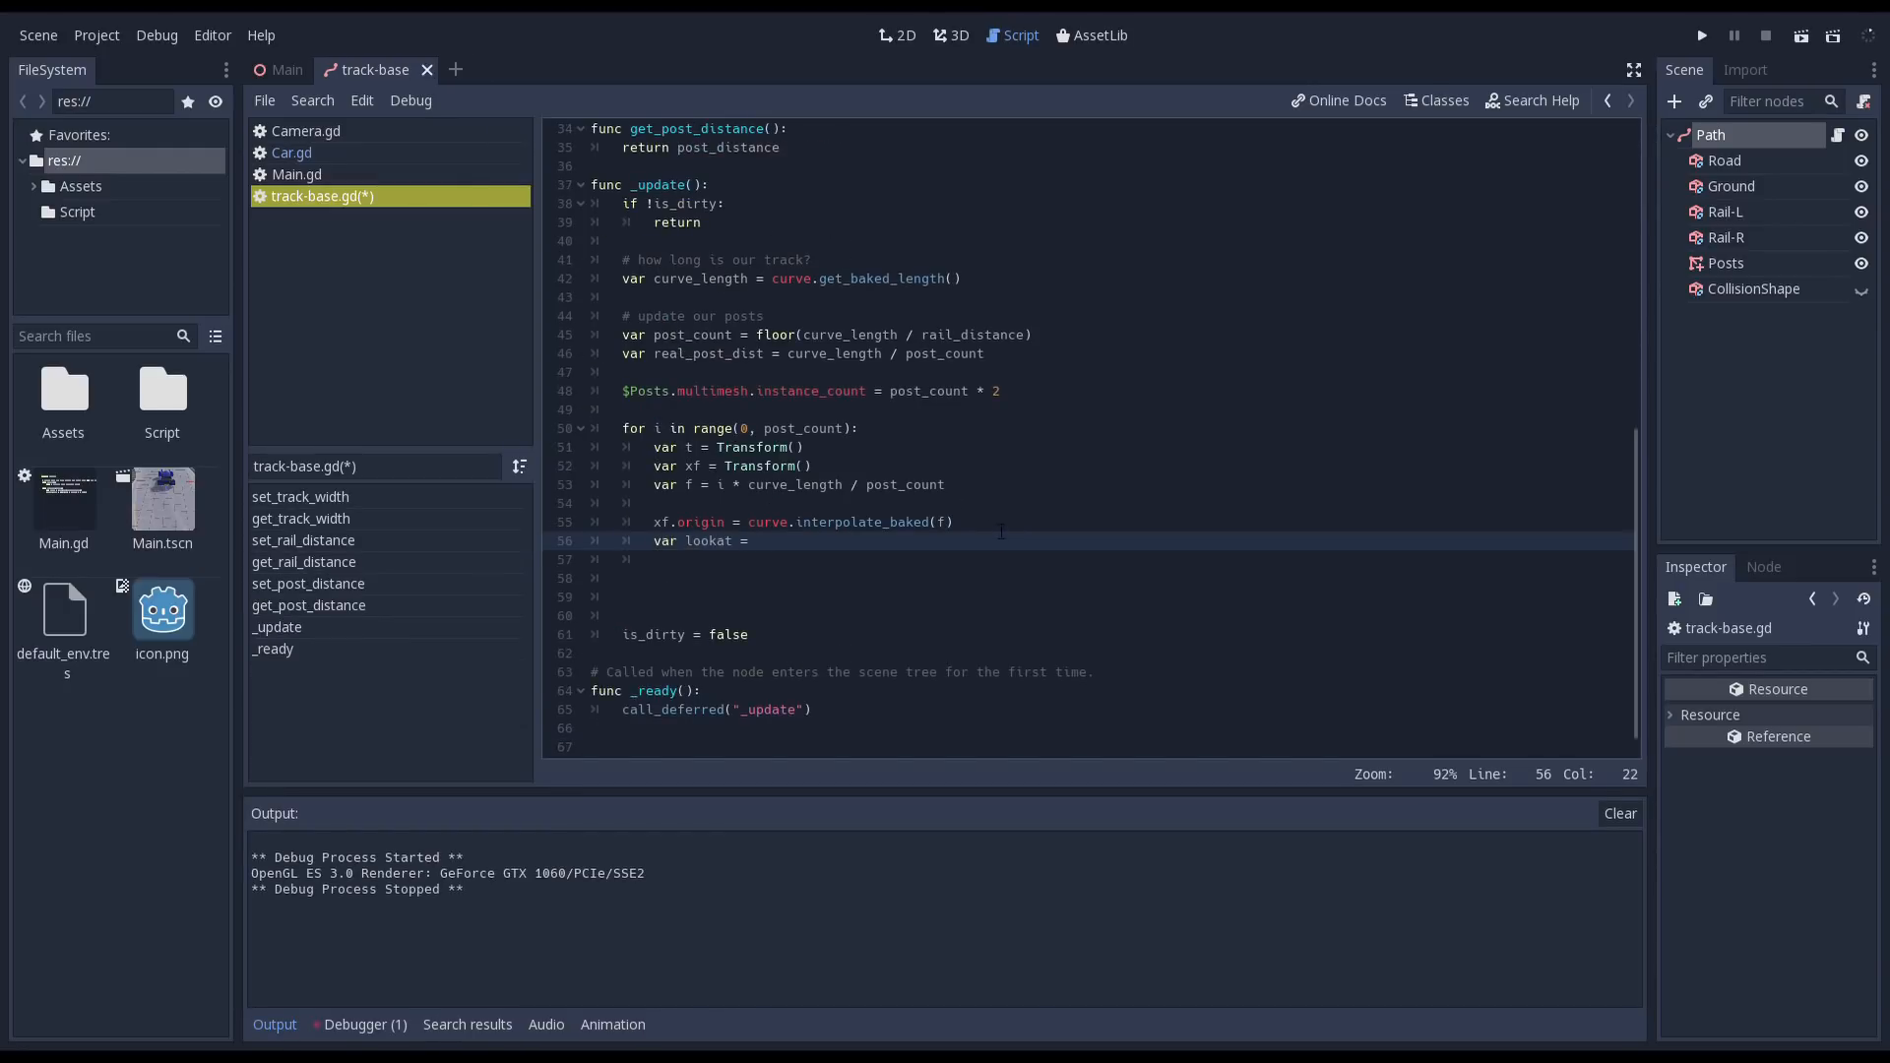
- Compute a normalized lookat direction from the baked curve minus xf.origin, and begin a tilt comment
{"action": "type", "text": "(curve.interpolate_baked(f + 0.1"}
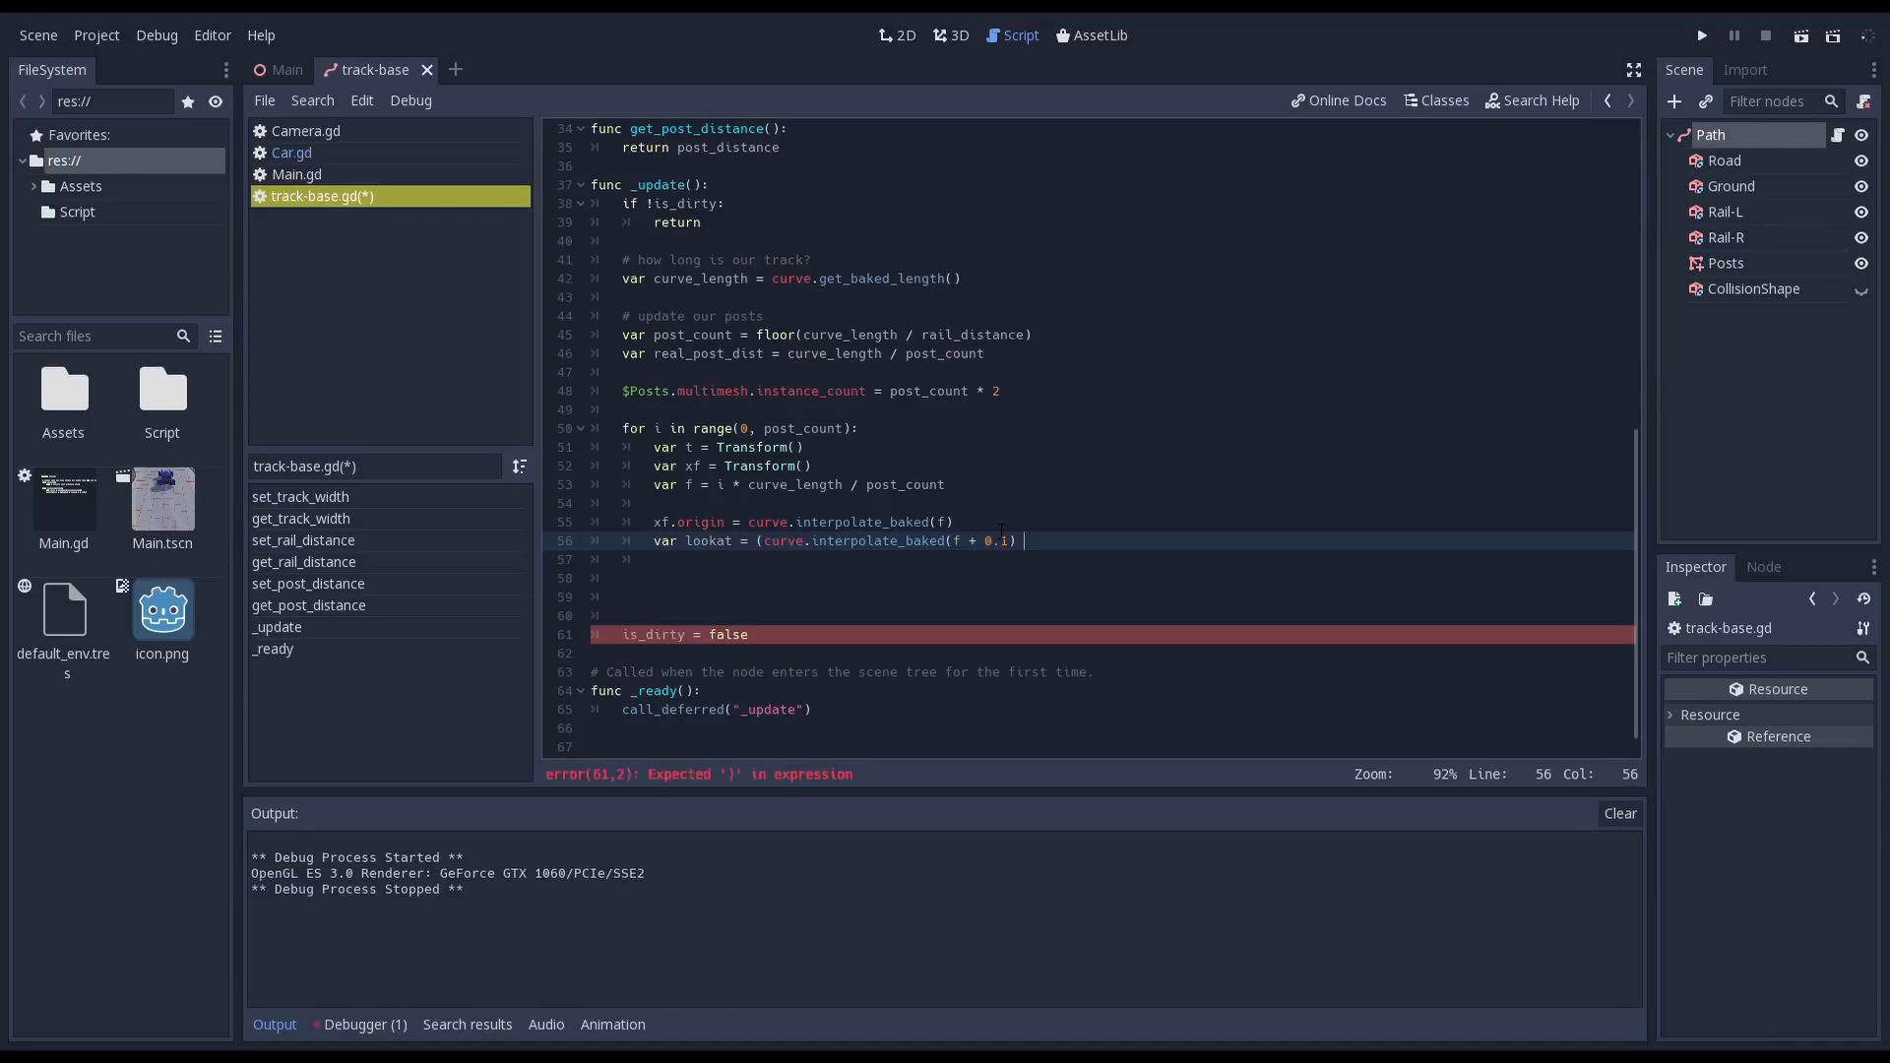
{"action": "type", "text": "- xf.origin).normalized"}
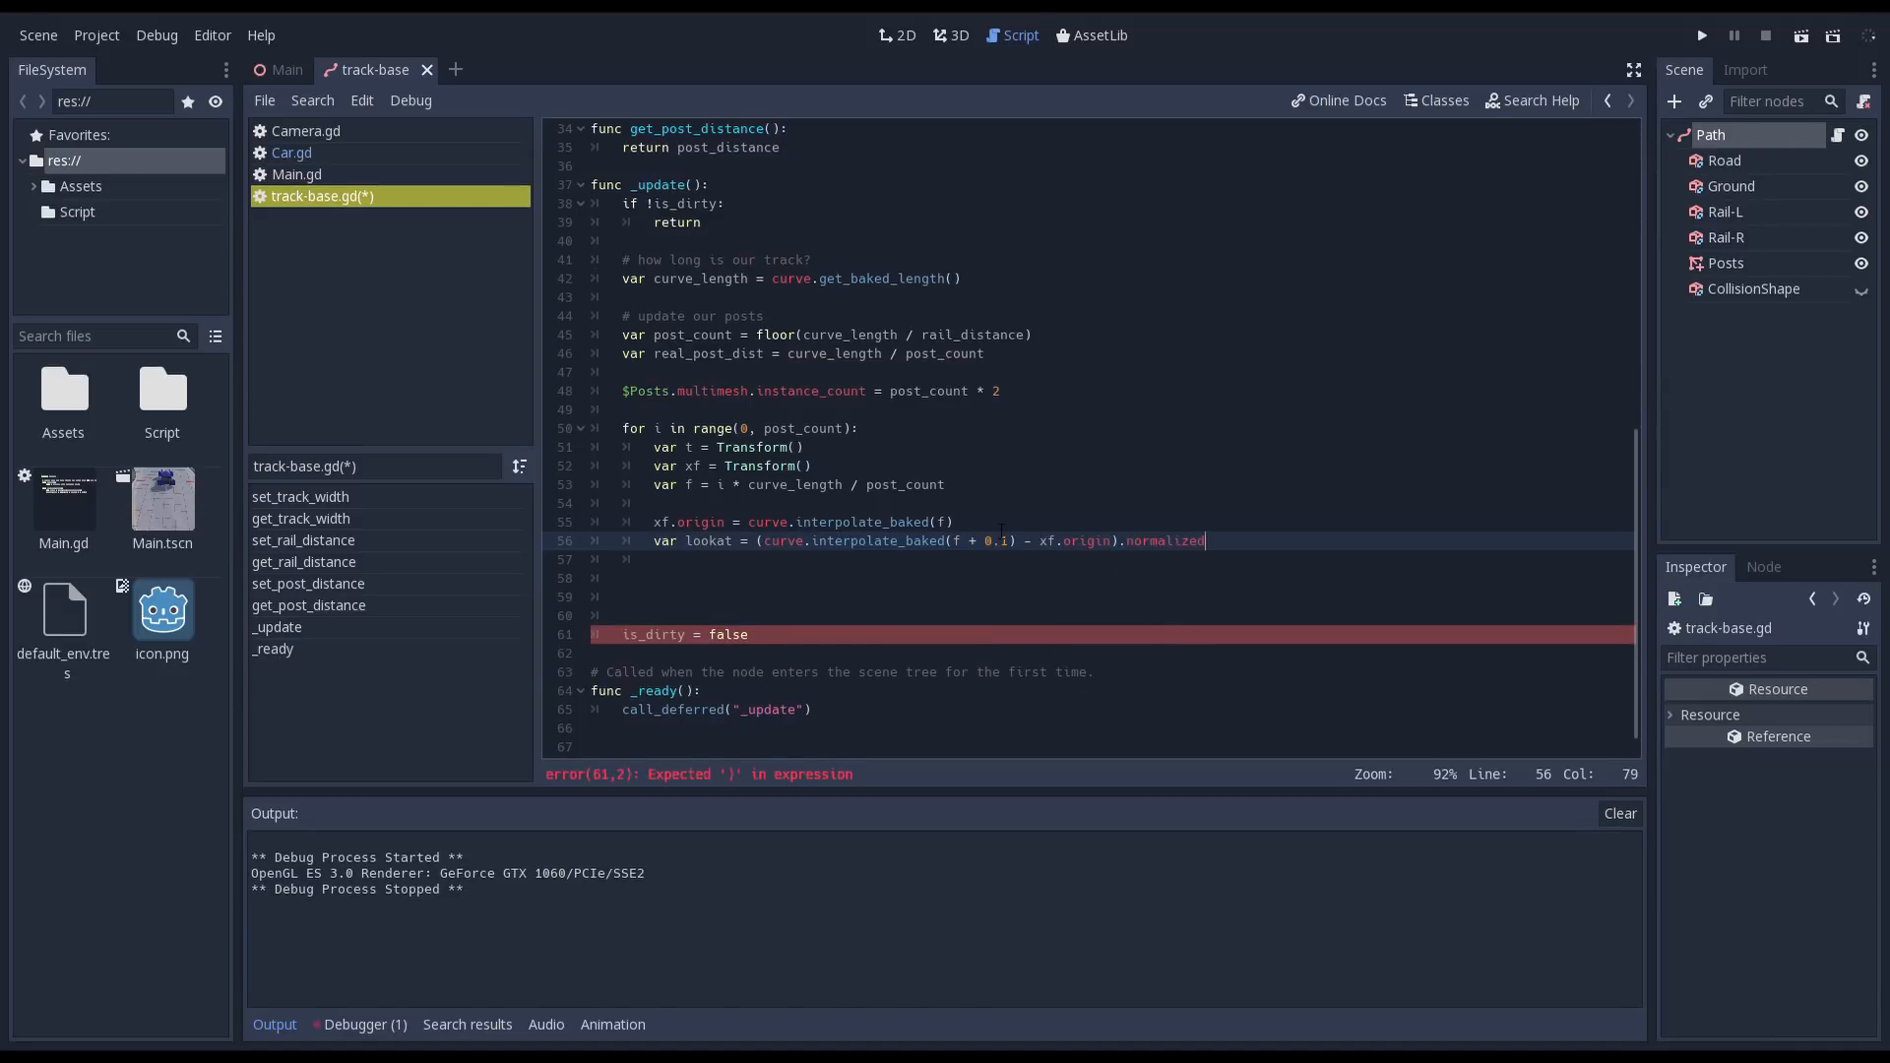
{"action": "type", "text": "()"}
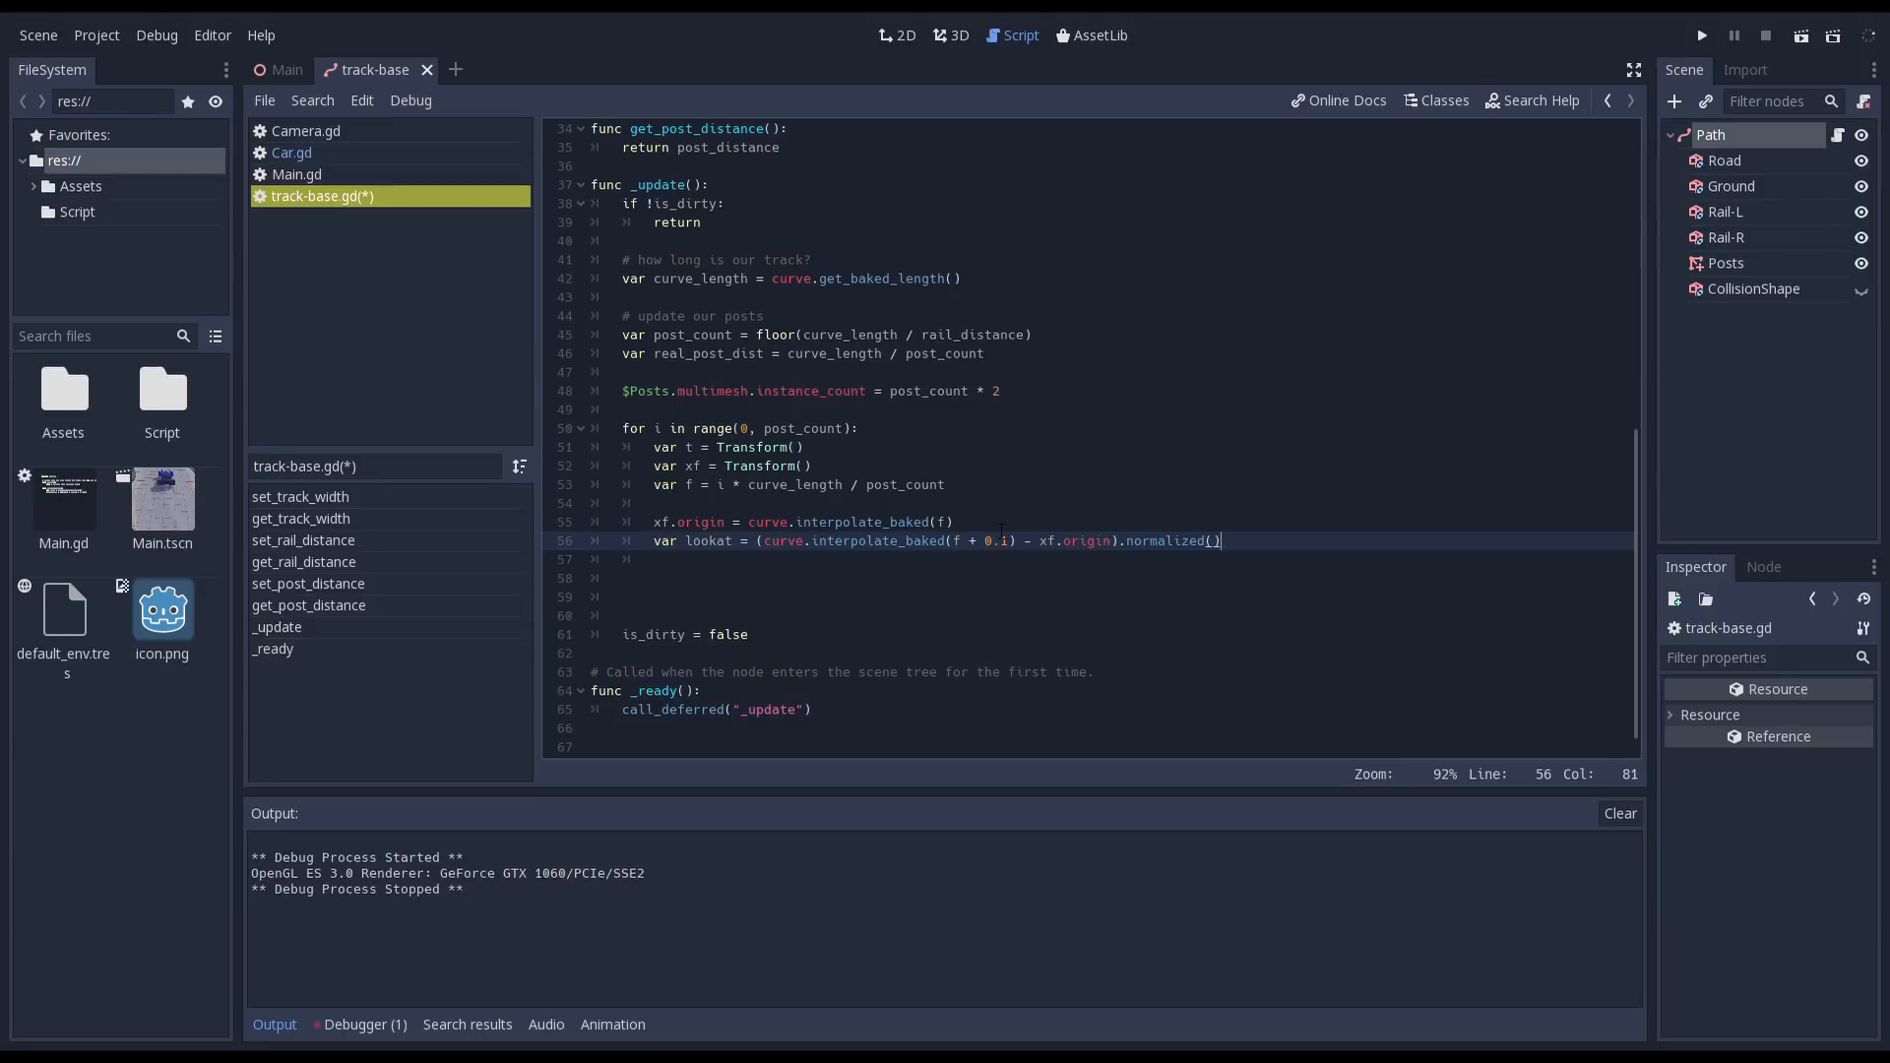
{"action": "type", "text": "# for our rotation we need to take tilt into account"}
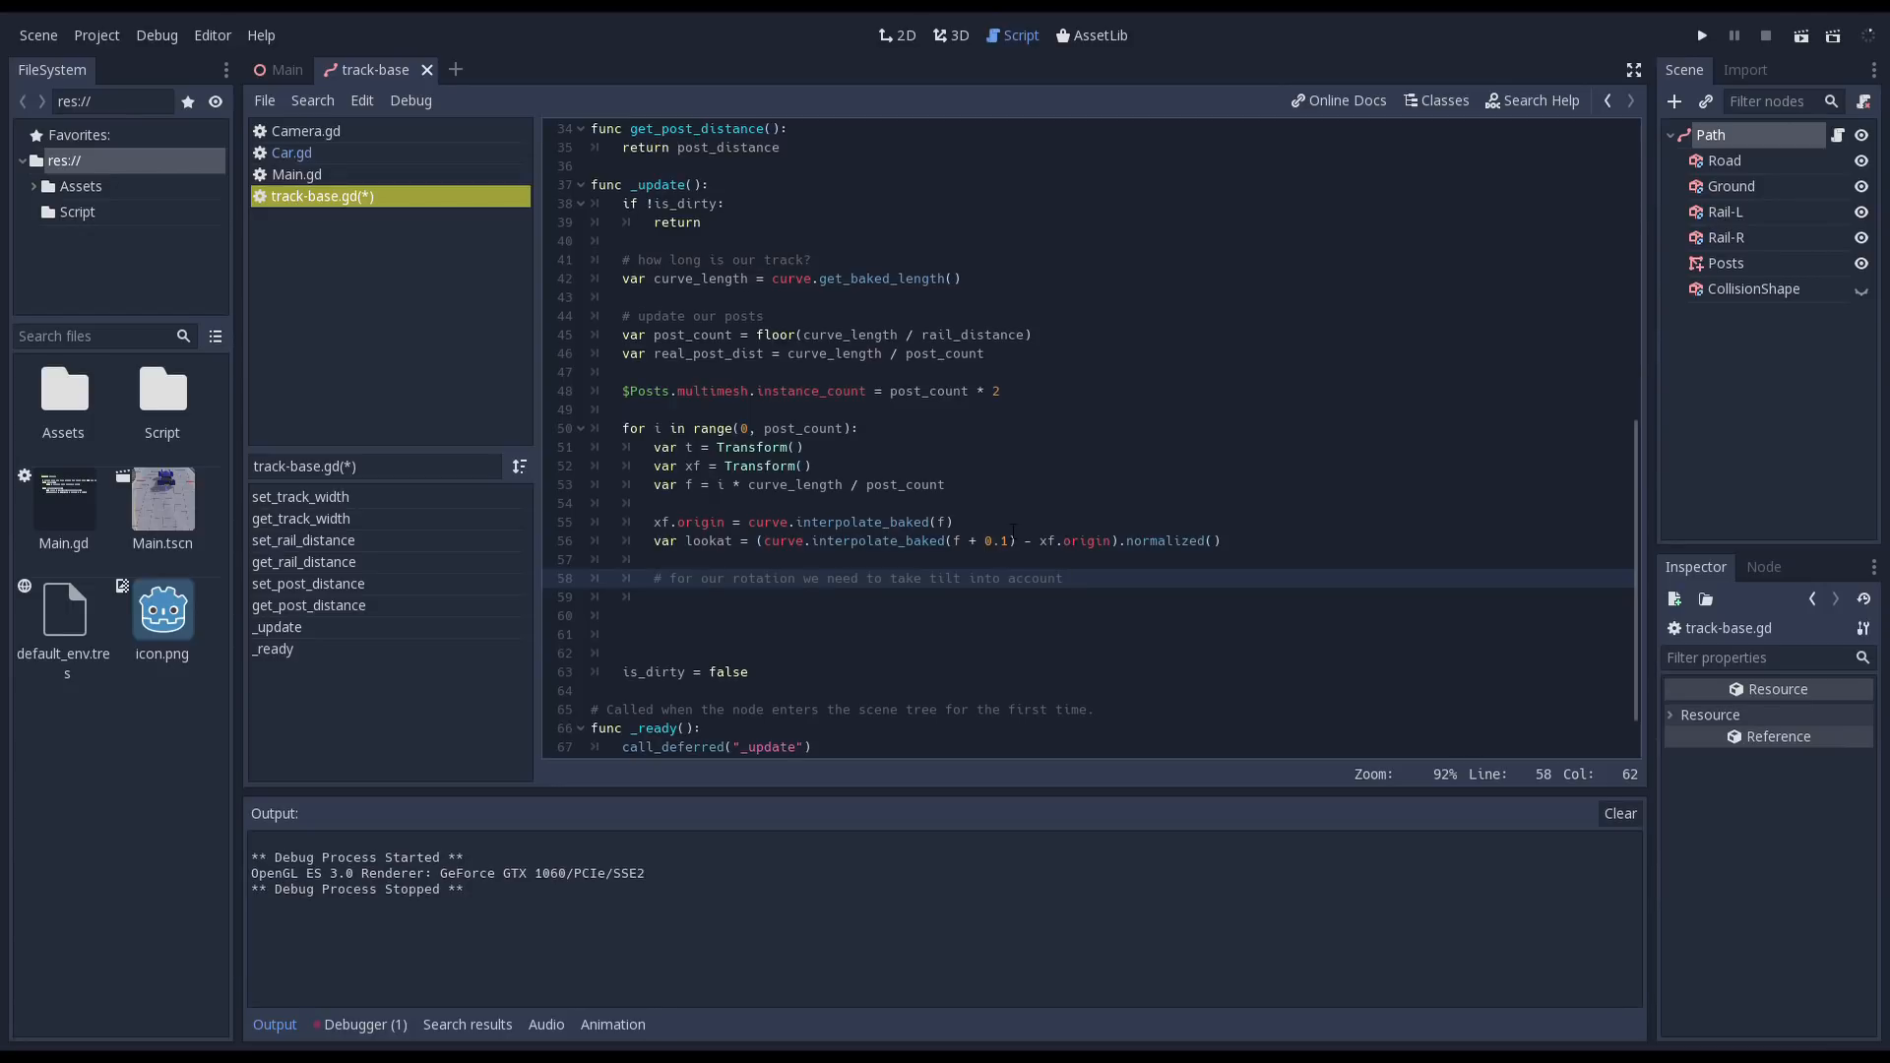
- Add up = Vector3(0.0, 1.0, 0.0) and build xf.basis z, x, y via cross products
{"action": "type", "text": "but we'll add that later"}
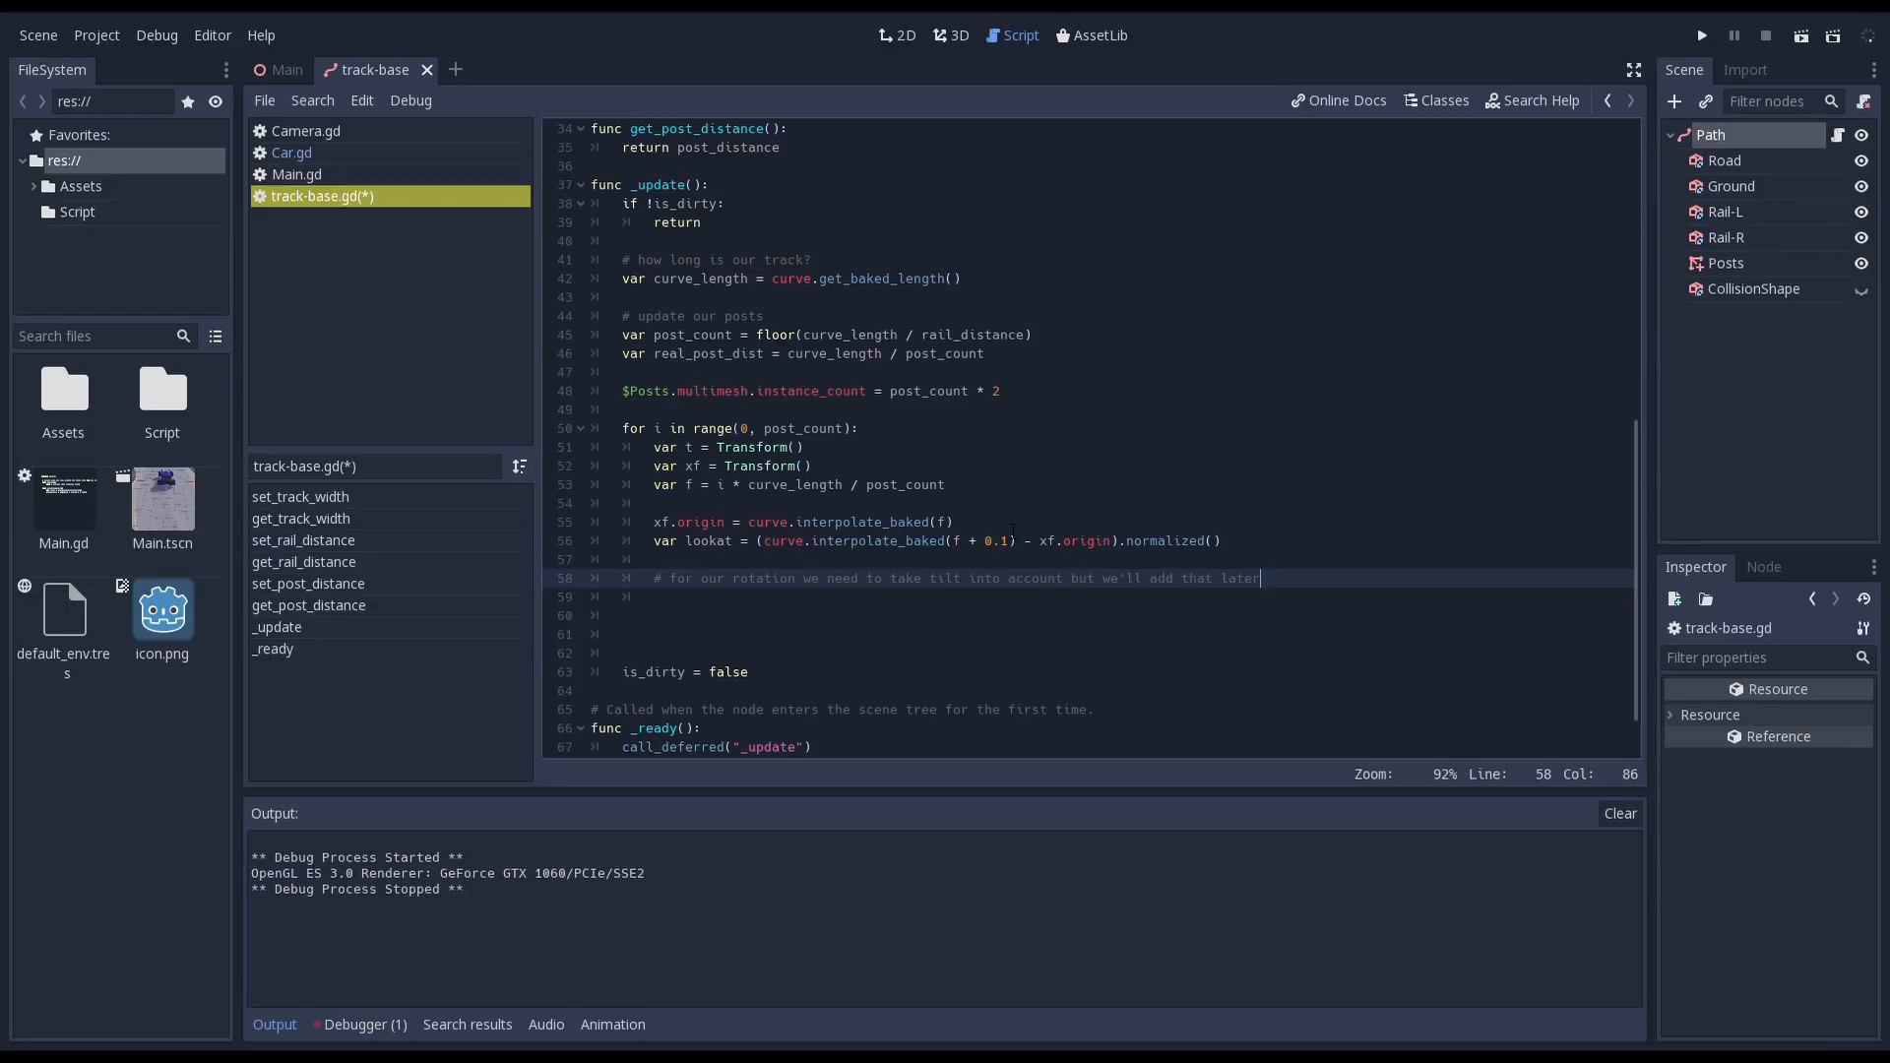
{"action": "type", "text": "var up = Vector3("}
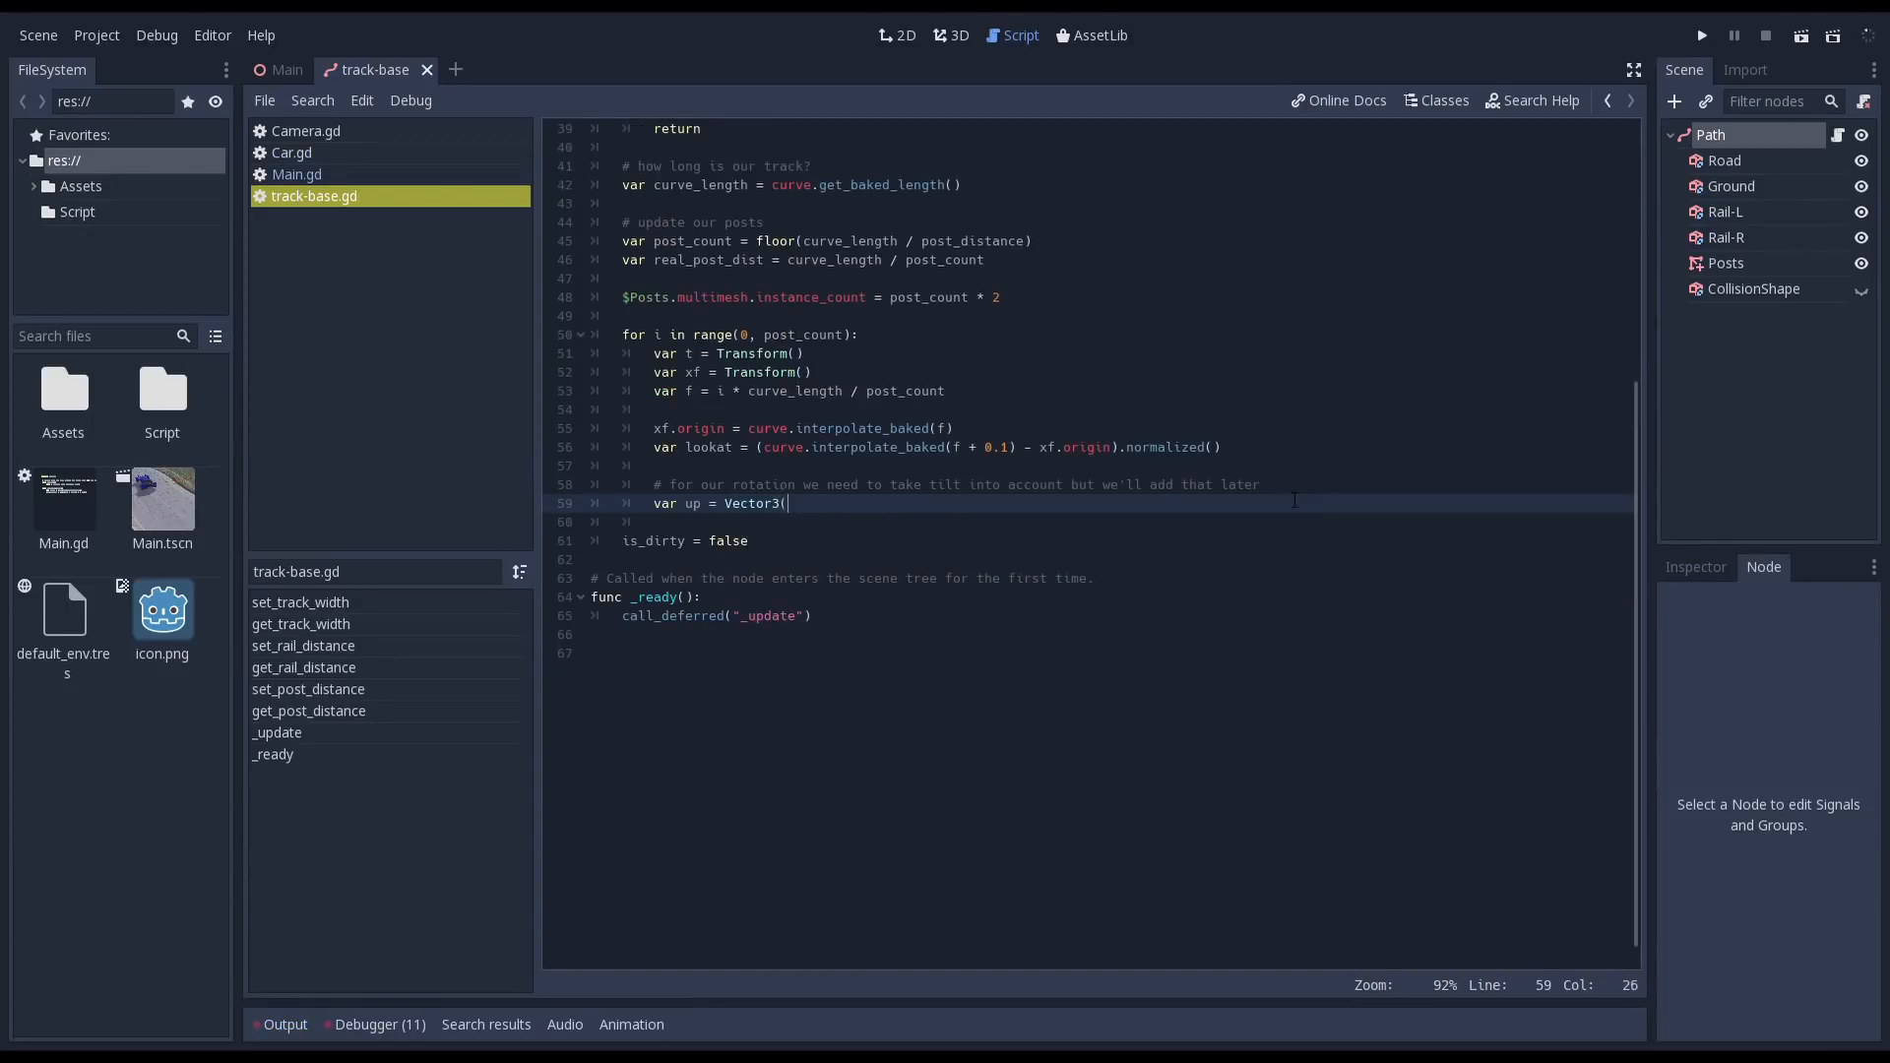
{"action": "type", "text": "0.0, 1.0, 0.0)"}
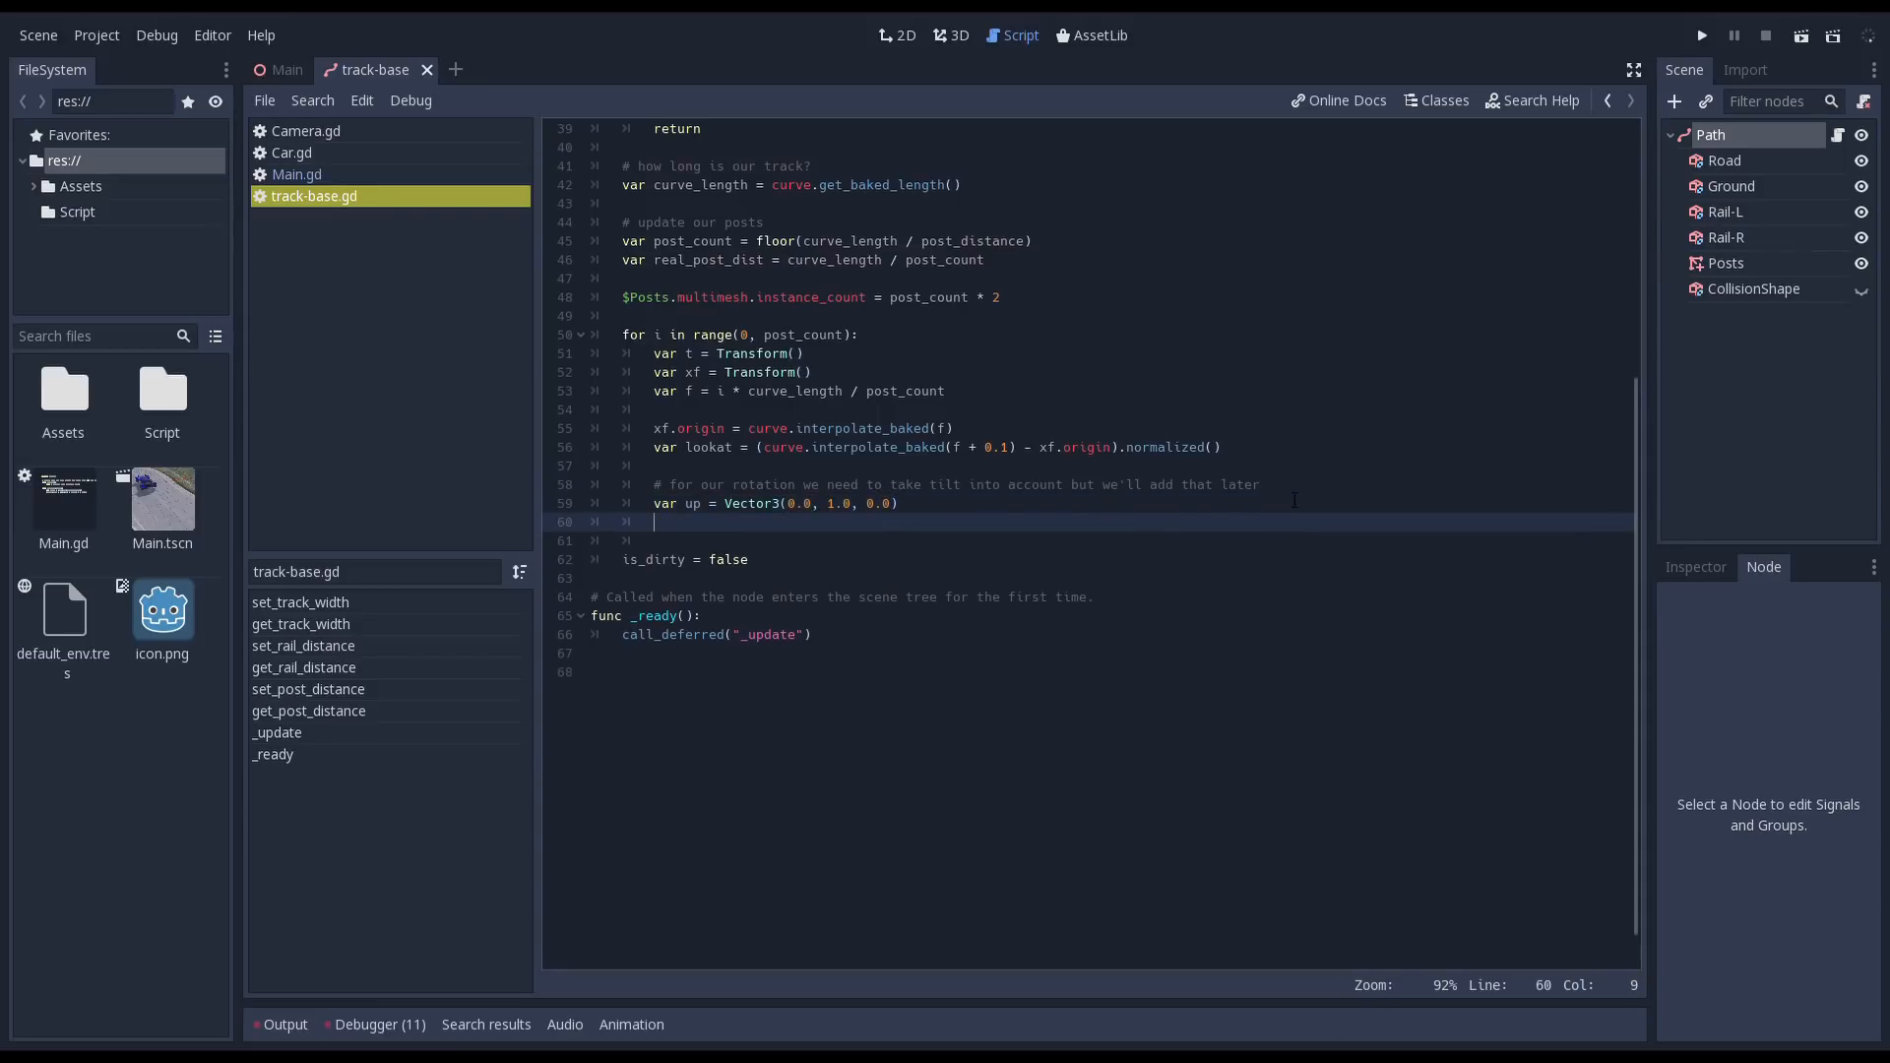
{"action": "type", "text": "xf.basis.z = lookat"}
{"action": "type", "text": "xf.basis.x = lookat.cross(up).normalized"}
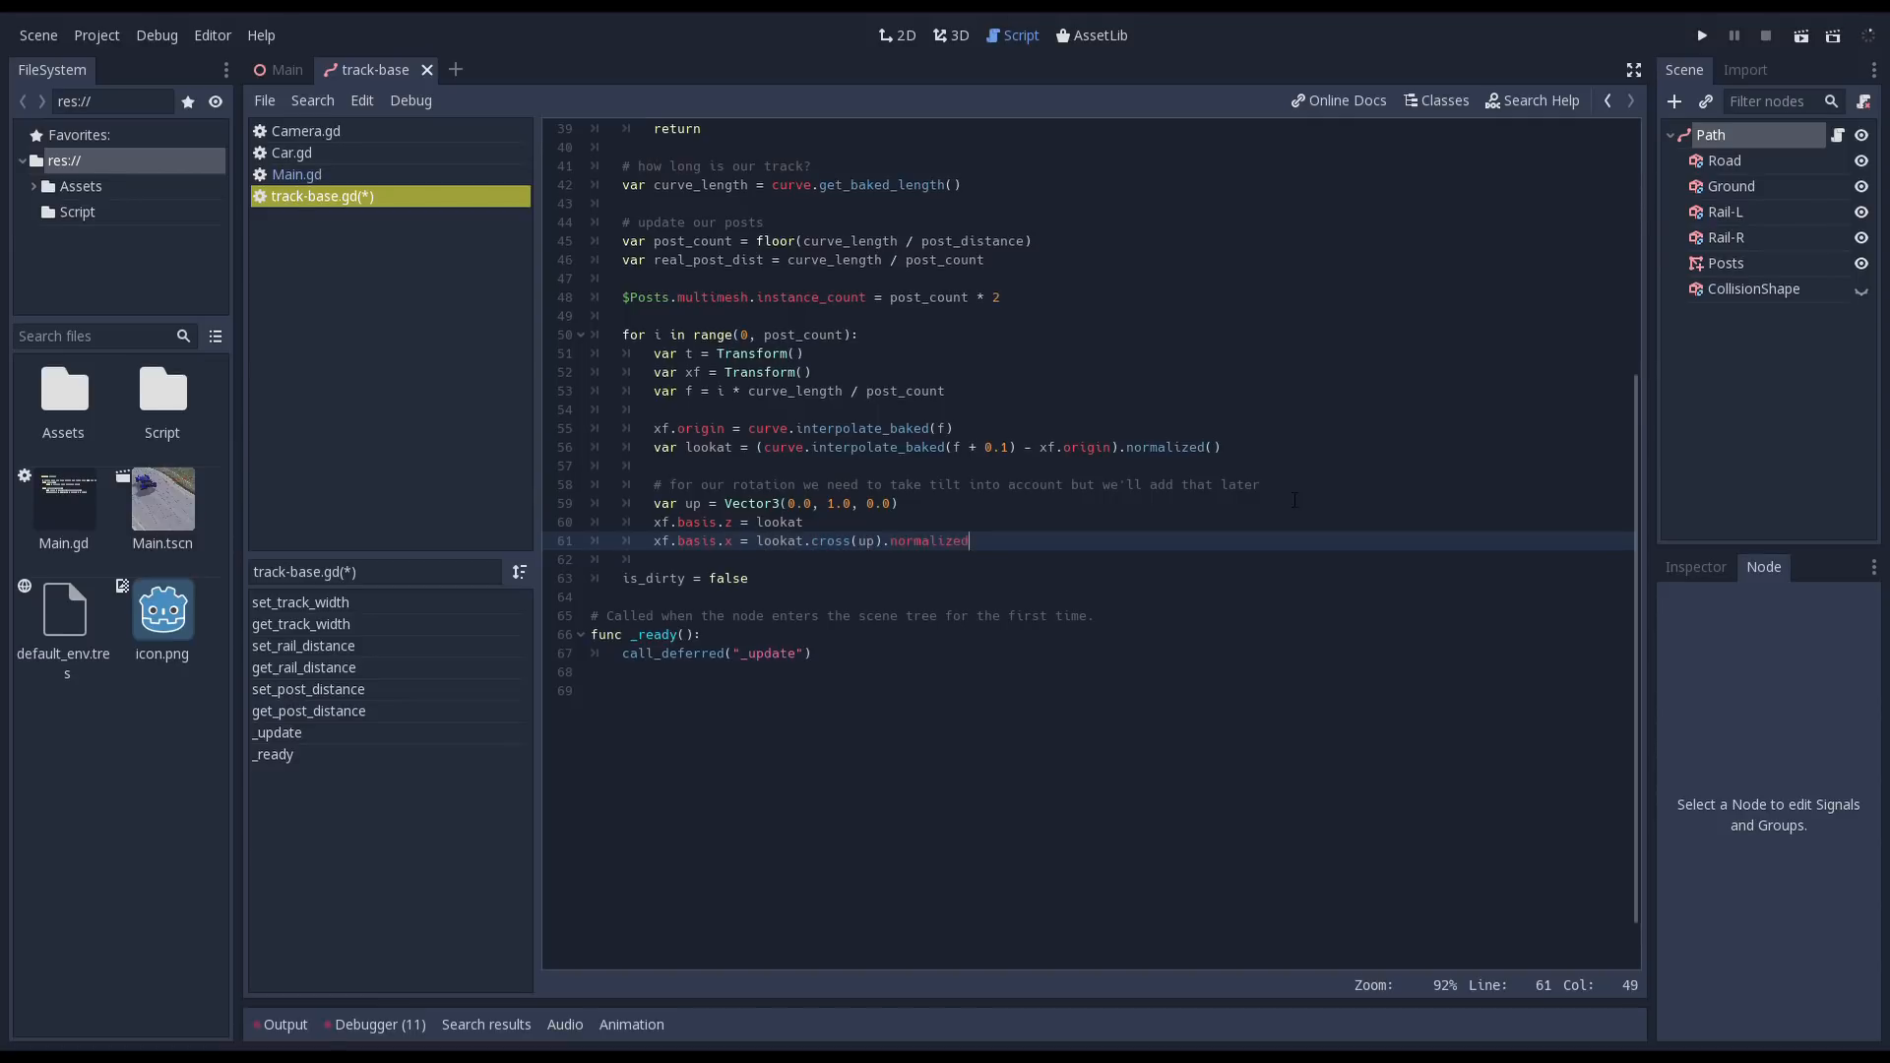
{"action": "type", "text": "xf.basis.y = xf.basis.x.cross(lookat).normalized("}
{"action": "type", "text": "var"}
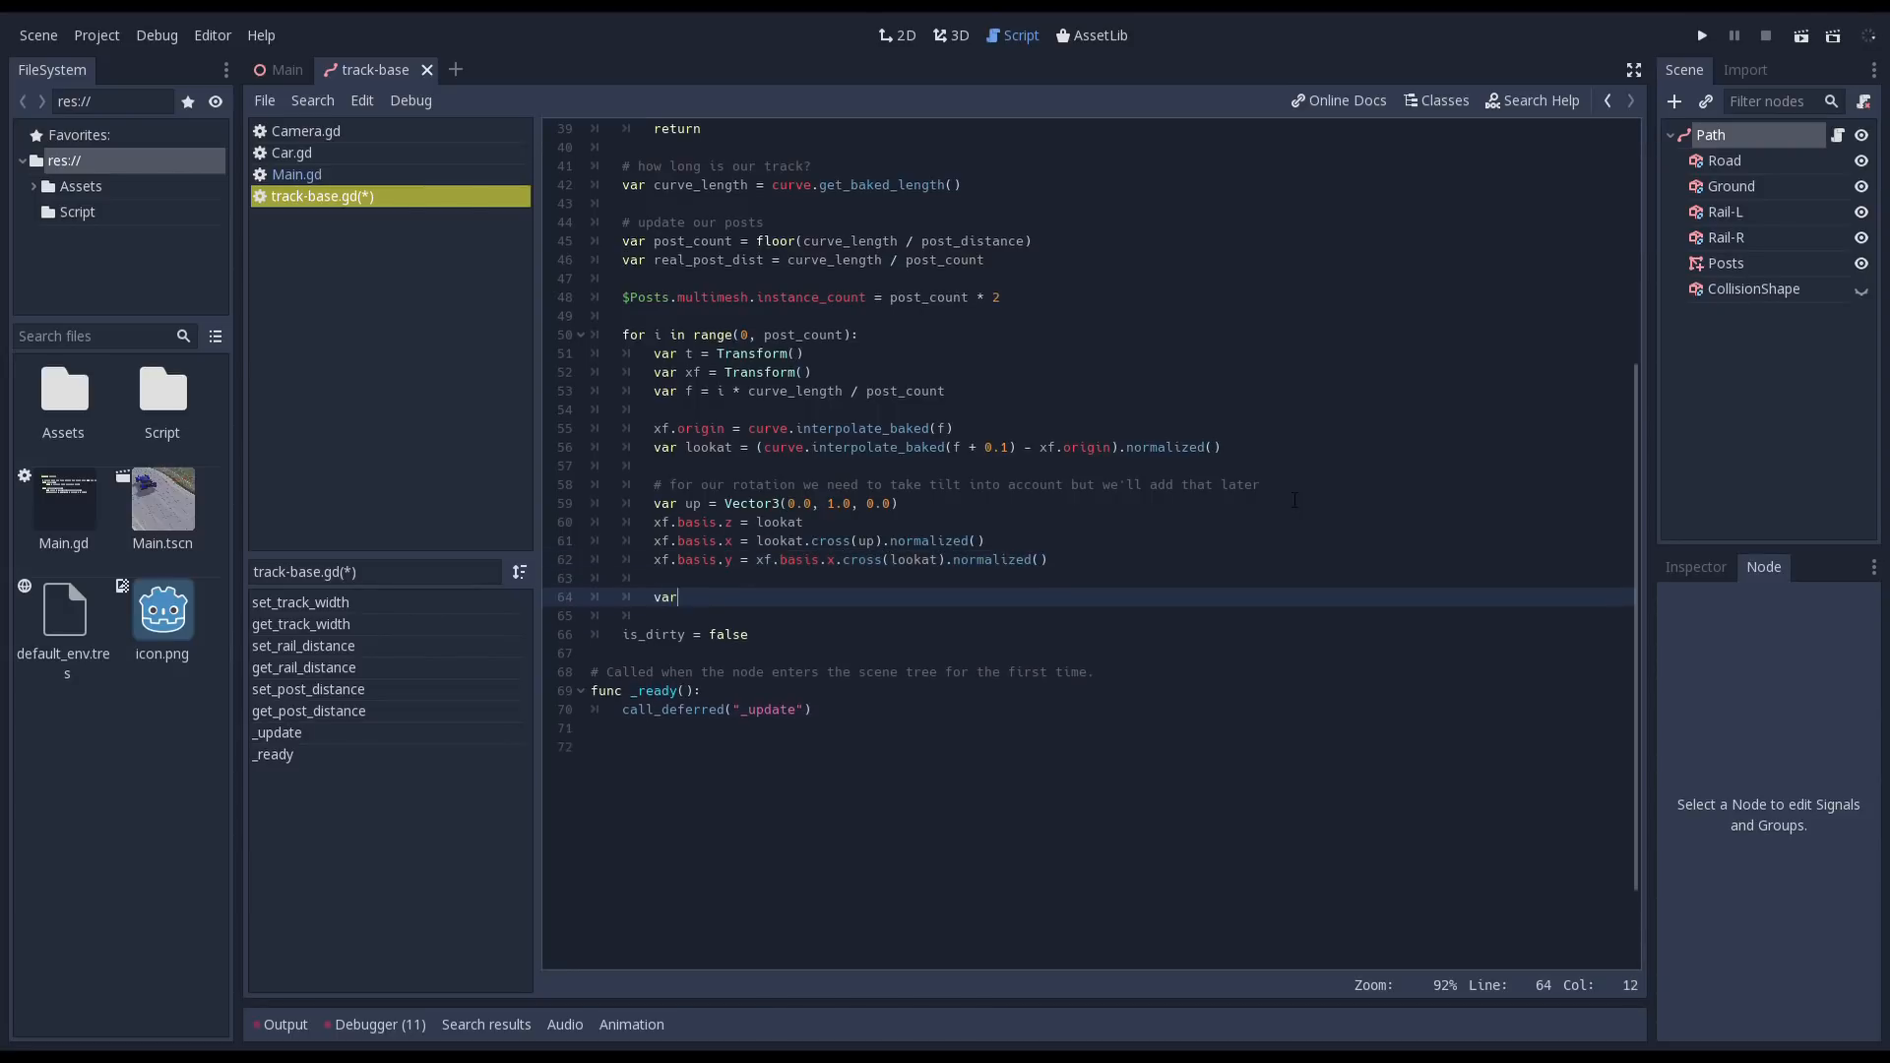
- Add offset vector v and set Posts instance transforms at xf.xform(-v) and xf.xform(v)
{"action": "type", "text": "v = Vector3"}
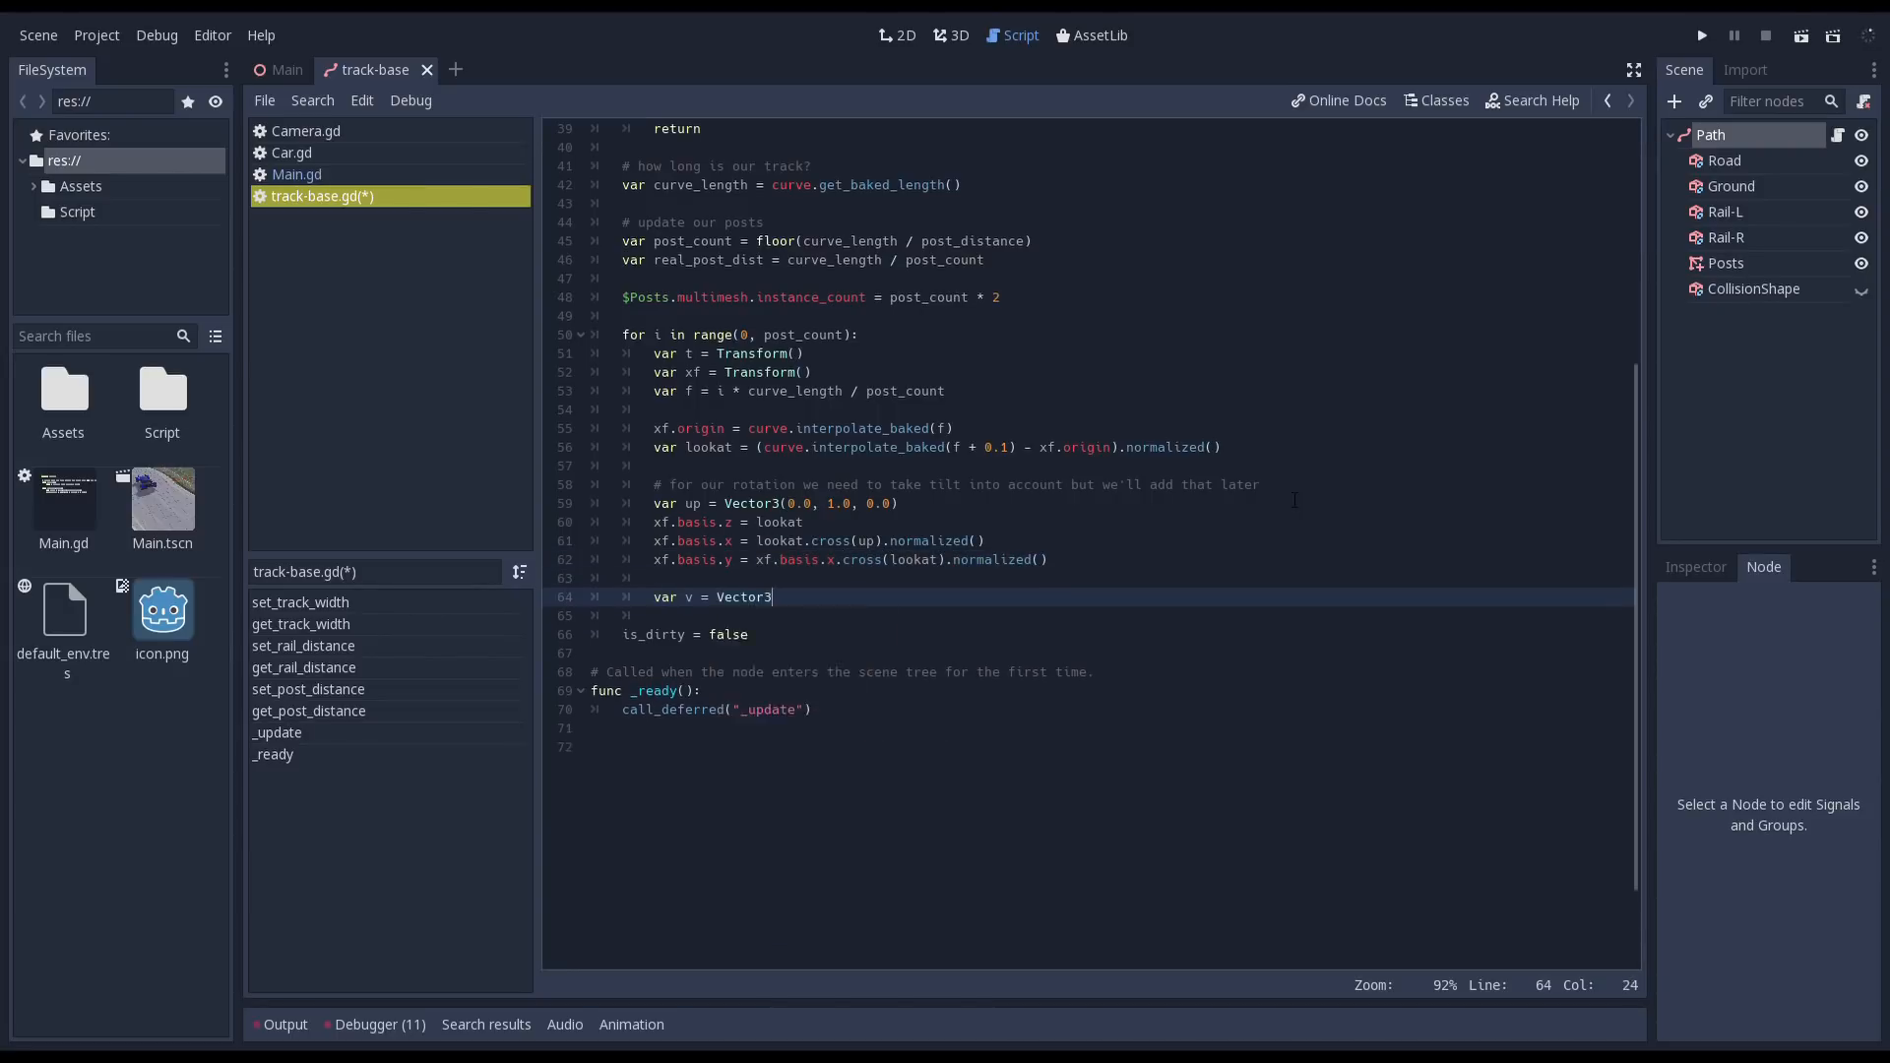
{"action": "type", "text": "(track_width * 0.5 + rail_distance, 0.0, 0.0"}
{"action": "type", "text": "t.origin = "}
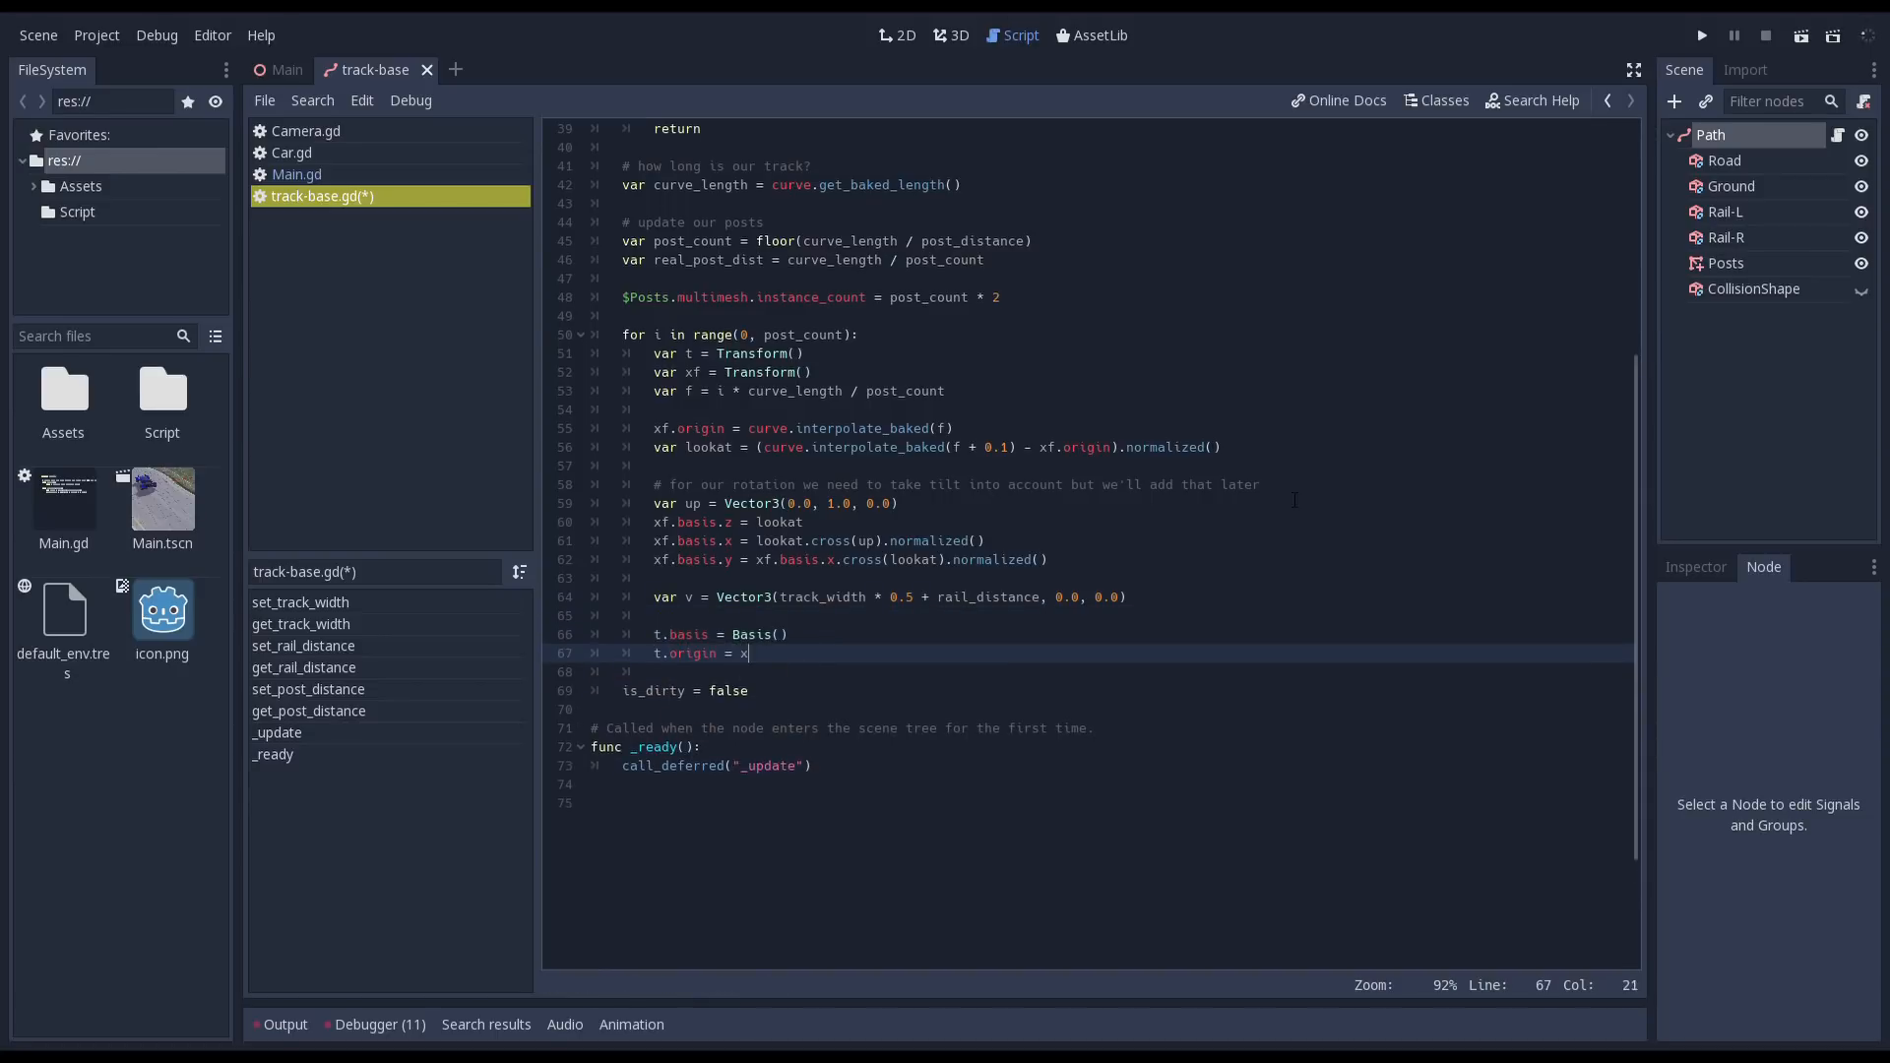
{"action": "type", "text": "xf.xform(-v"}
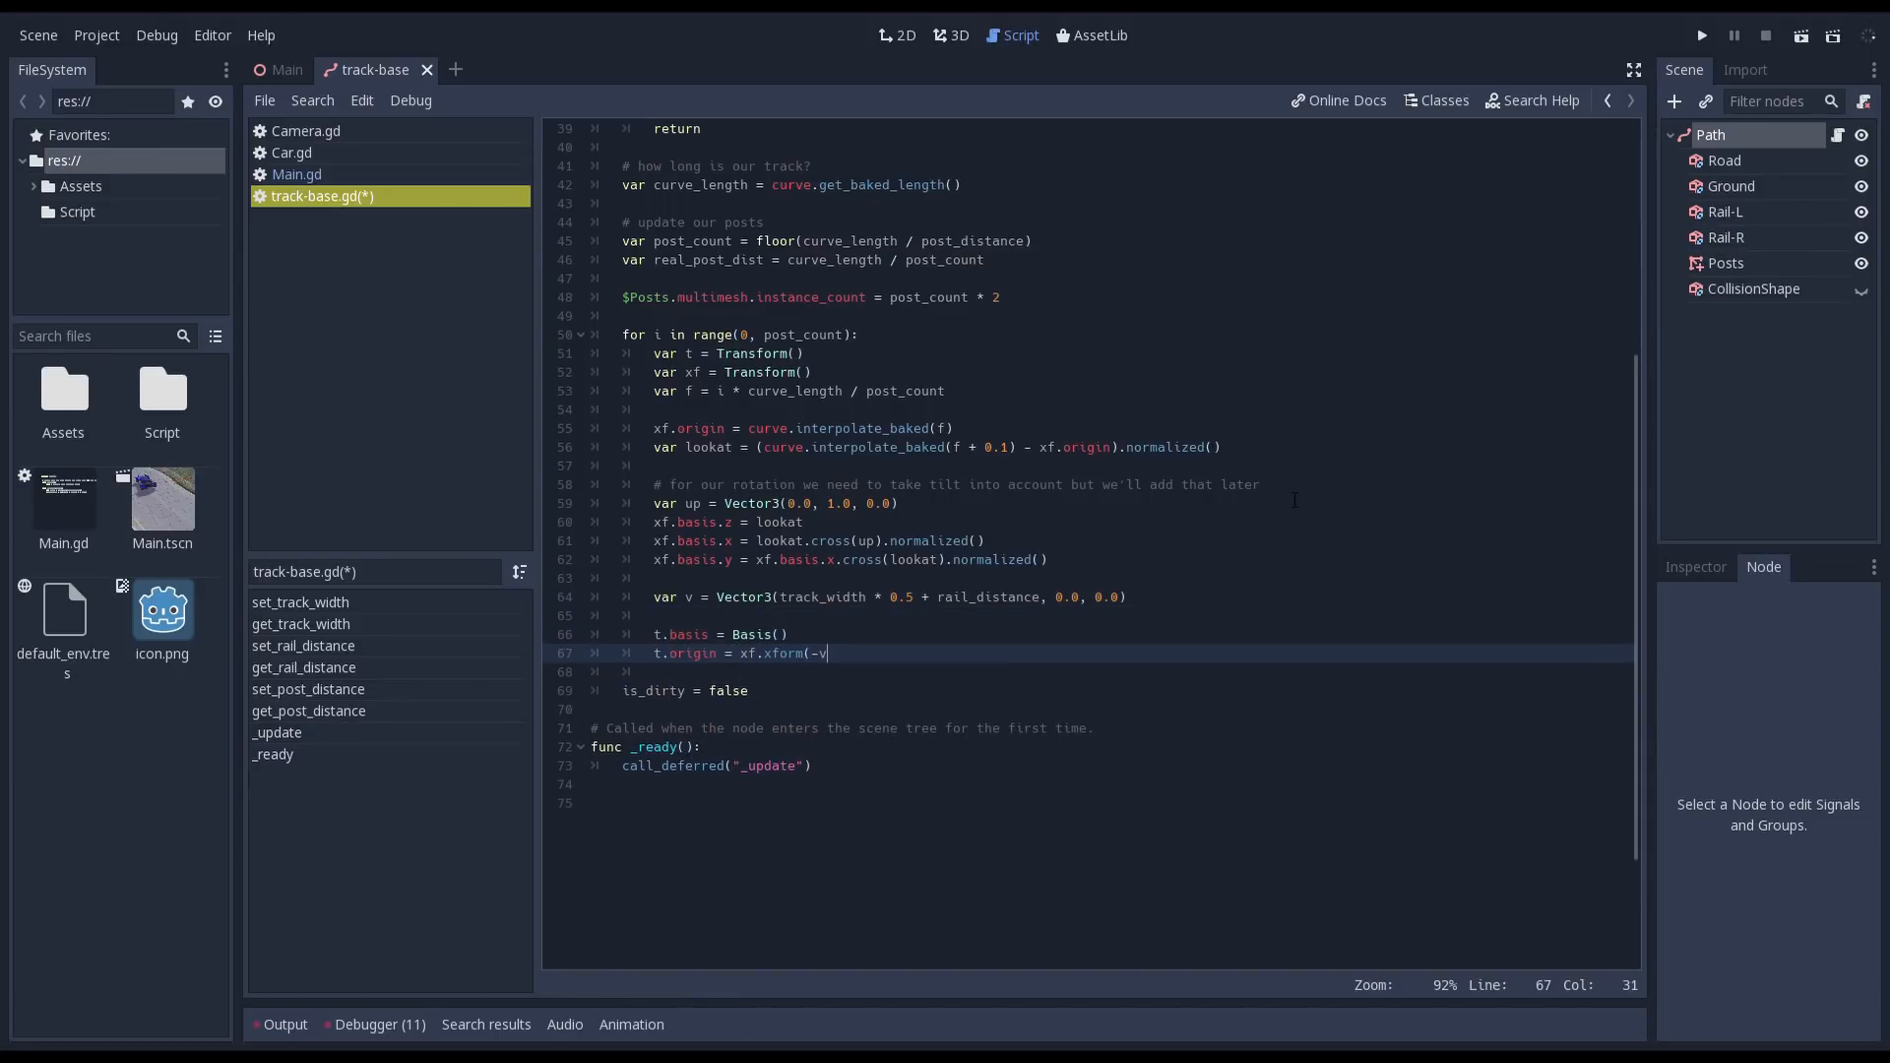
{"action": "type", "text": "$Posts.multimesh"}
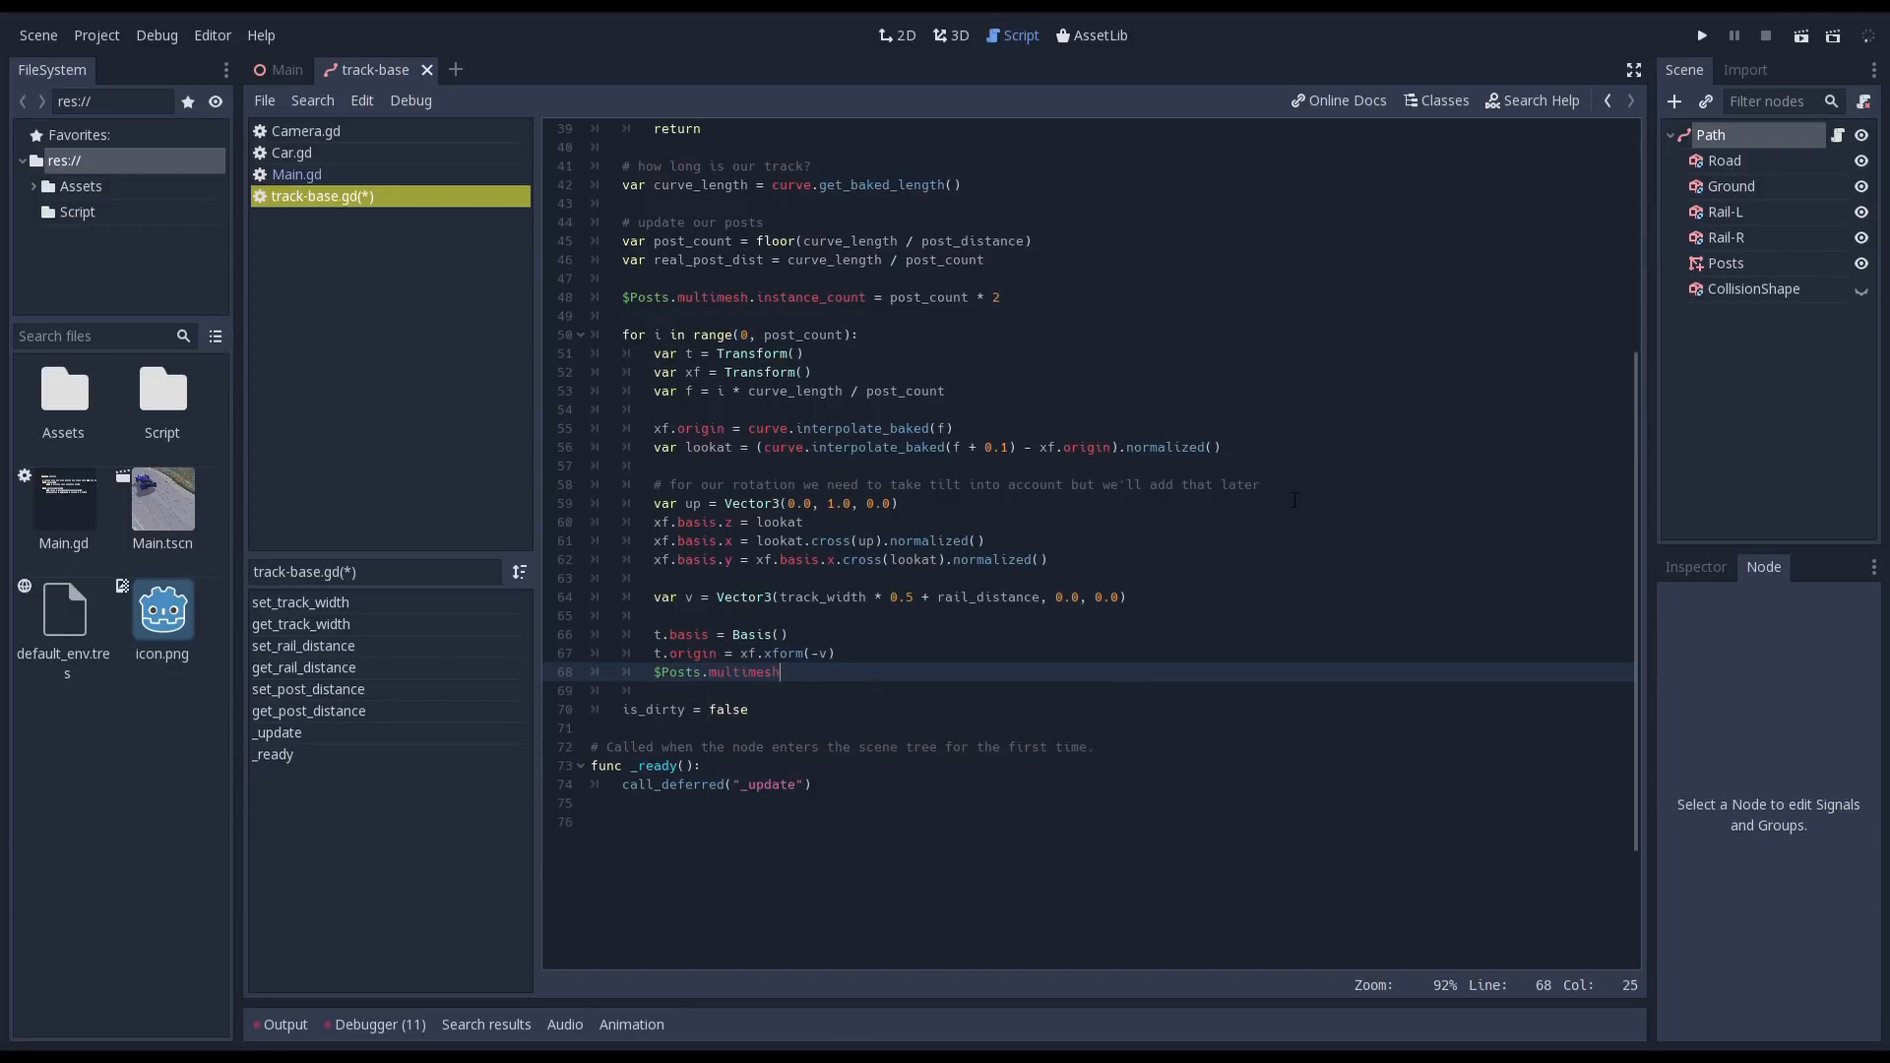
{"action": "type", "text": ".set_instance_transform(i, t)"}
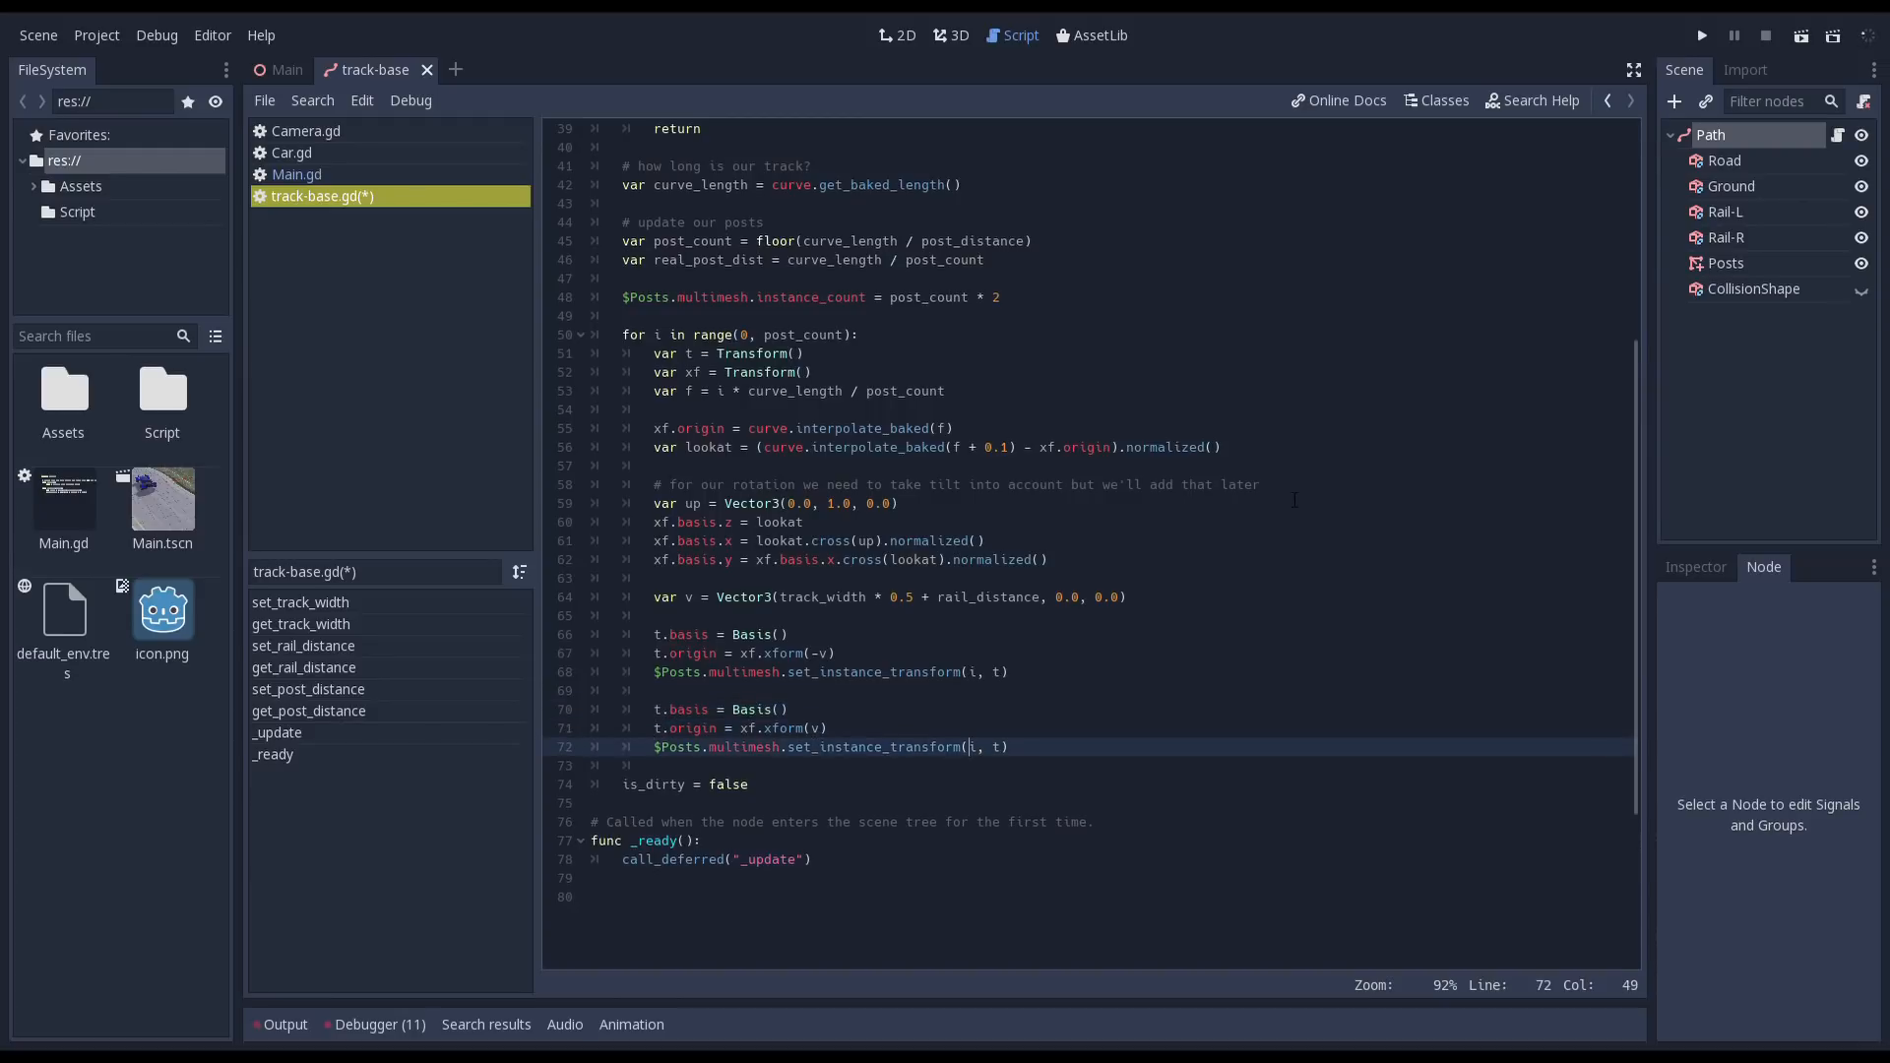
{"action": "left_click", "coordinate": [958, 36]}
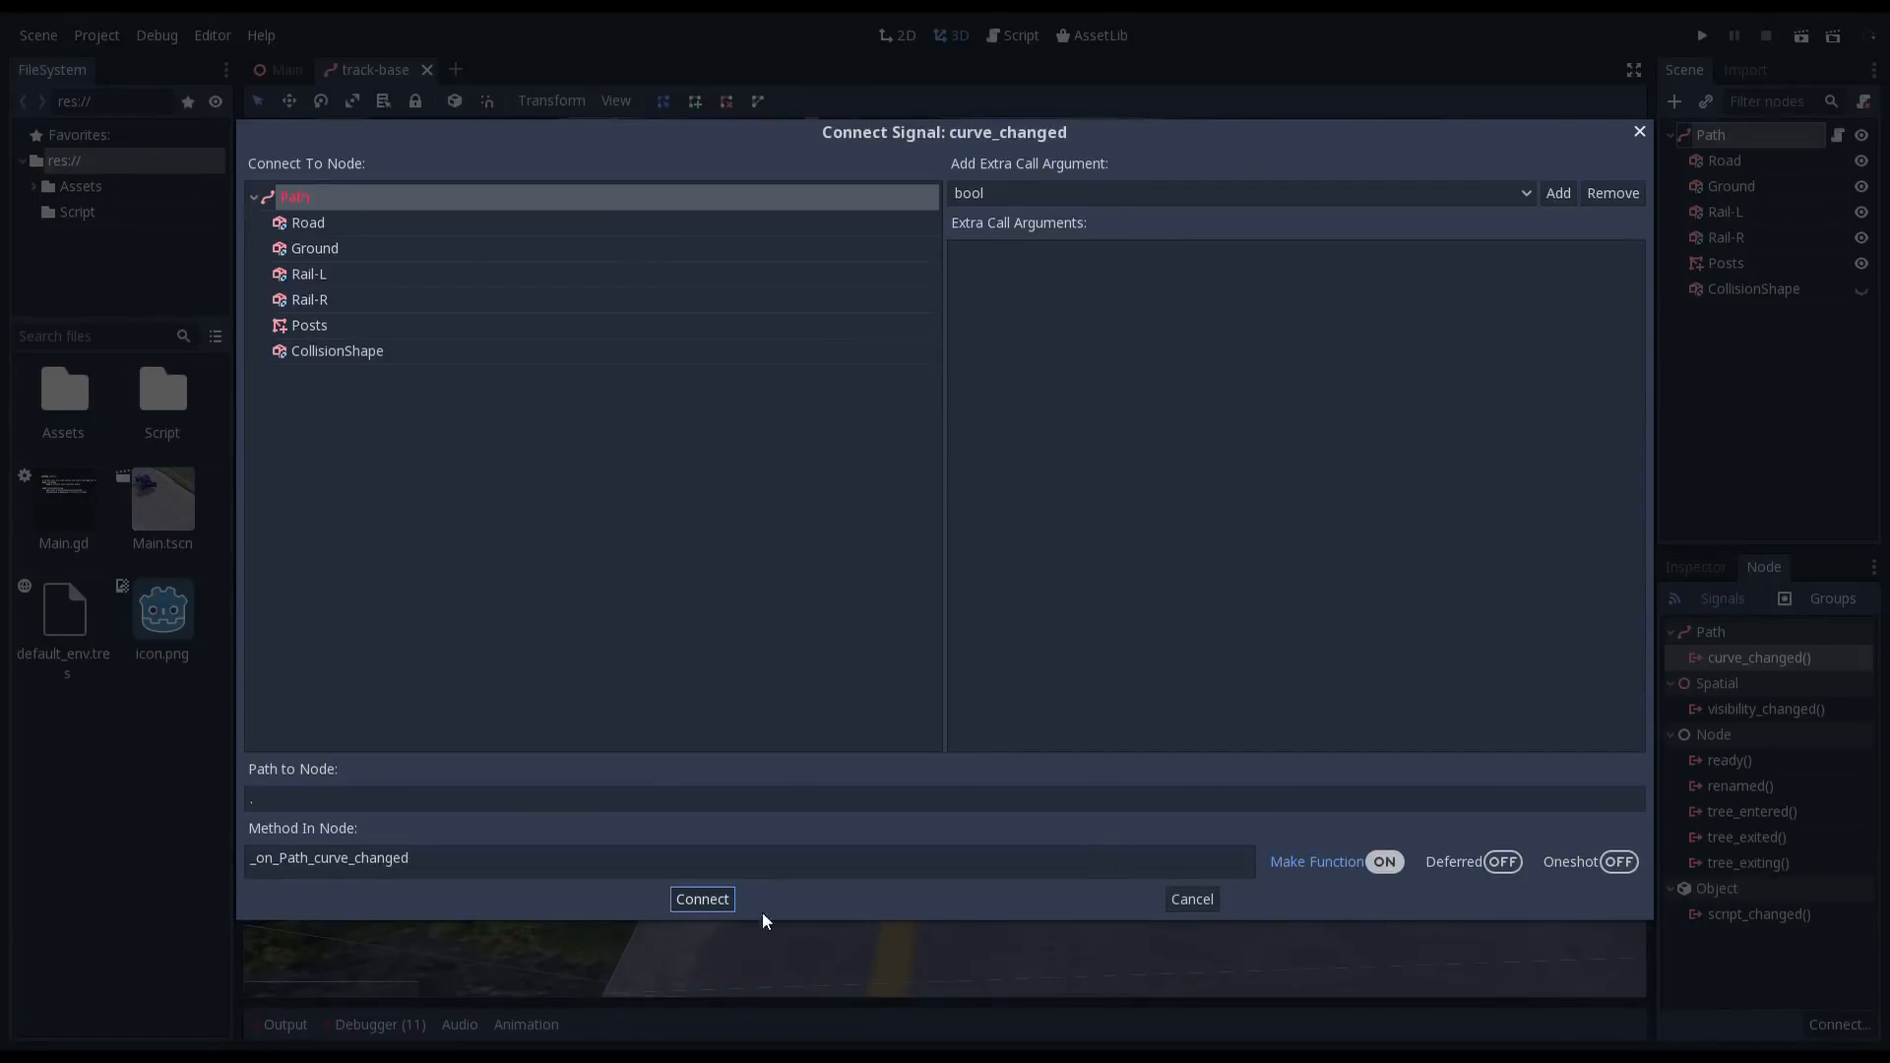
- Connect Path's curve_changed signal to a new handler that sets is_dirty
{"action": "left_click", "coordinate": [702, 899]}
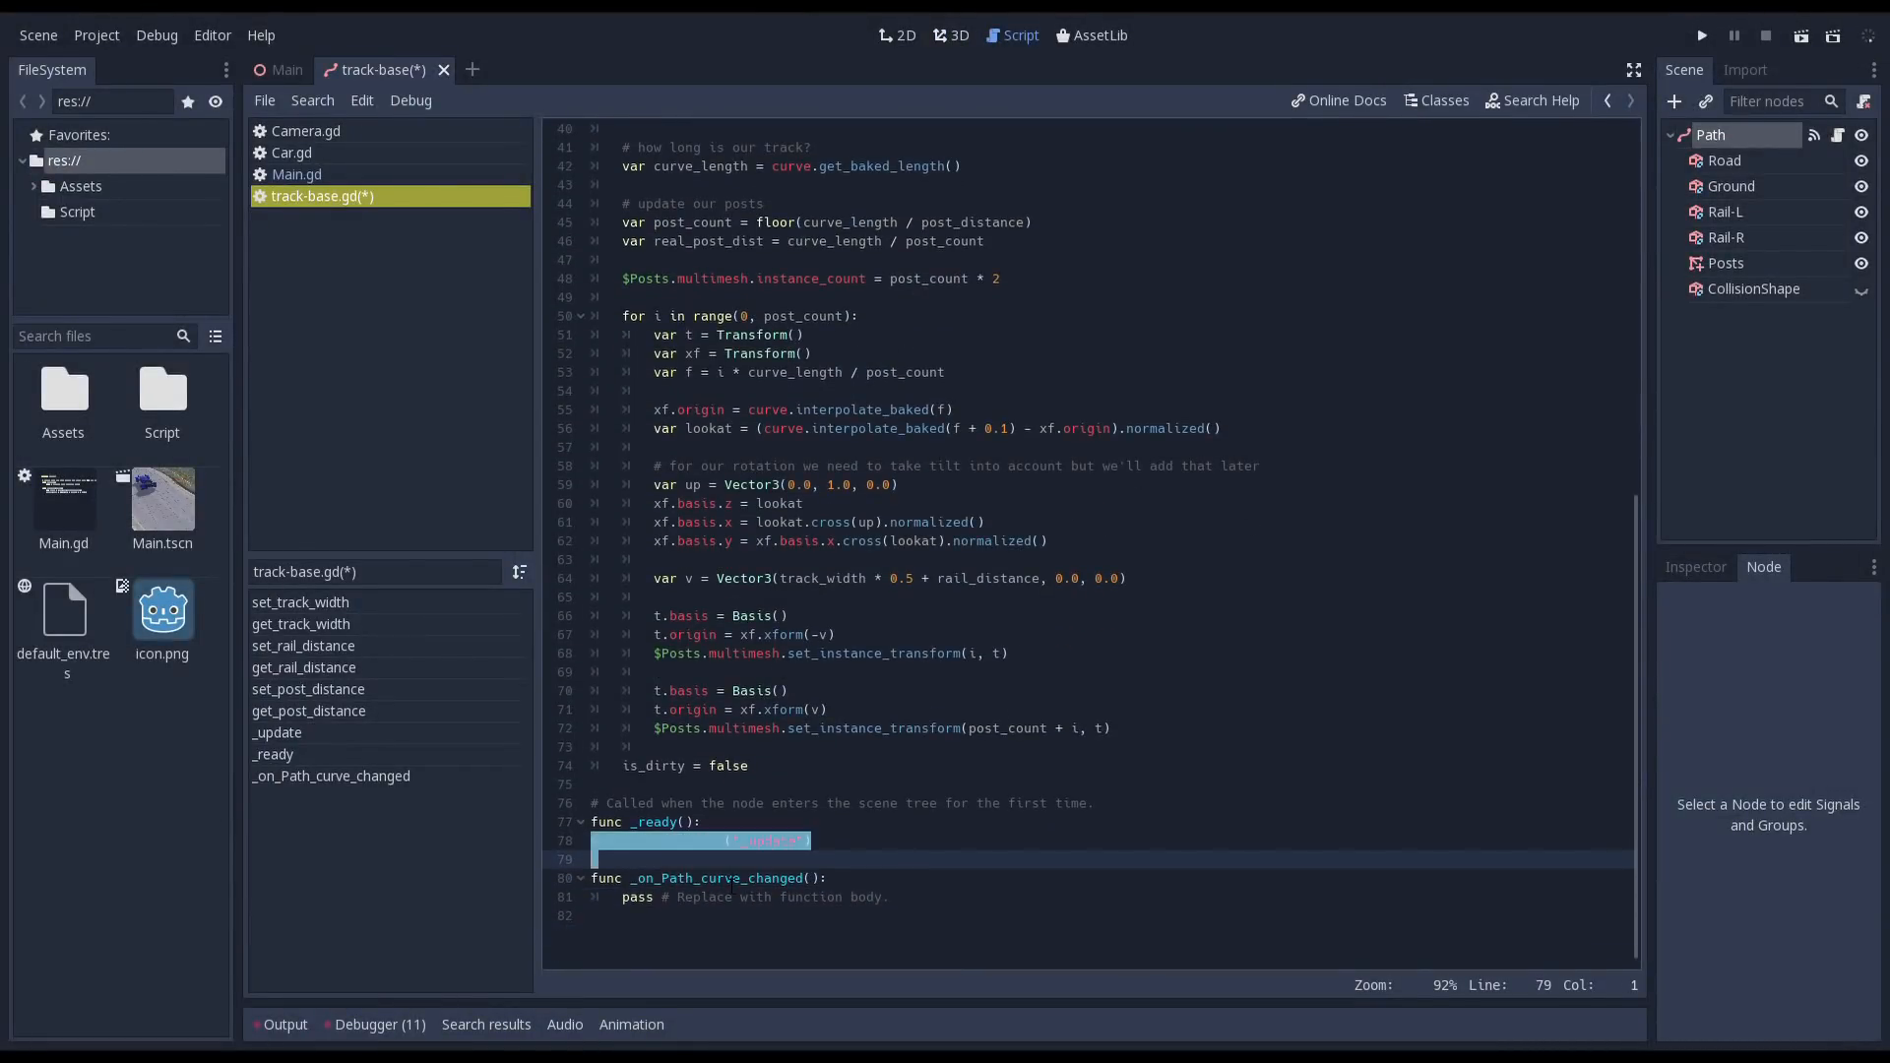
{"action": "type", "text": "is_d"}
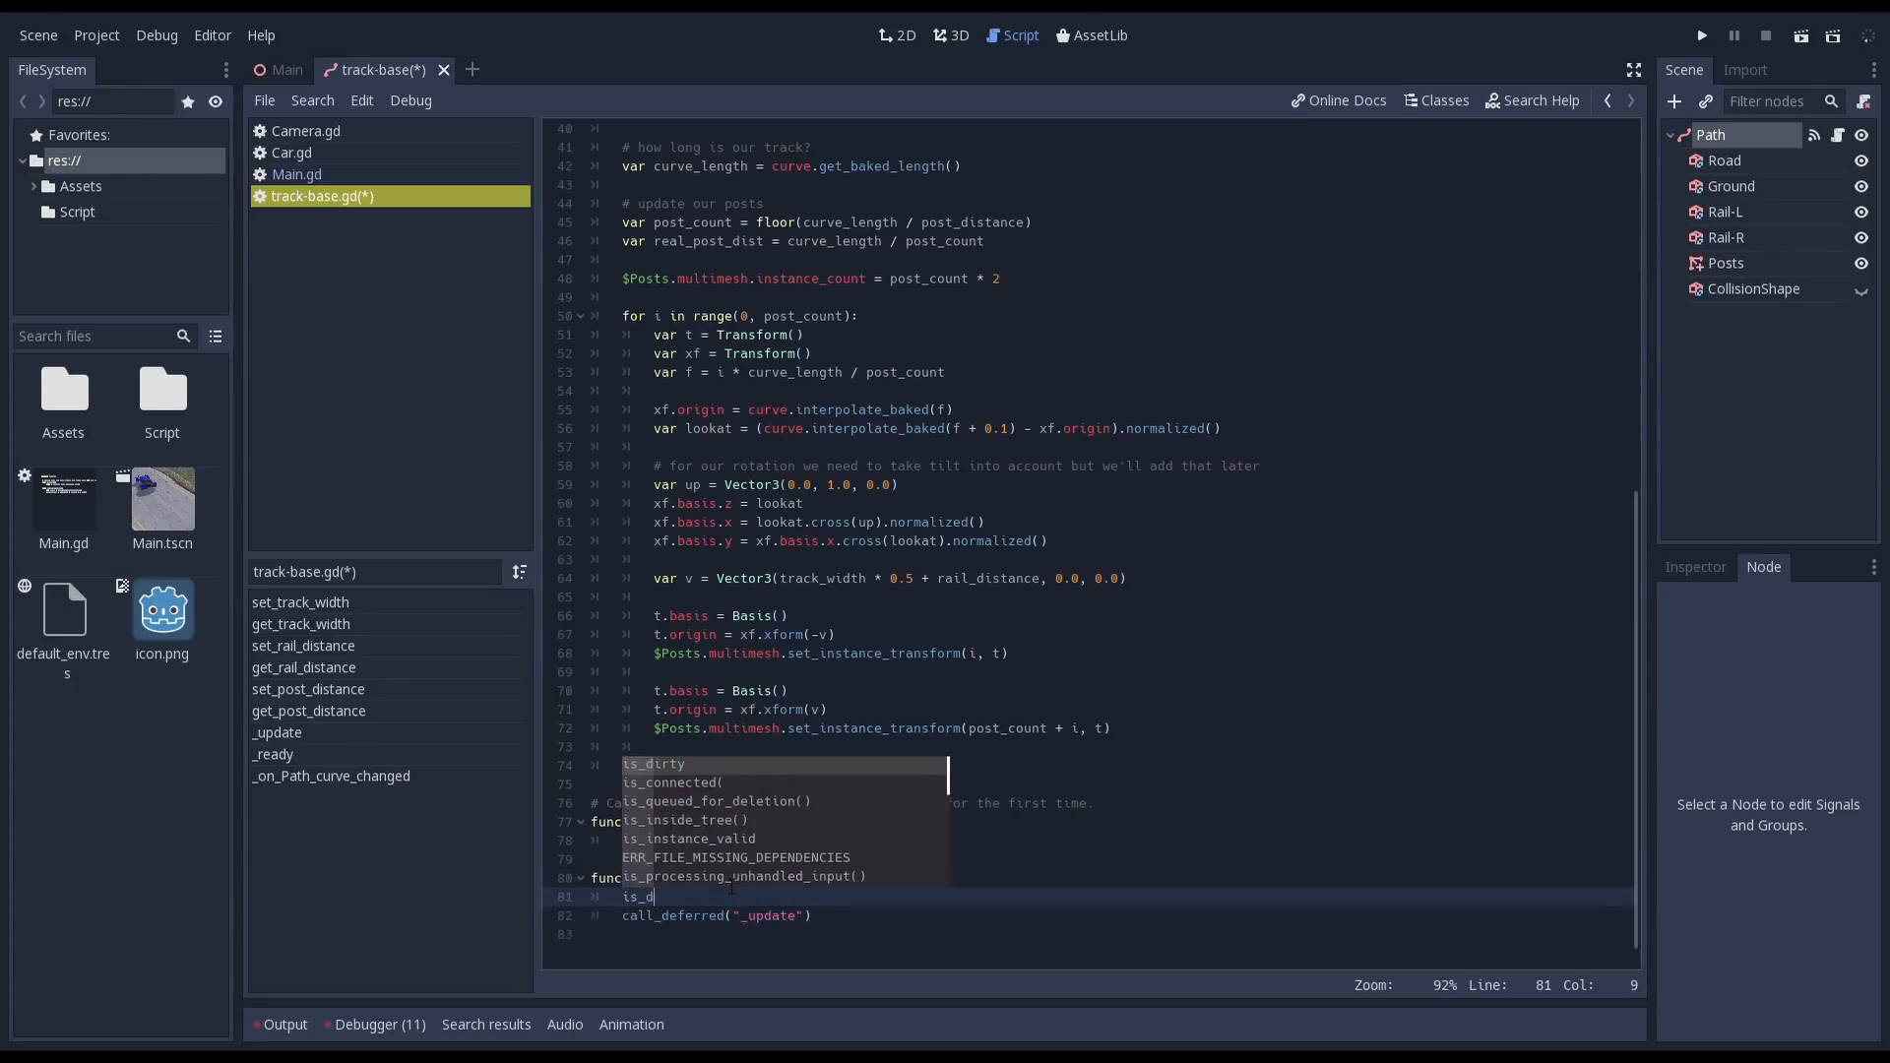
{"action": "left_click", "coordinate": [1701, 35]}
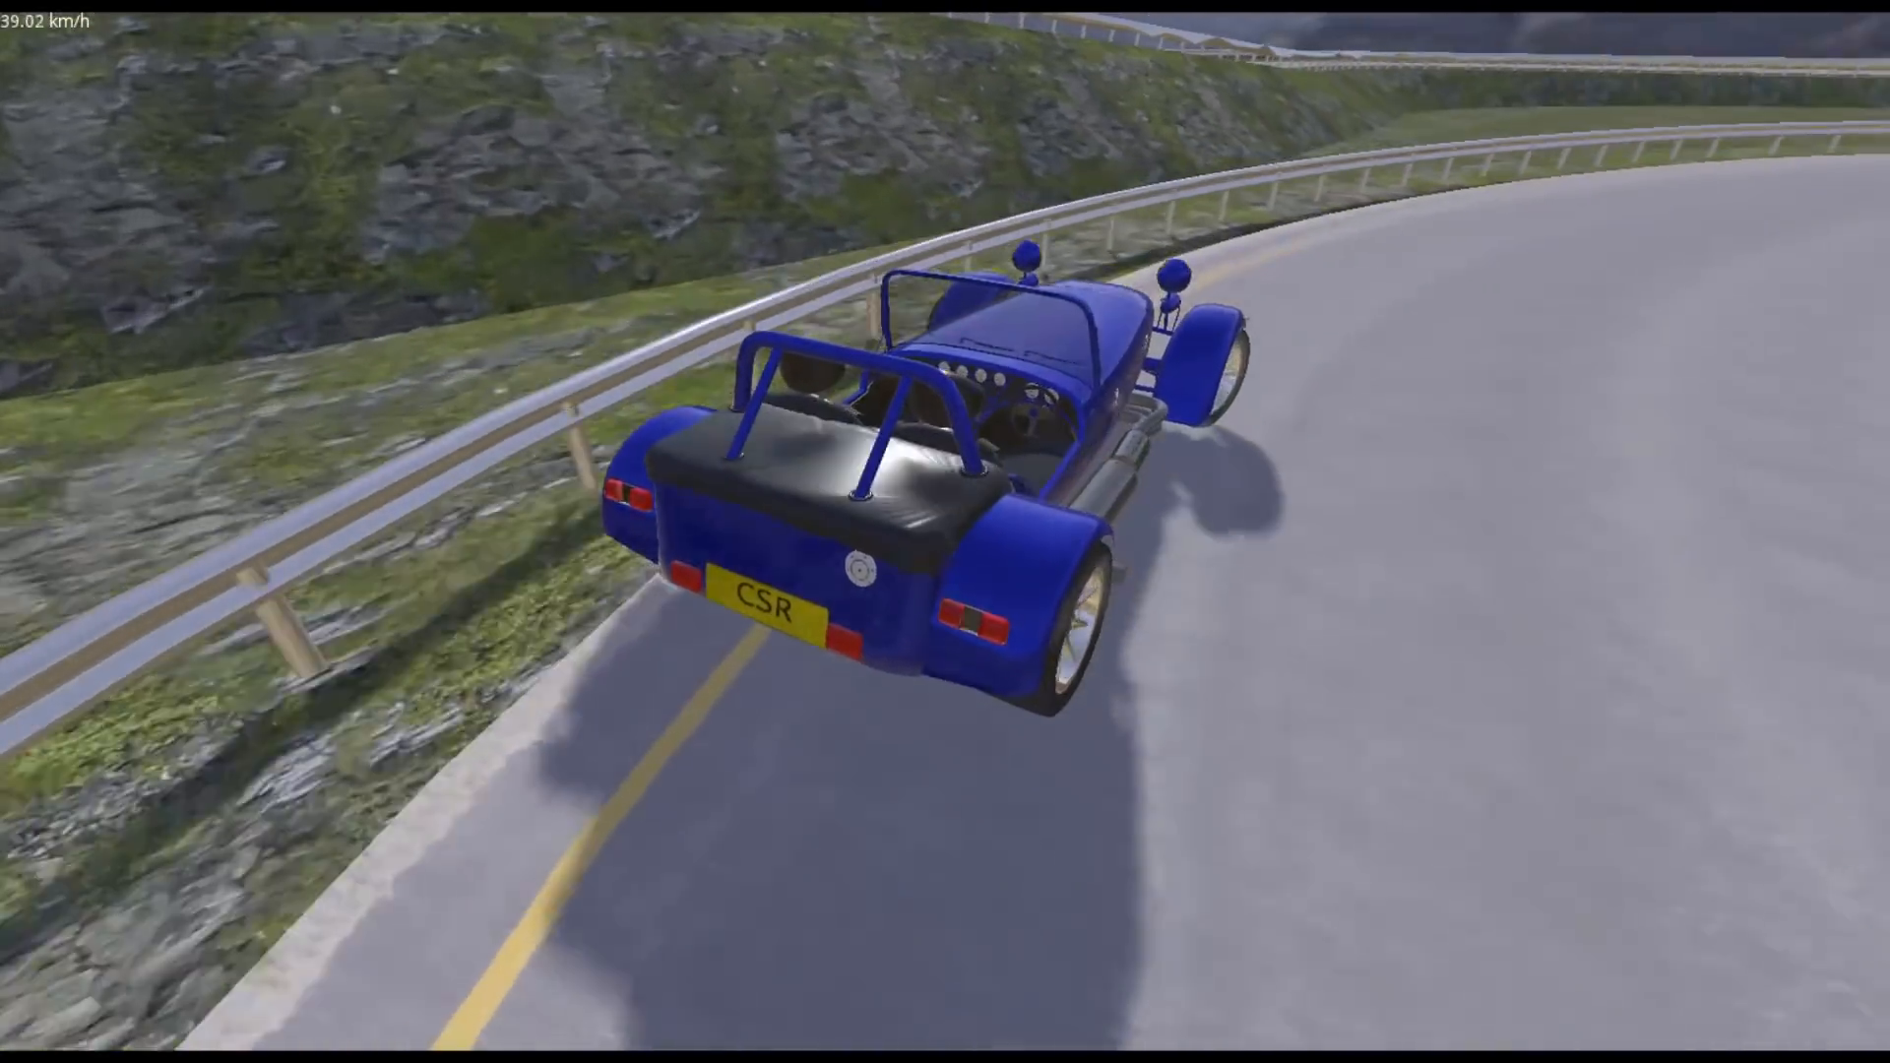